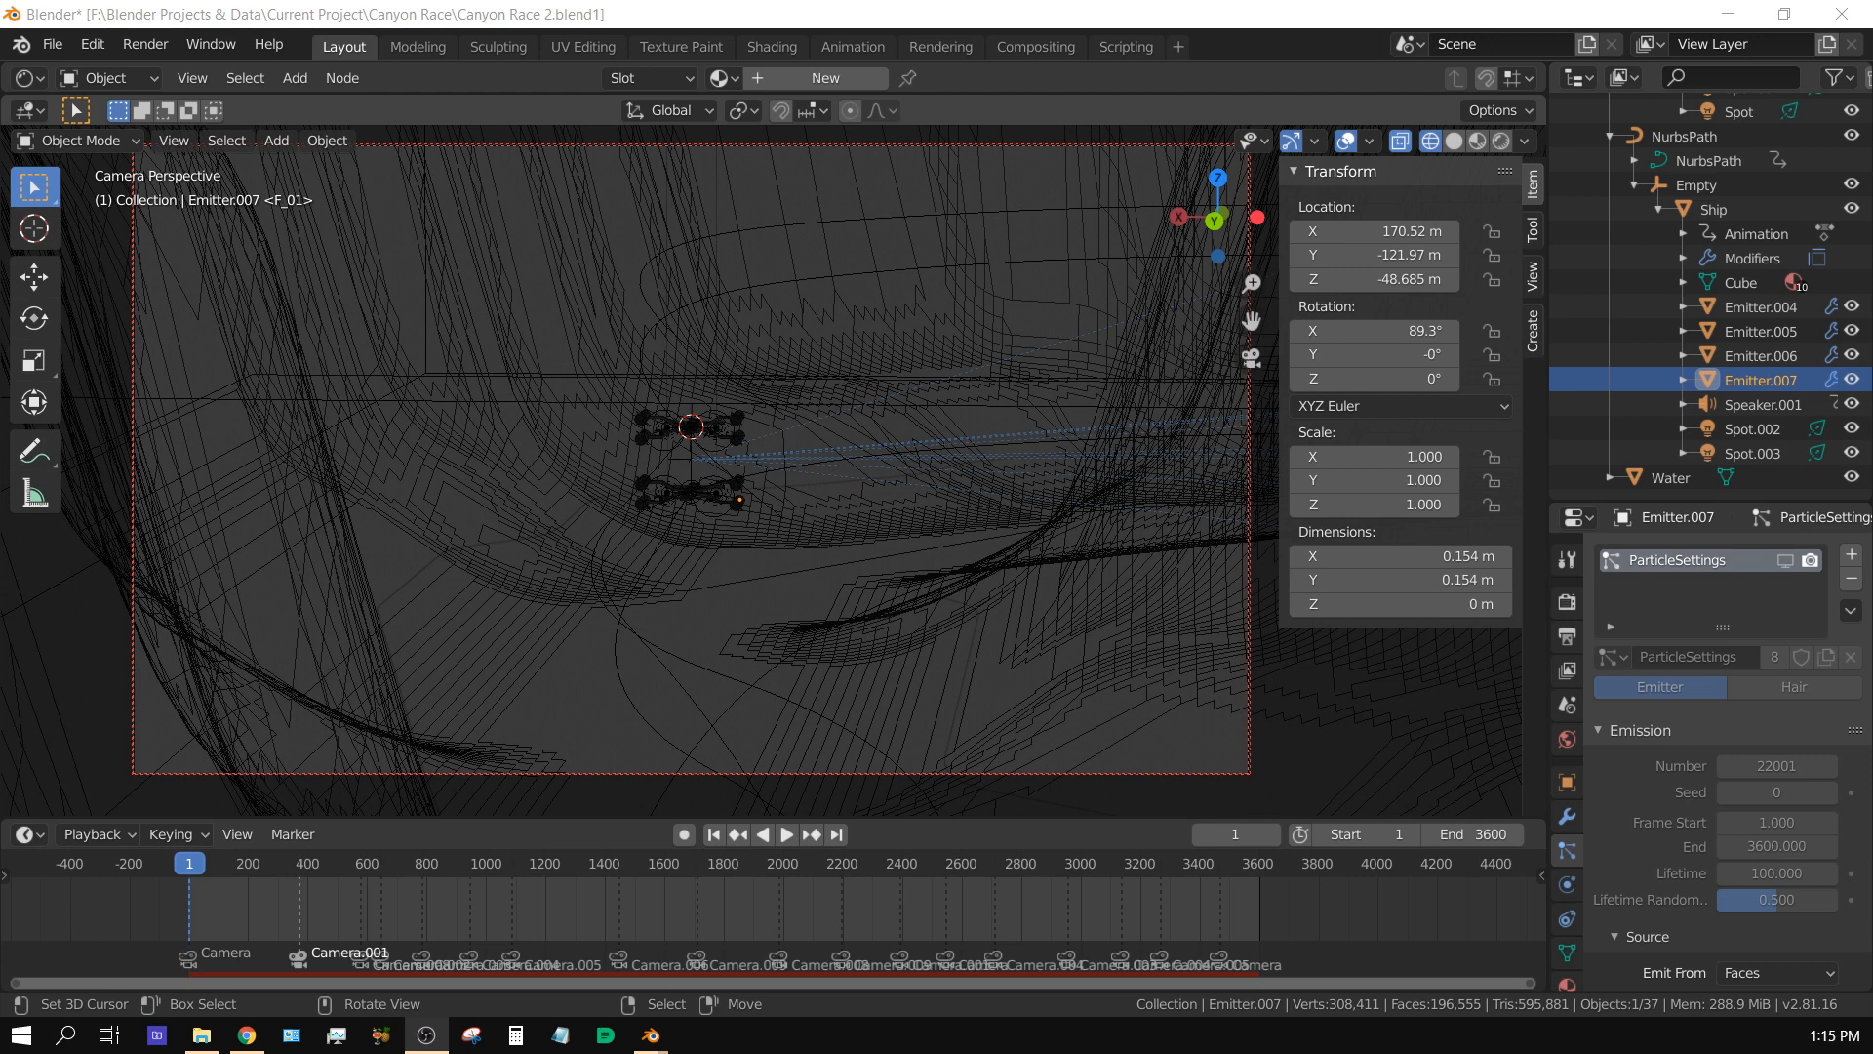
mouse_move(954, 978)
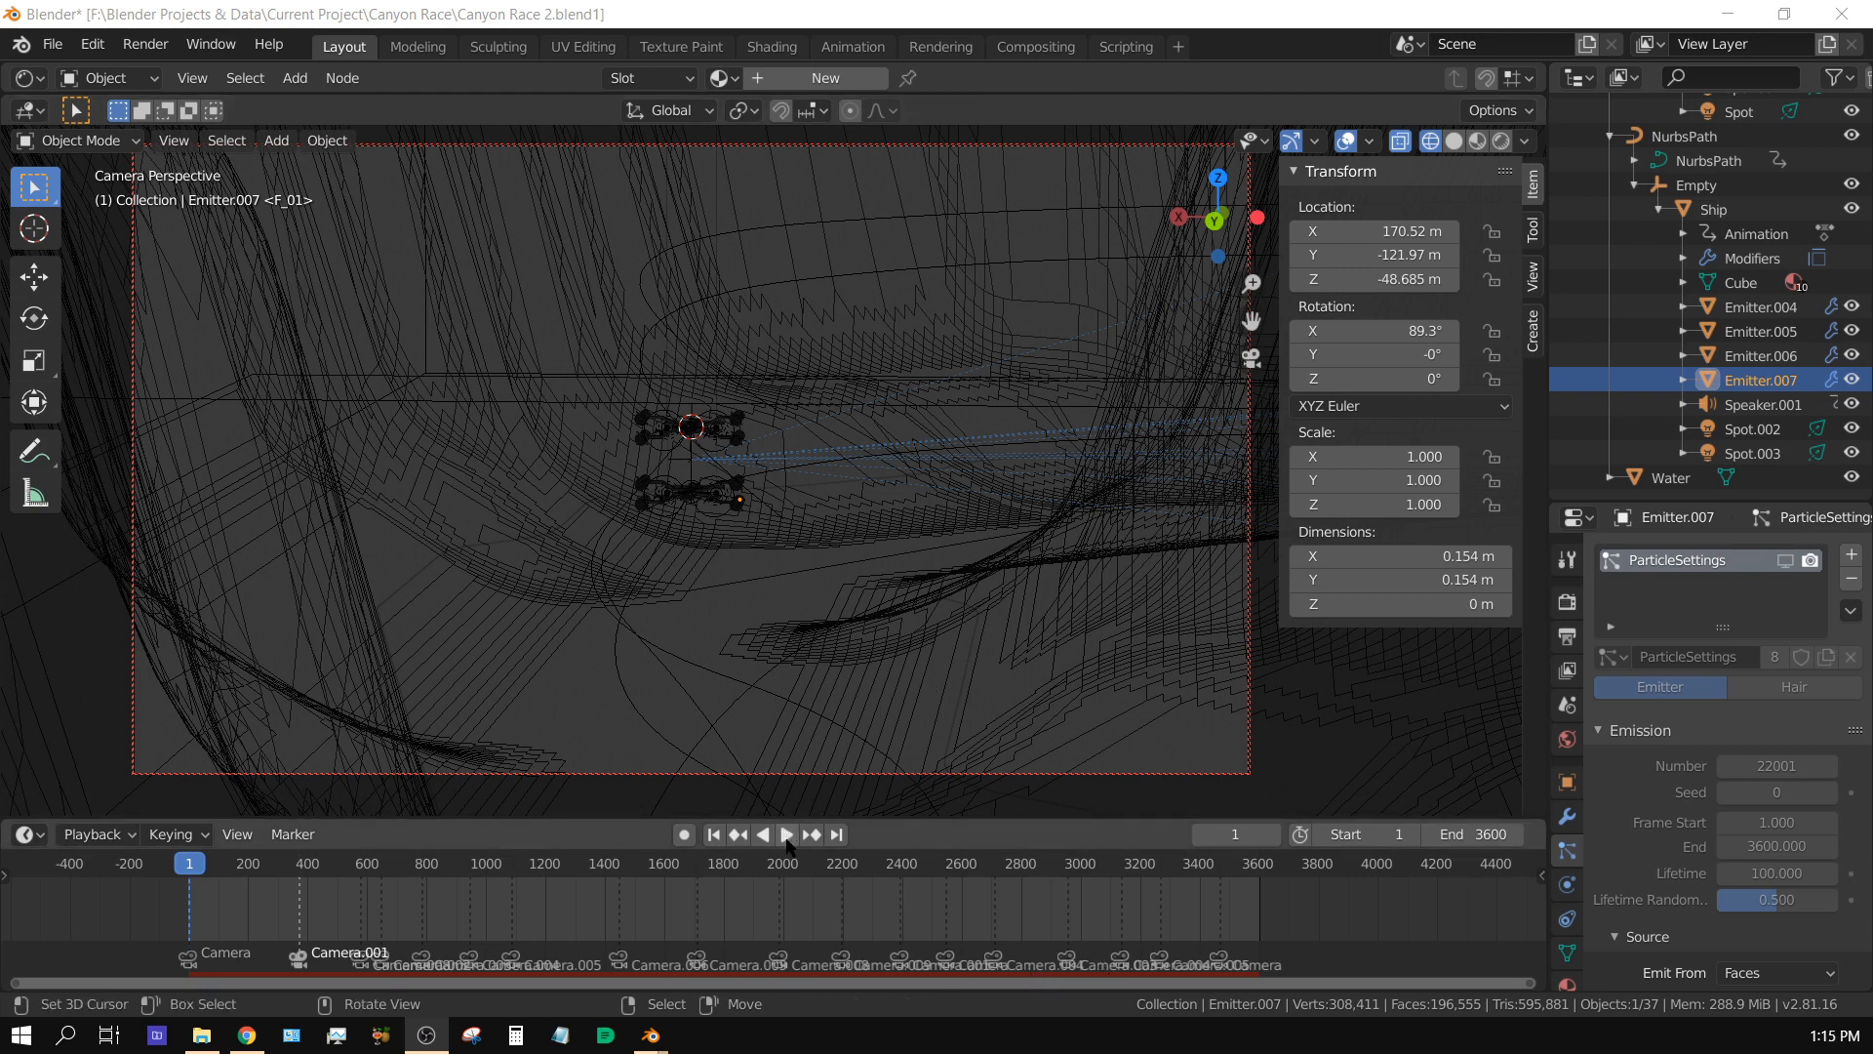
Step: Play the Canyon Race animation from frame 1 and pause it around frame 2076
left_click(786, 833)
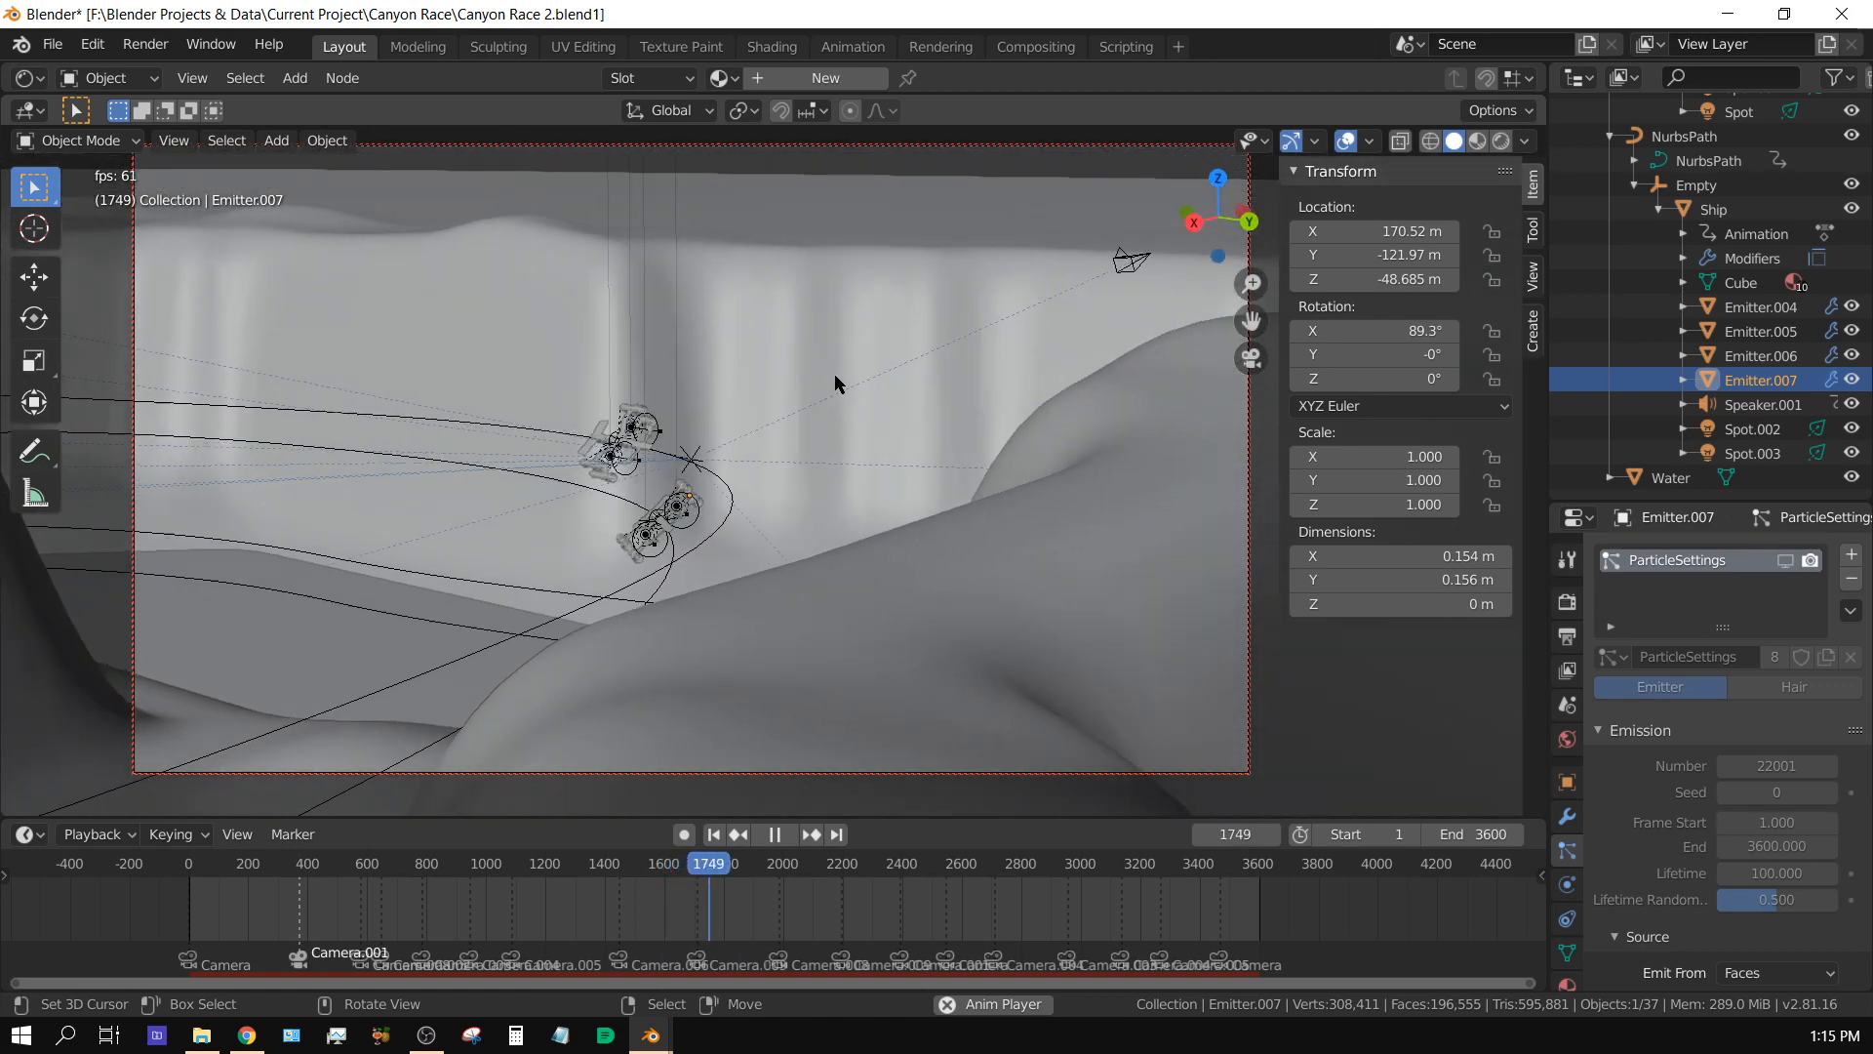
left_click(775, 833)
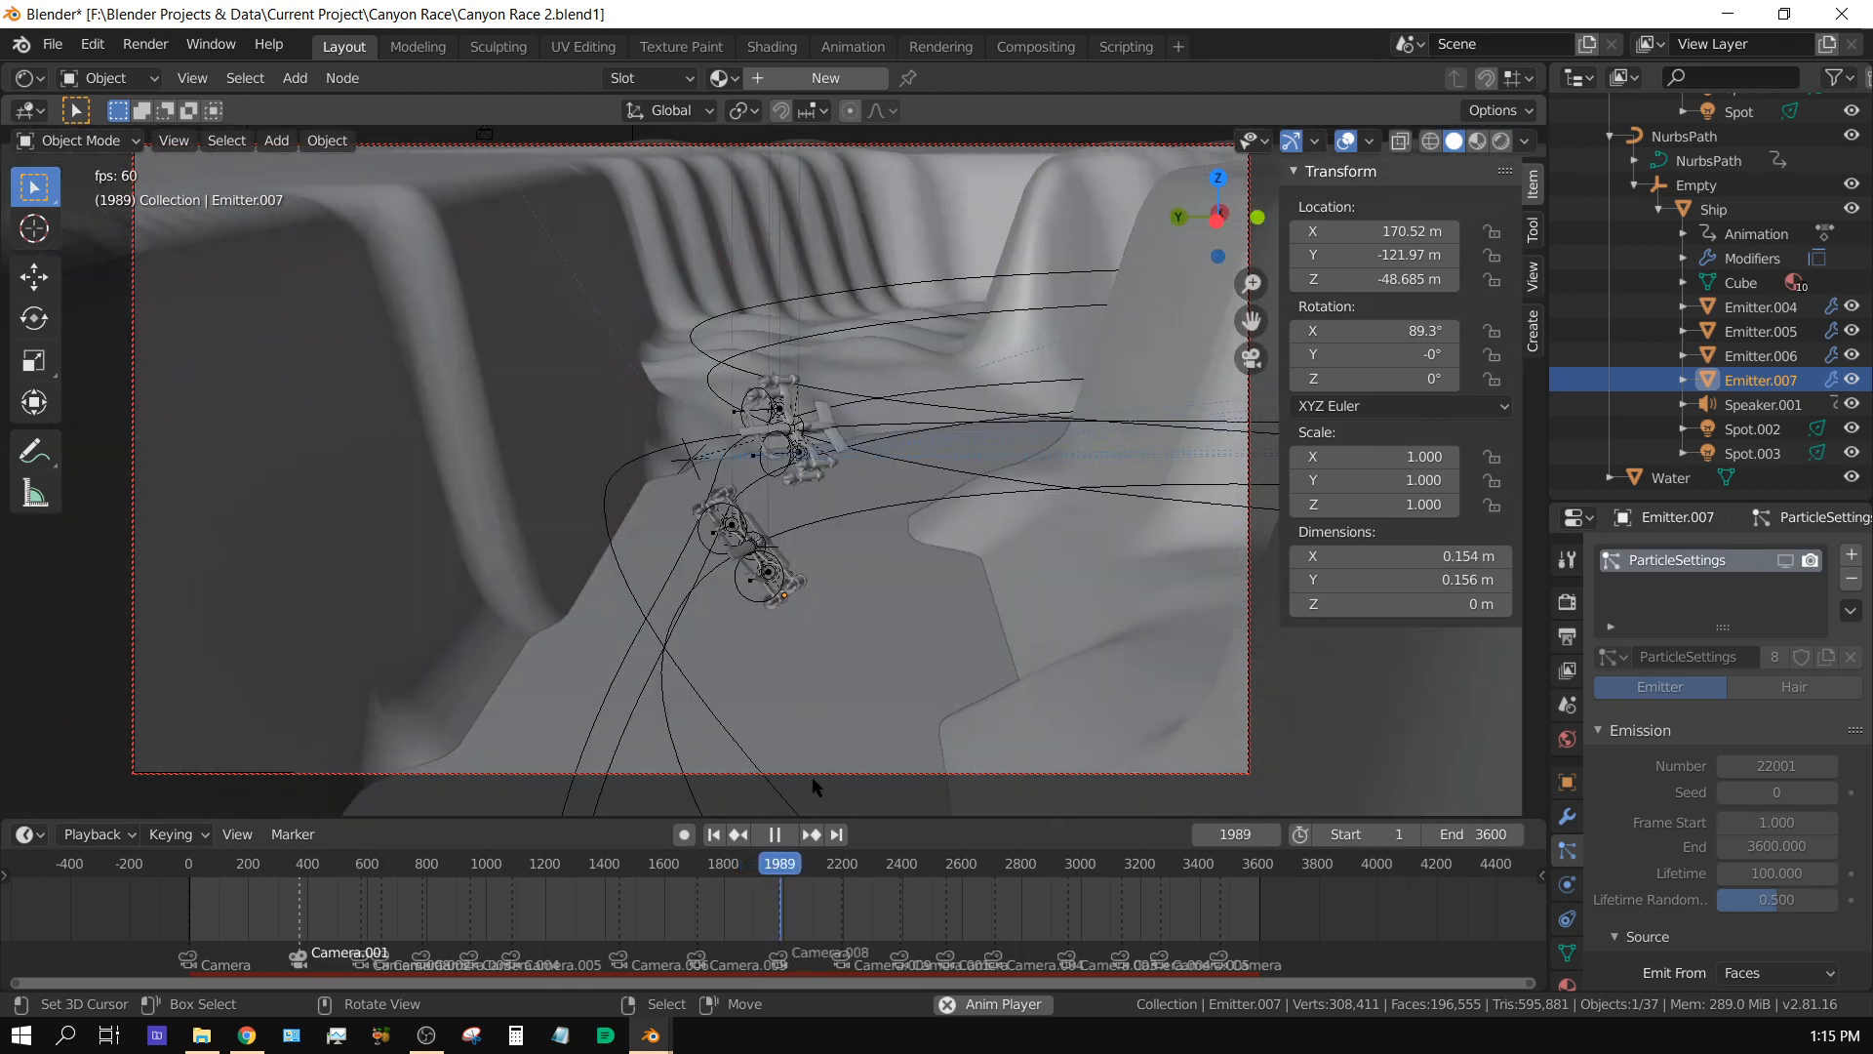
left_click(810, 833)
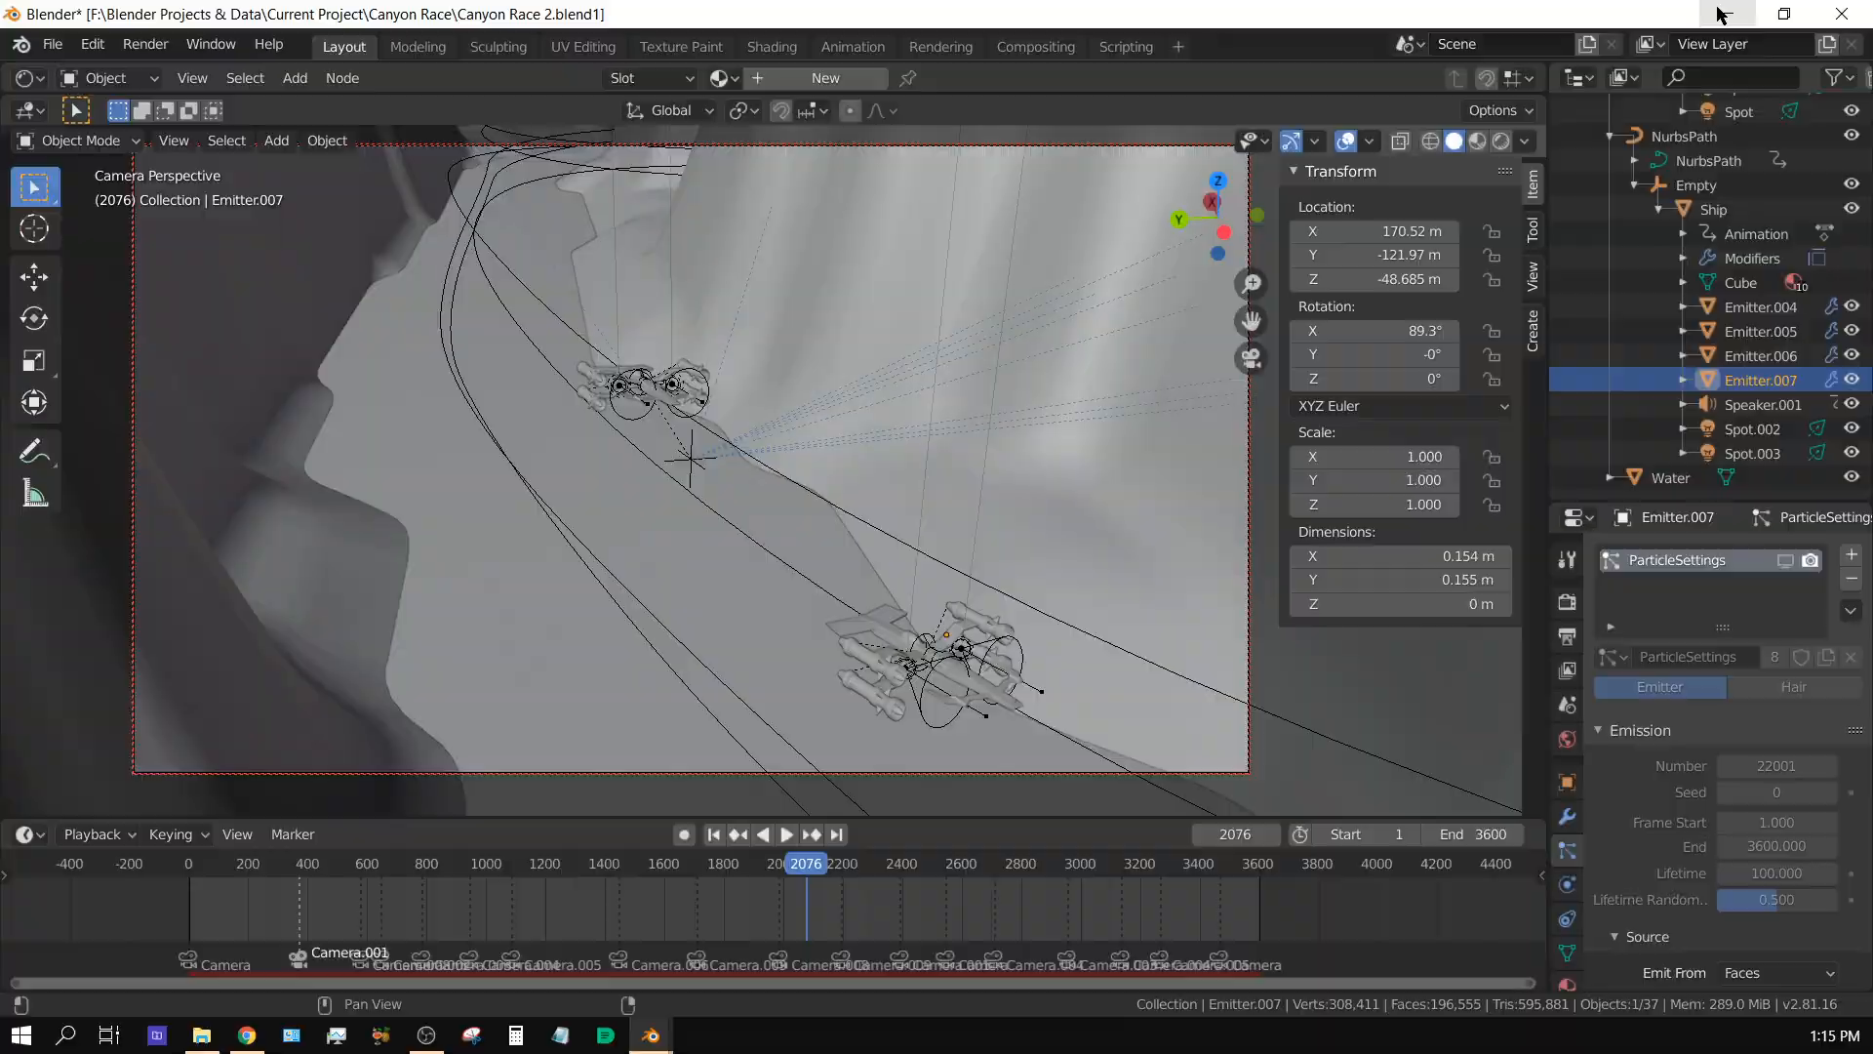
Step: Switch to the three-camera Blender file and select Camera 1 for the camera view
left_click(1723, 14)
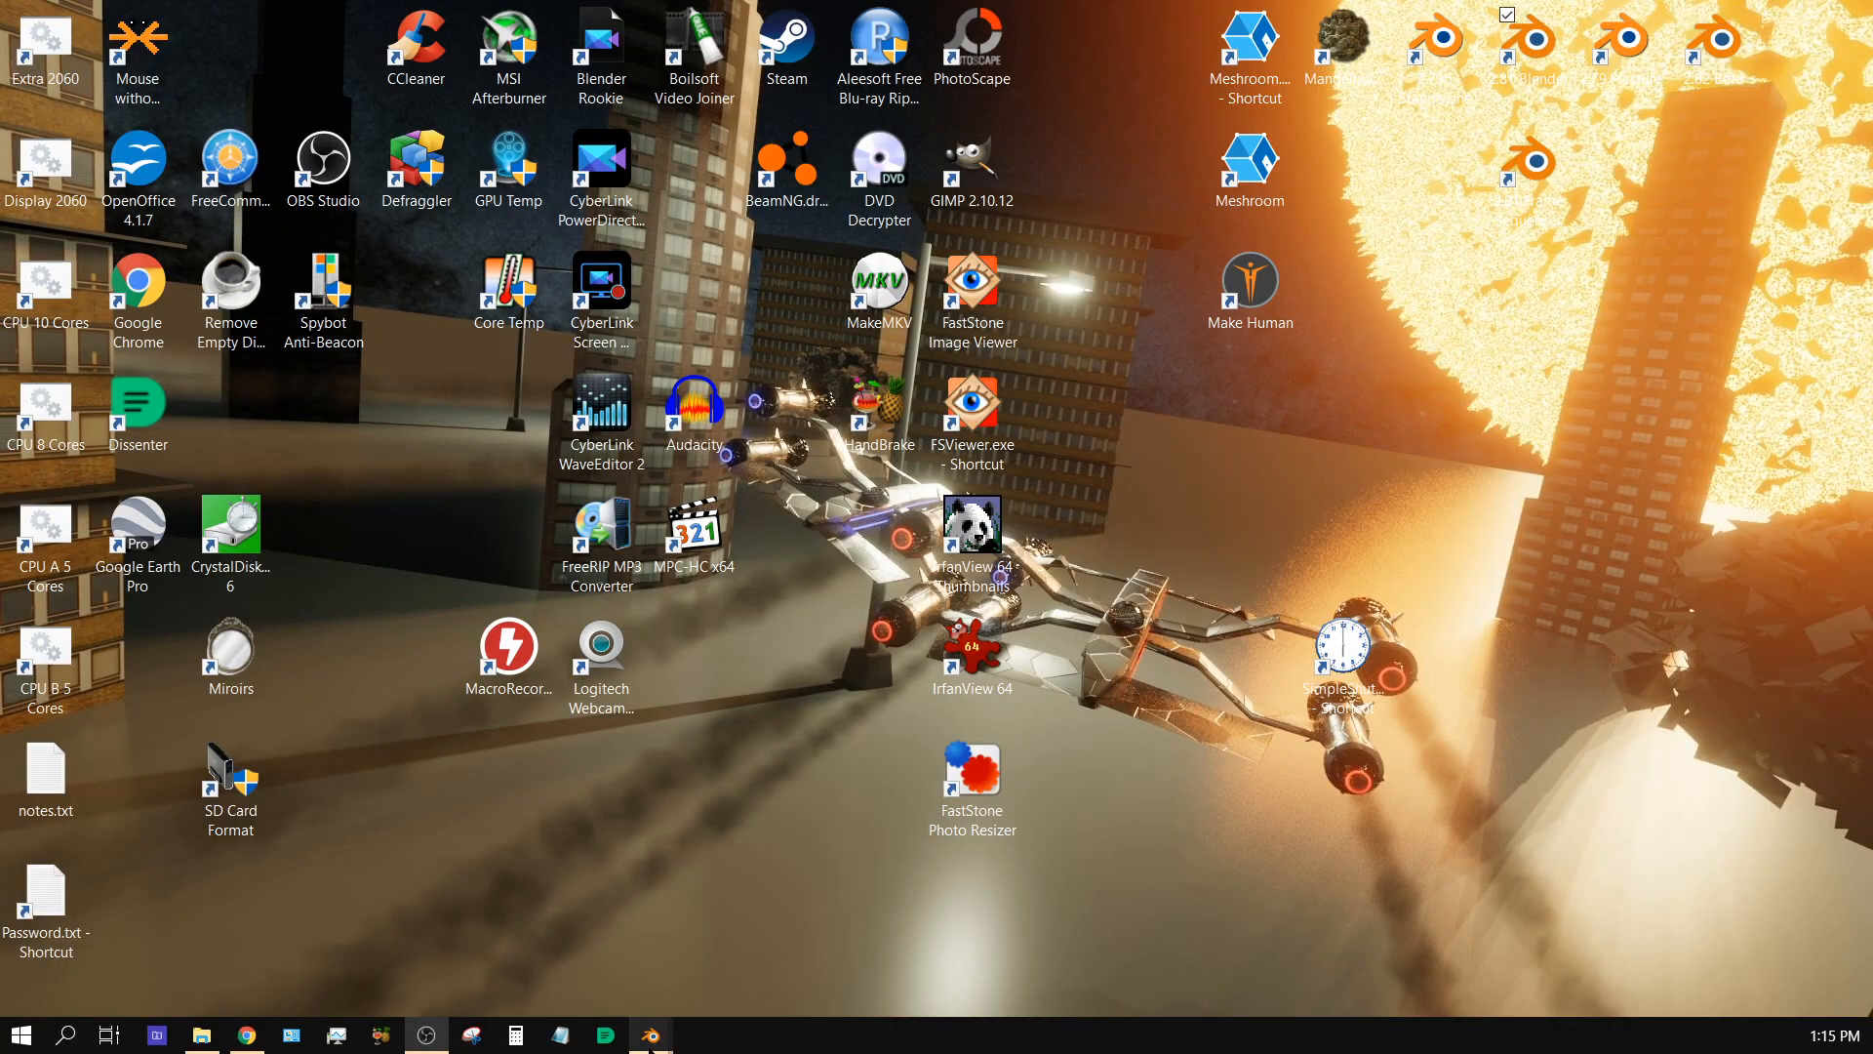
mouse_move(650, 1034)
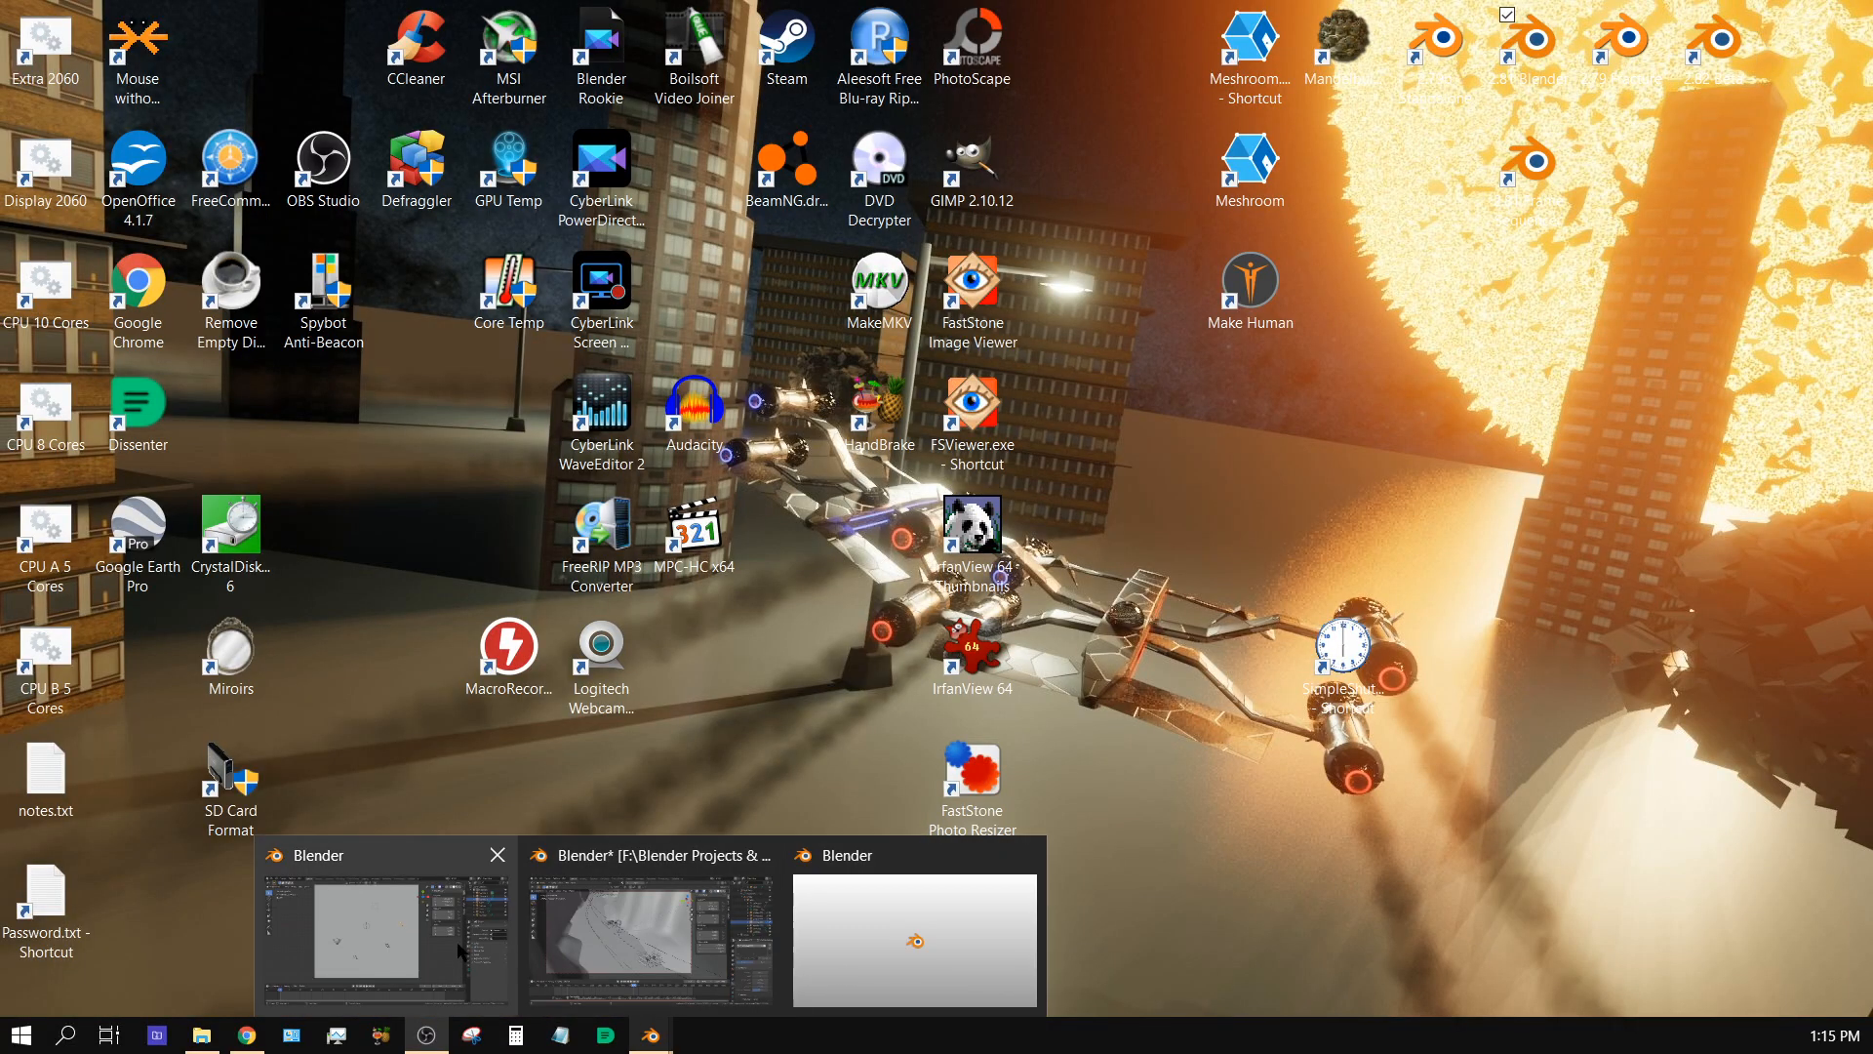
left_click(911, 938)
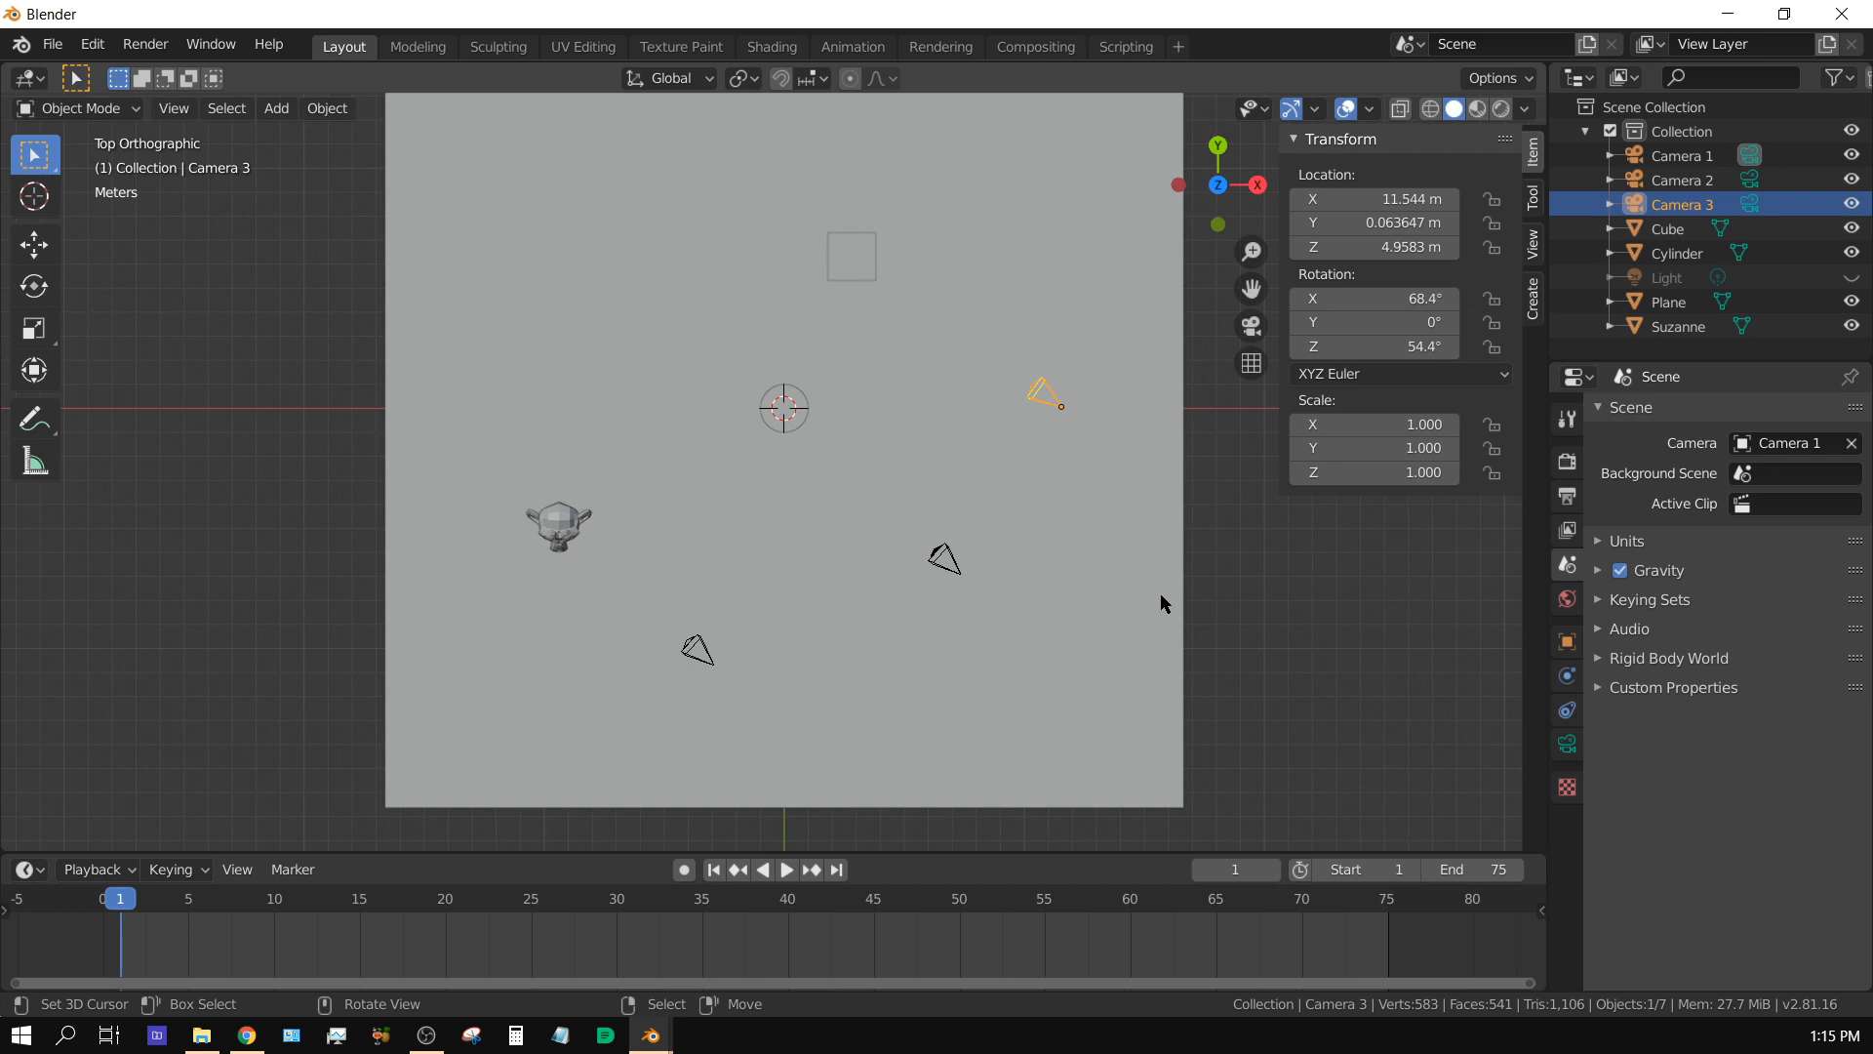
mouse_move(855, 410)
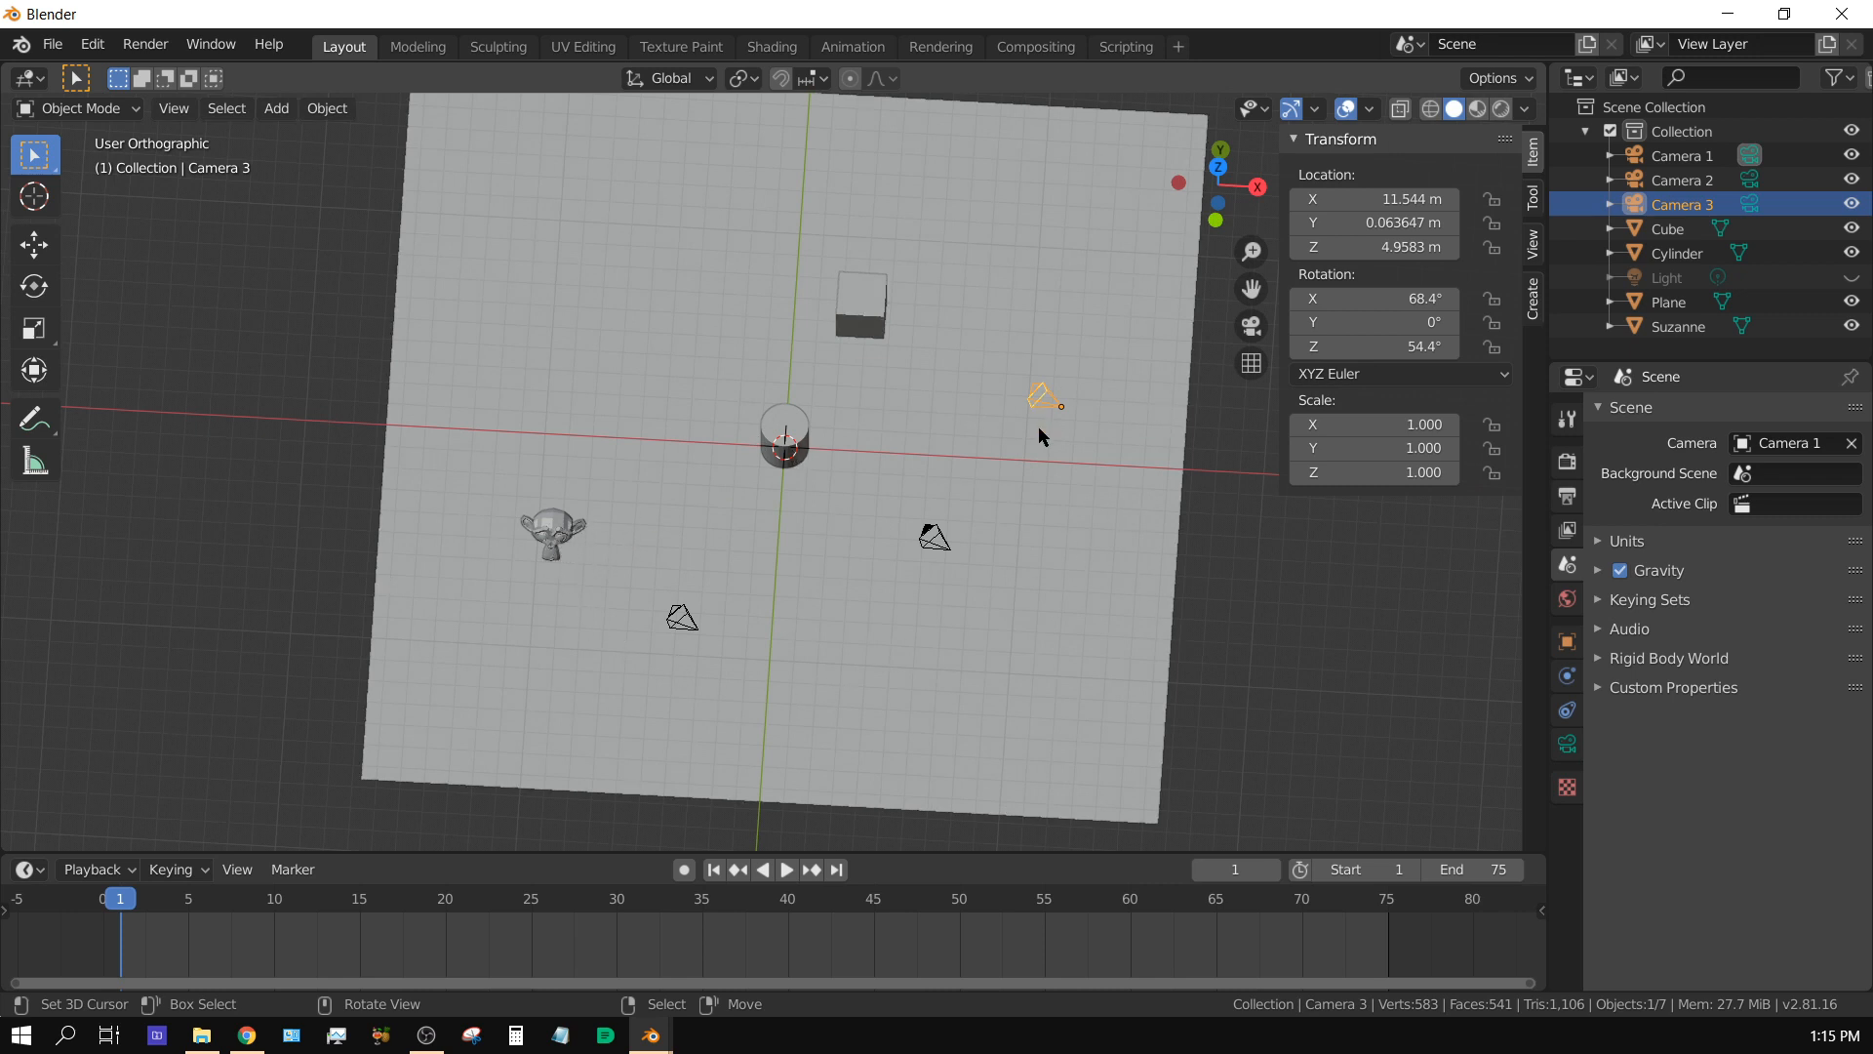
mouse_move(1079, 429)
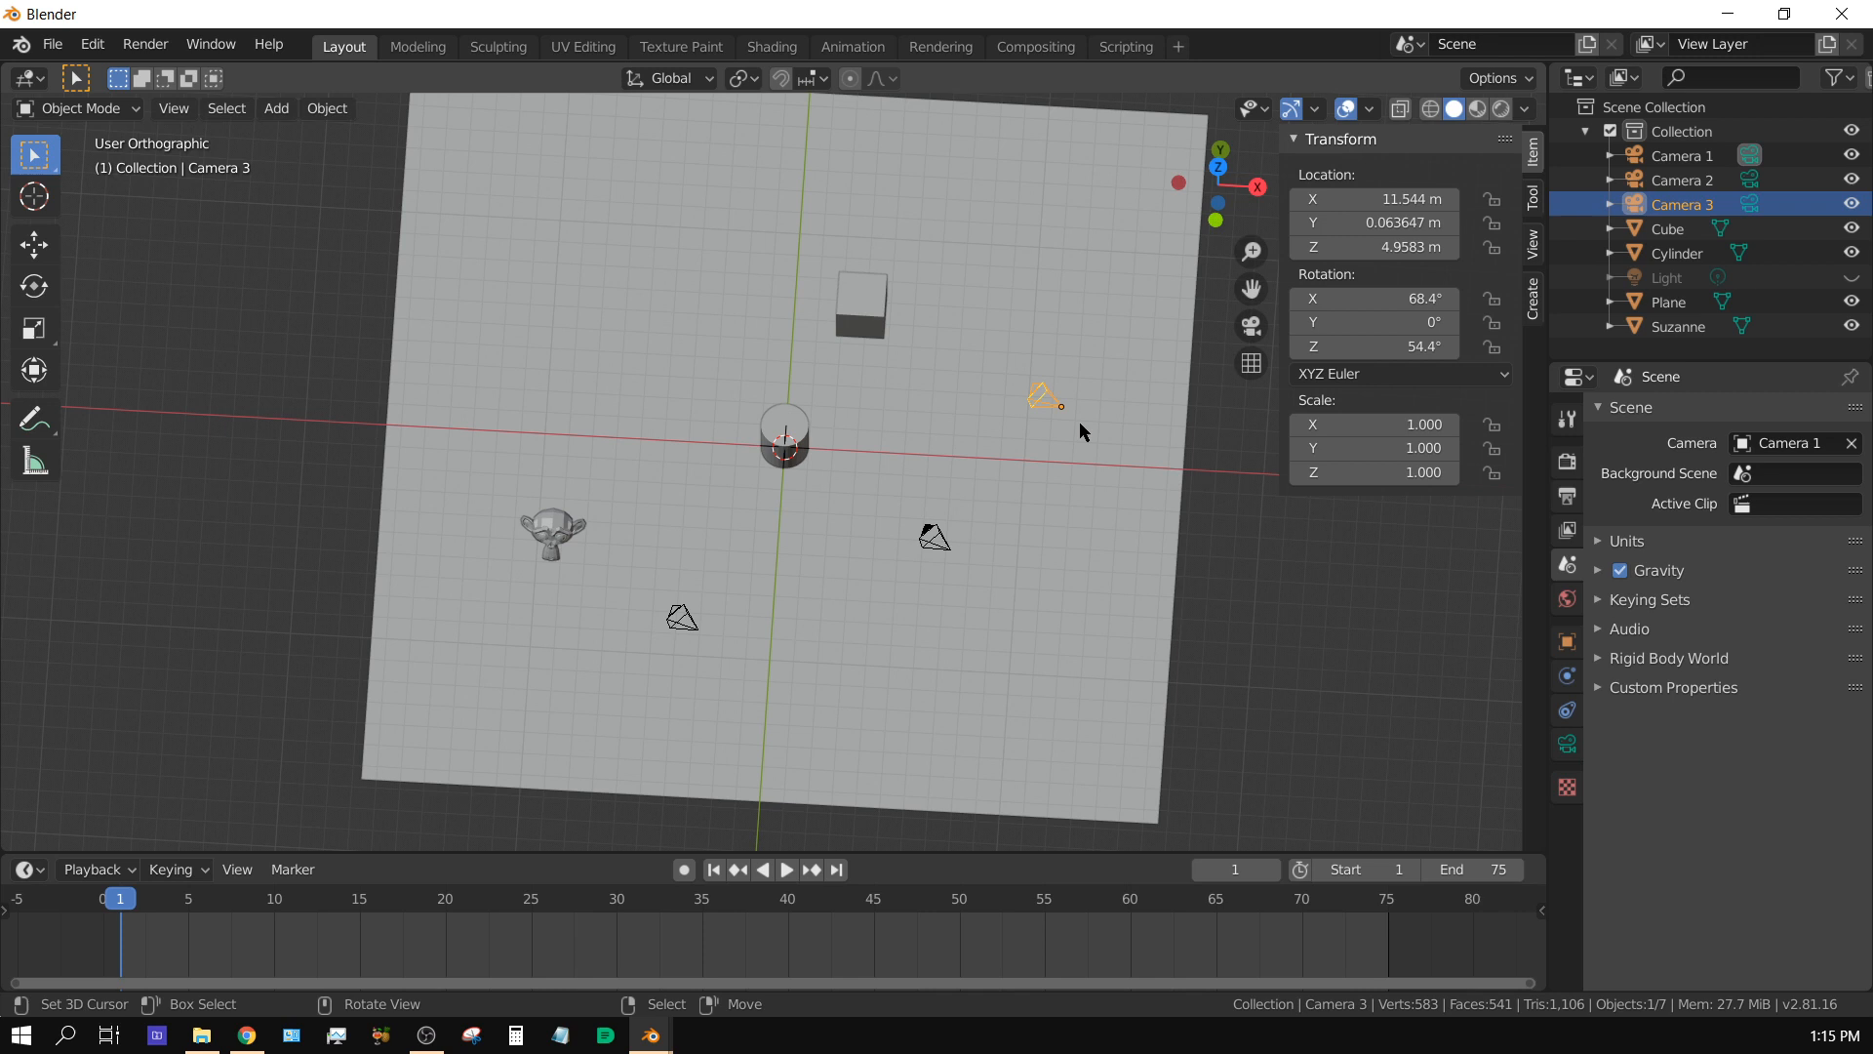
mouse_move(940, 547)
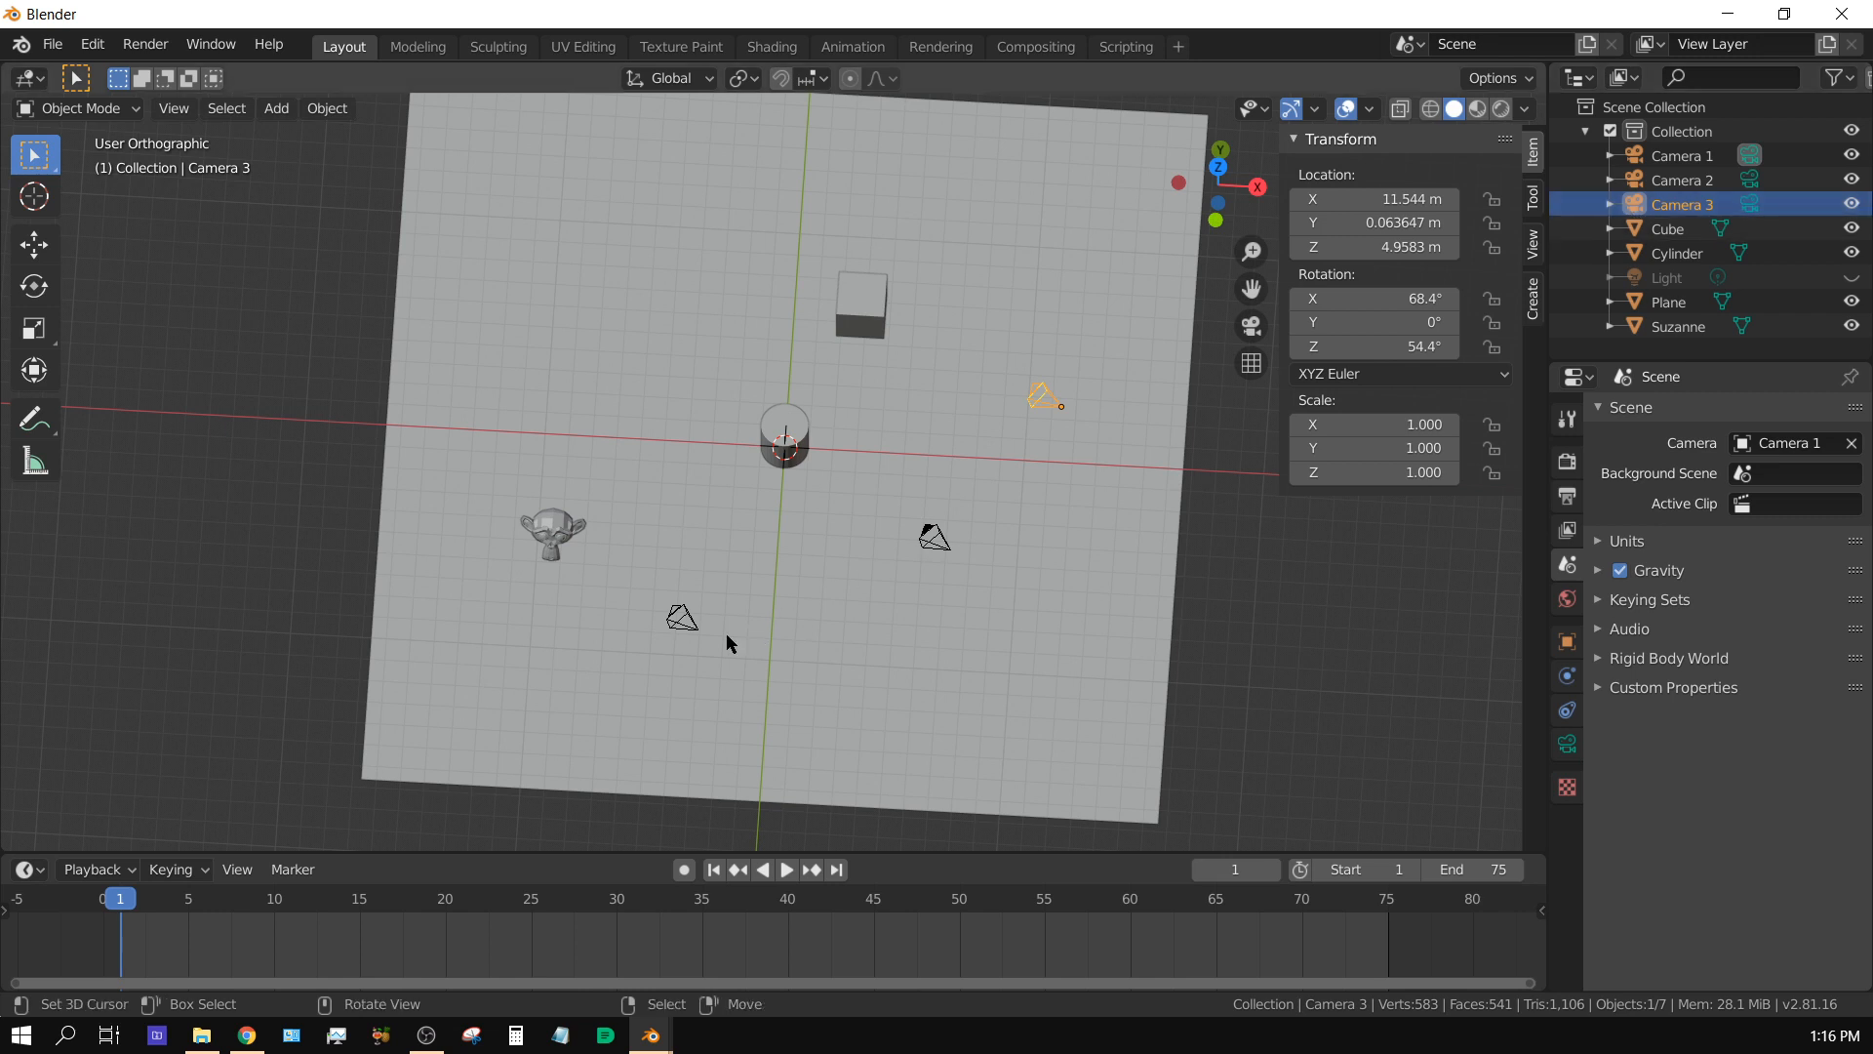
left_click(1685, 180)
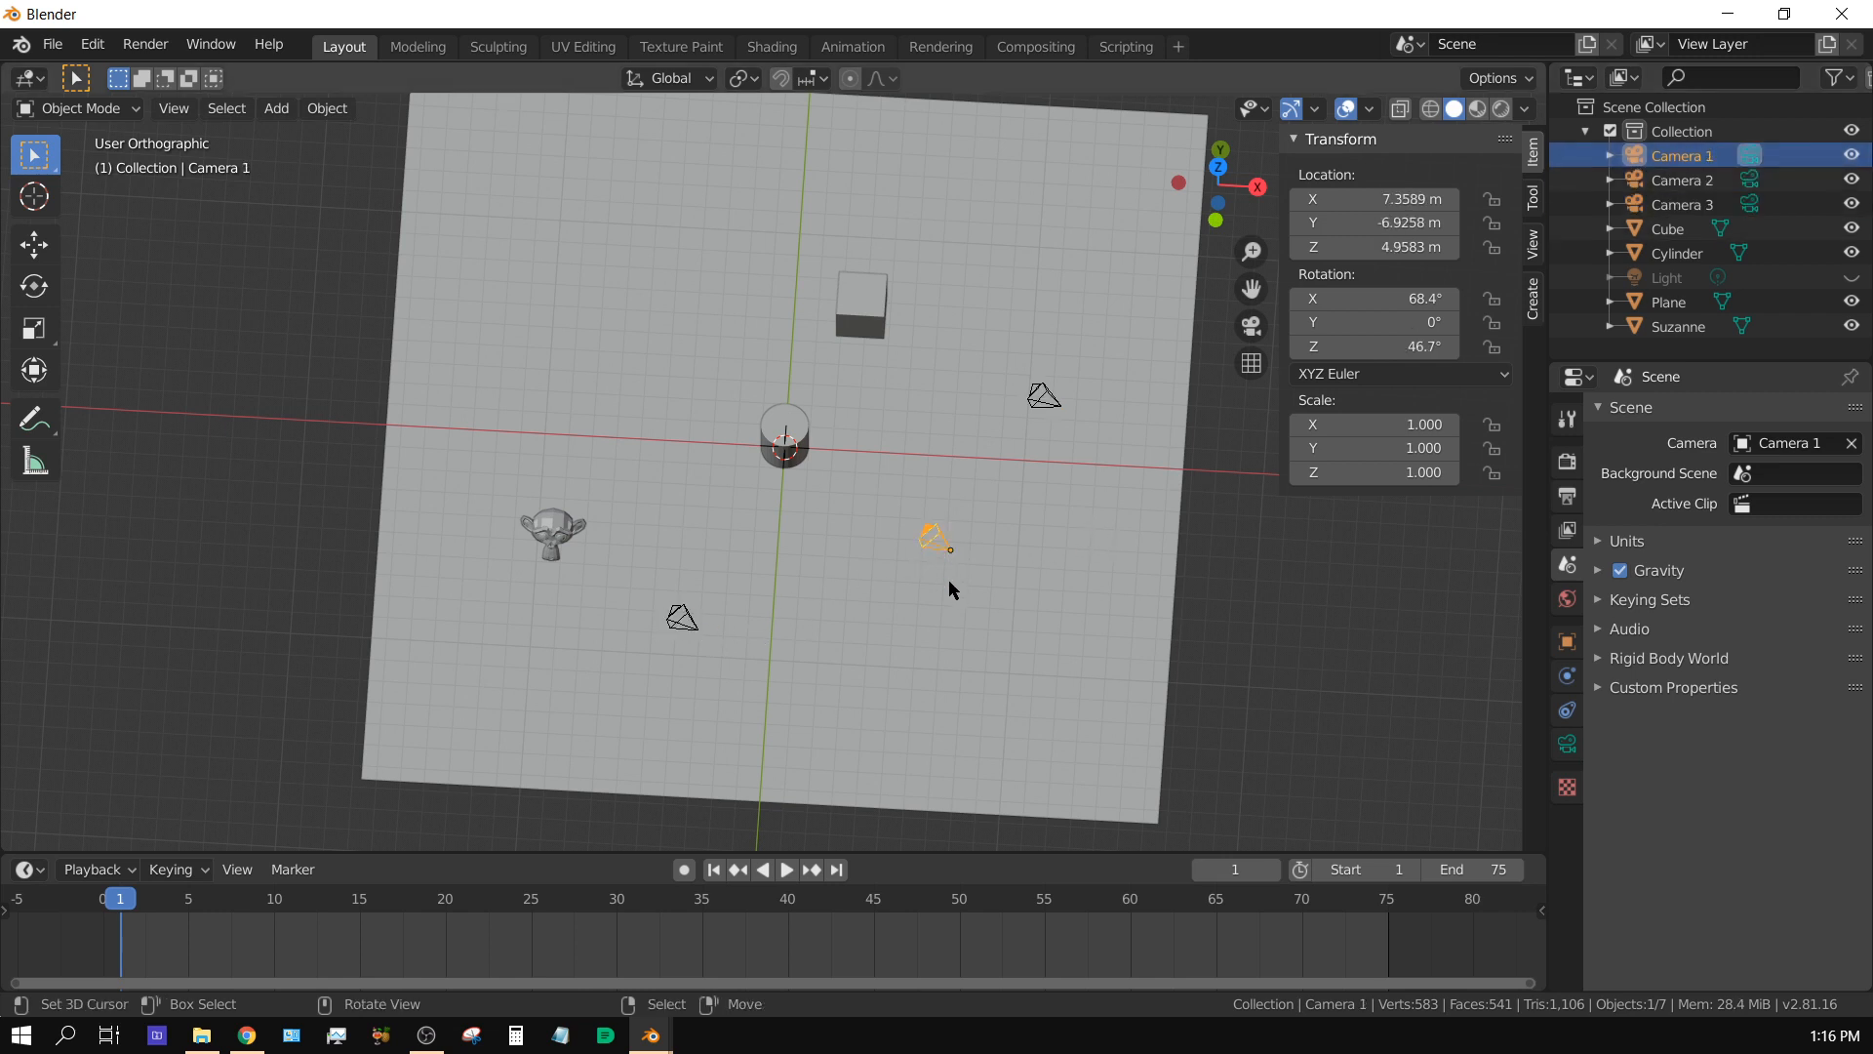
mouse_move(938, 605)
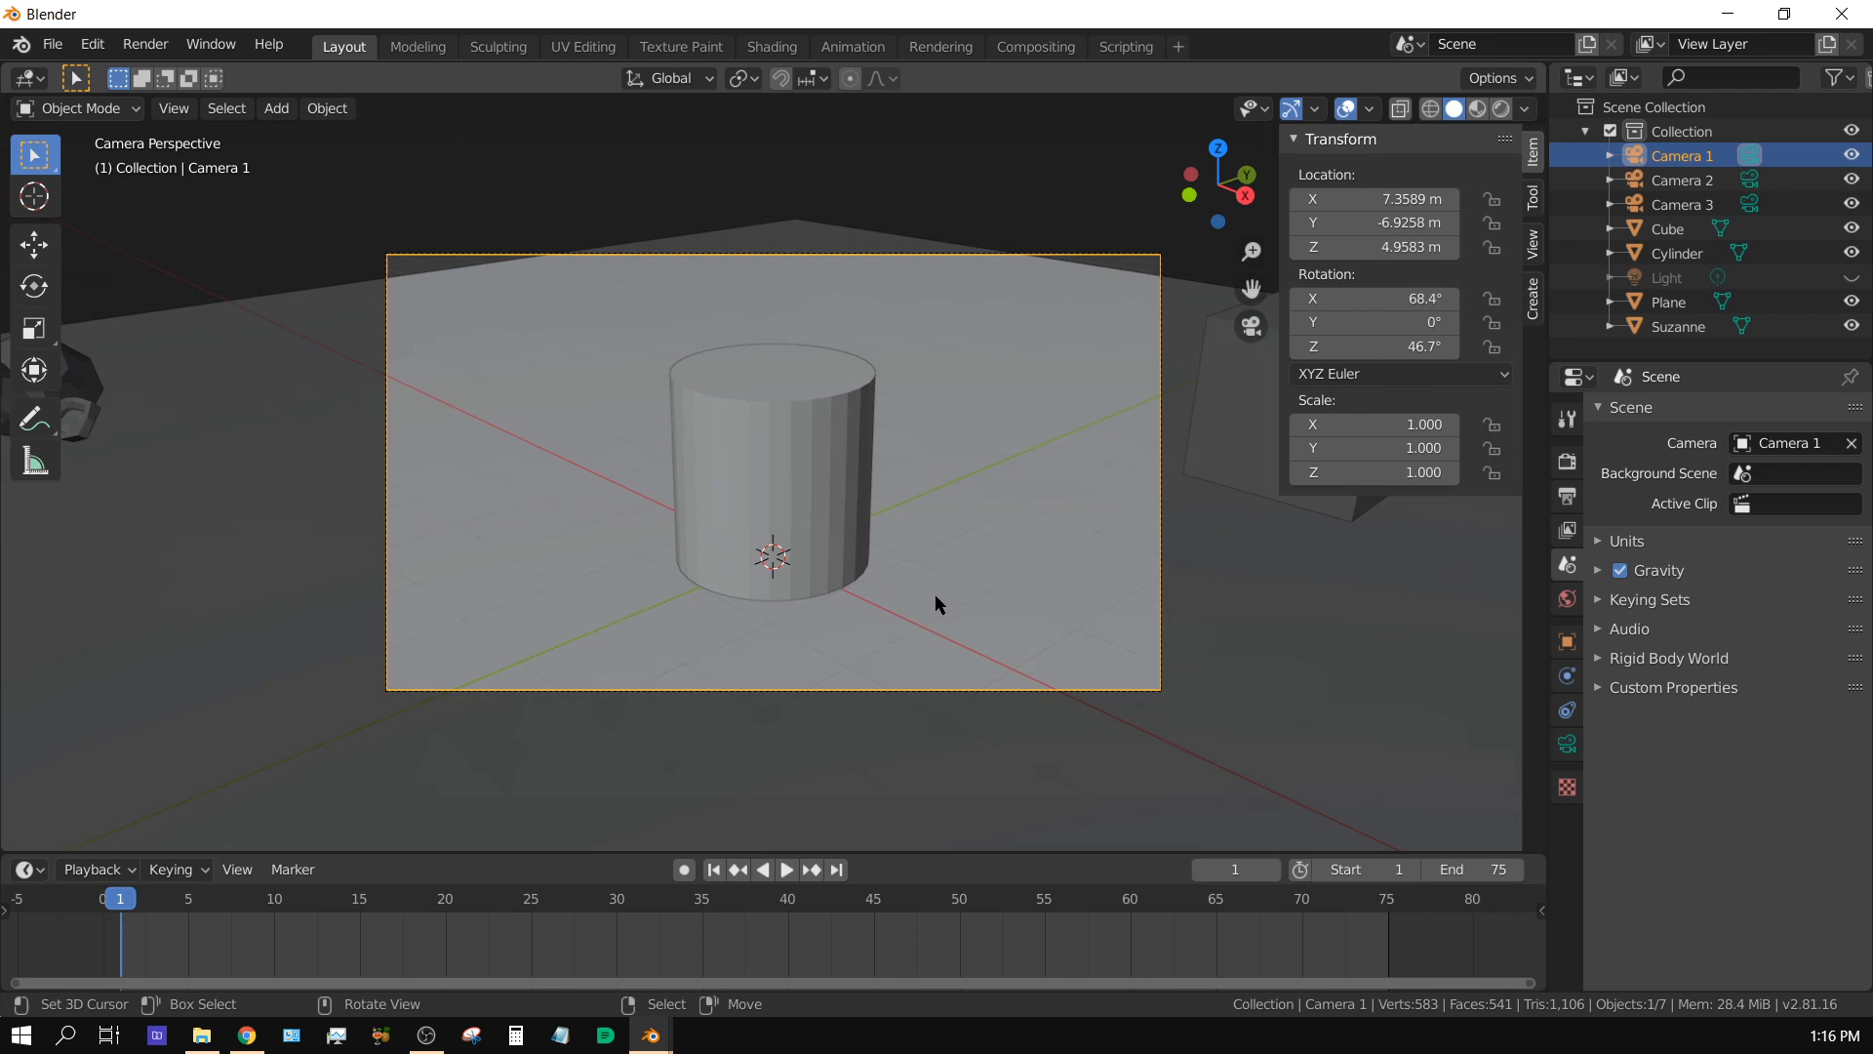
mouse_move(839, 544)
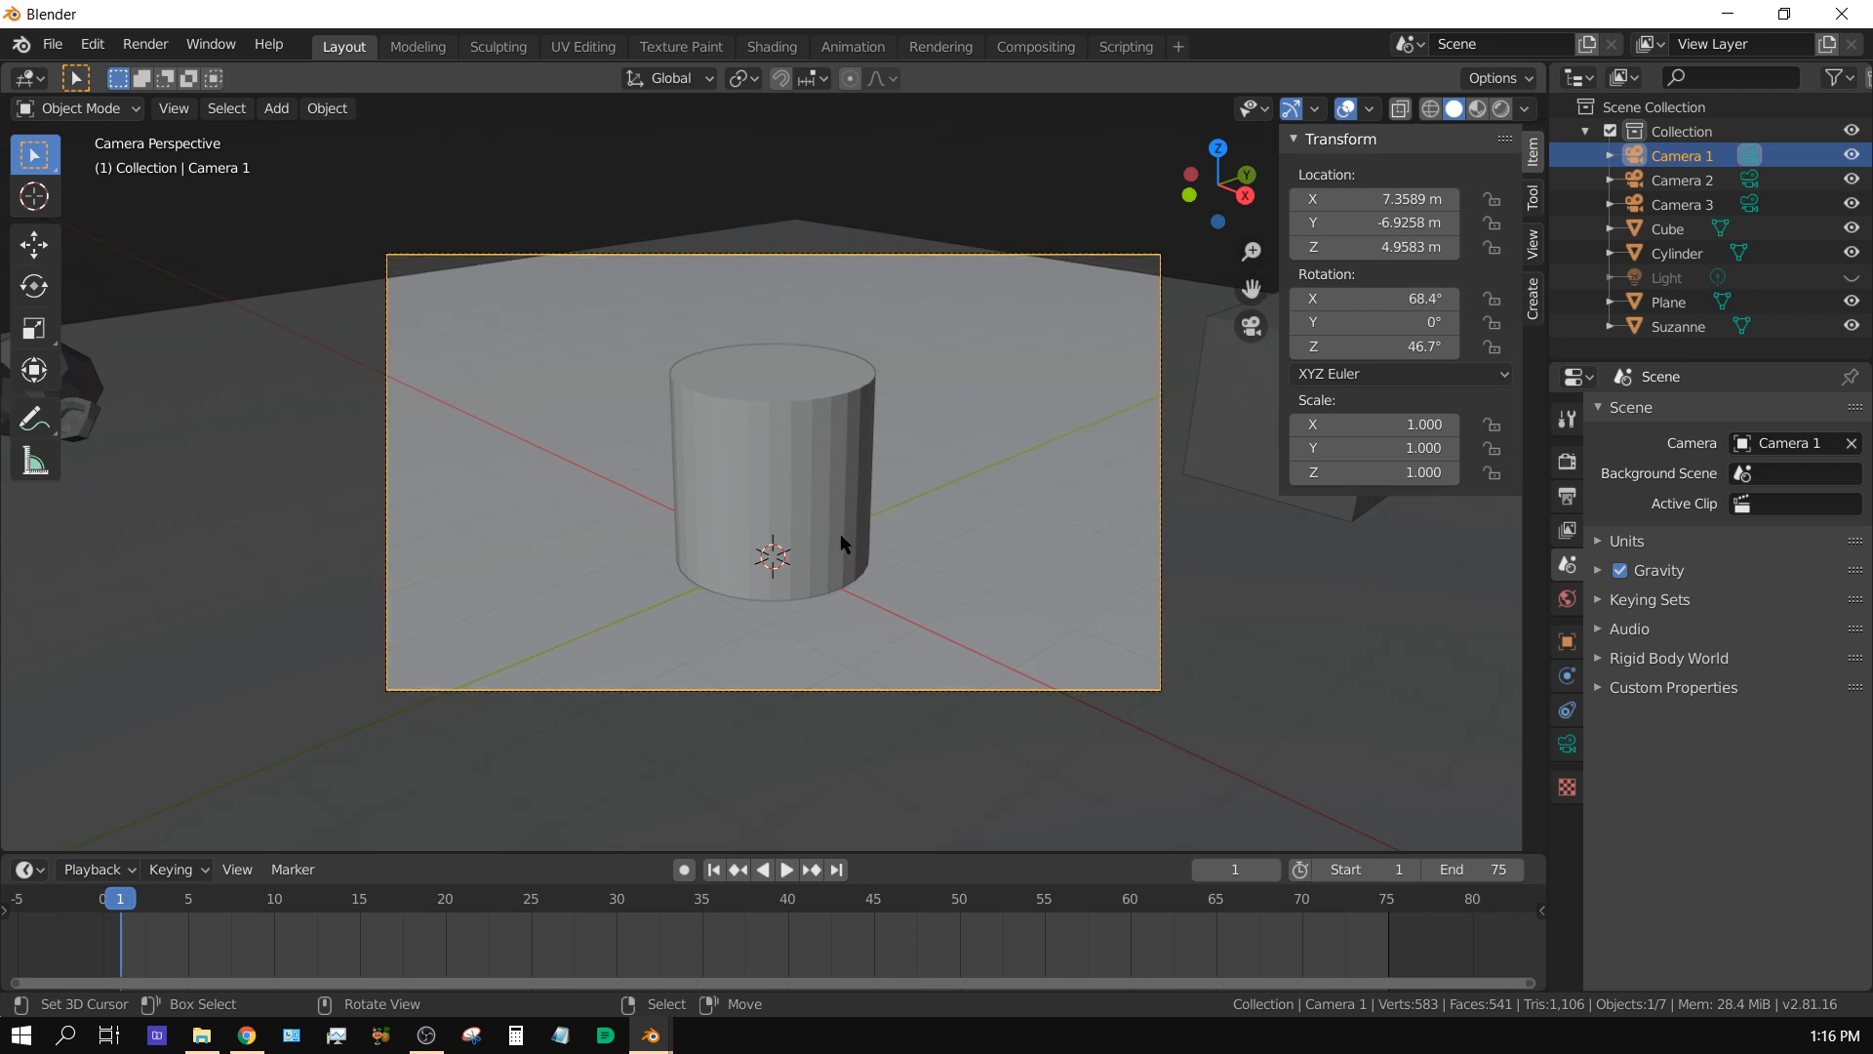
mouse_move(1225, 324)
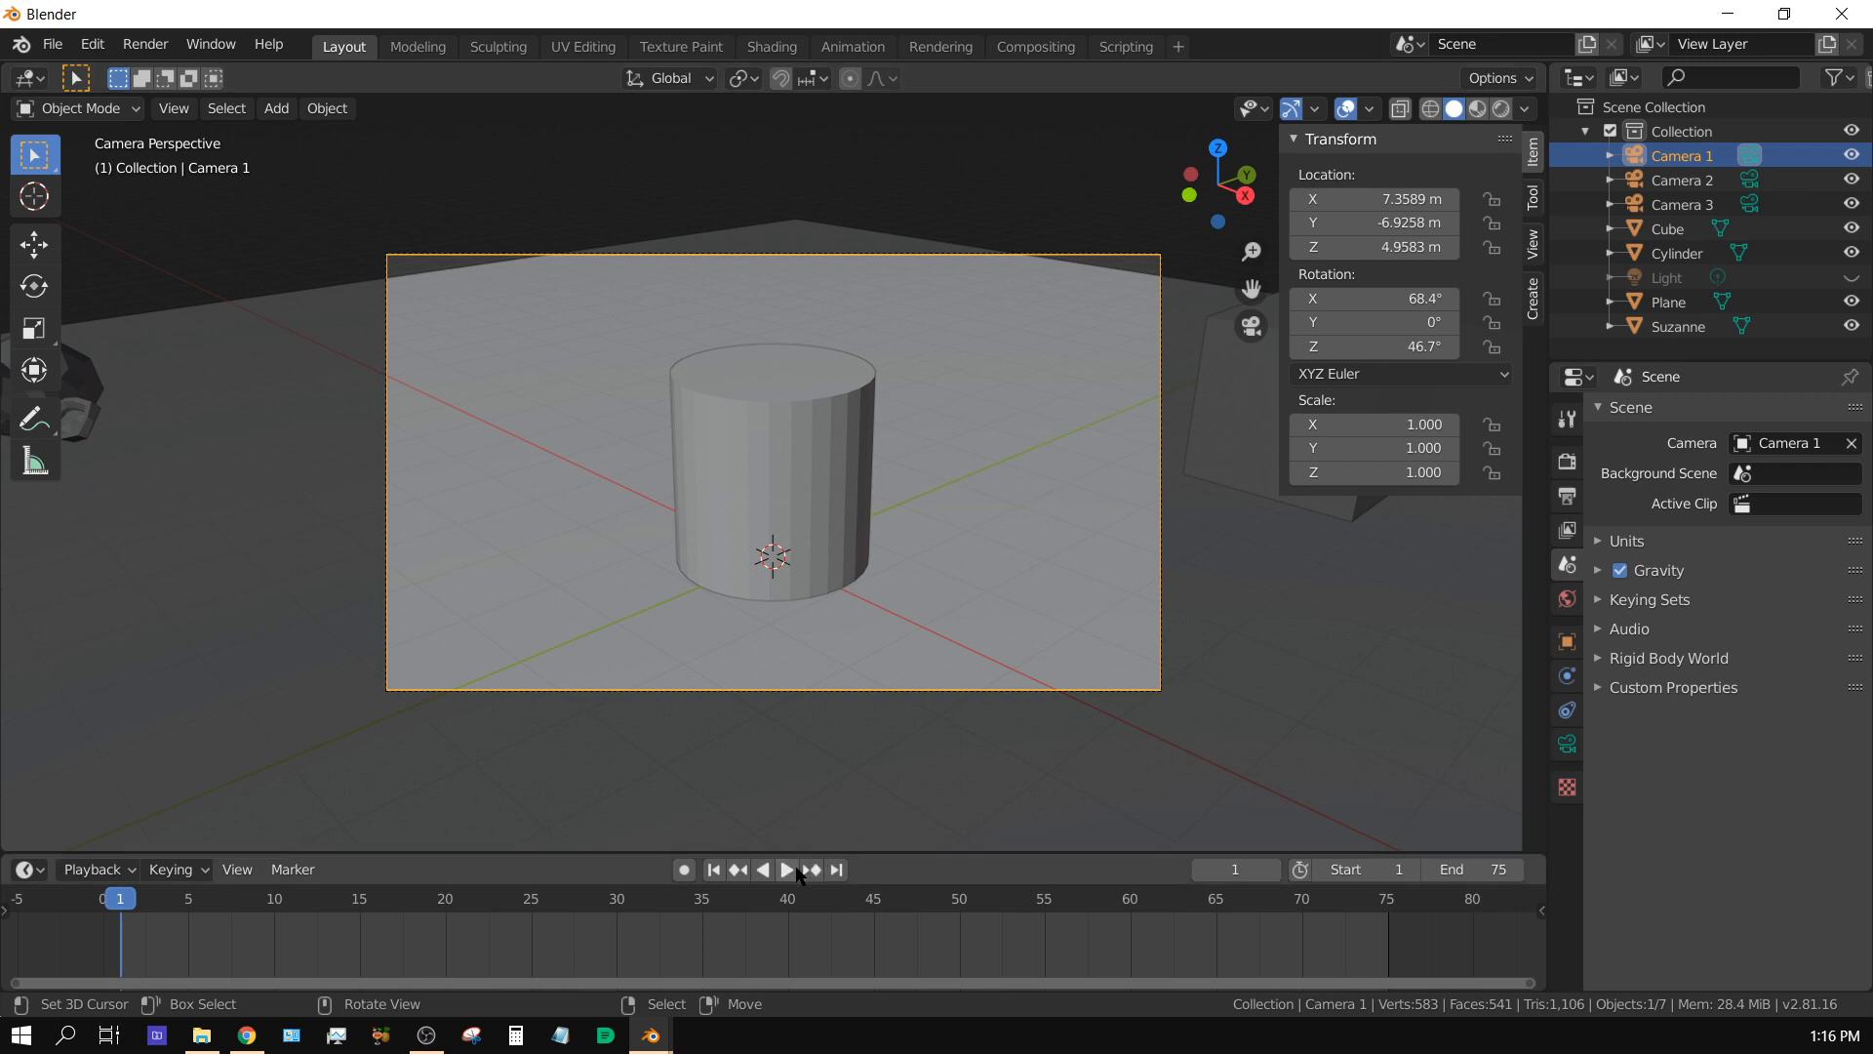
left_click(787, 870)
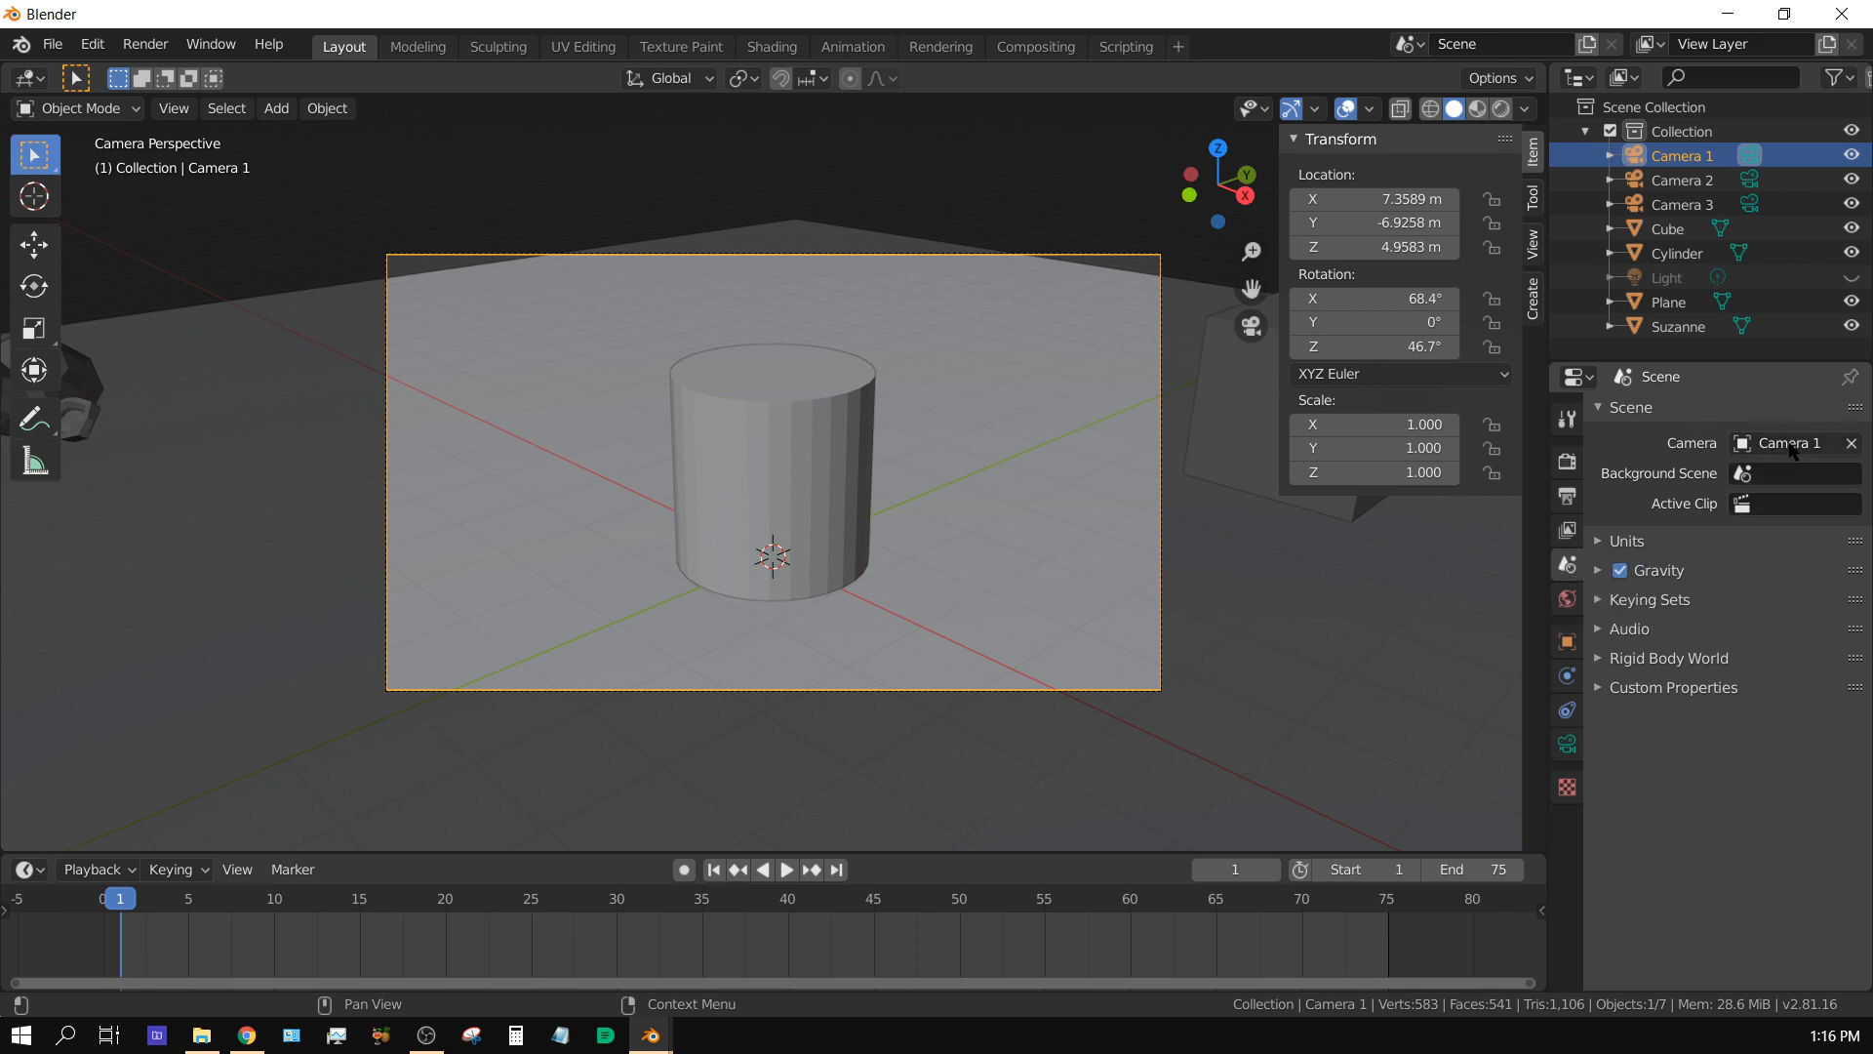
left_click(1790, 443)
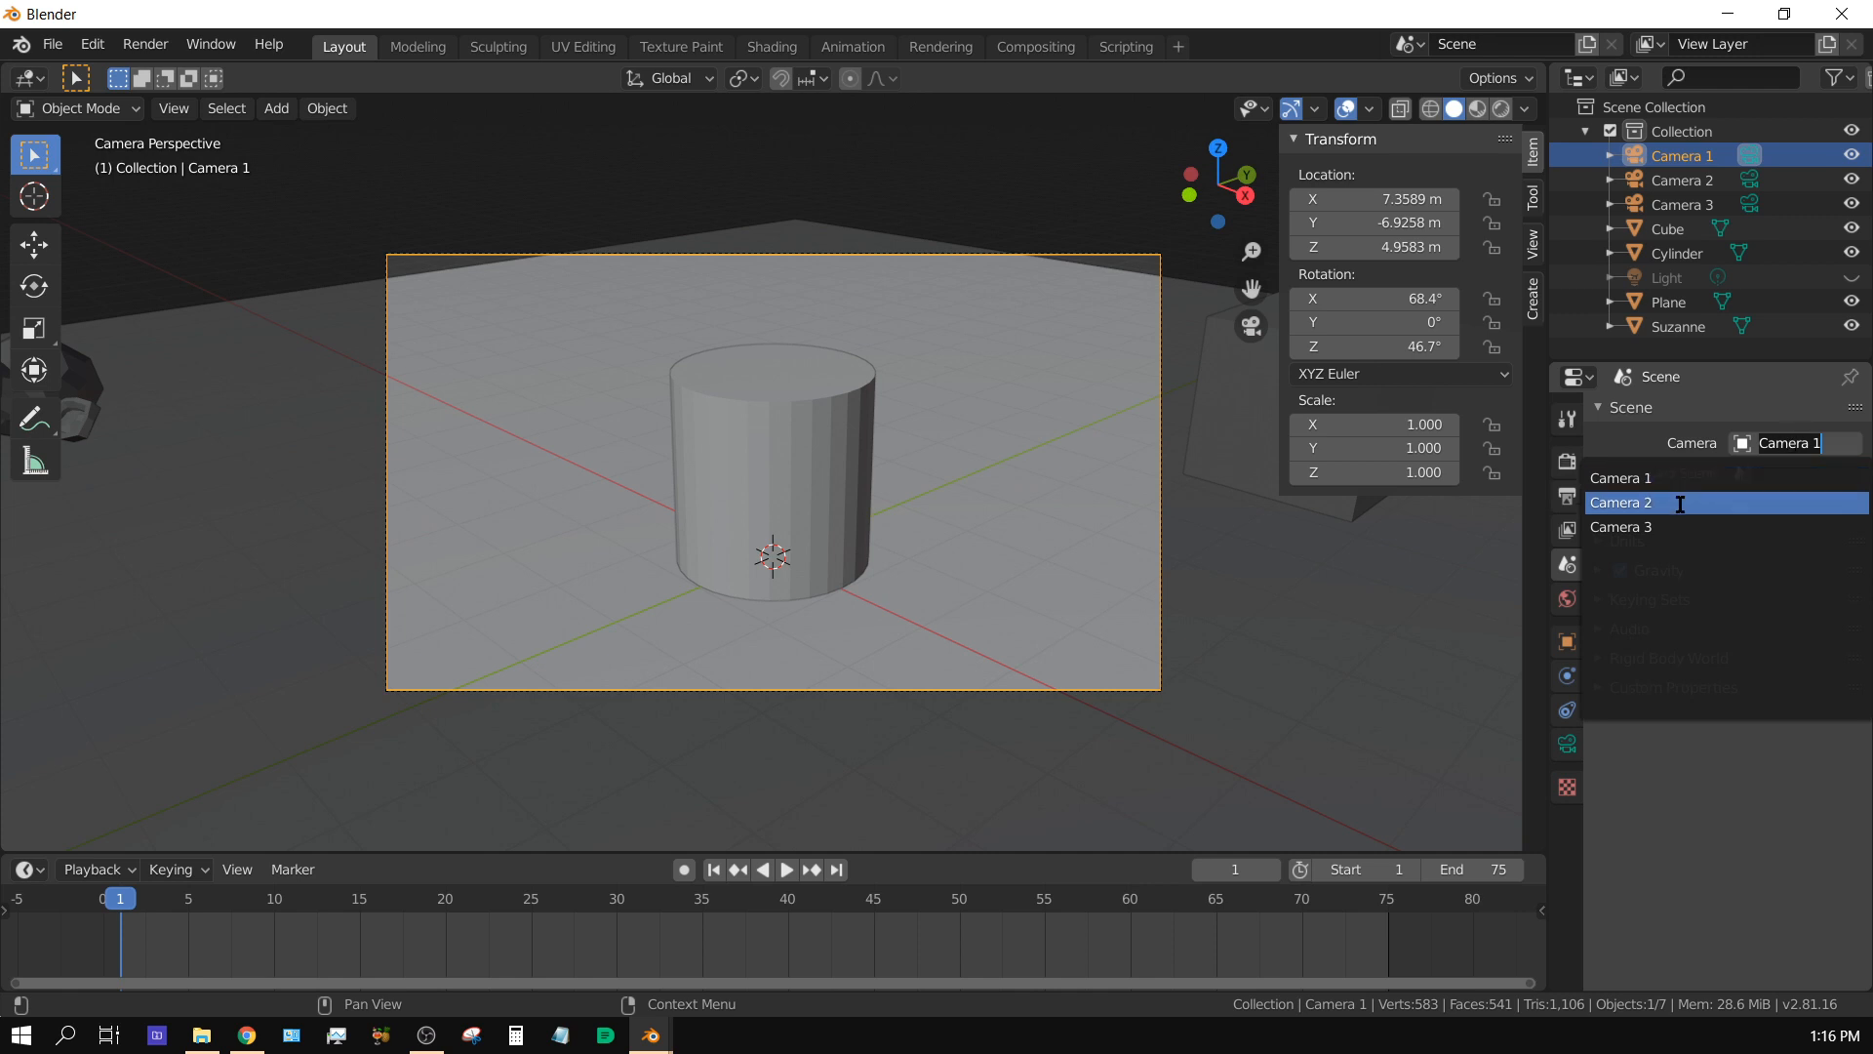
left_click(1622, 502)
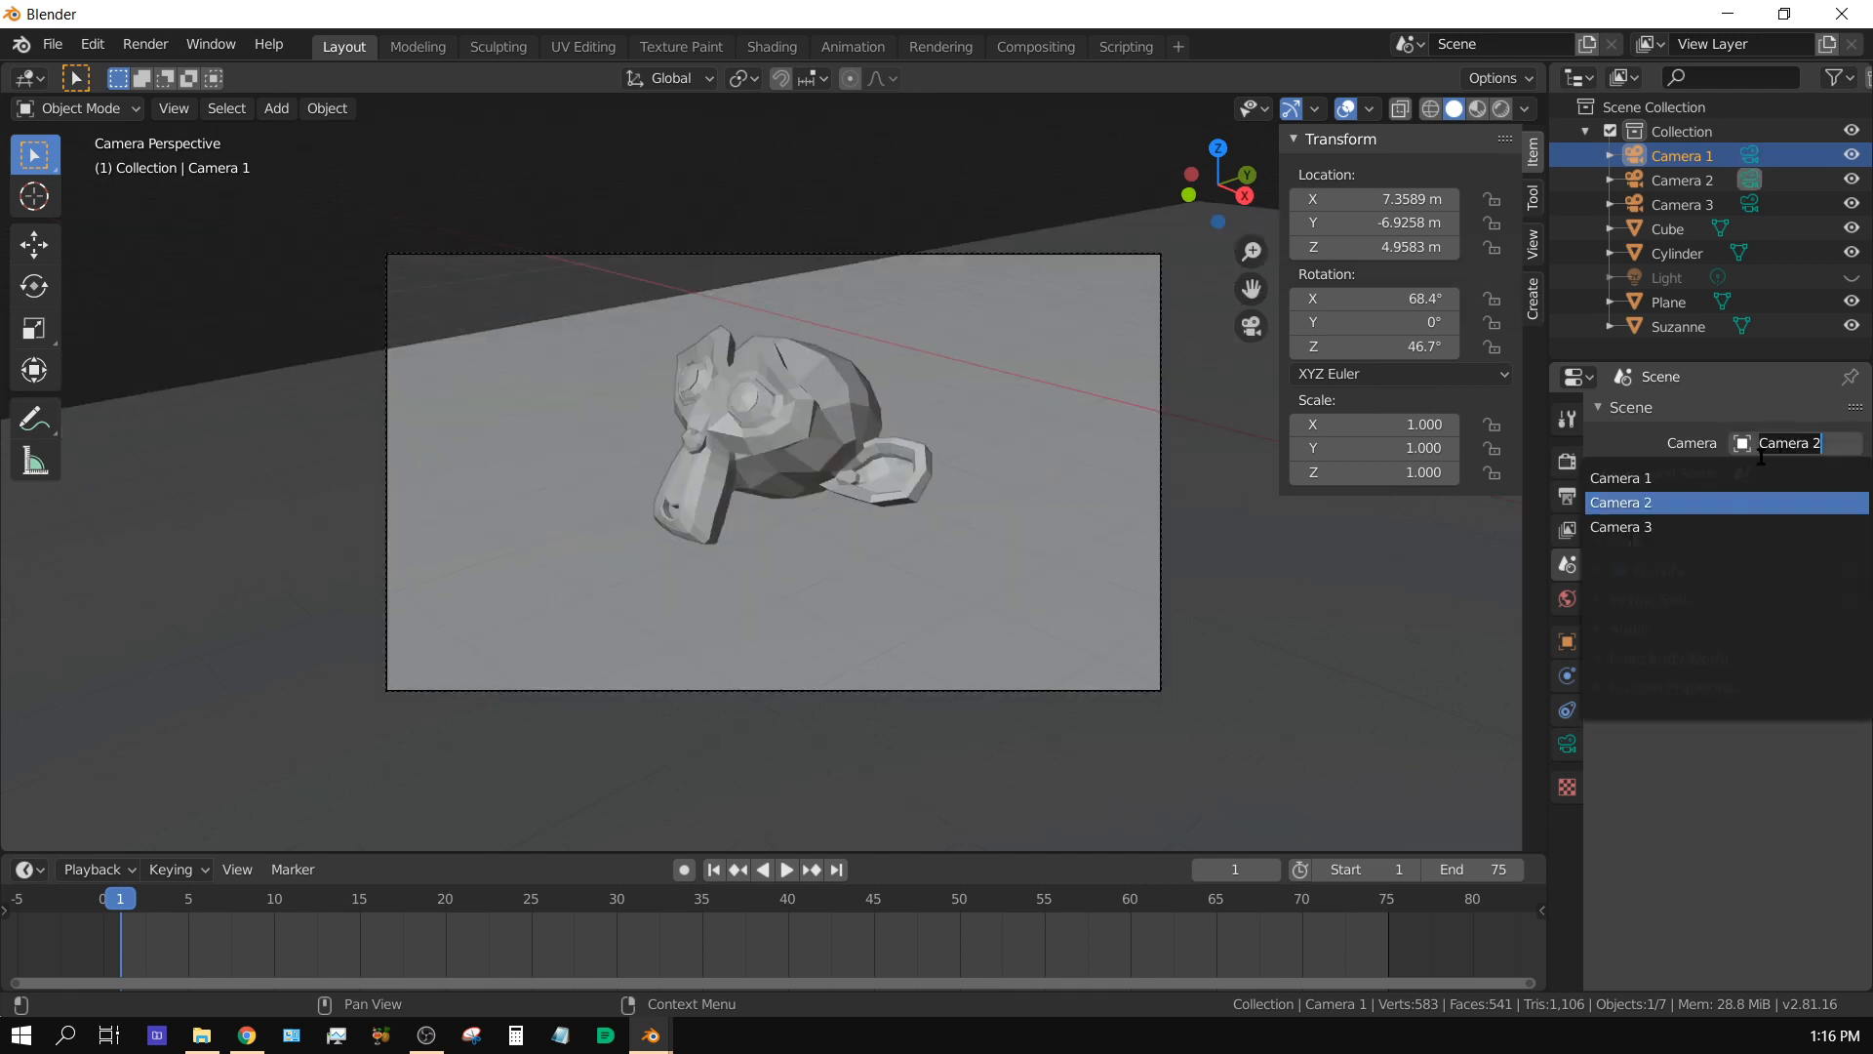
left_click(1619, 526)
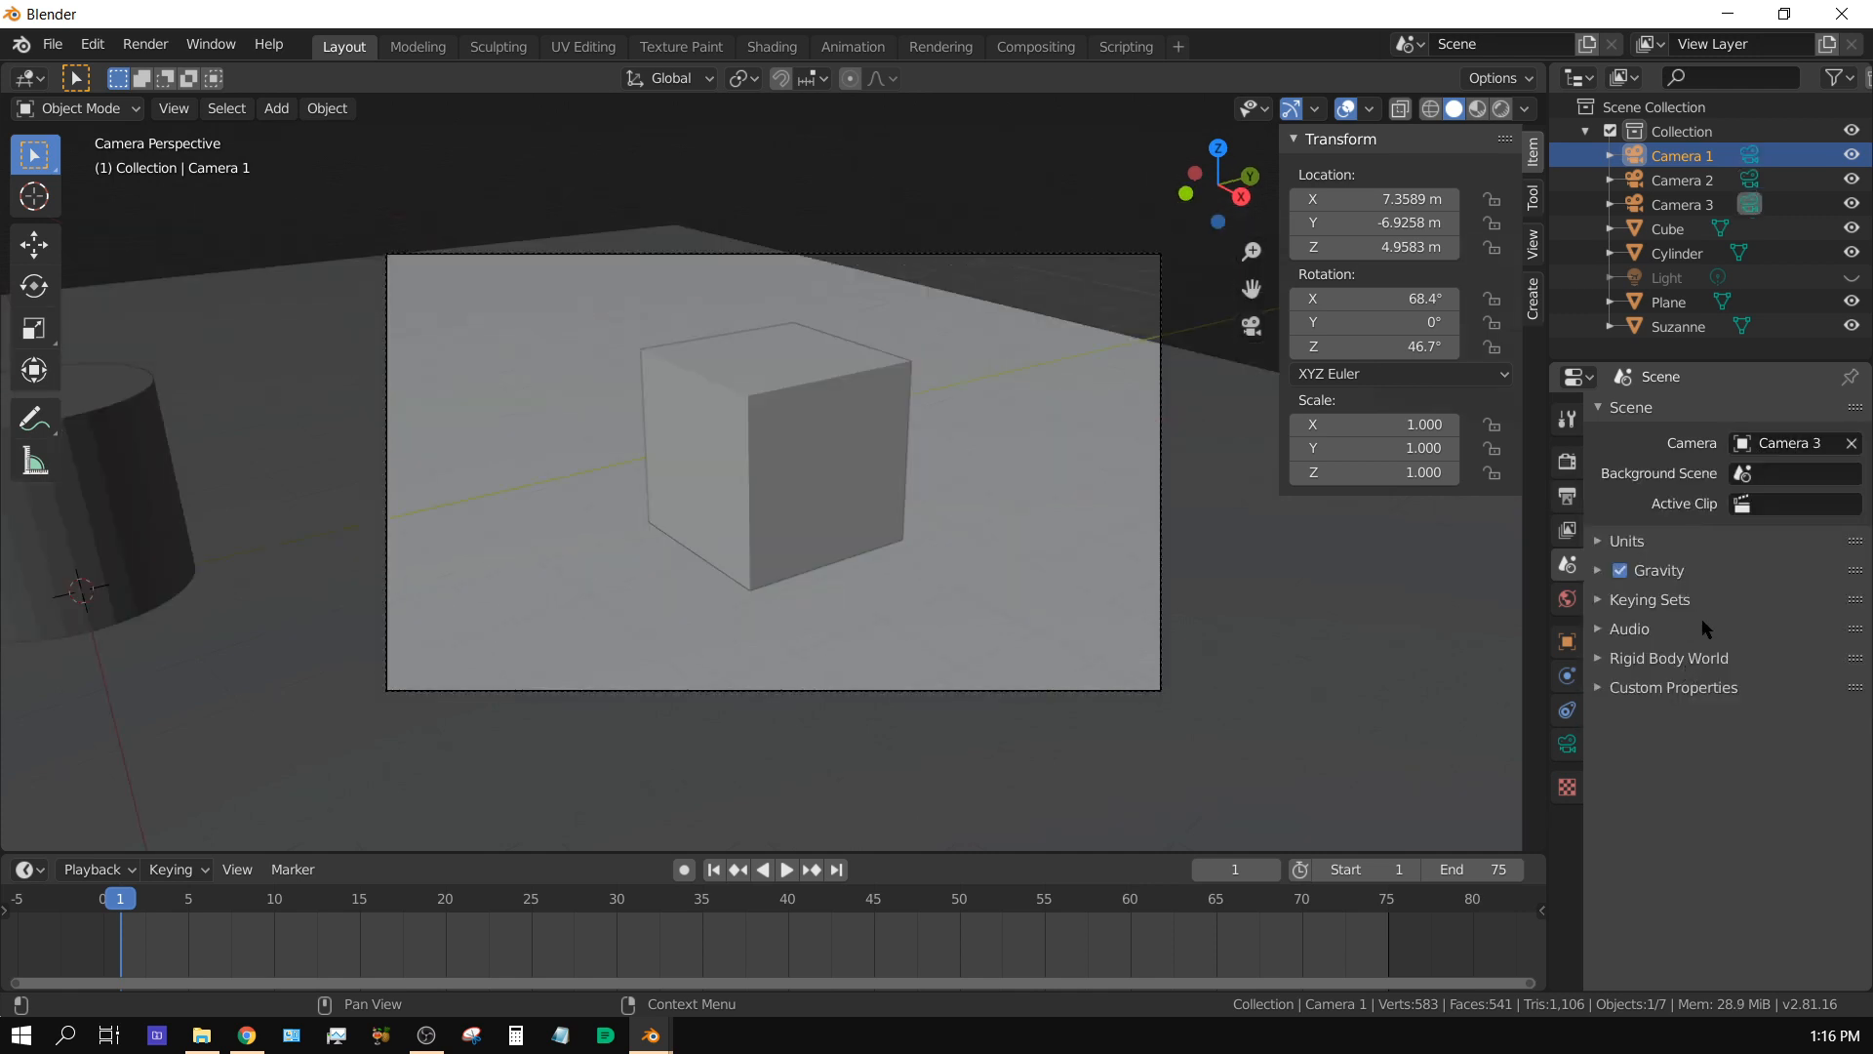
mouse_move(1743, 550)
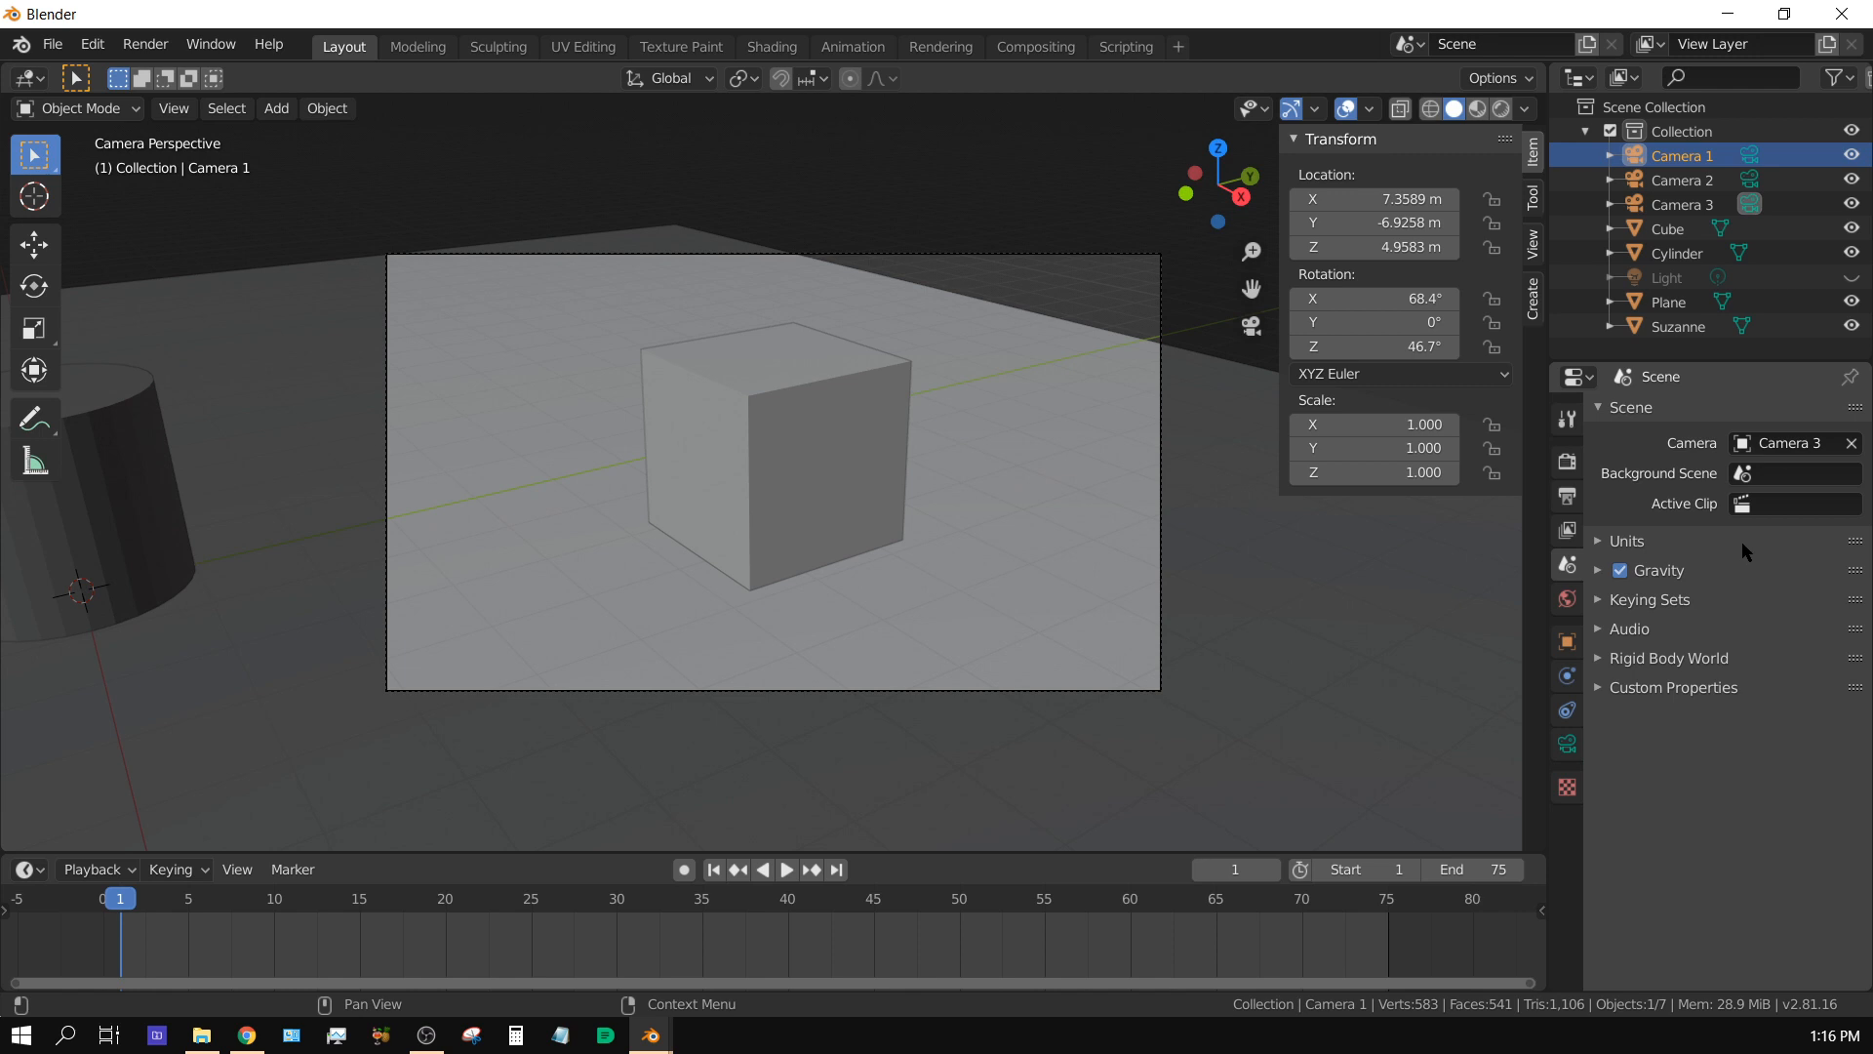
mouse_move(1780, 472)
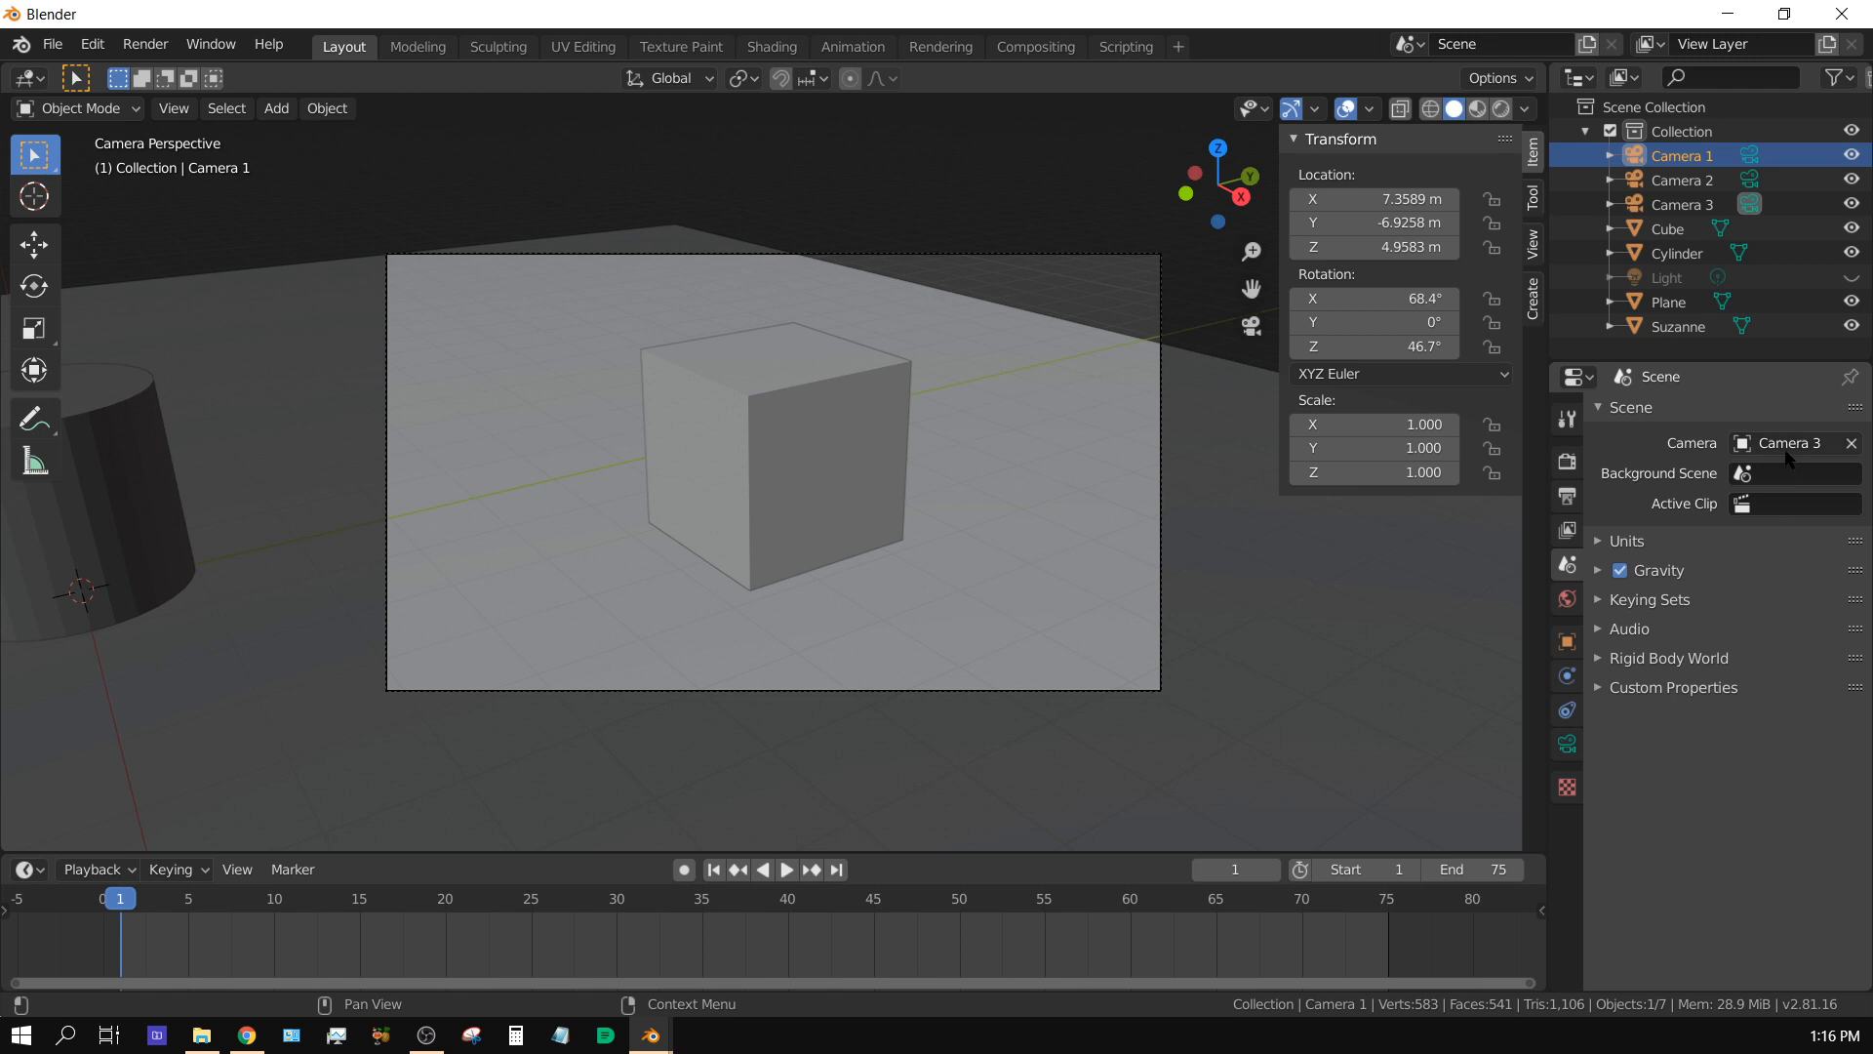
left_click(1790, 443)
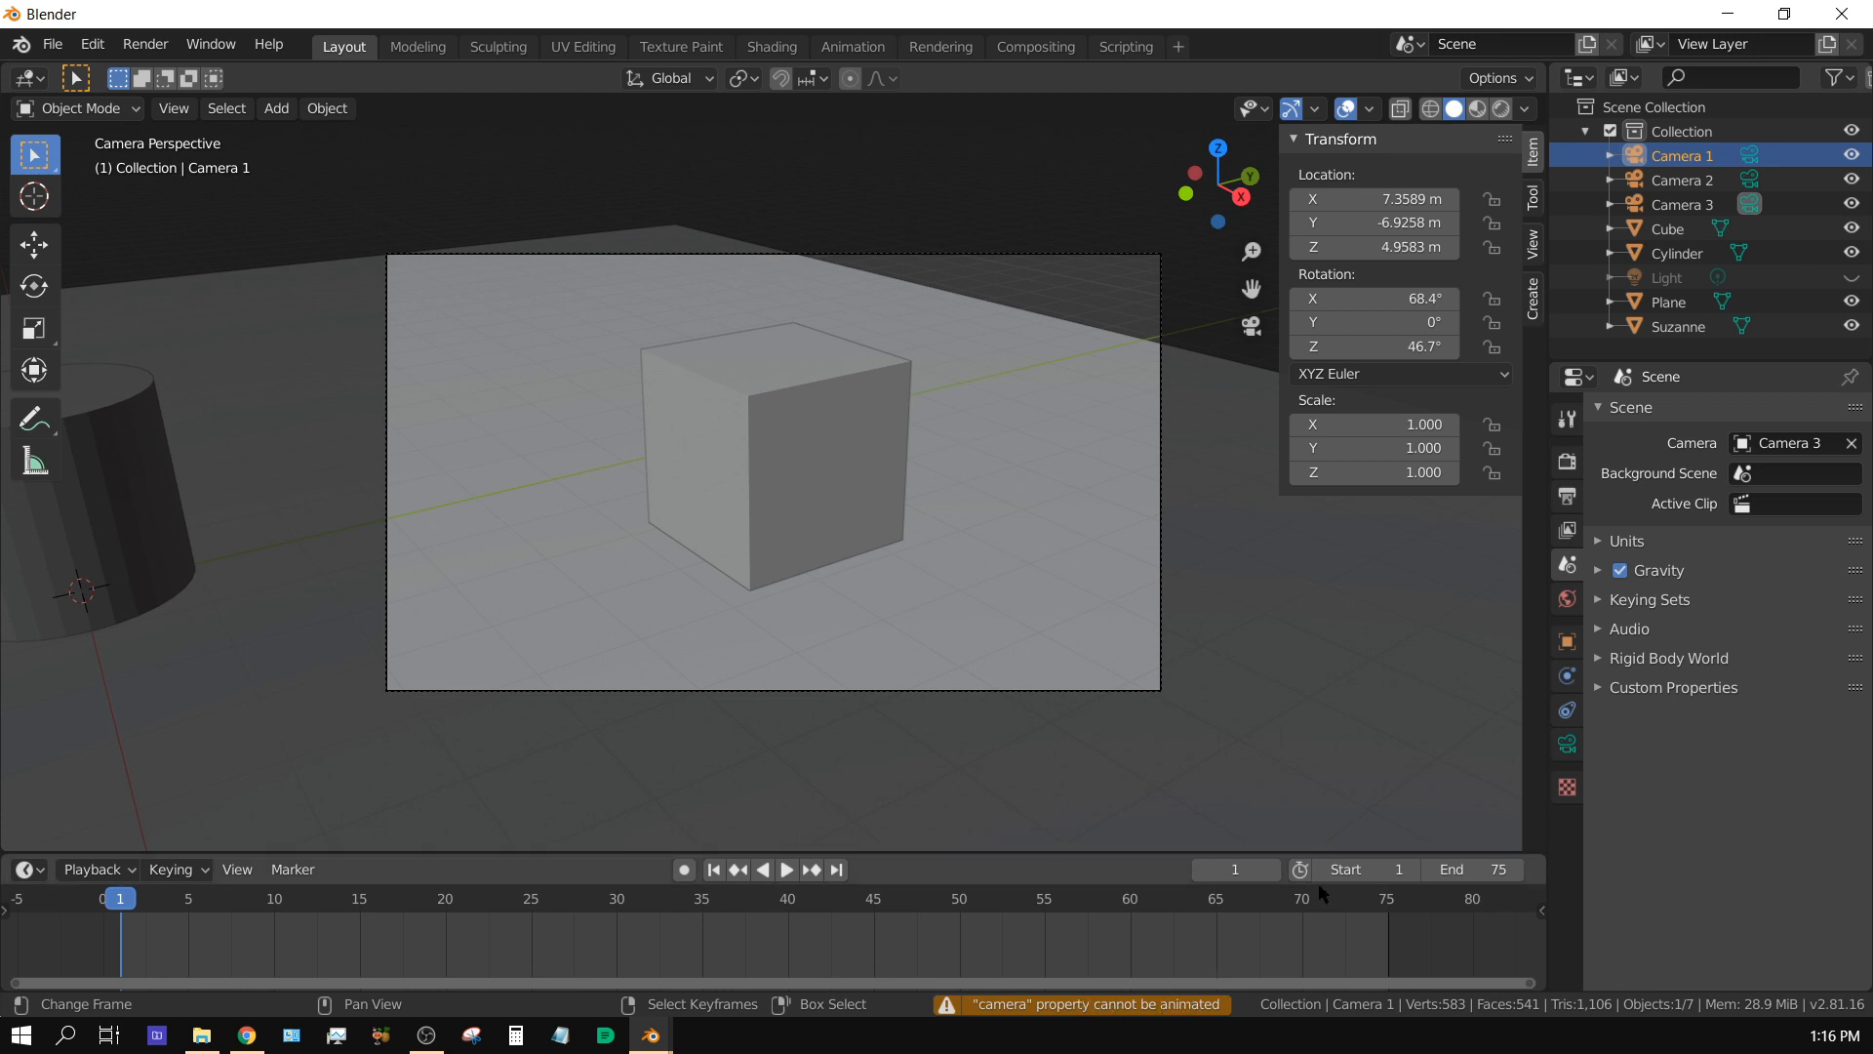
mouse_move(1682, 180)
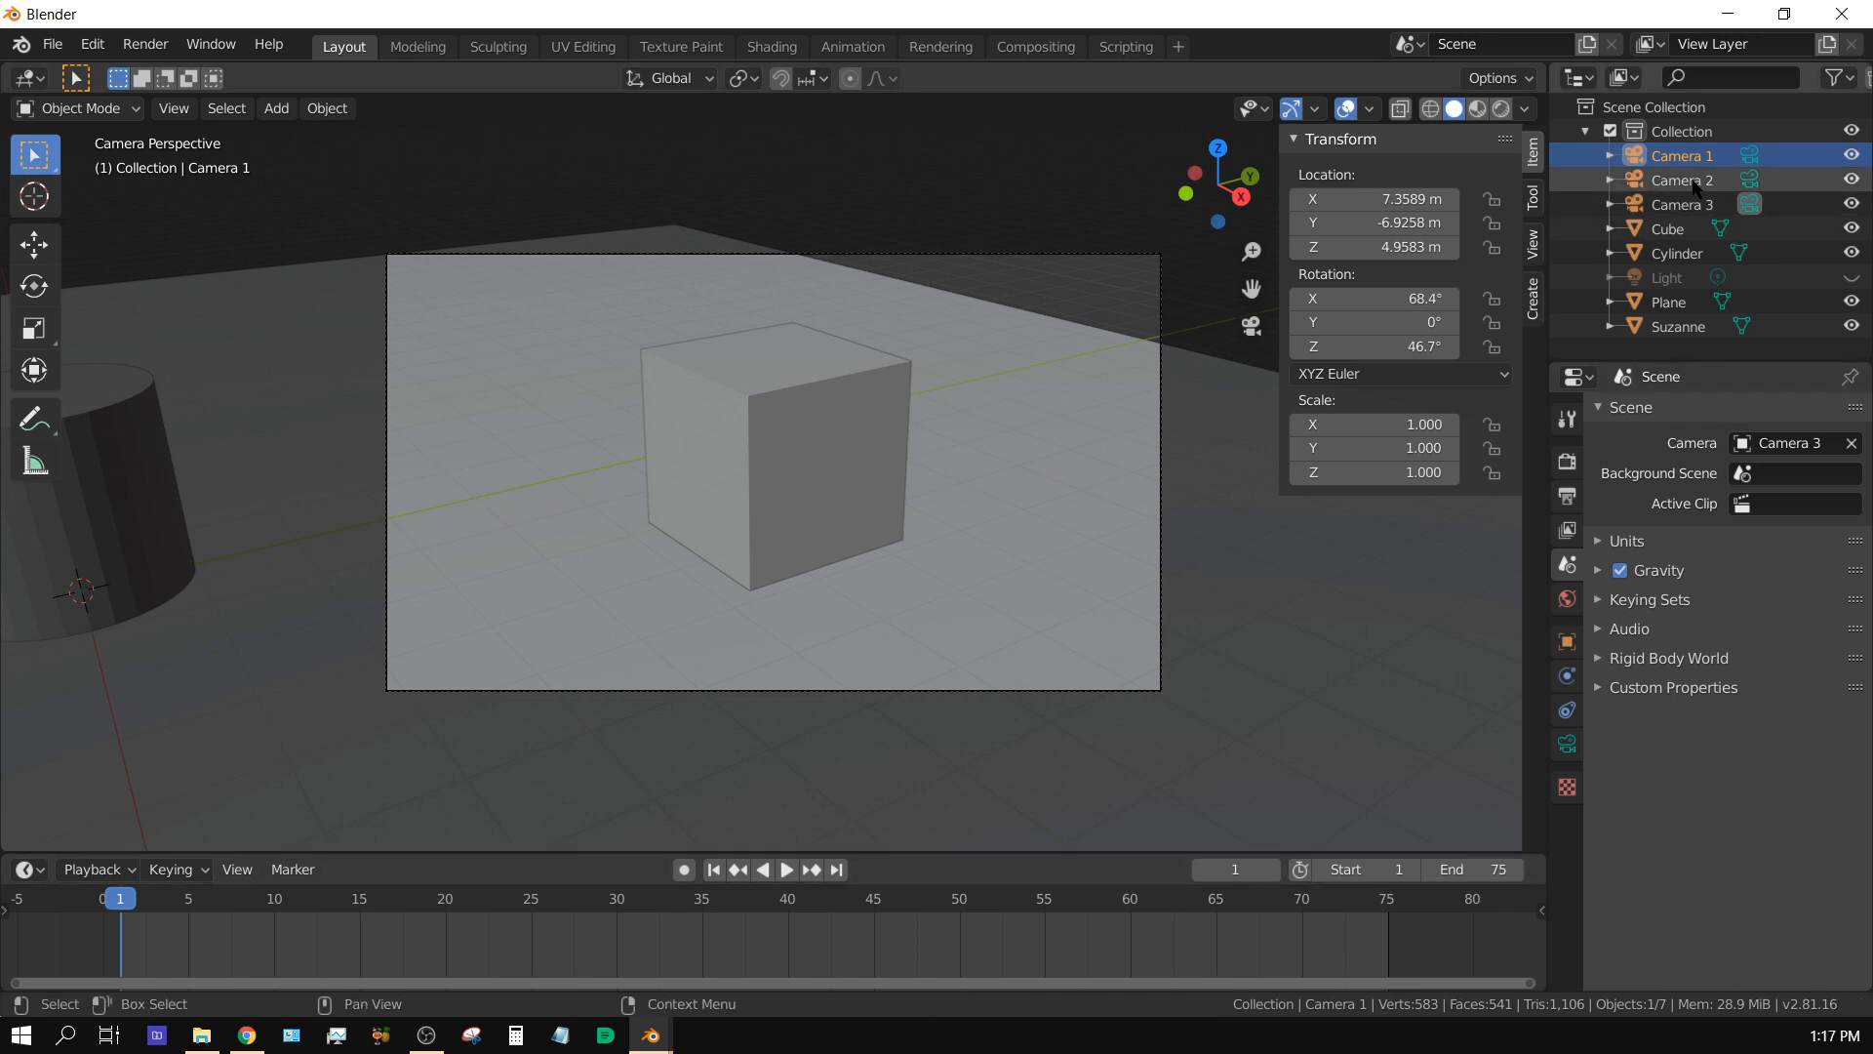
left_click(1791, 443)
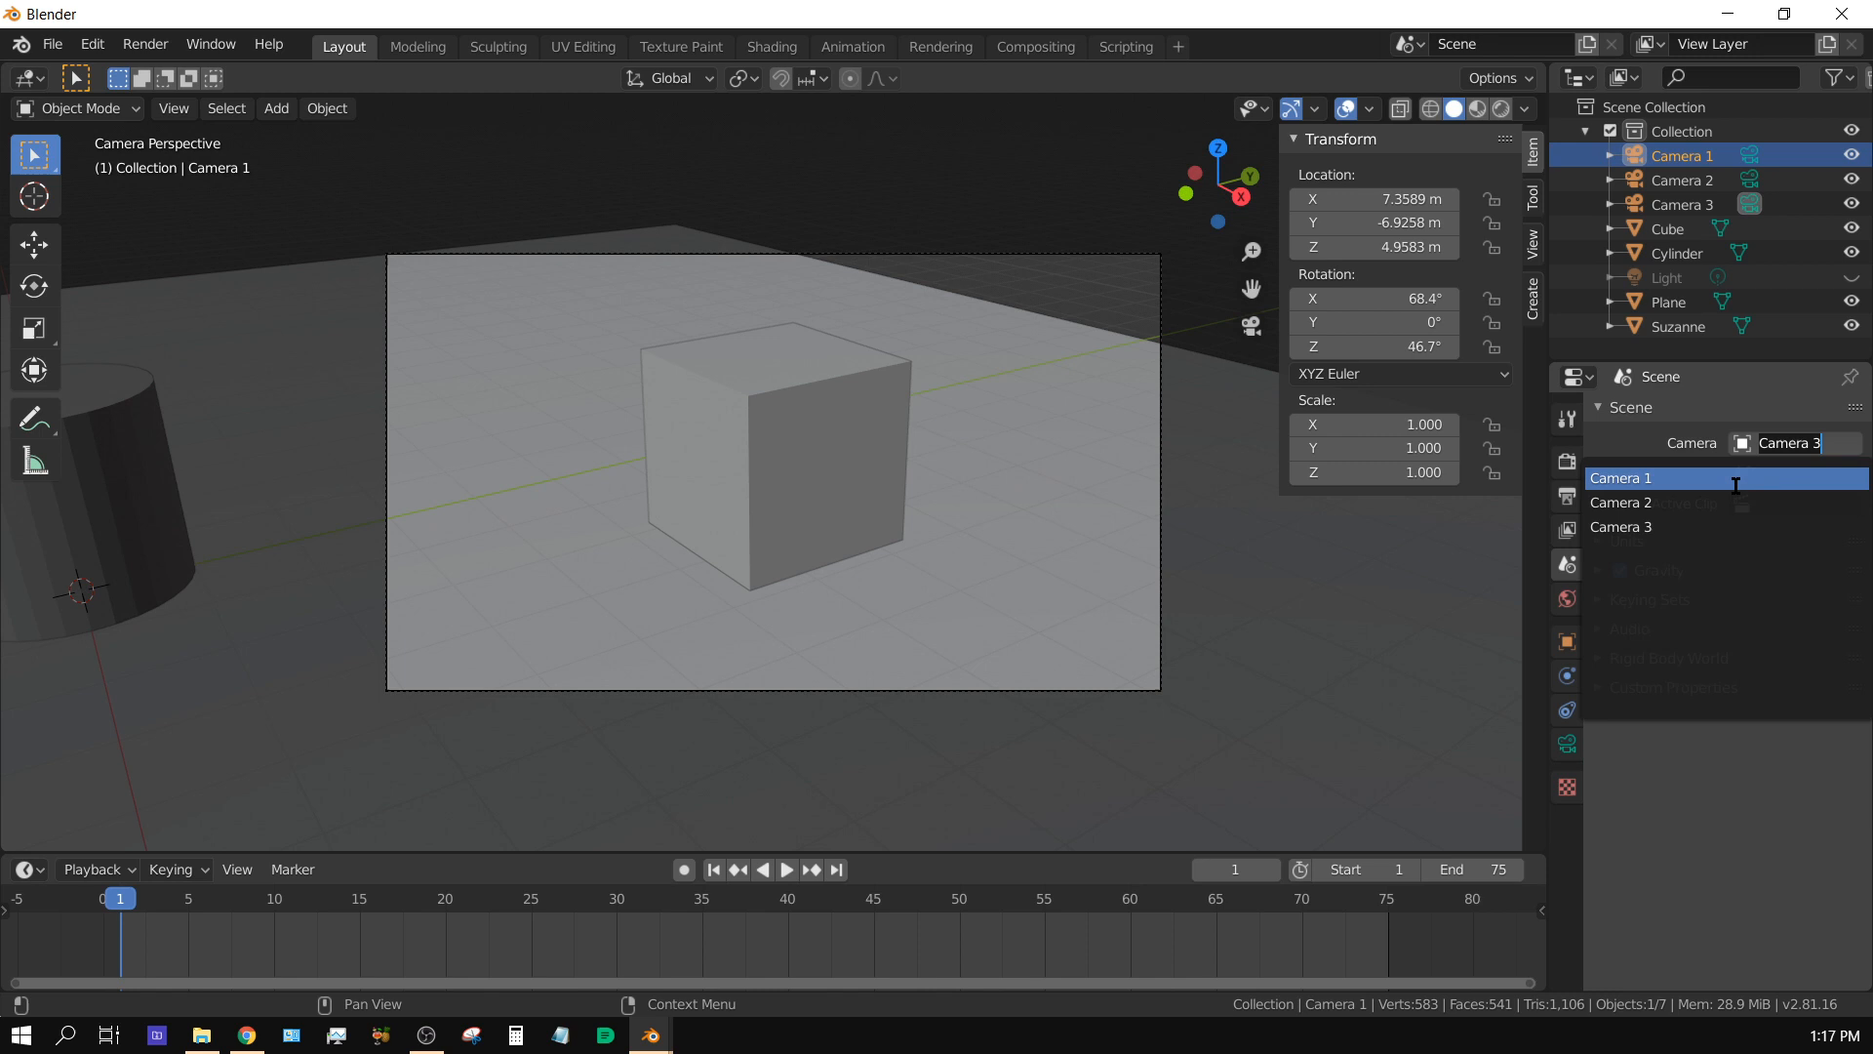
left_click(1620, 476)
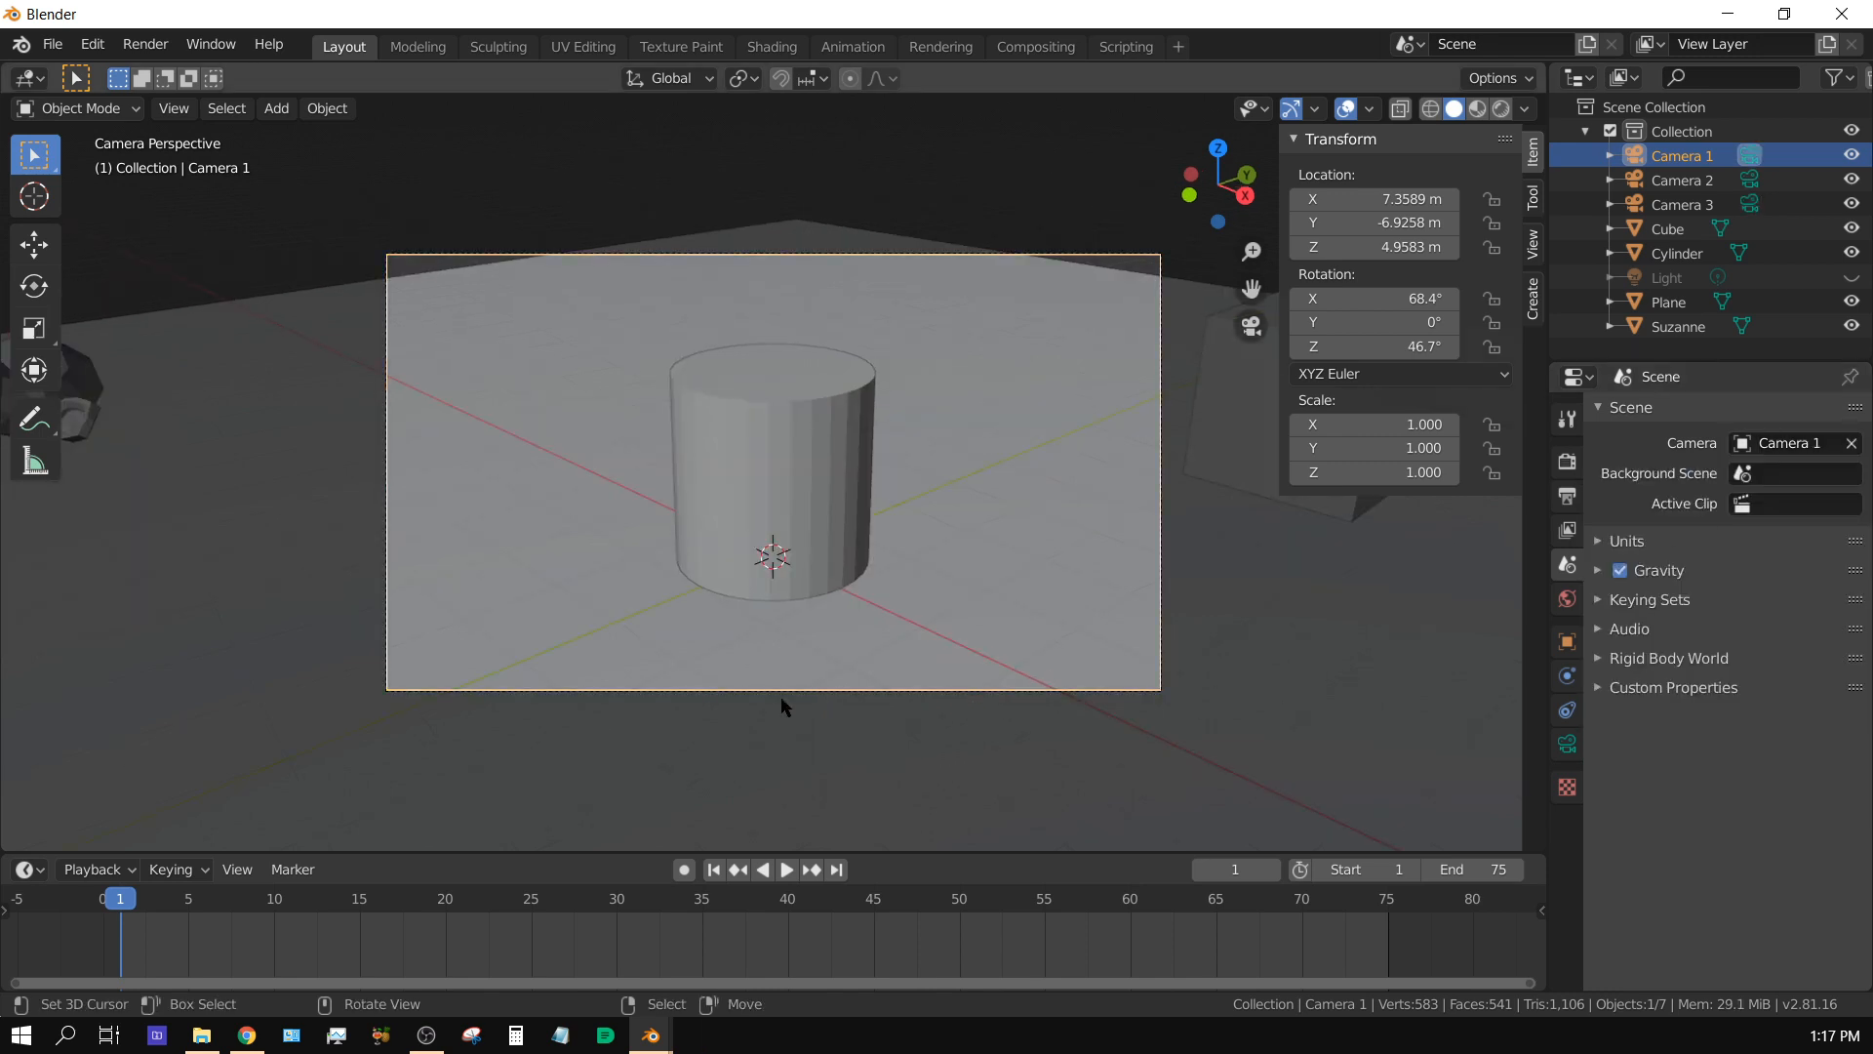
mouse_move(1355, 964)
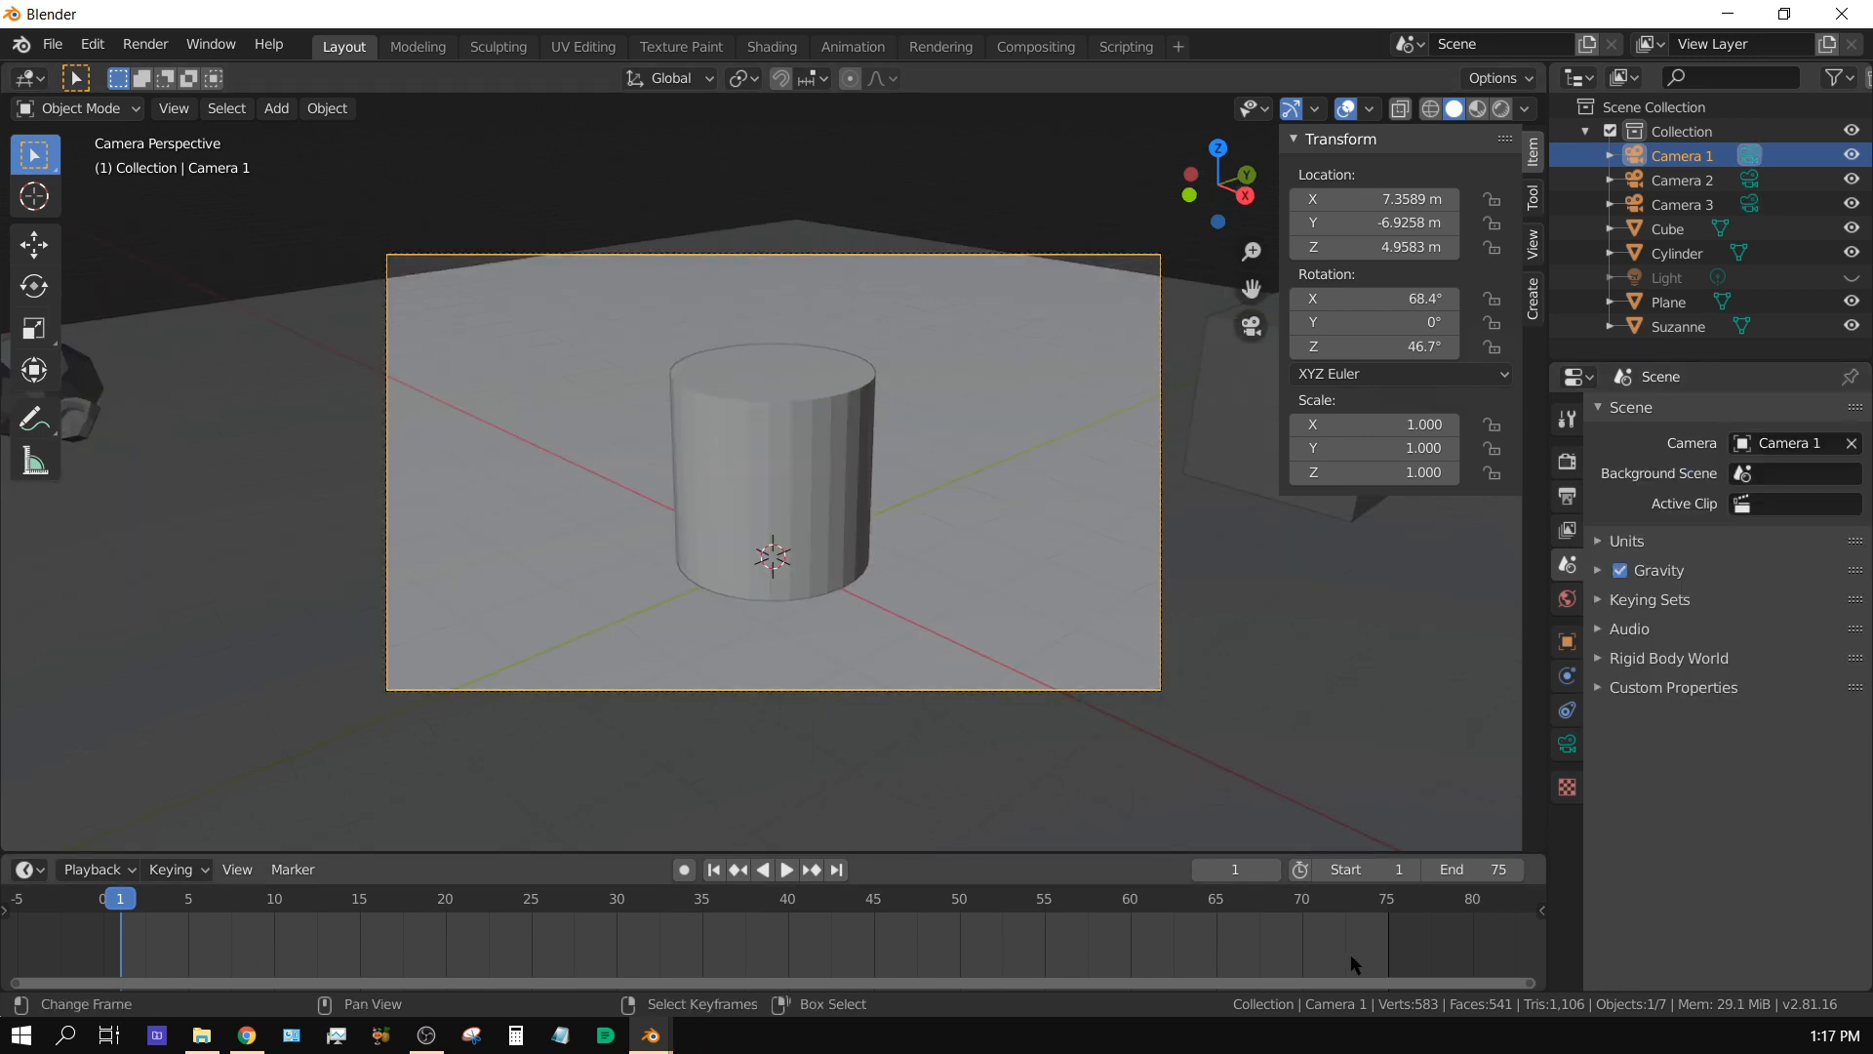
mouse_move(191, 949)
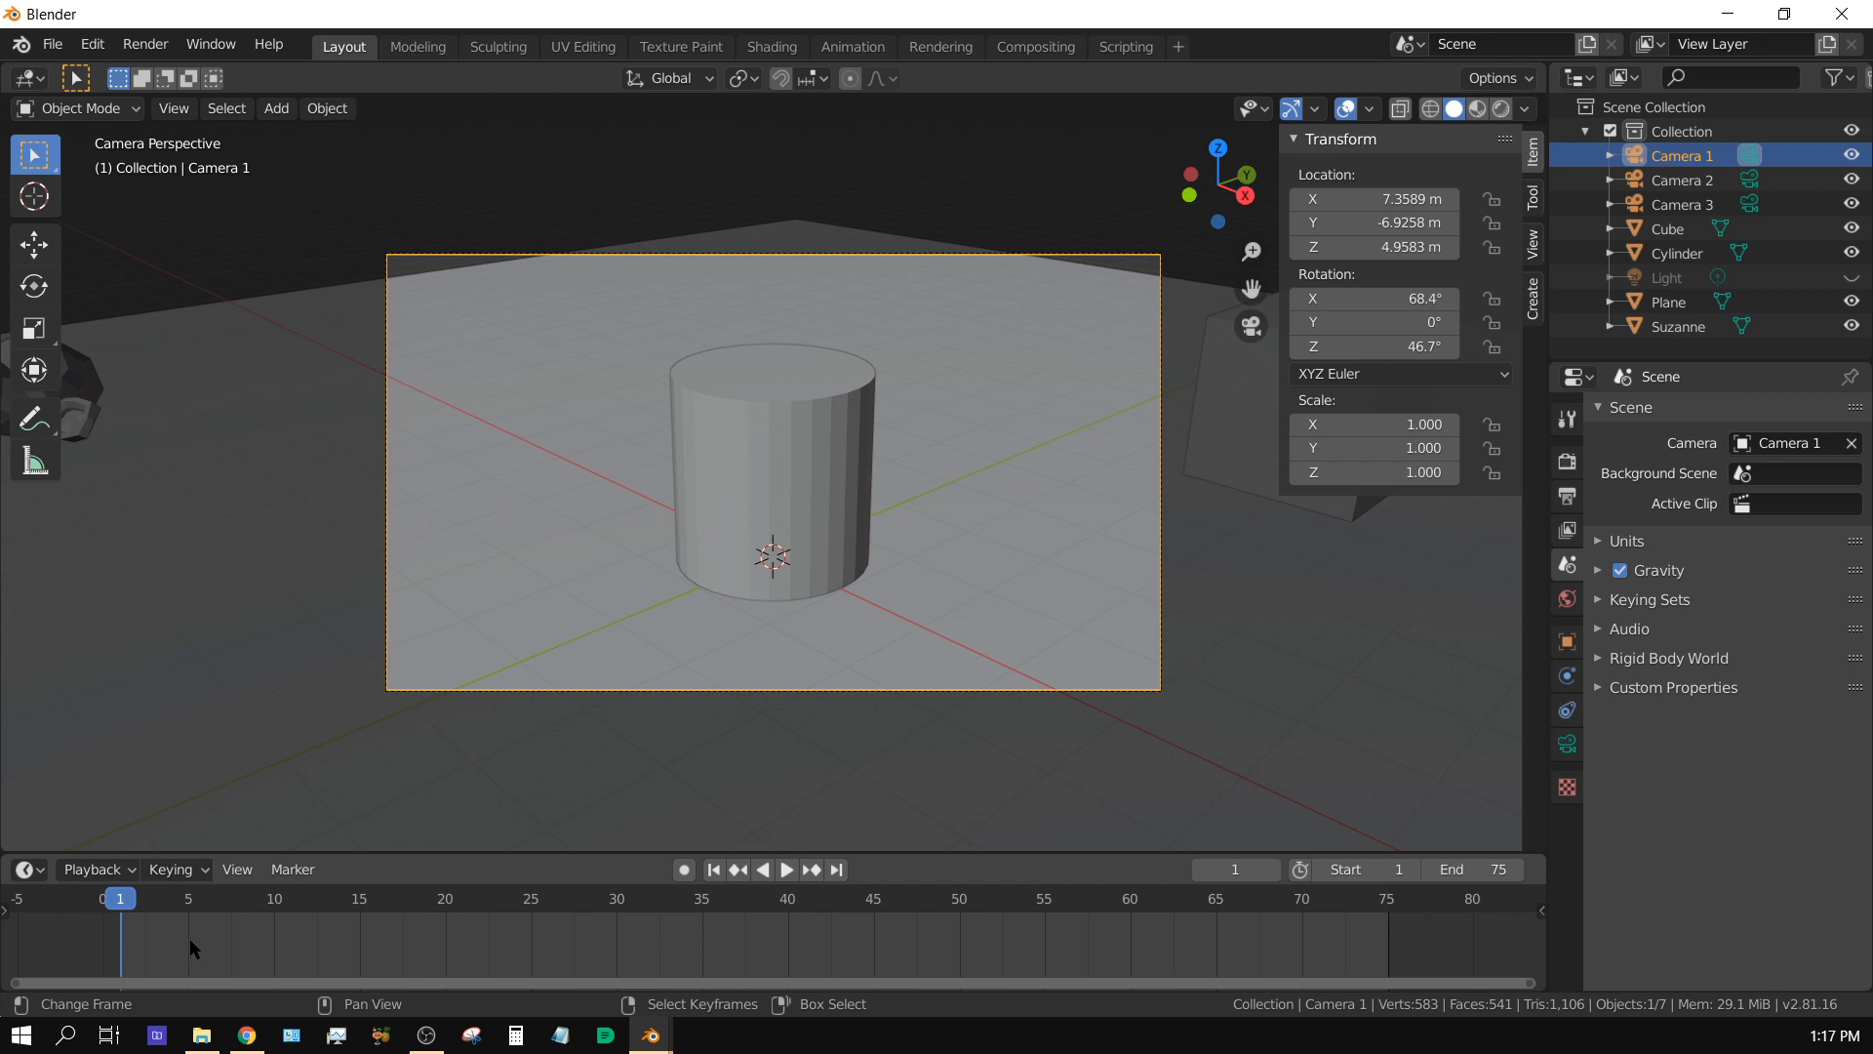
mouse_move(1311, 953)
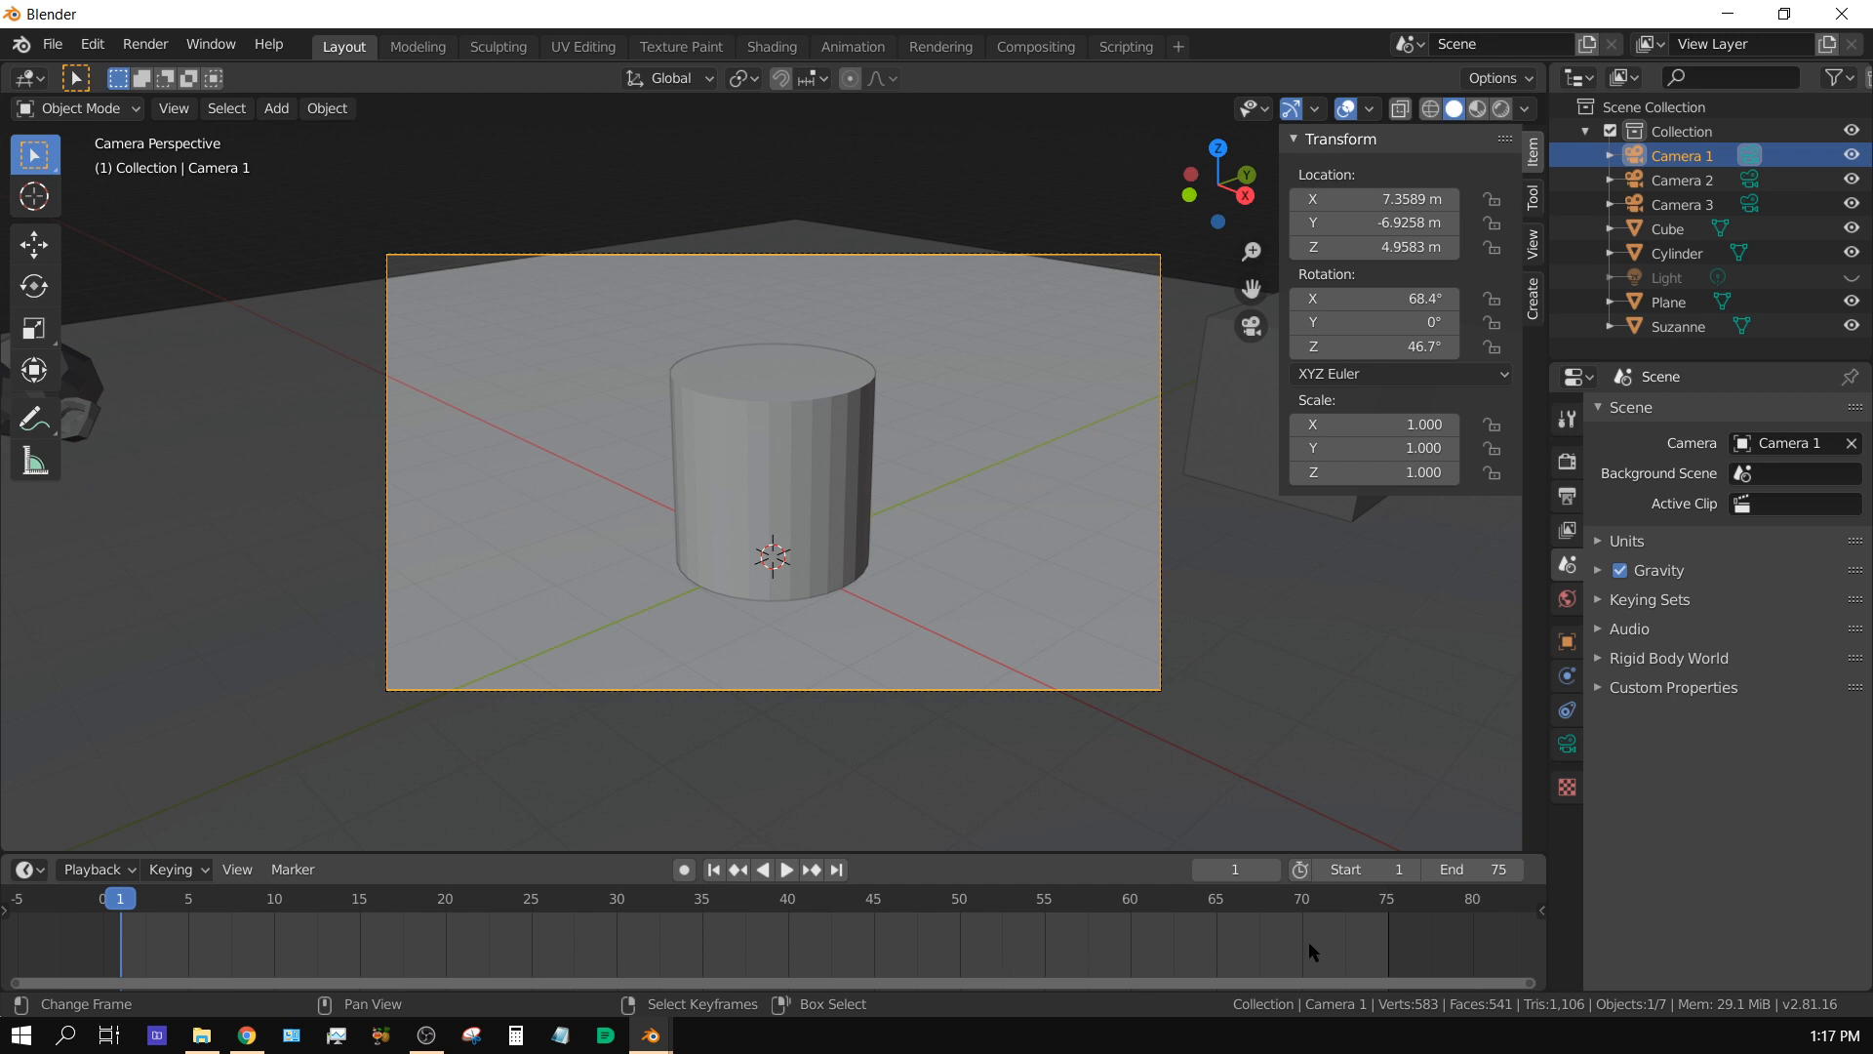
mouse_move(605, 950)
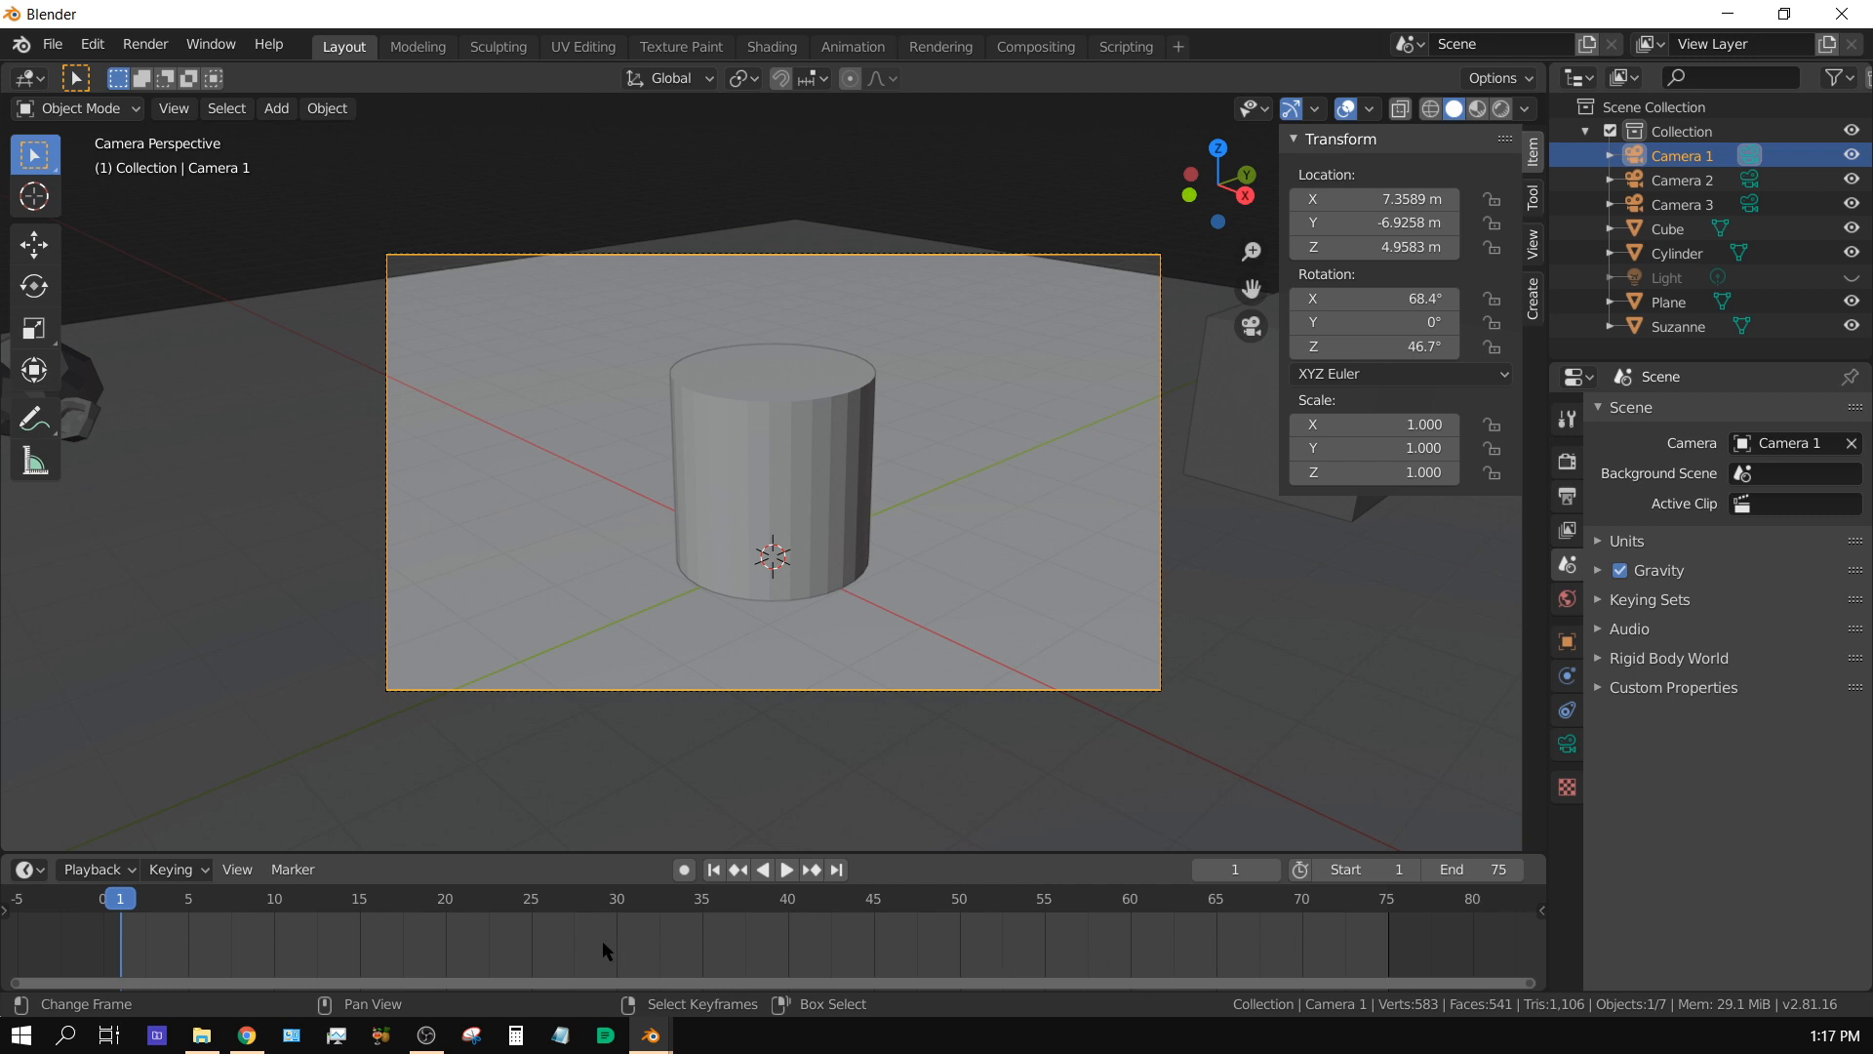
mouse_move(396, 974)
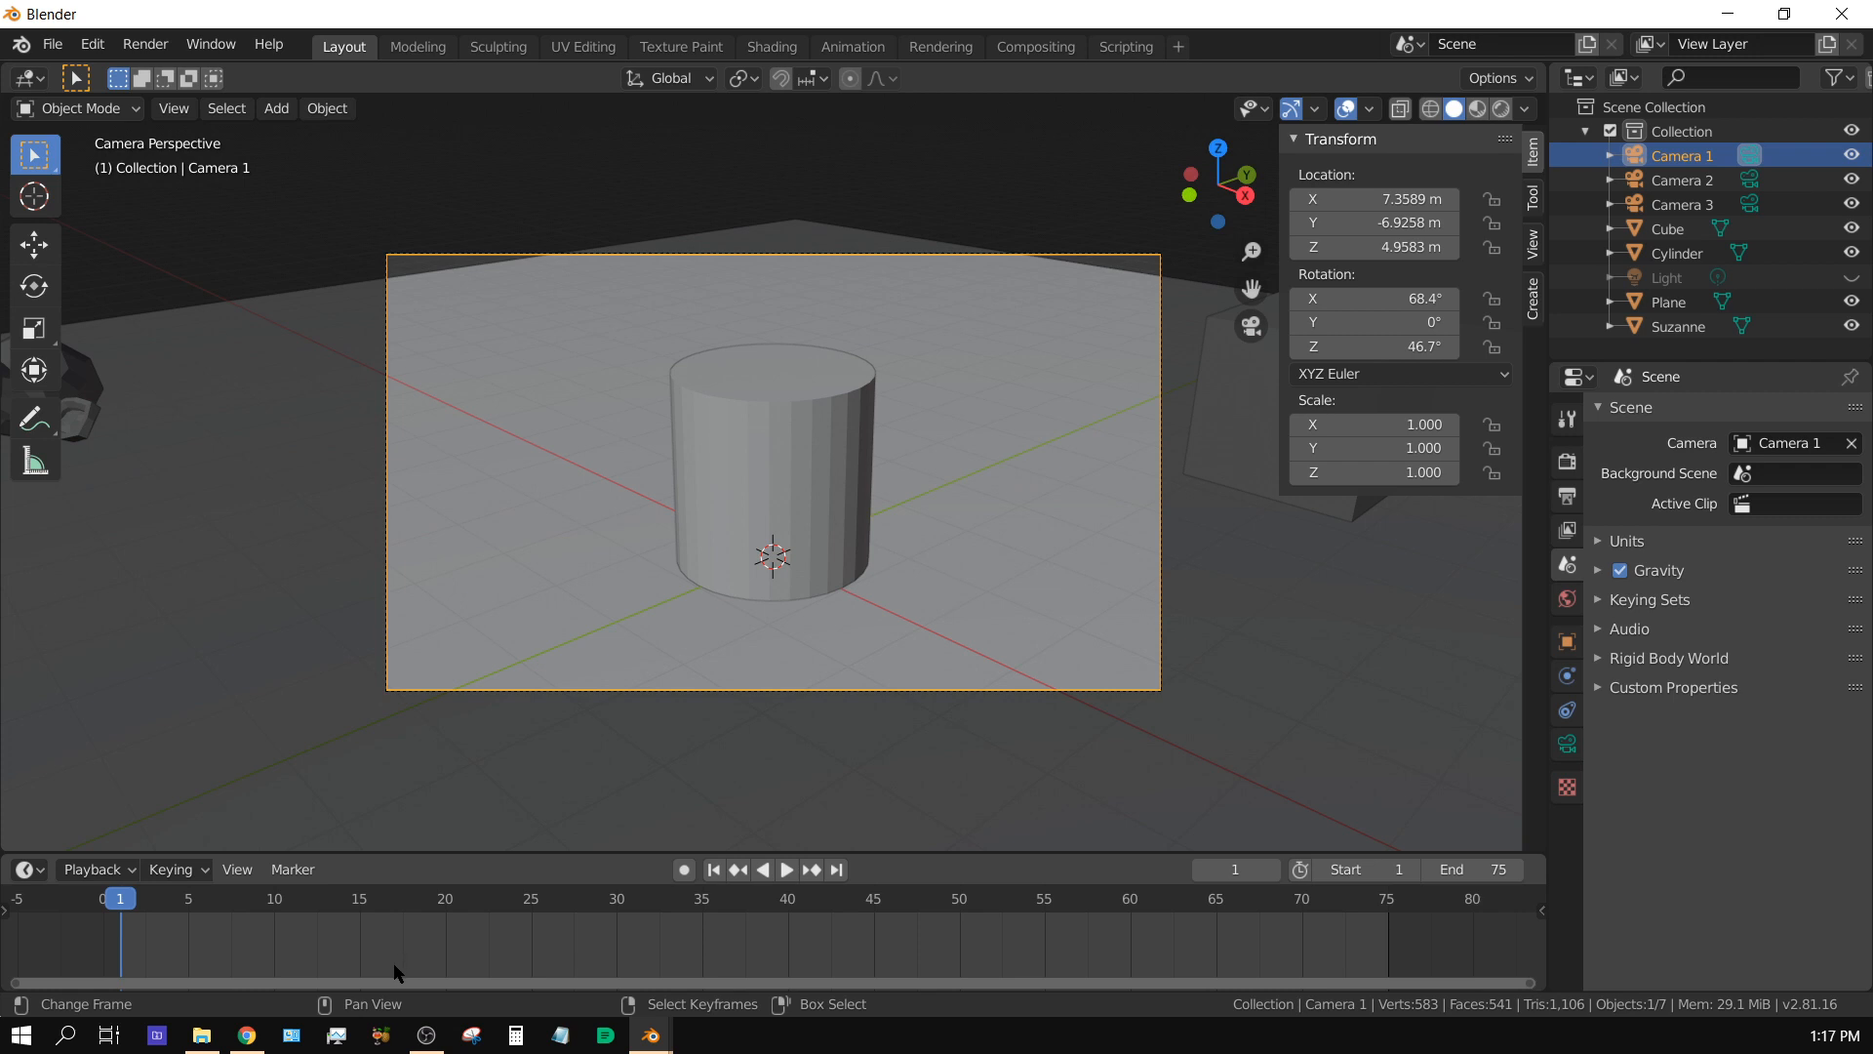
mouse_move(418, 974)
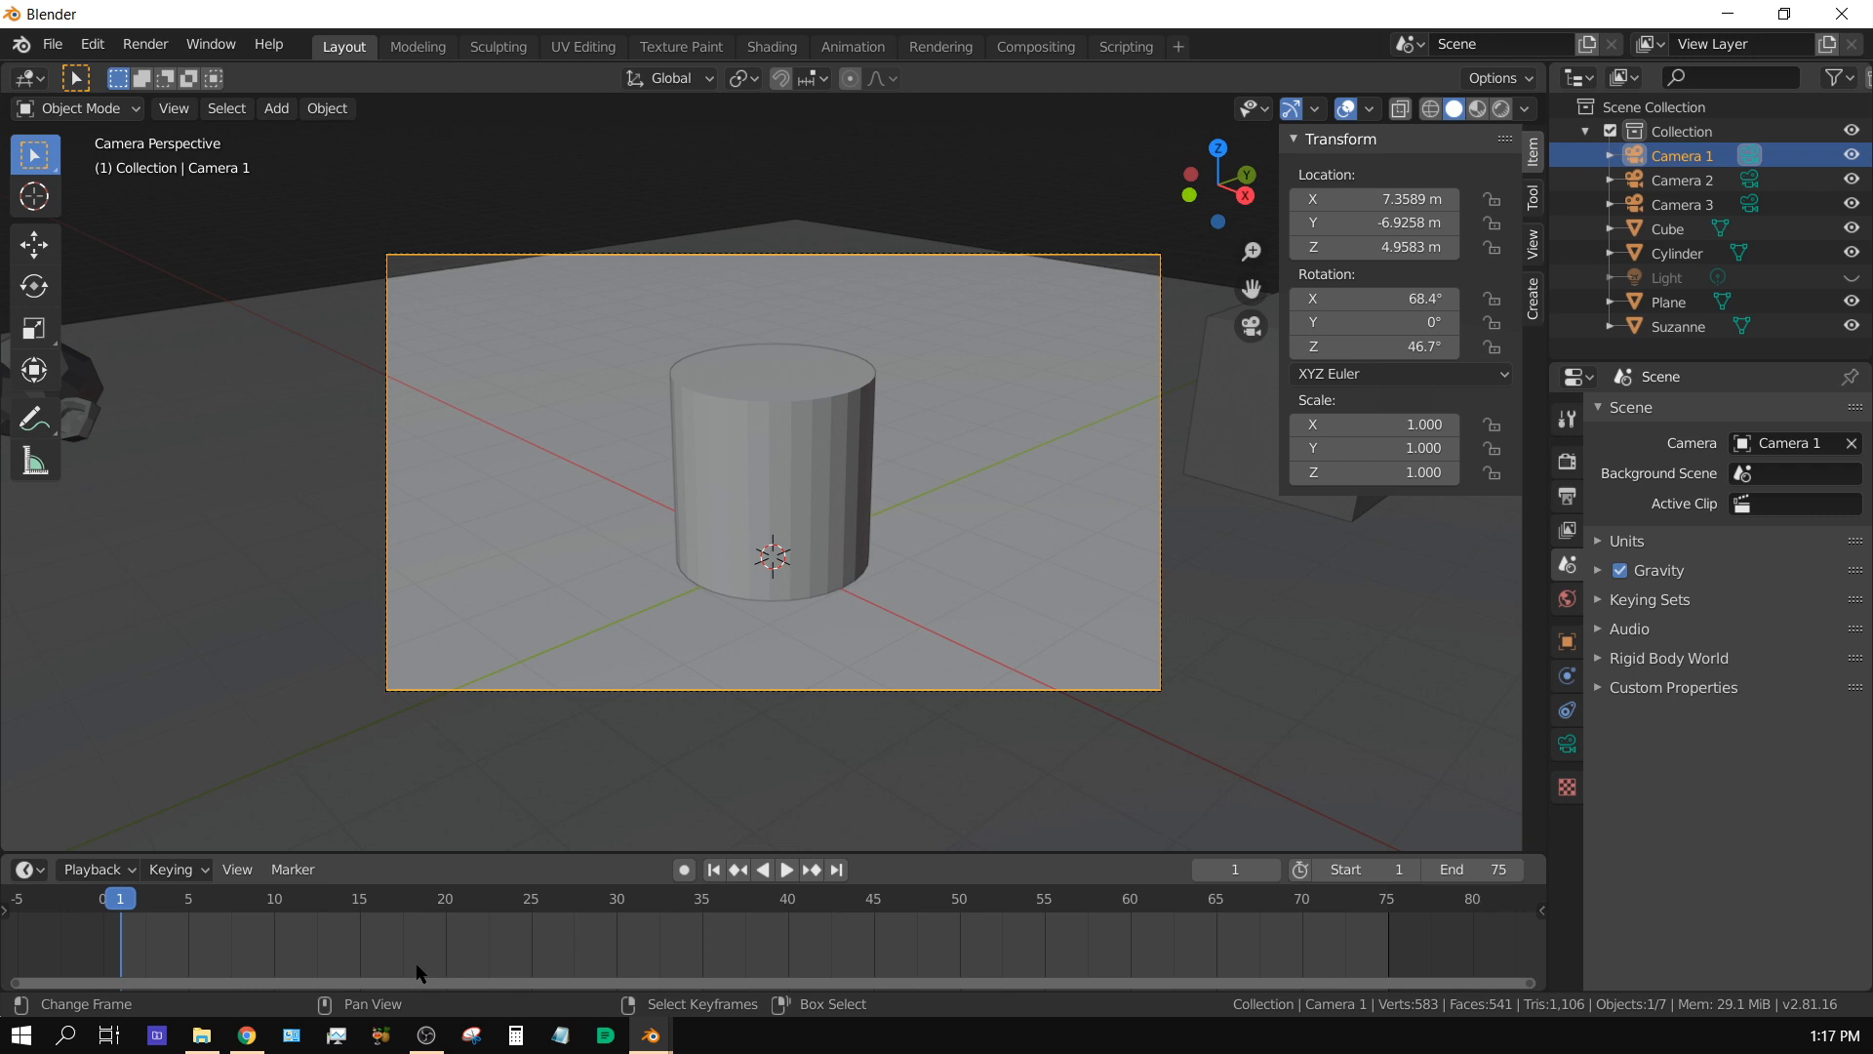
mouse_move(552, 917)
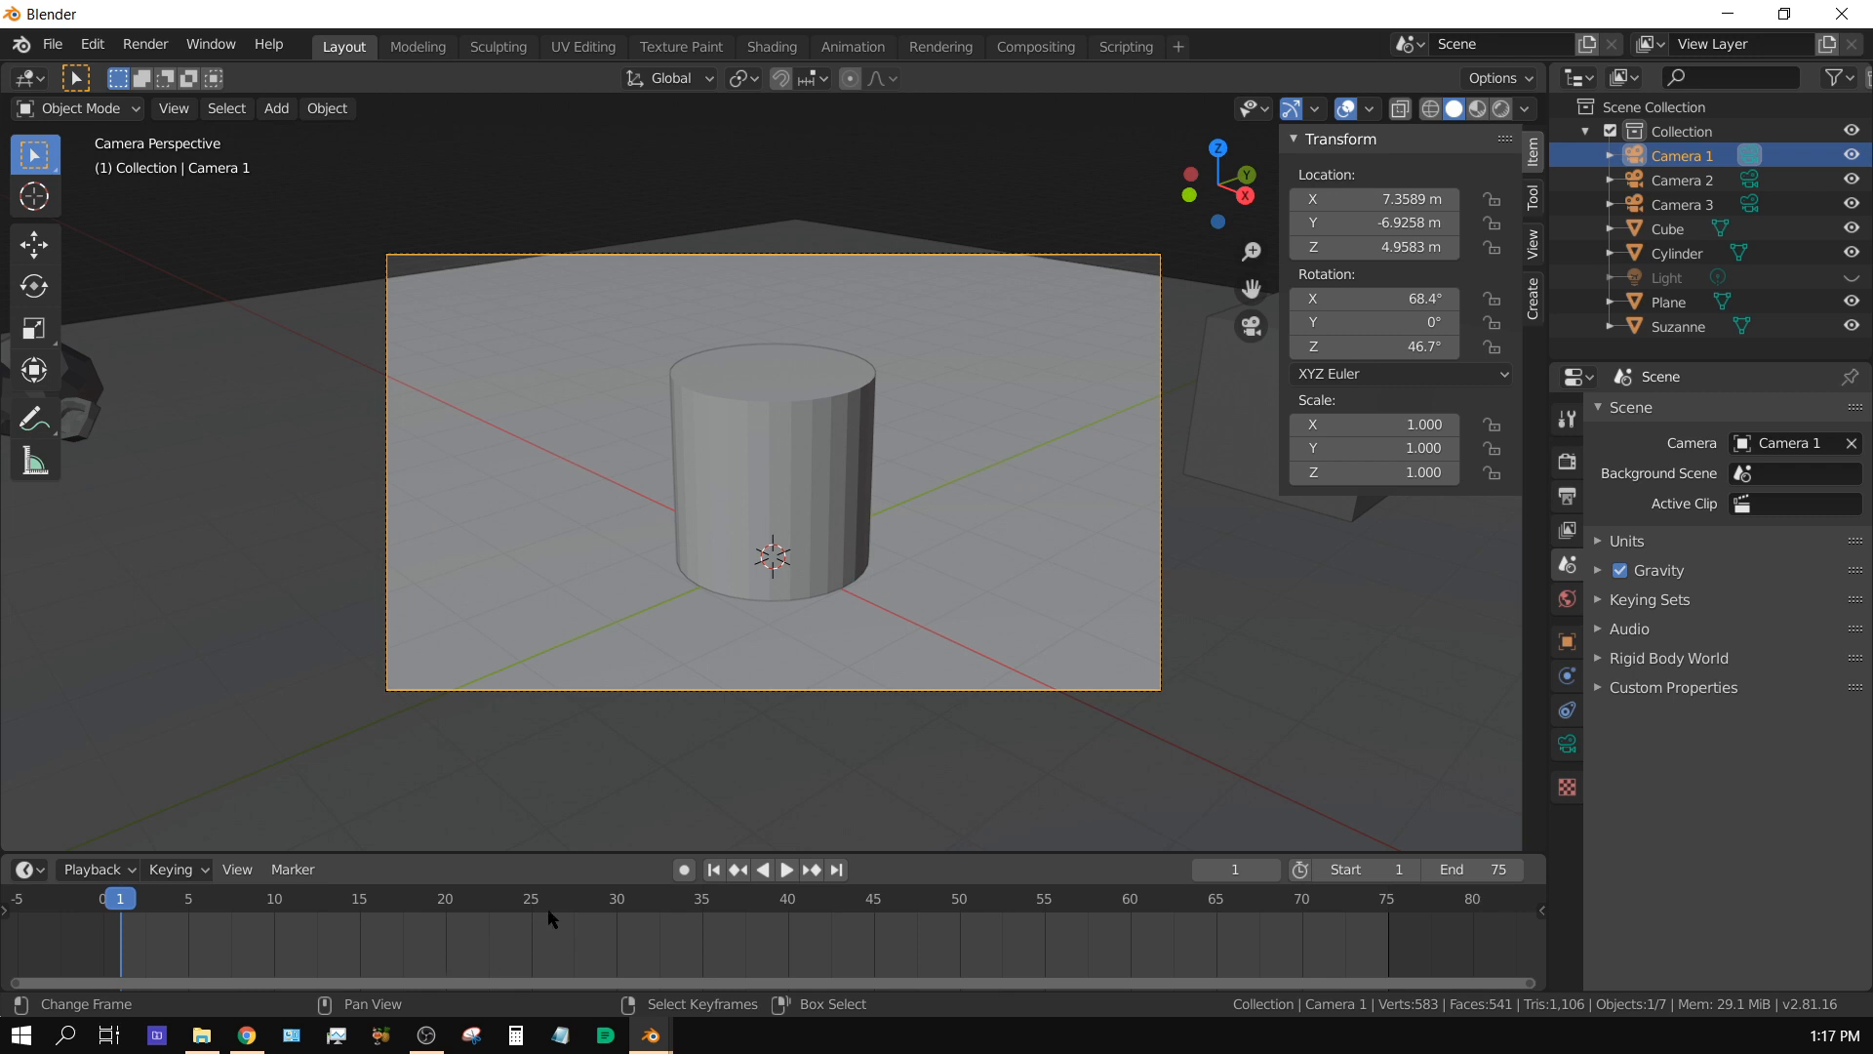
mouse_move(1296, 690)
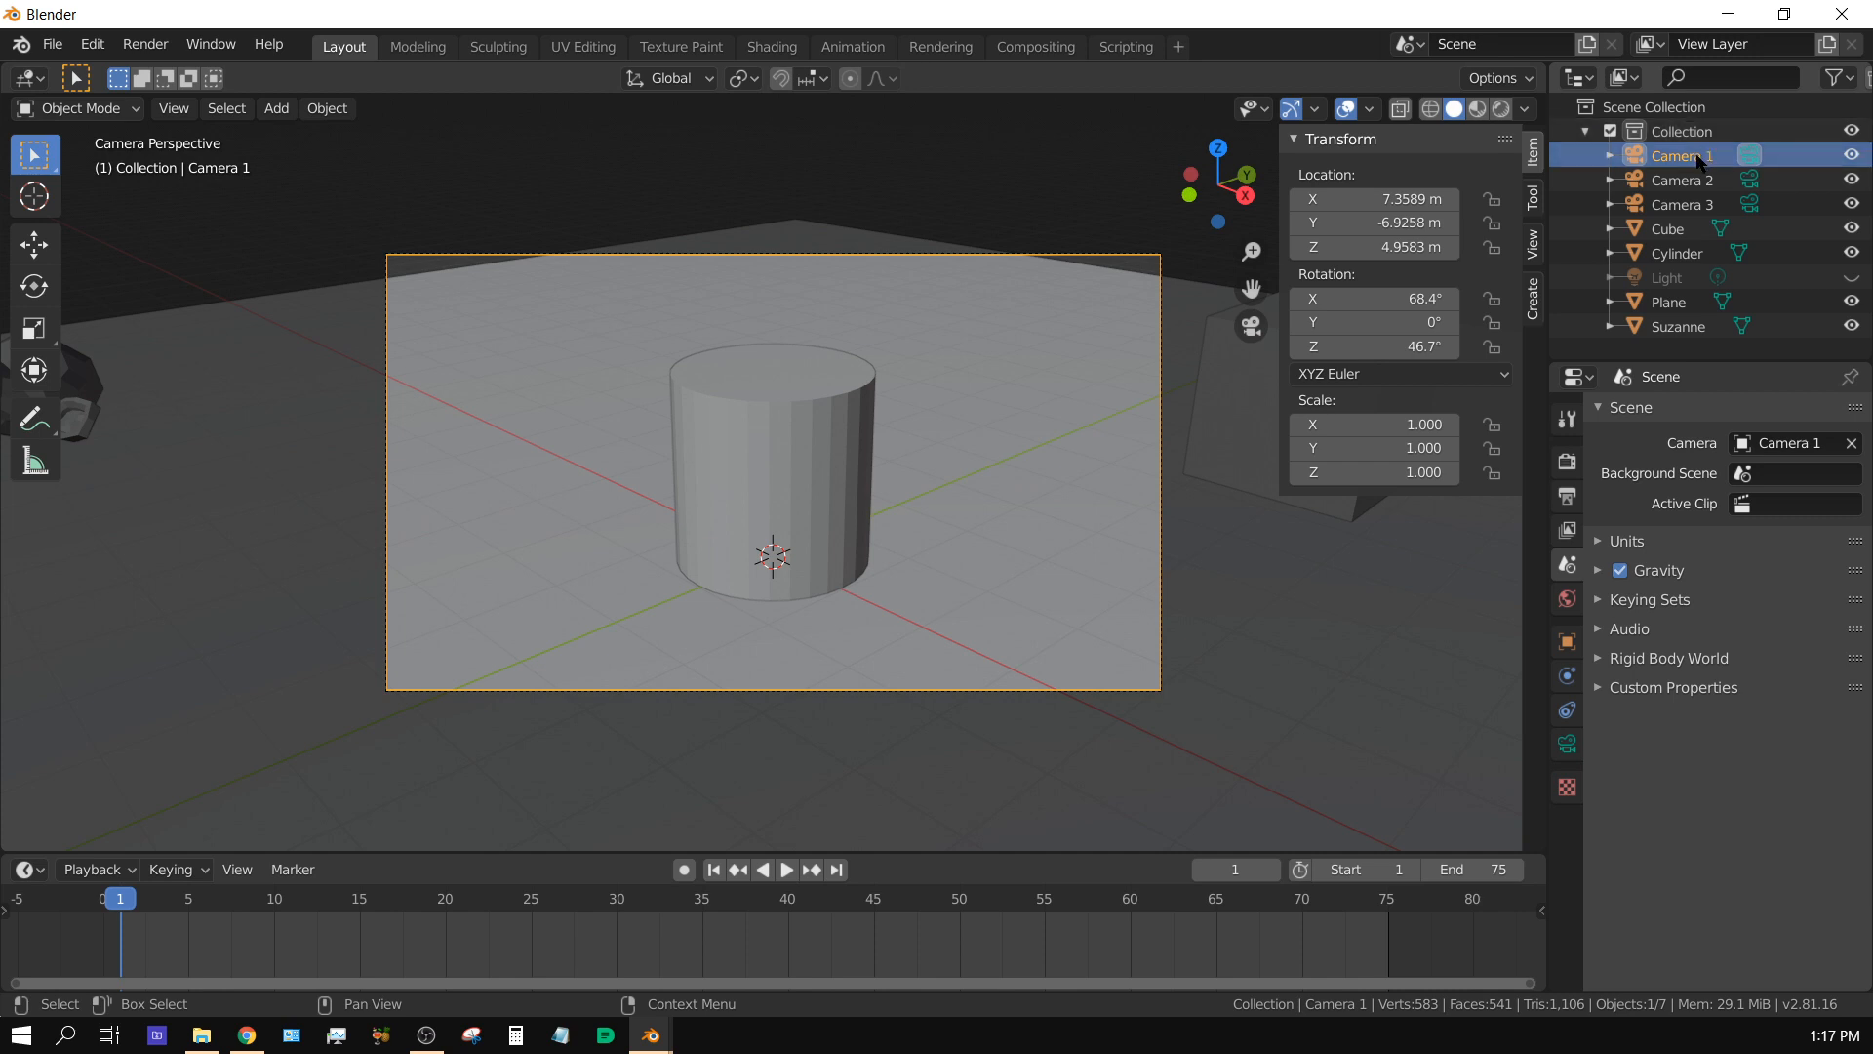
mouse_move(121, 960)
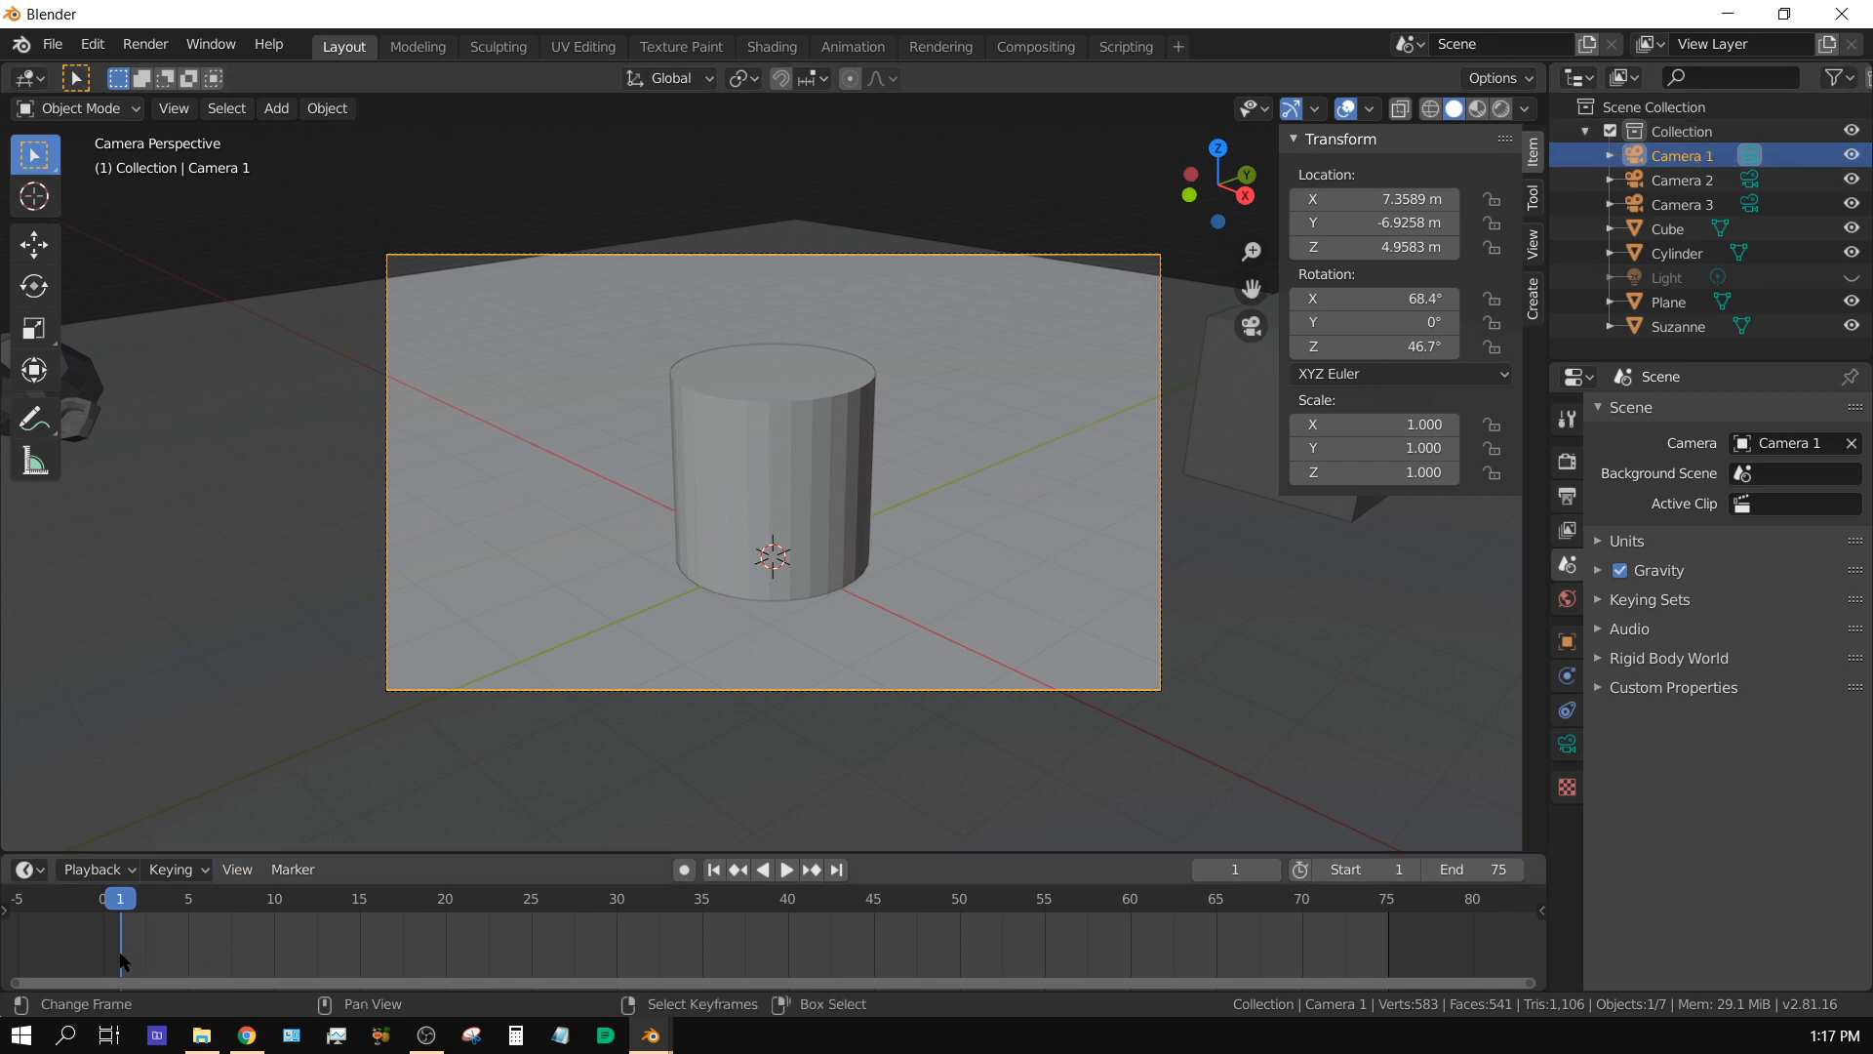
mouse_move(152, 964)
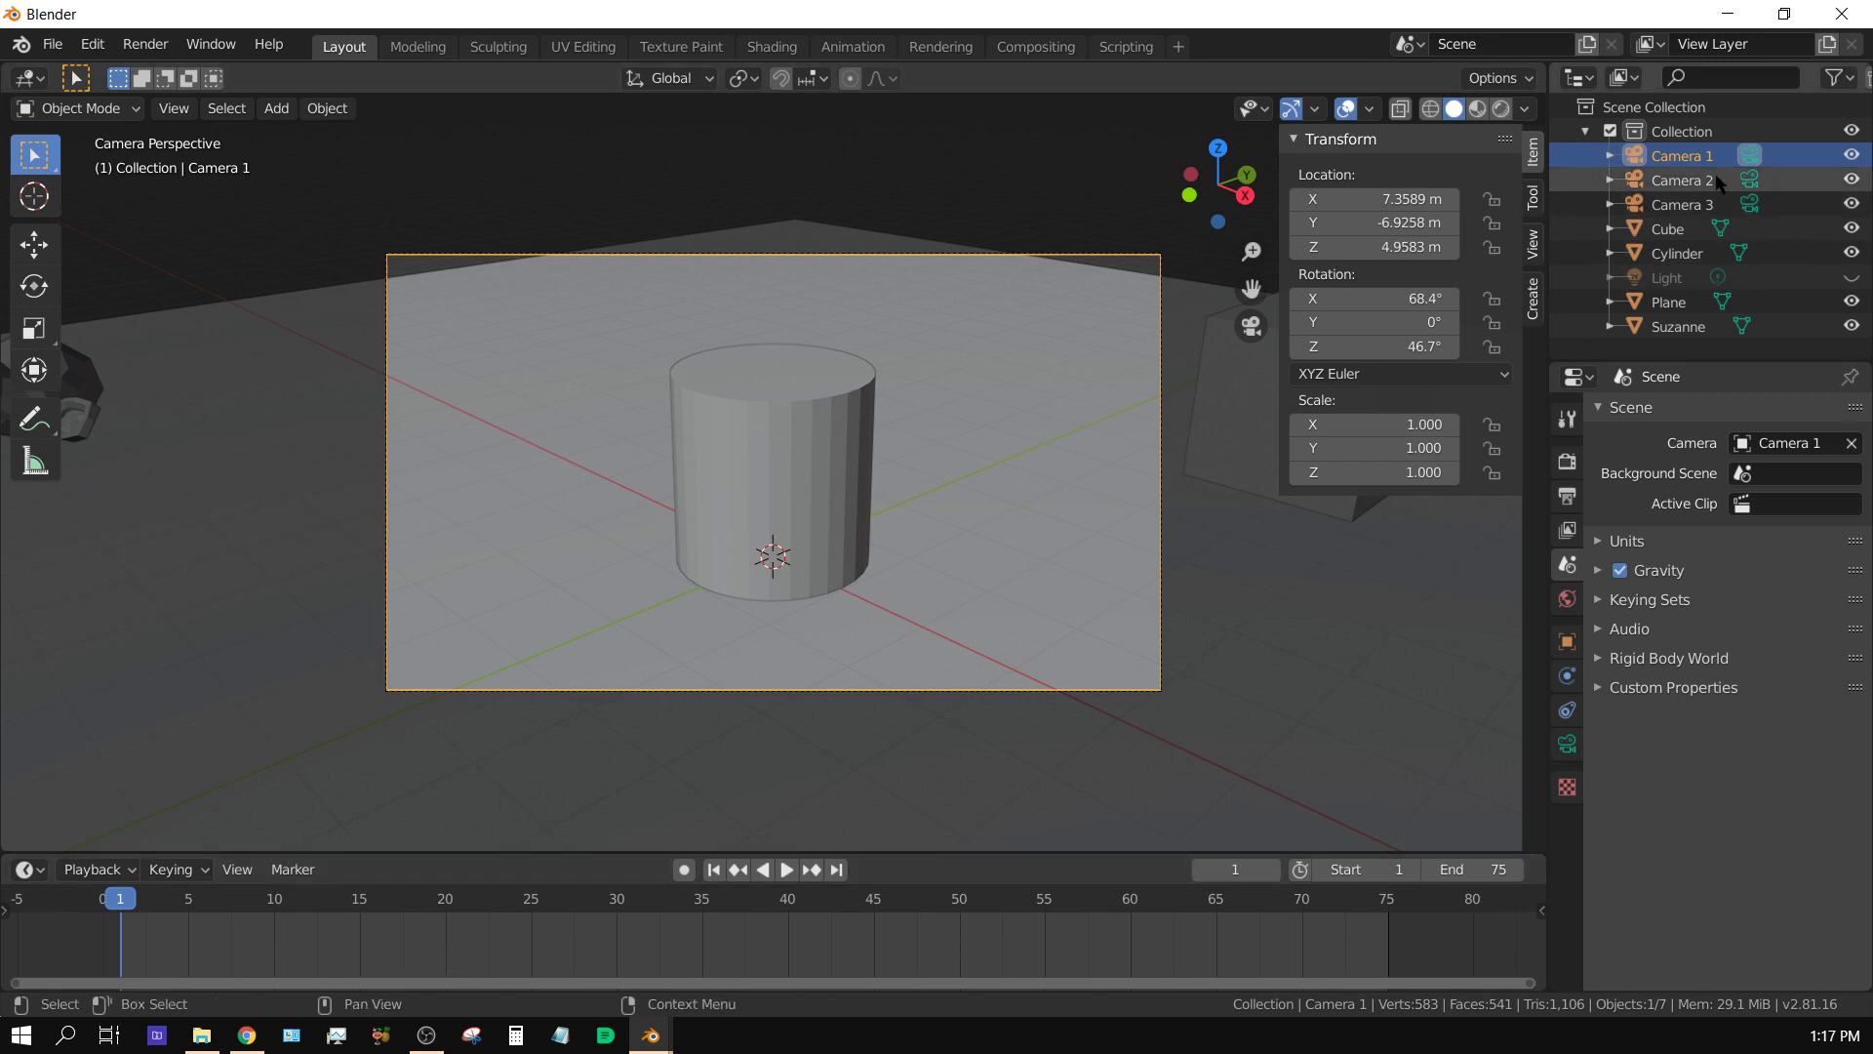
mouse_move(540, 950)
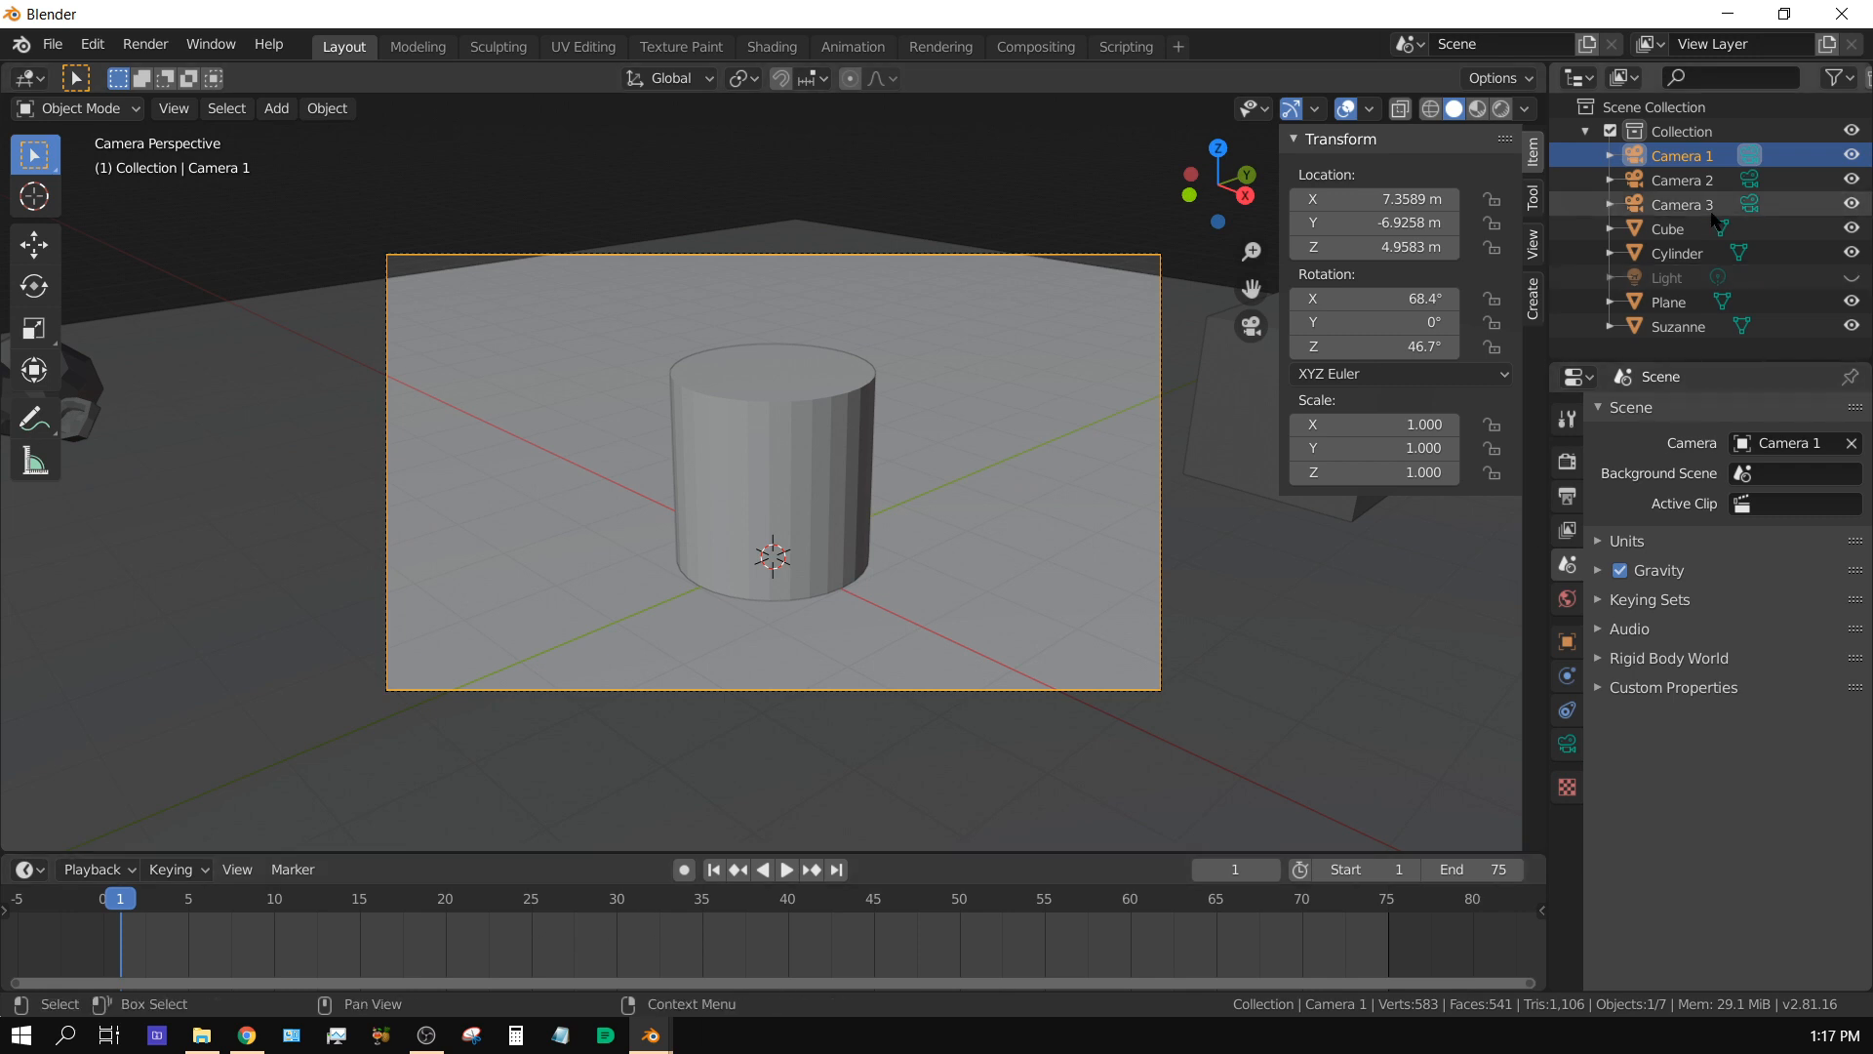
mouse_move(970, 947)
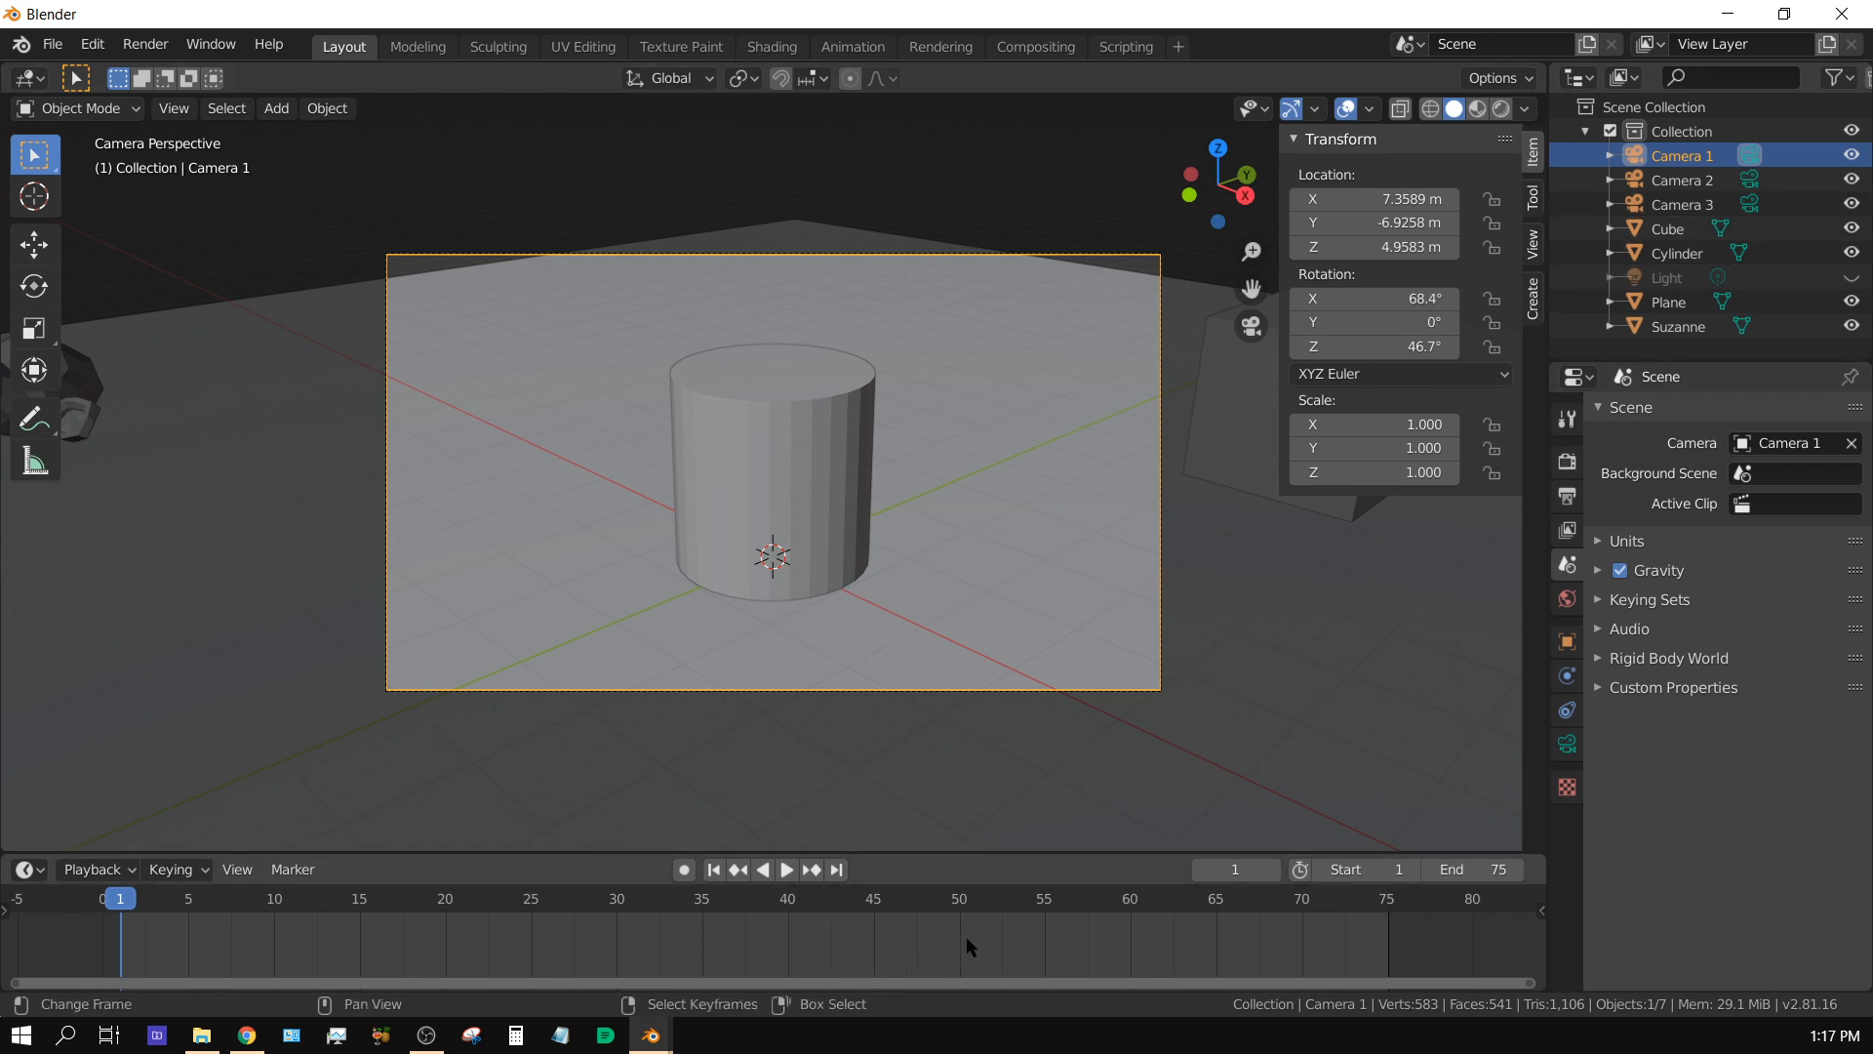
mouse_move(268, 950)
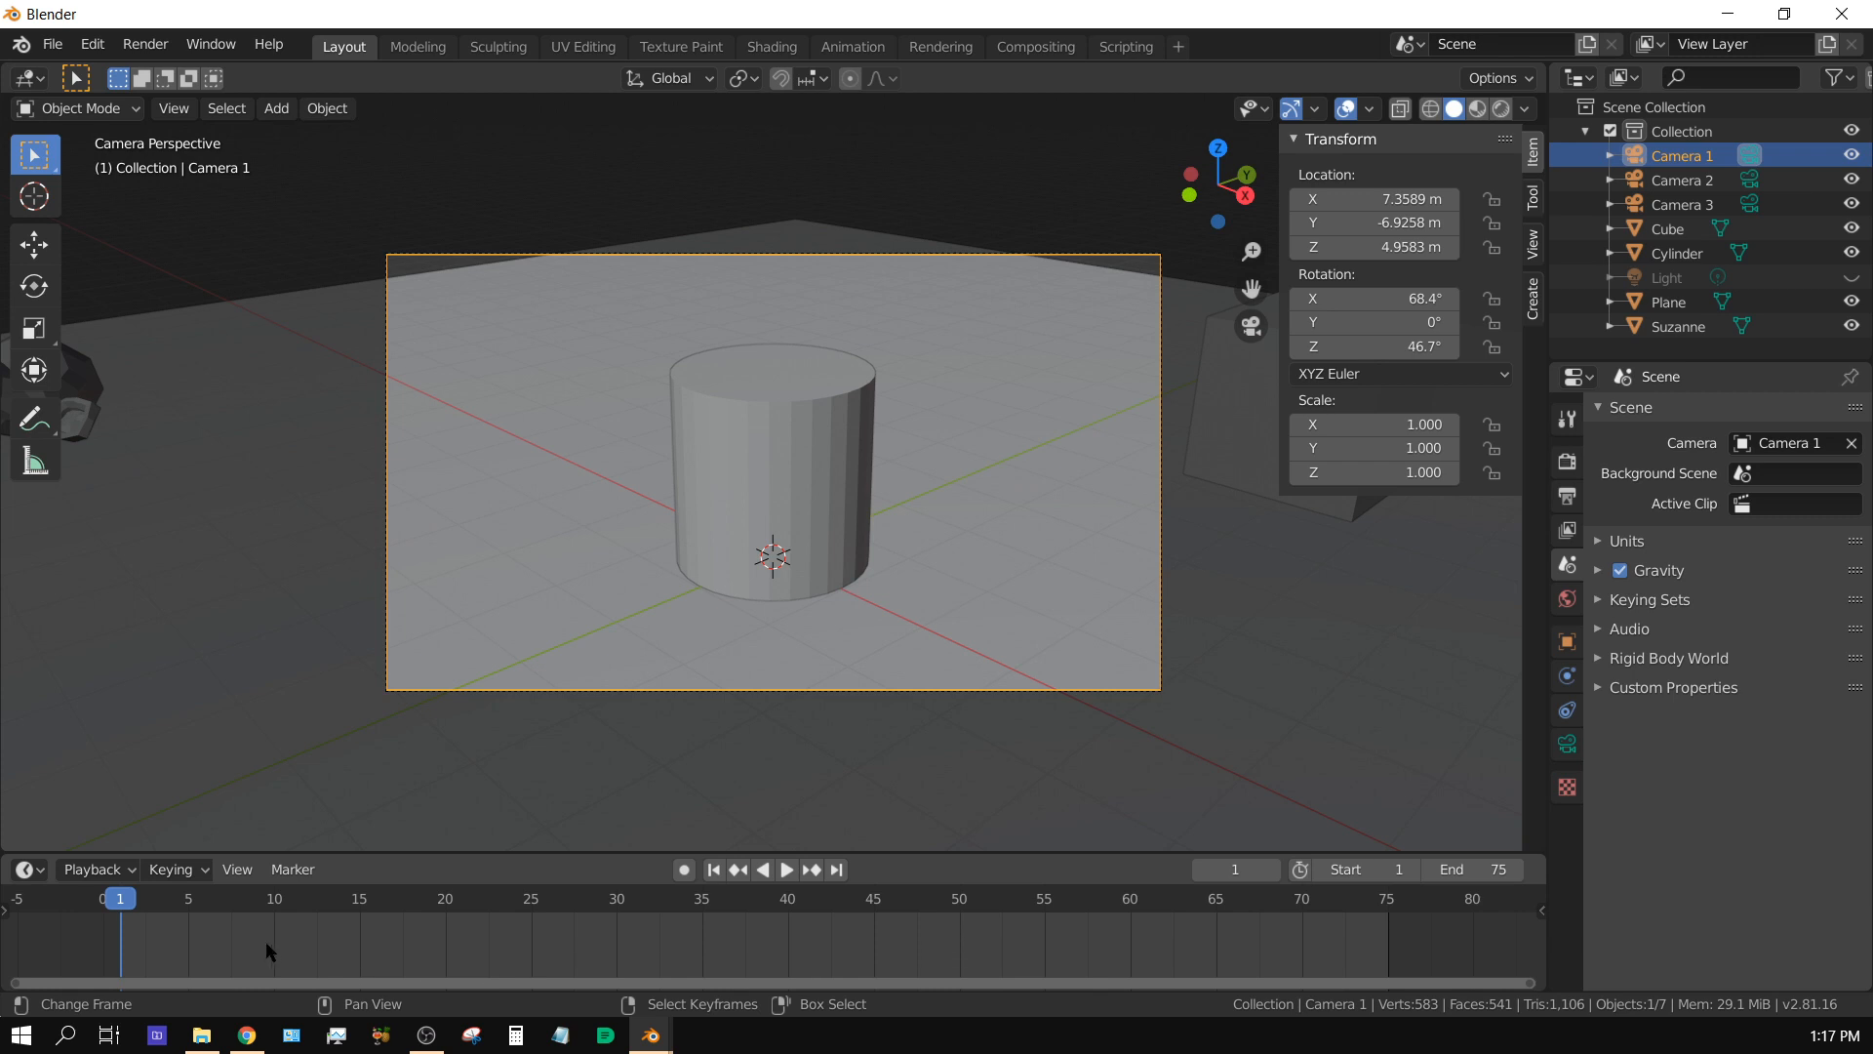
mouse_move(232, 950)
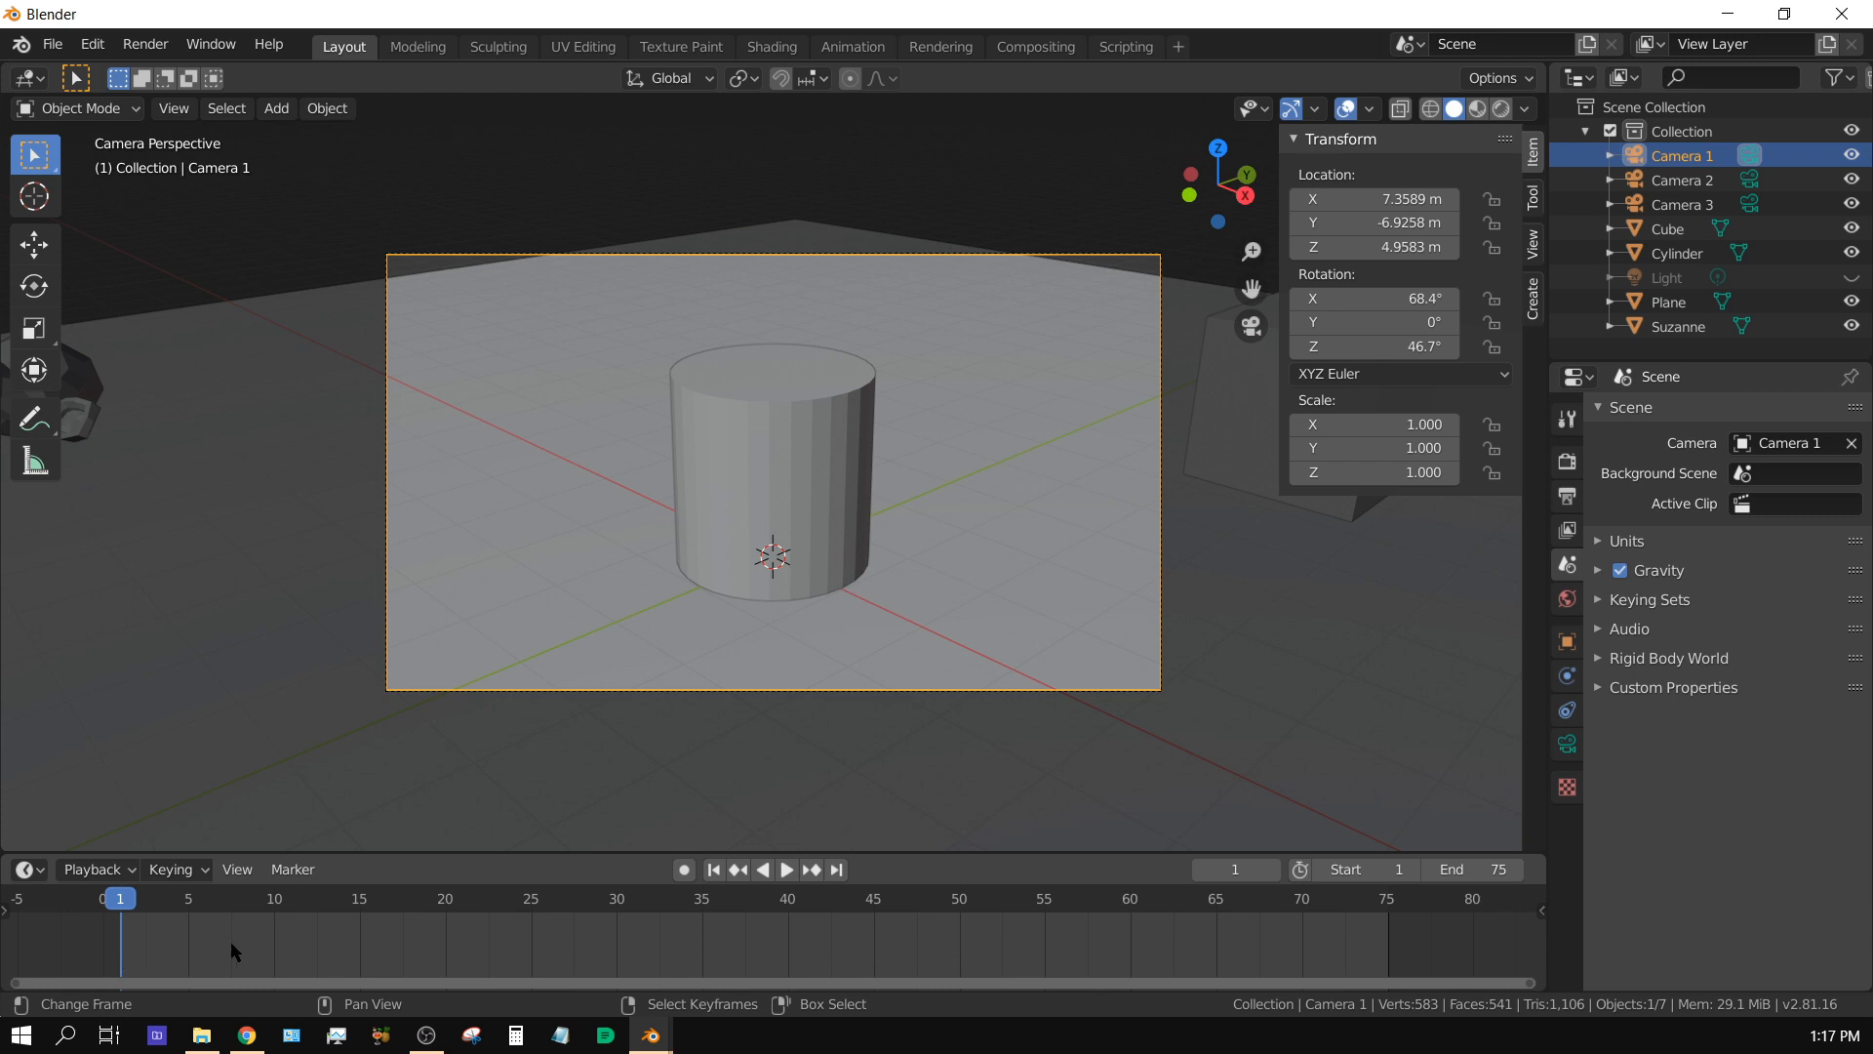
mouse_move(148, 944)
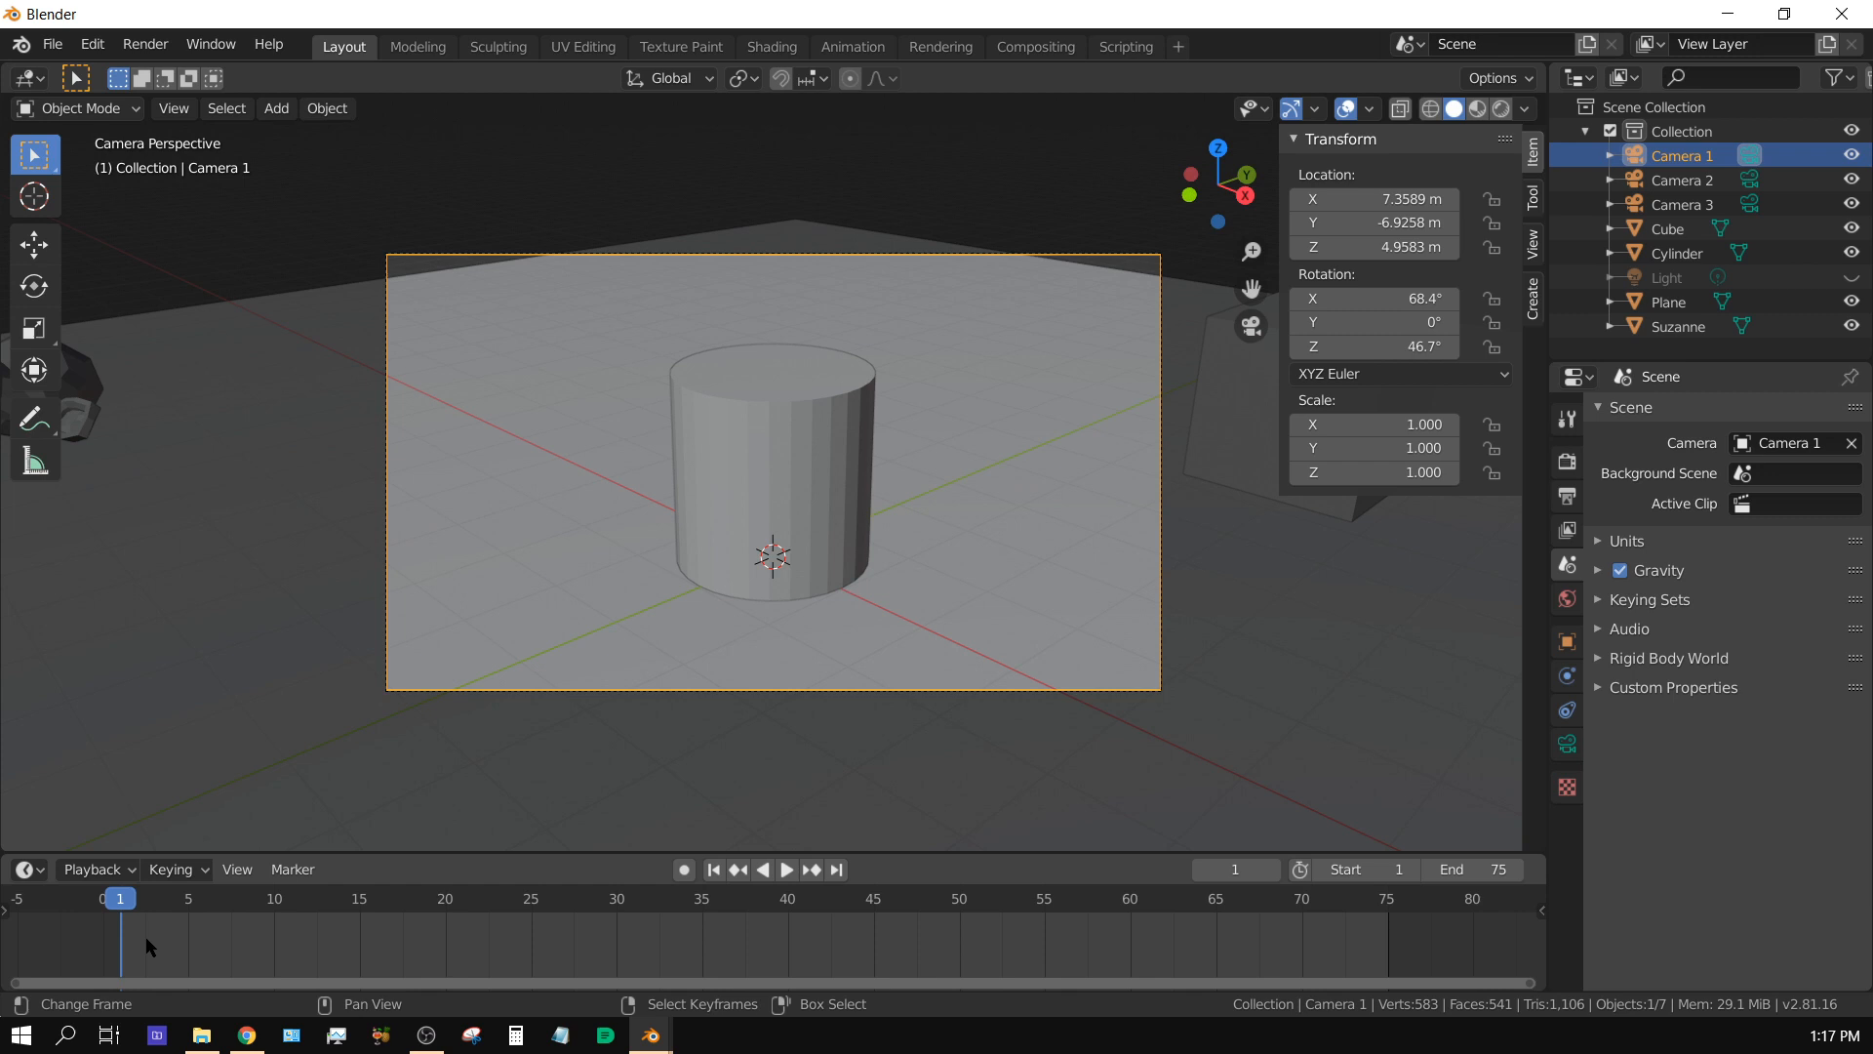
mouse_move(332, 961)
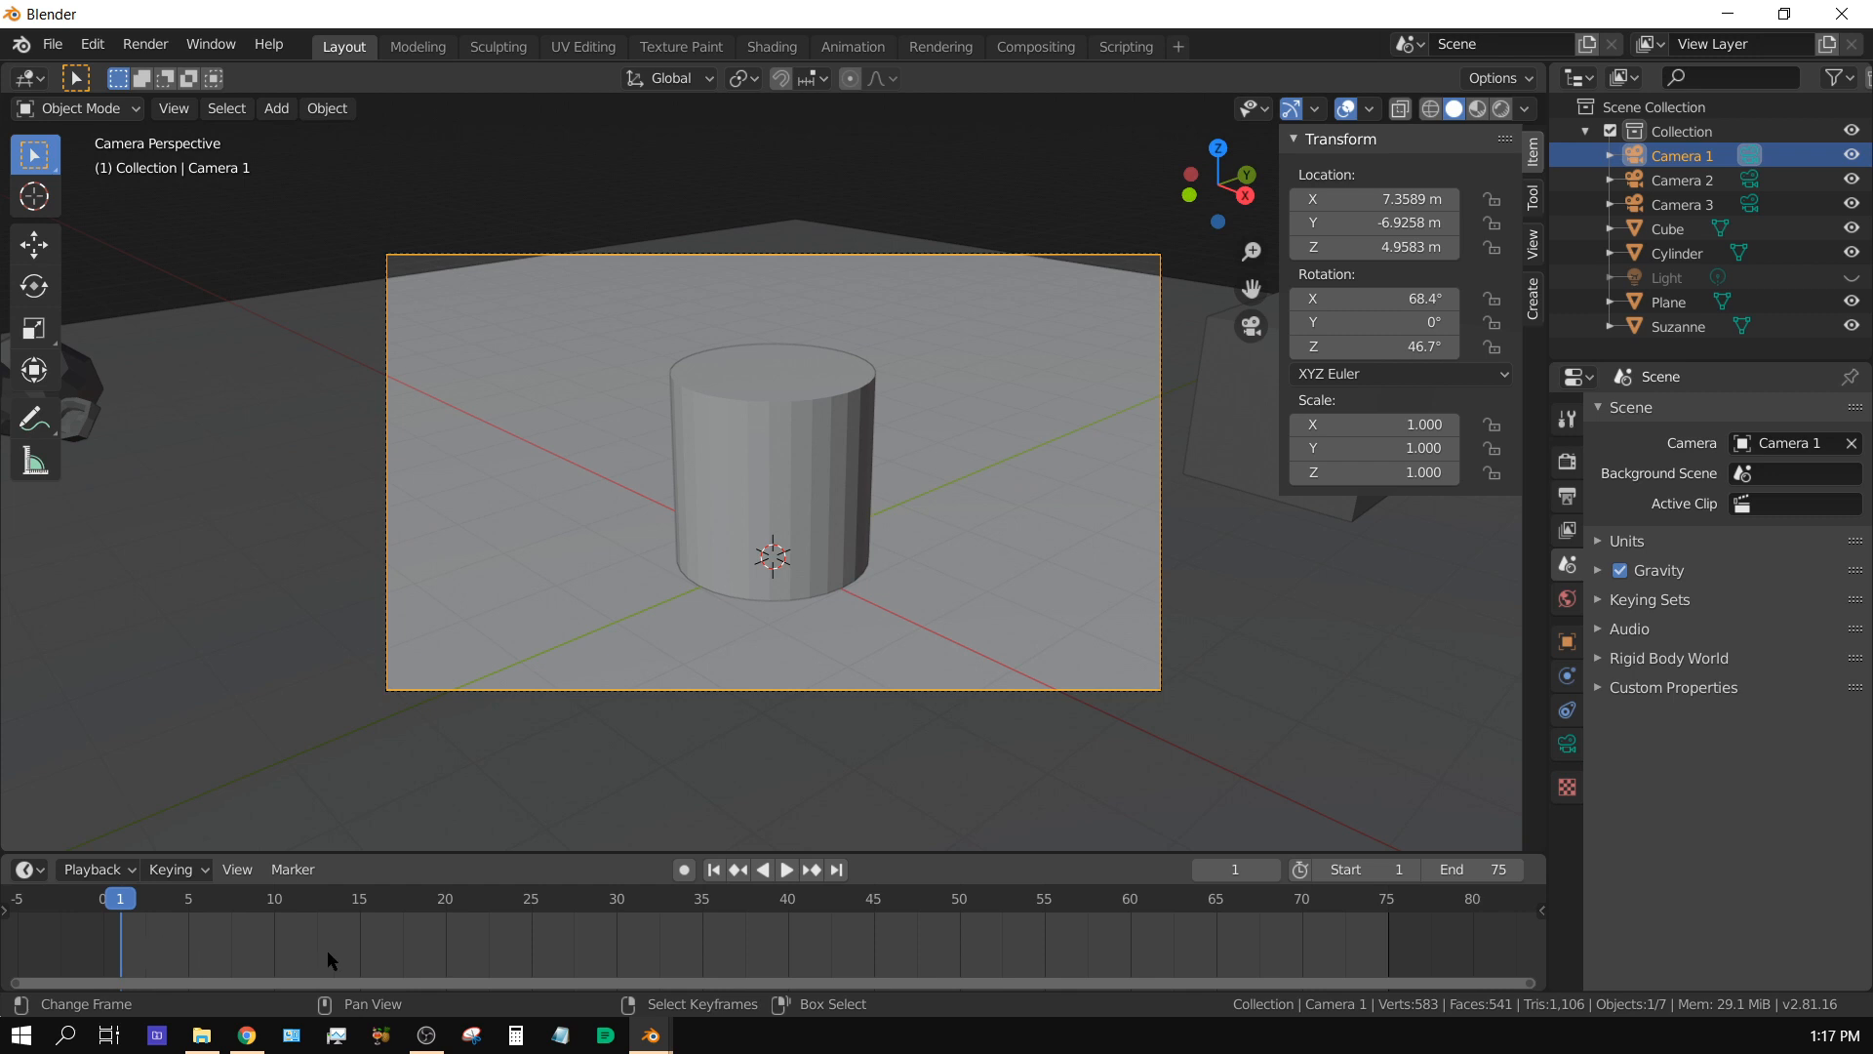
mouse_move(185, 956)
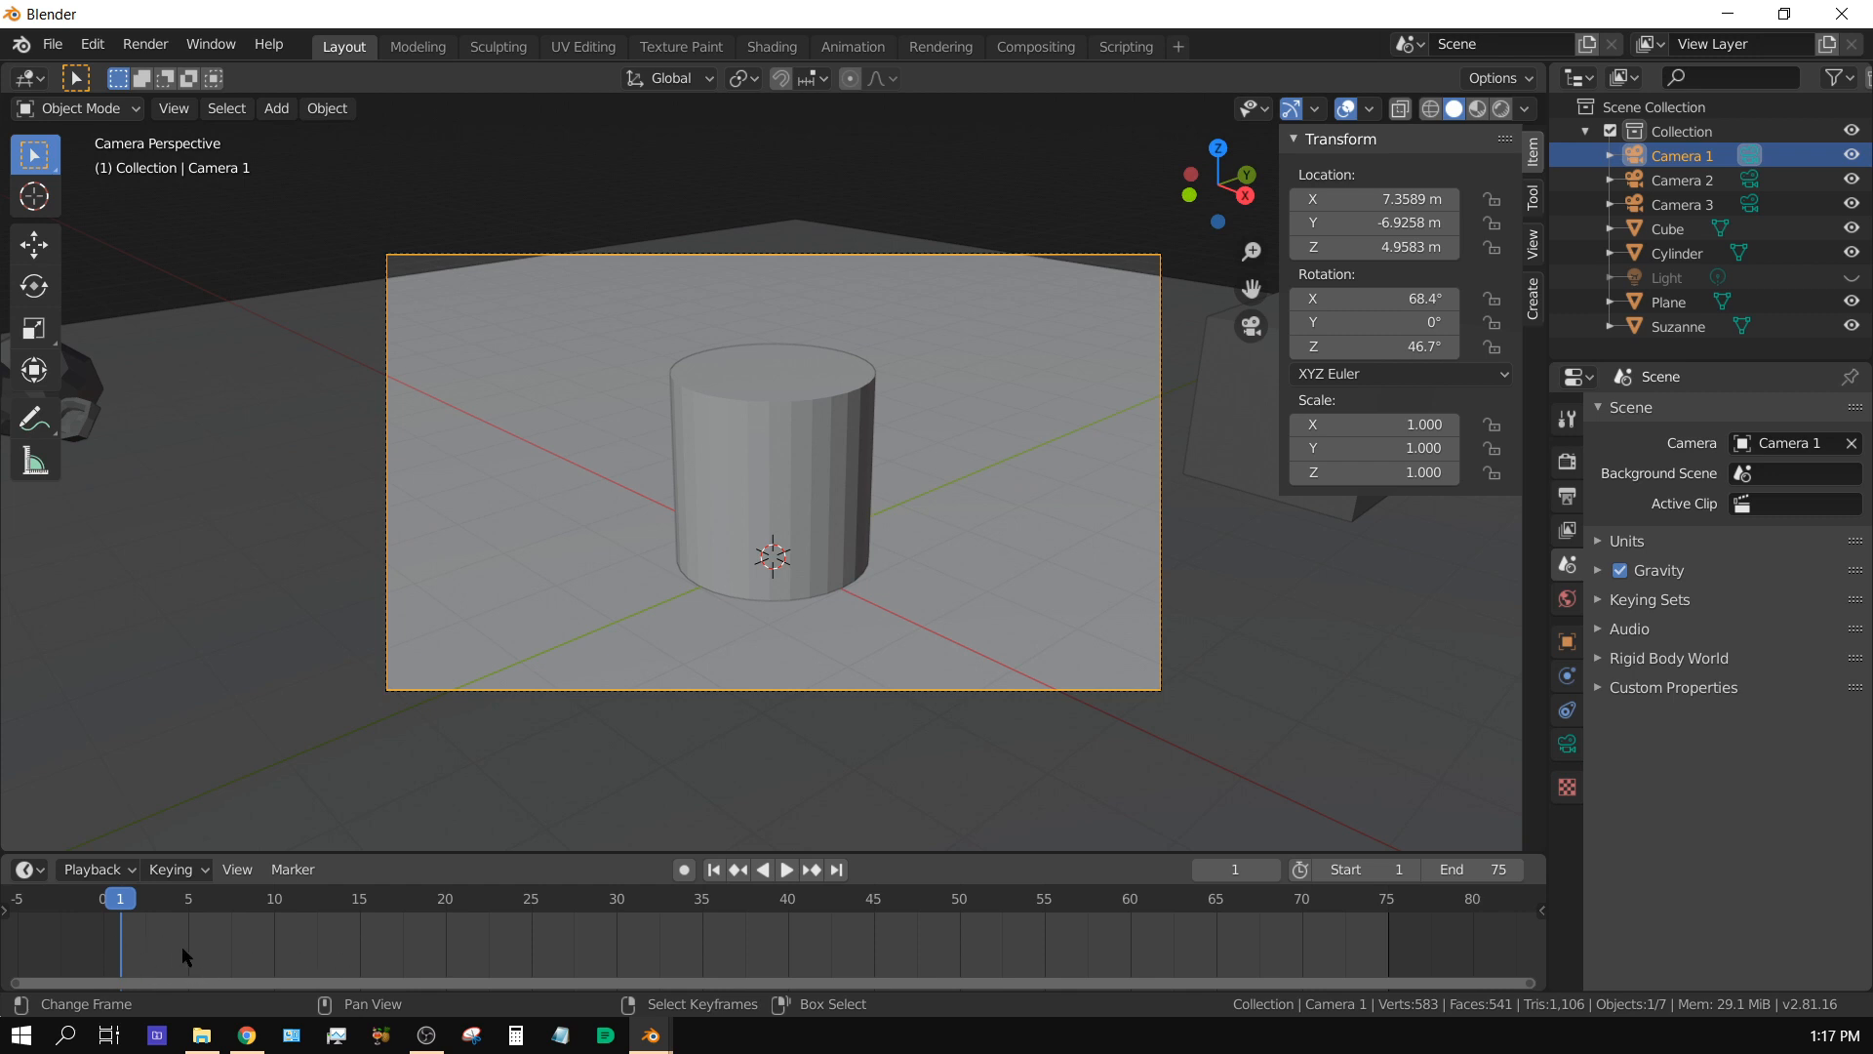
mouse_move(252, 960)
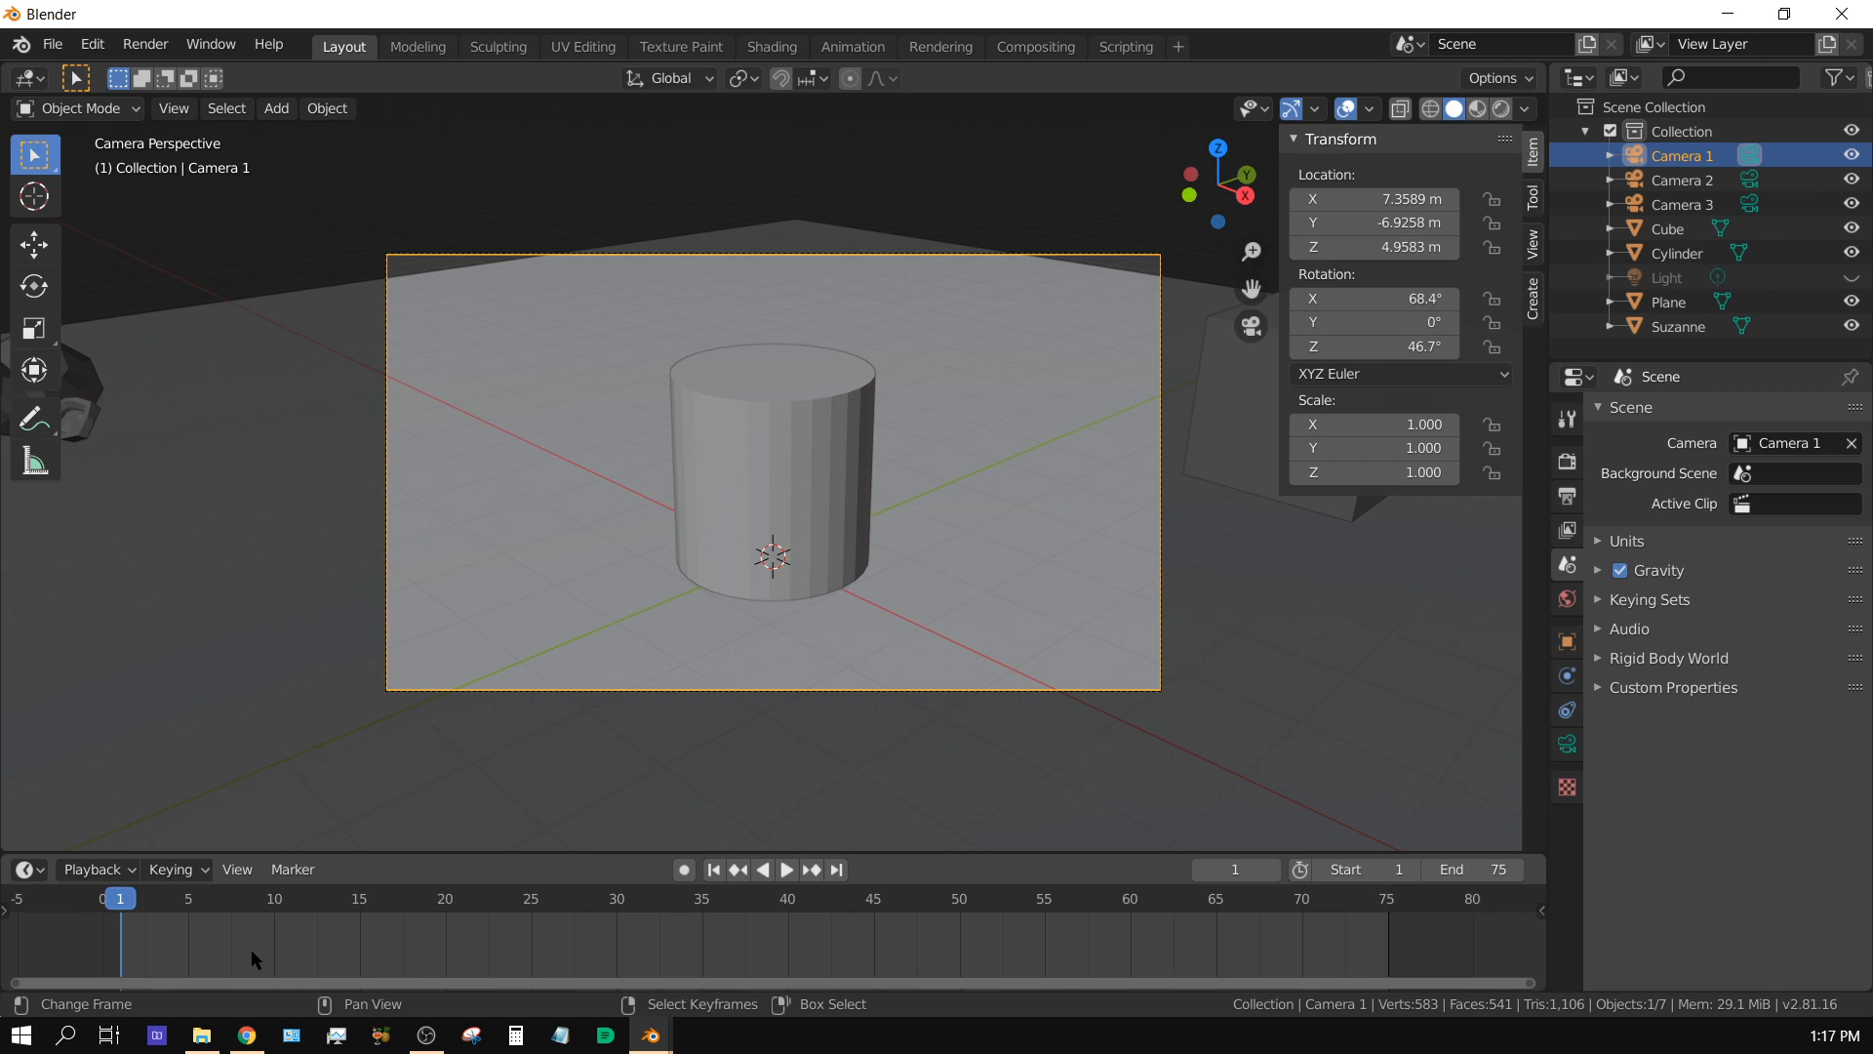
mouse_move(146, 962)
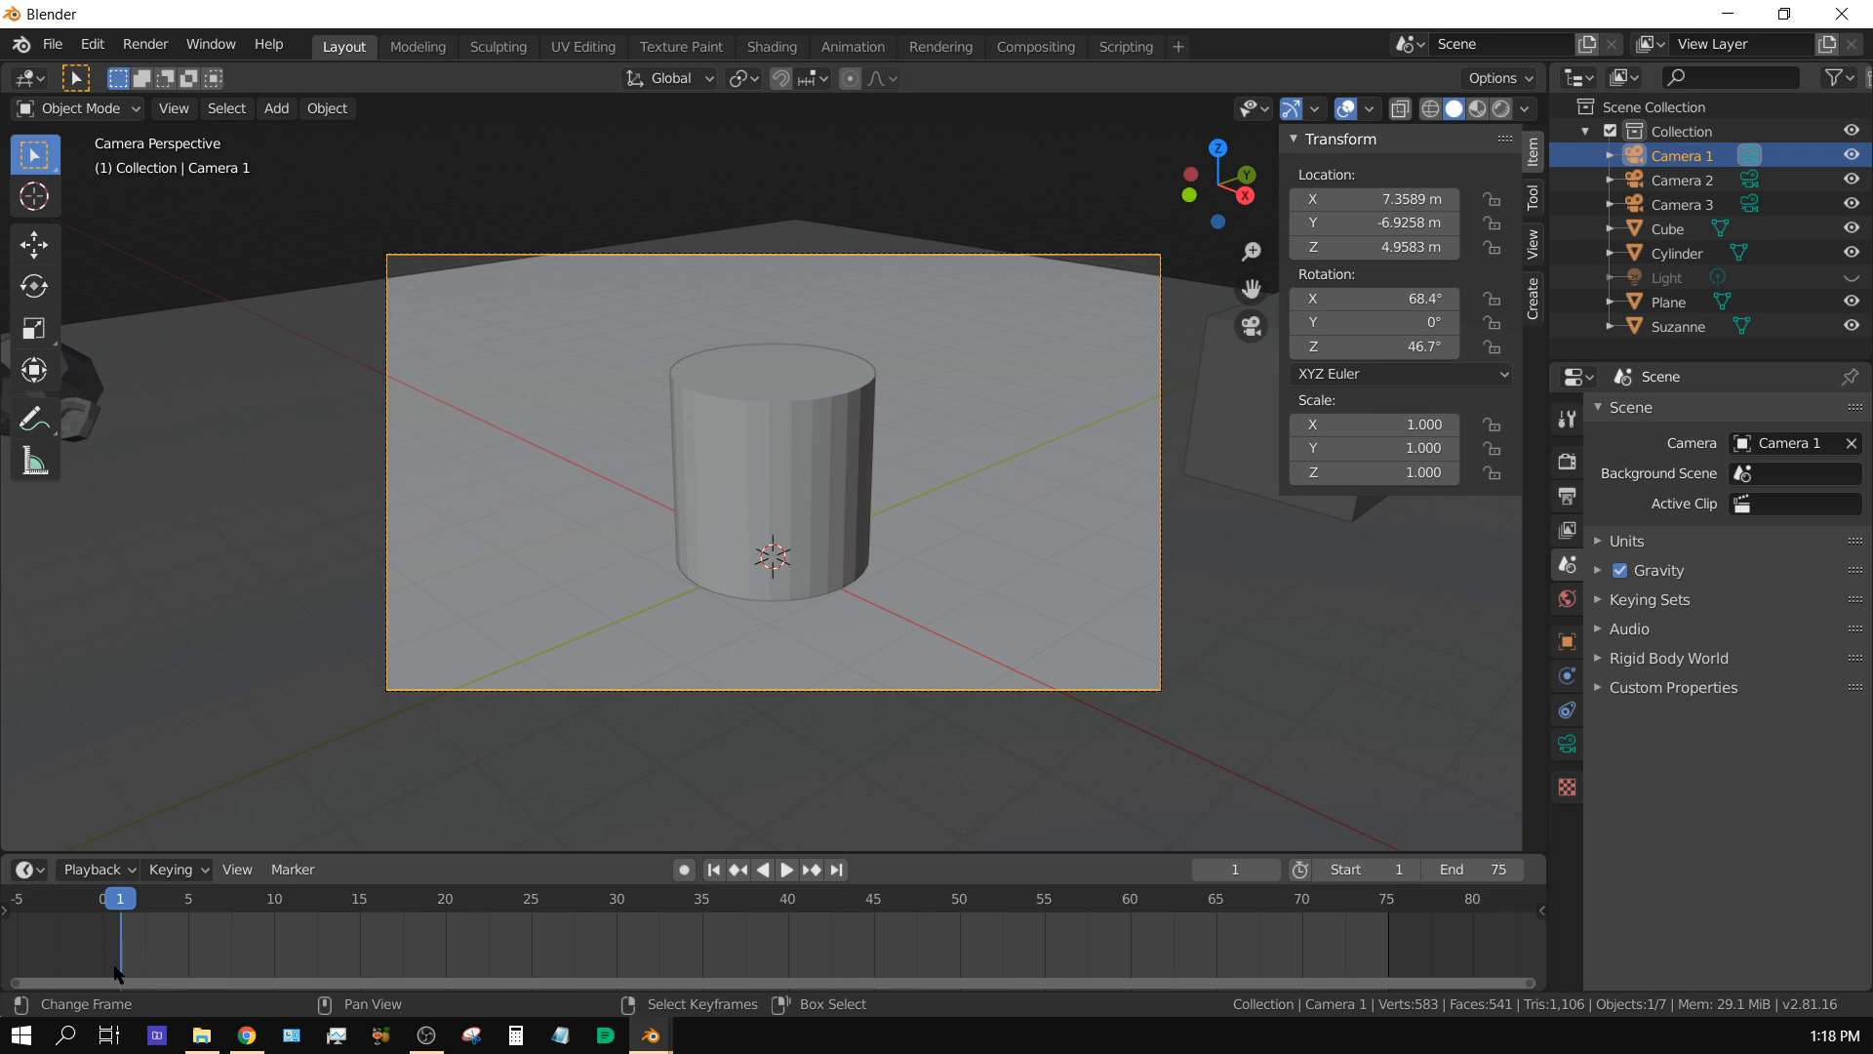
mouse_move(224, 950)
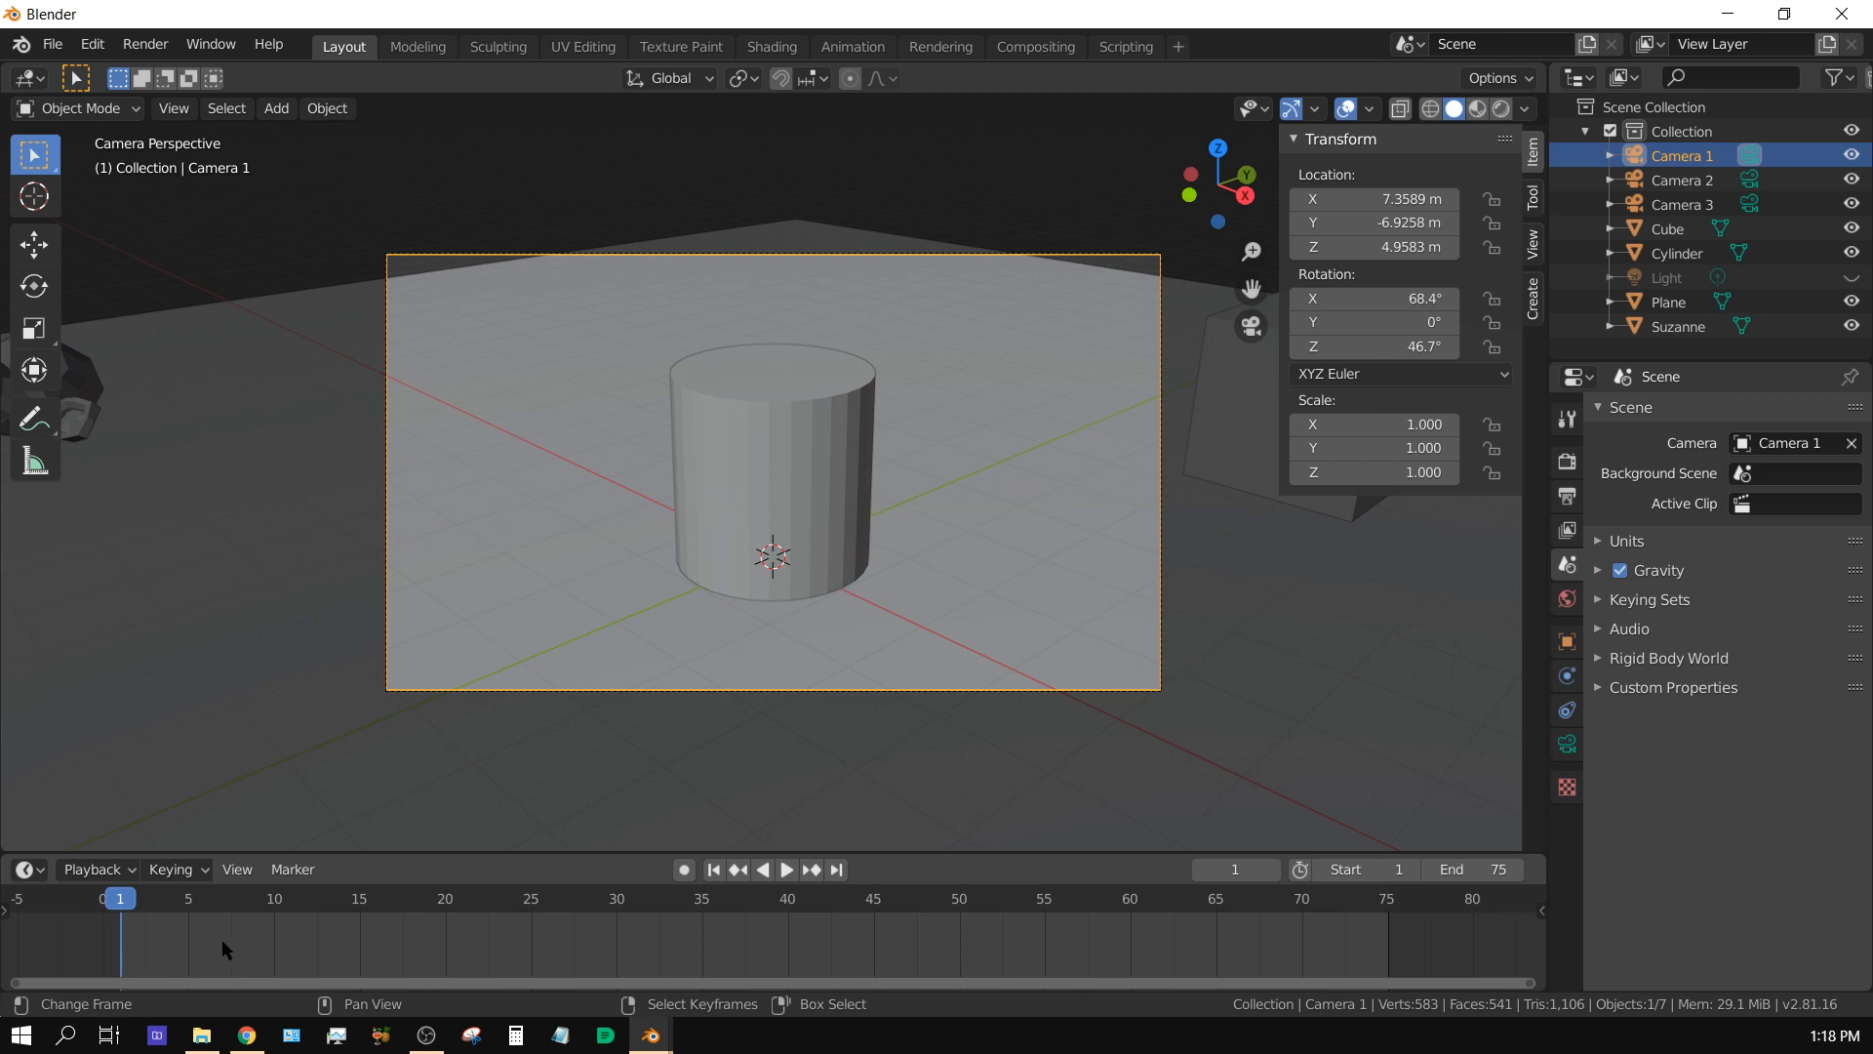
mouse_move(336, 960)
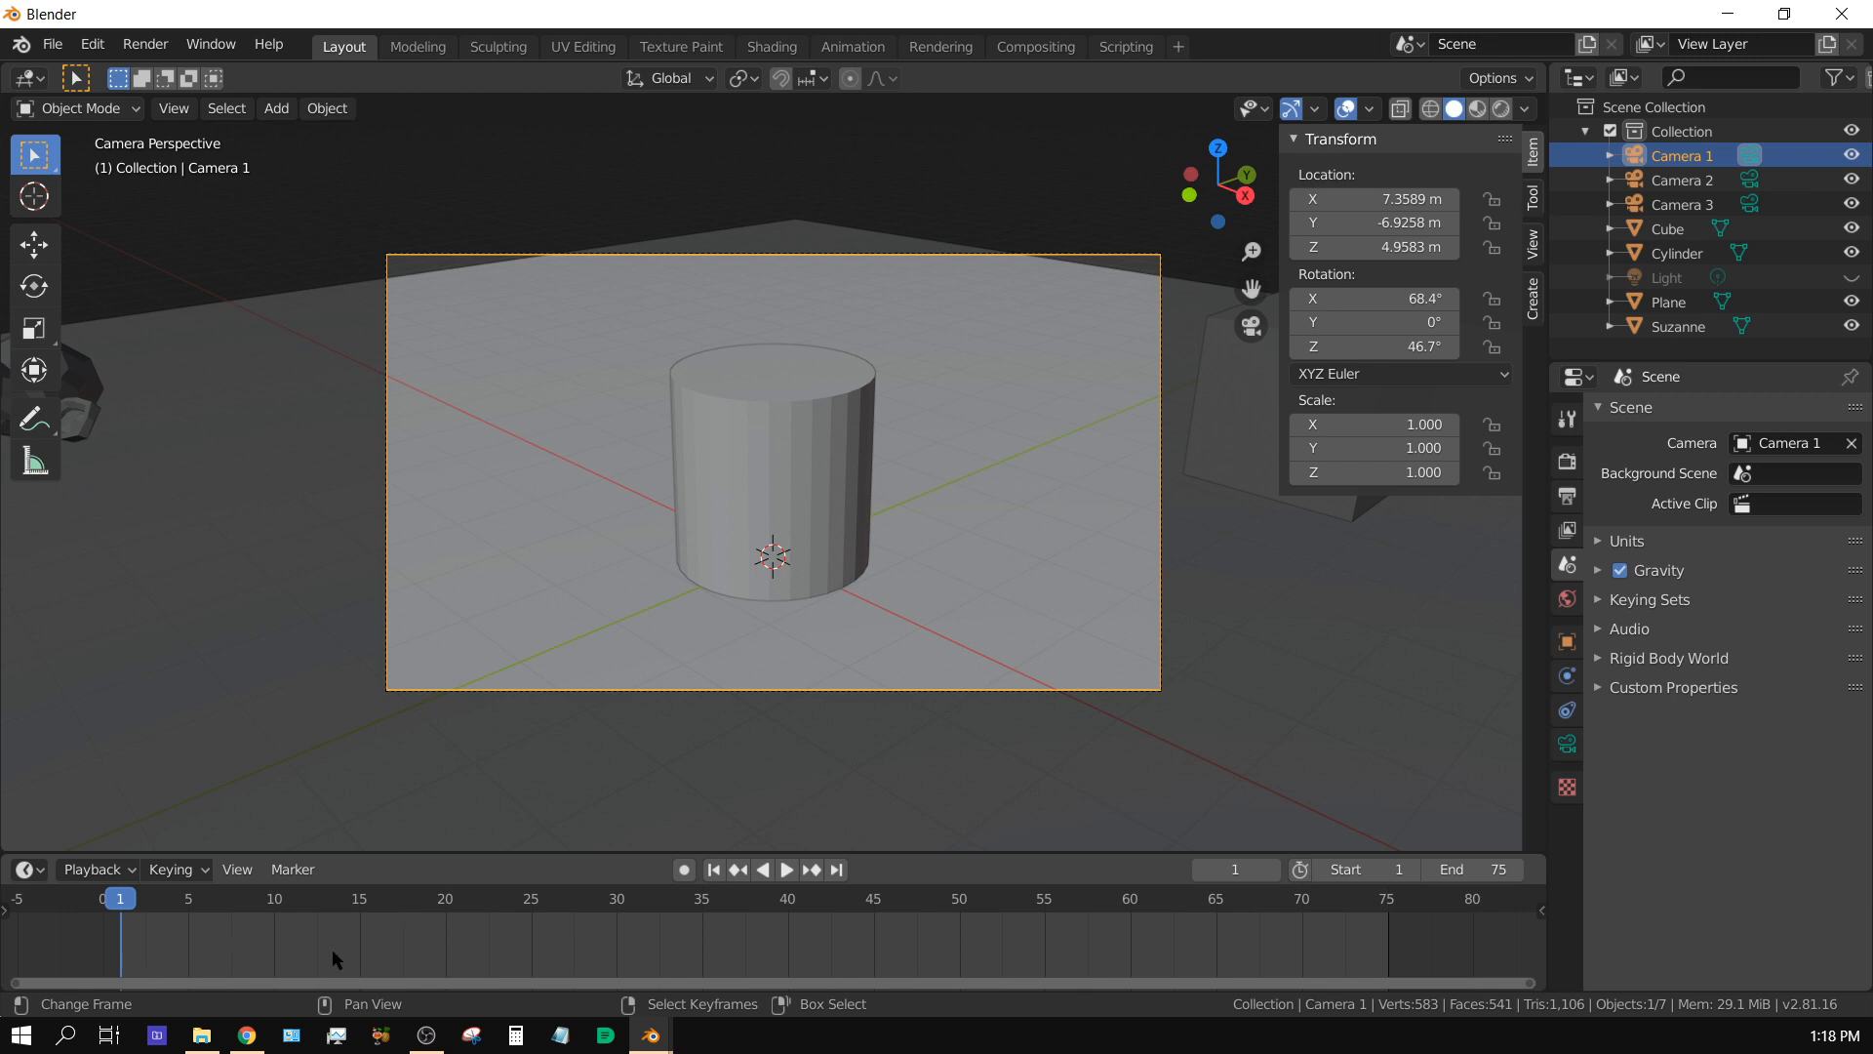
mouse_move(433, 946)
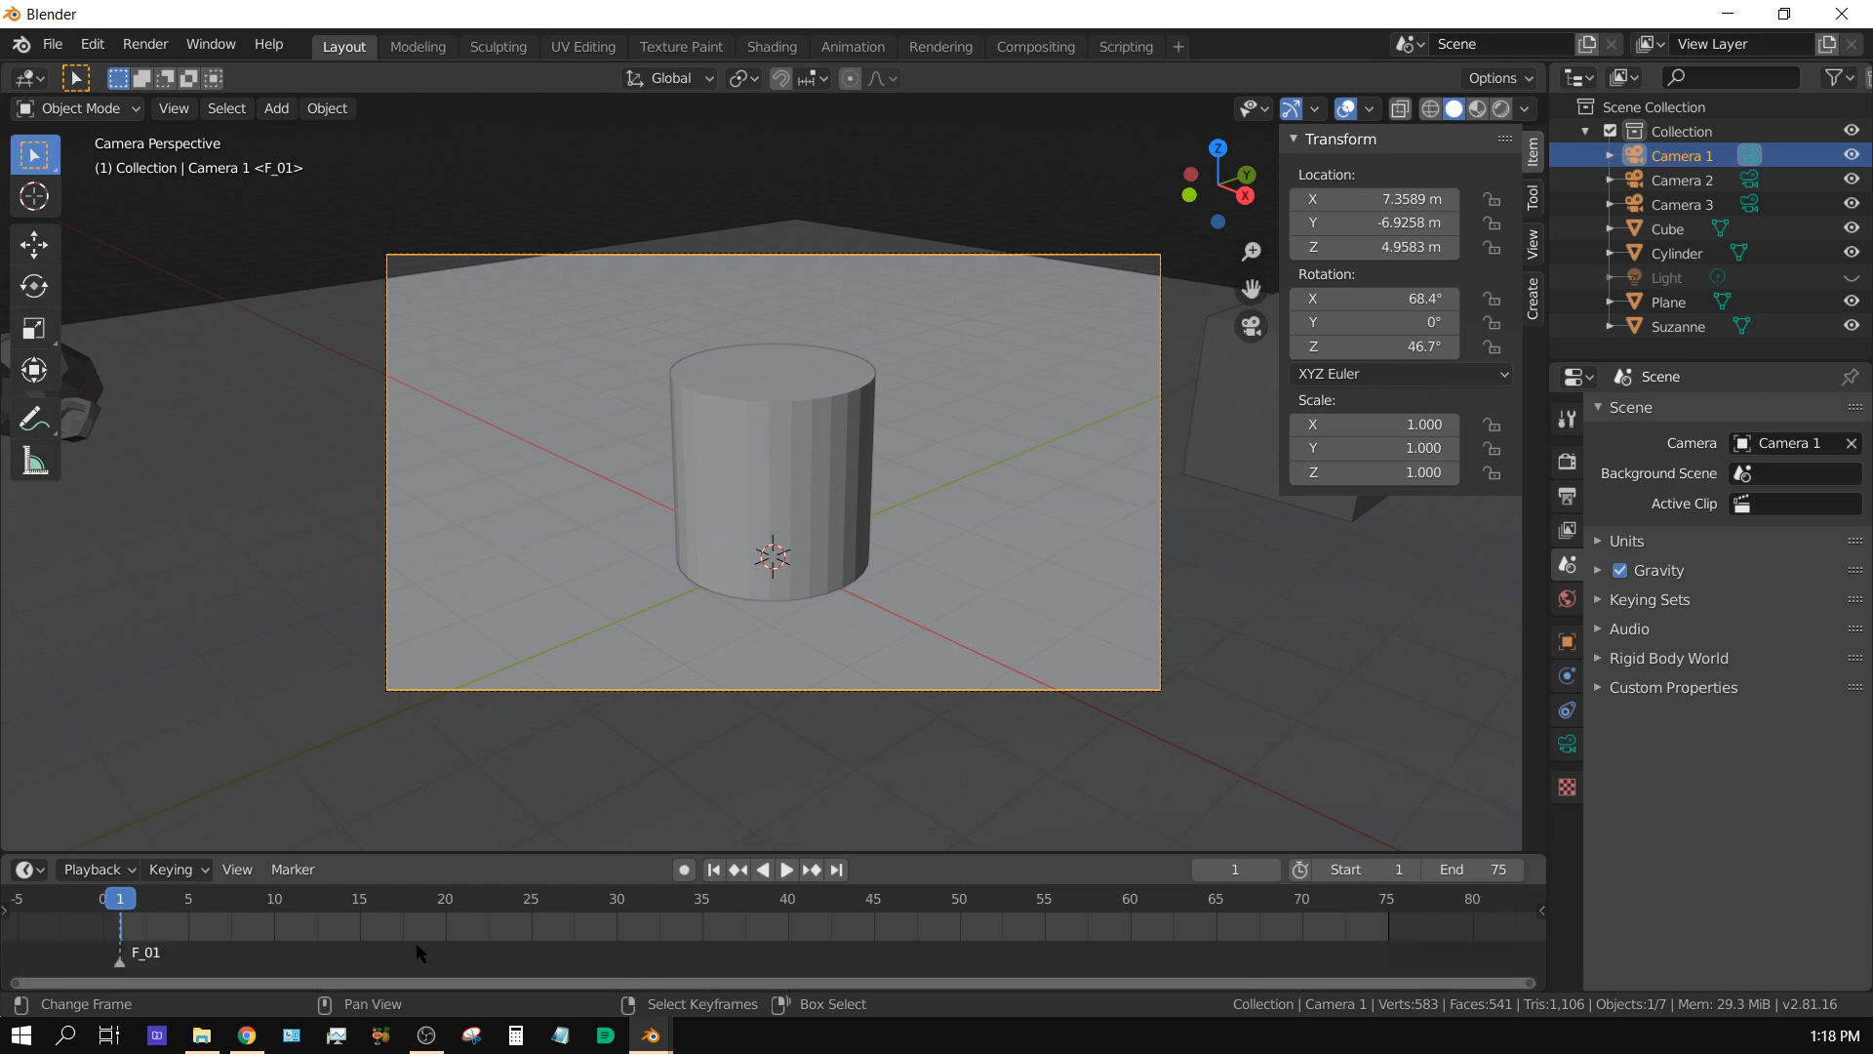
mouse_move(195, 968)
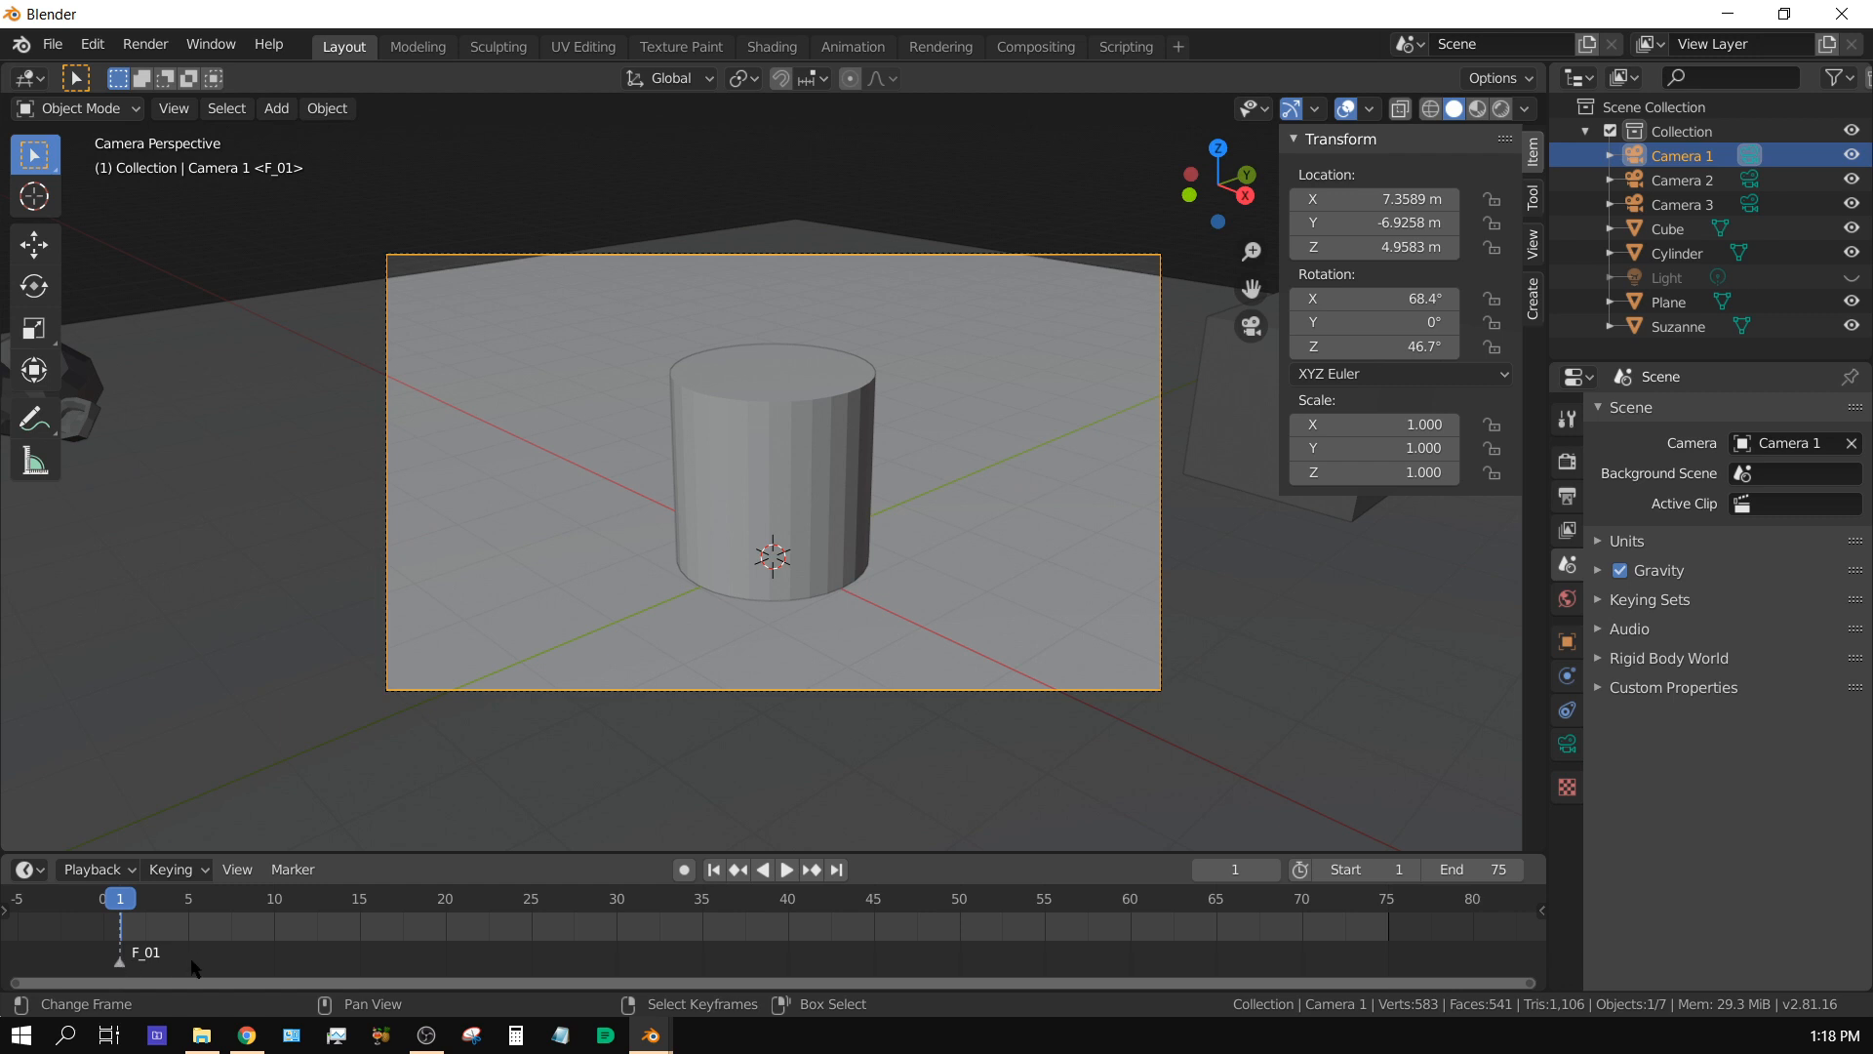
left_click(785, 869)
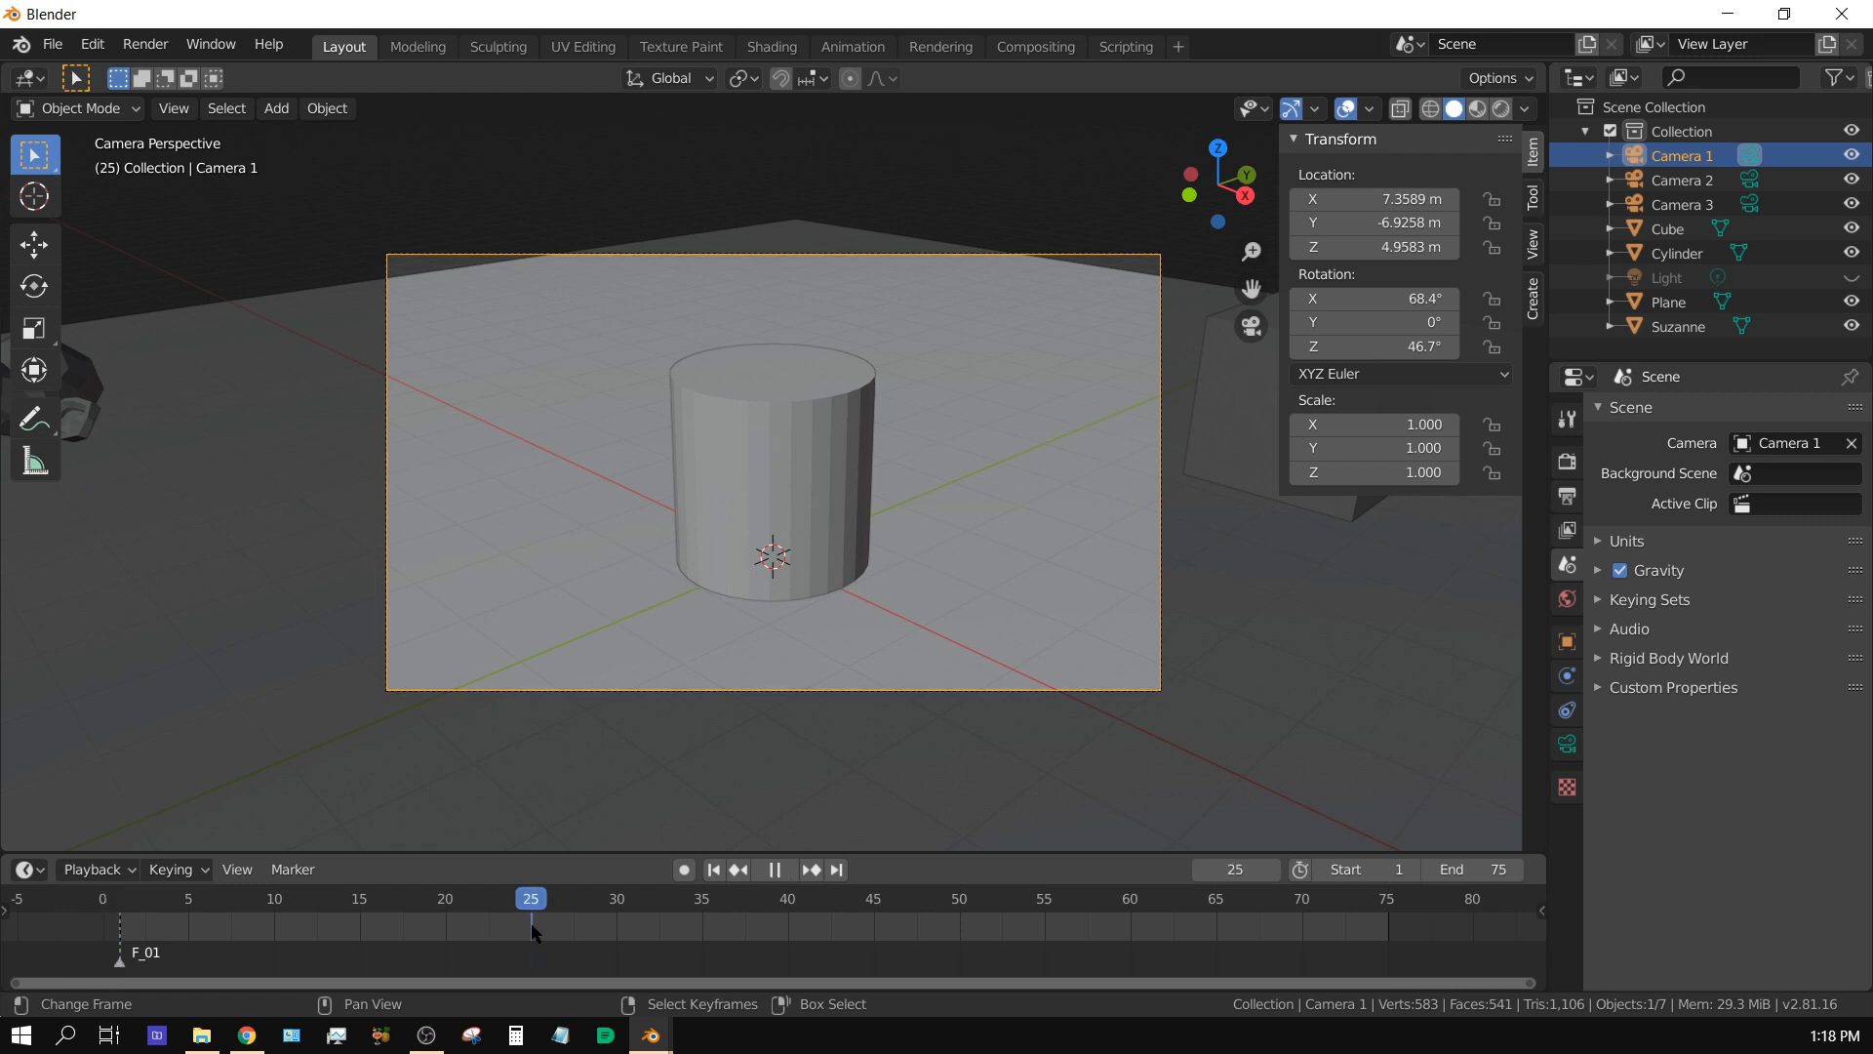
left_click(772, 870)
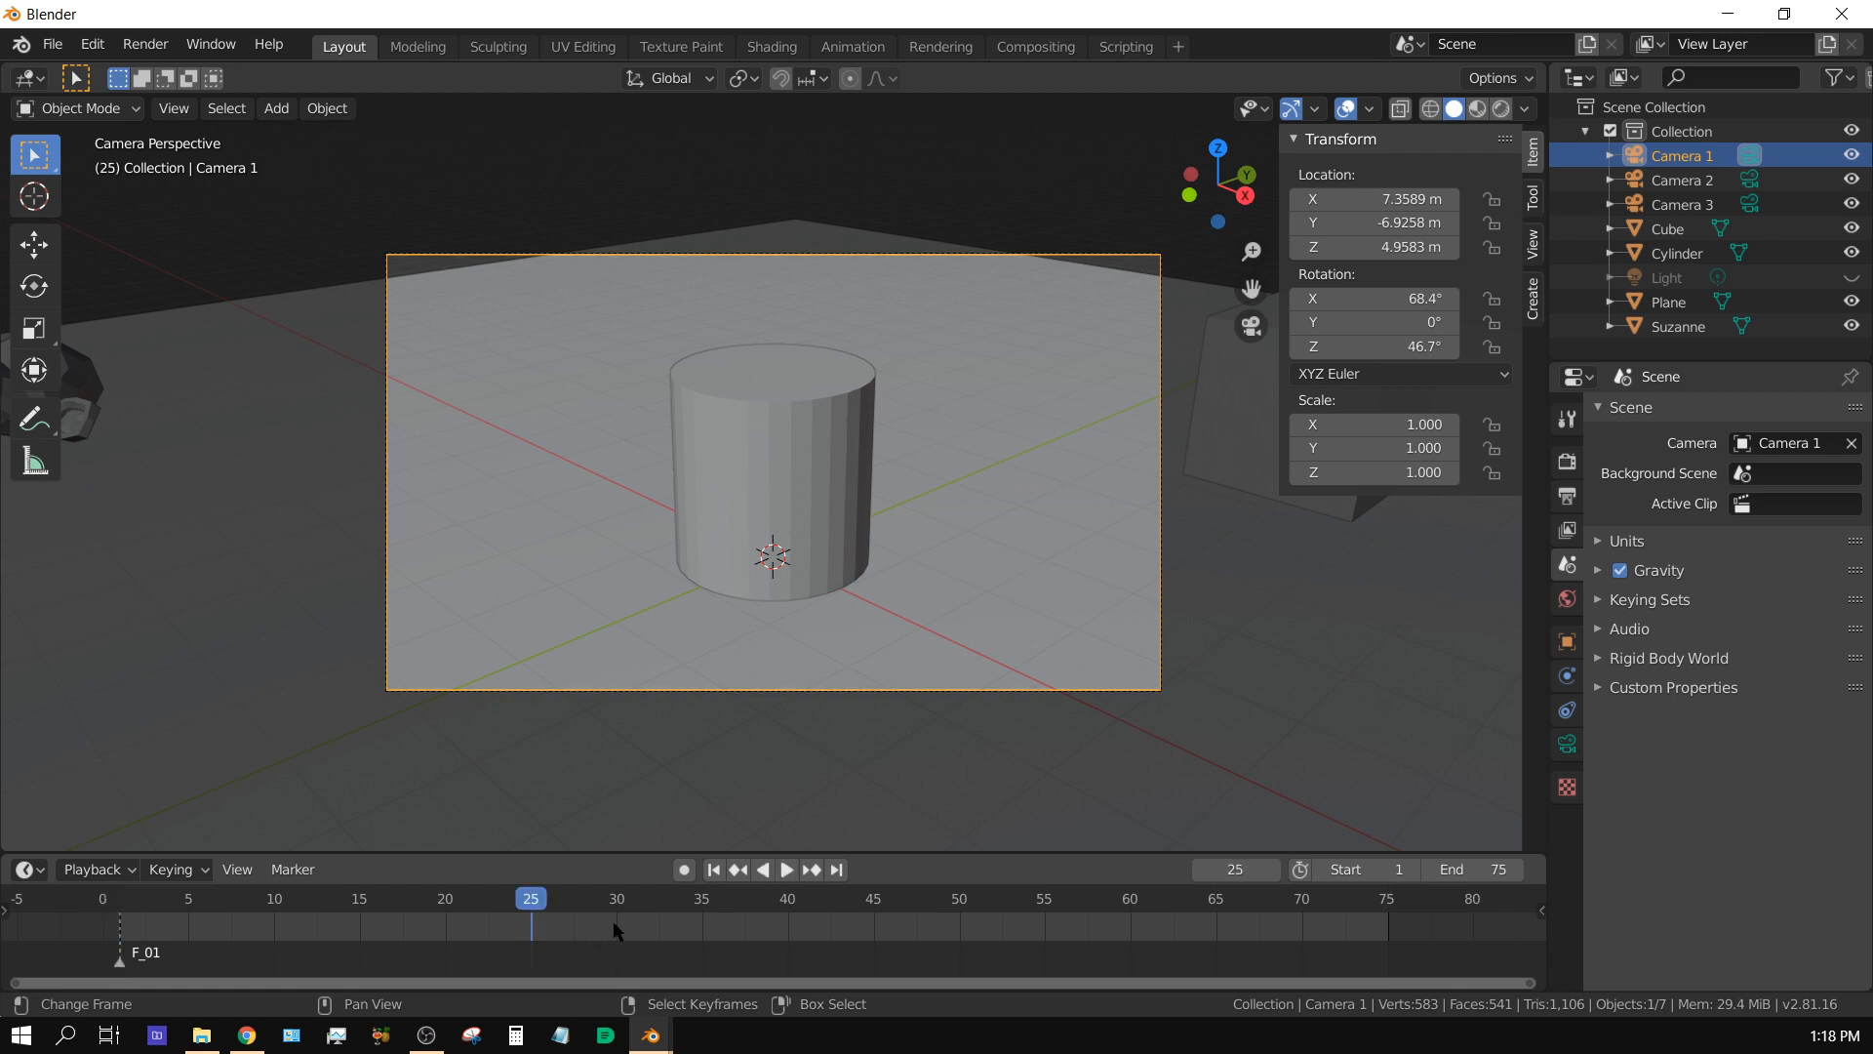
mouse_move(613, 938)
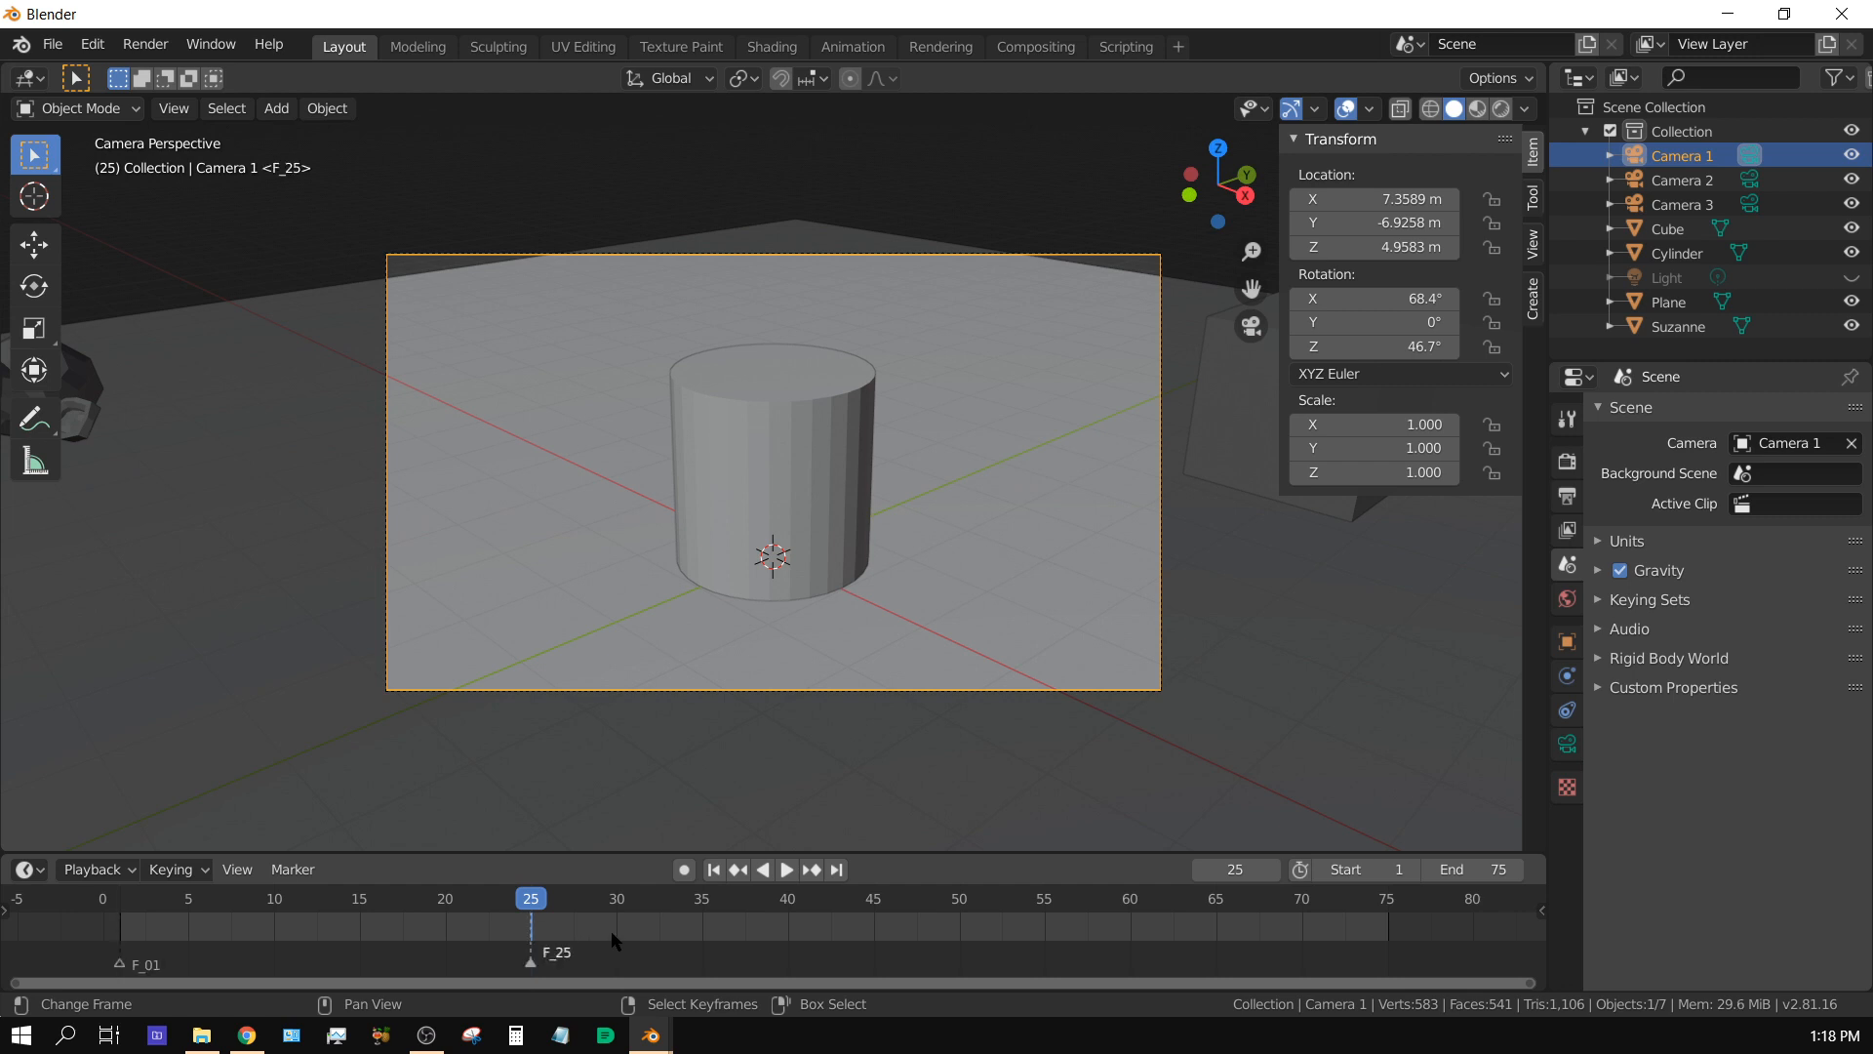
mouse_move(966, 929)
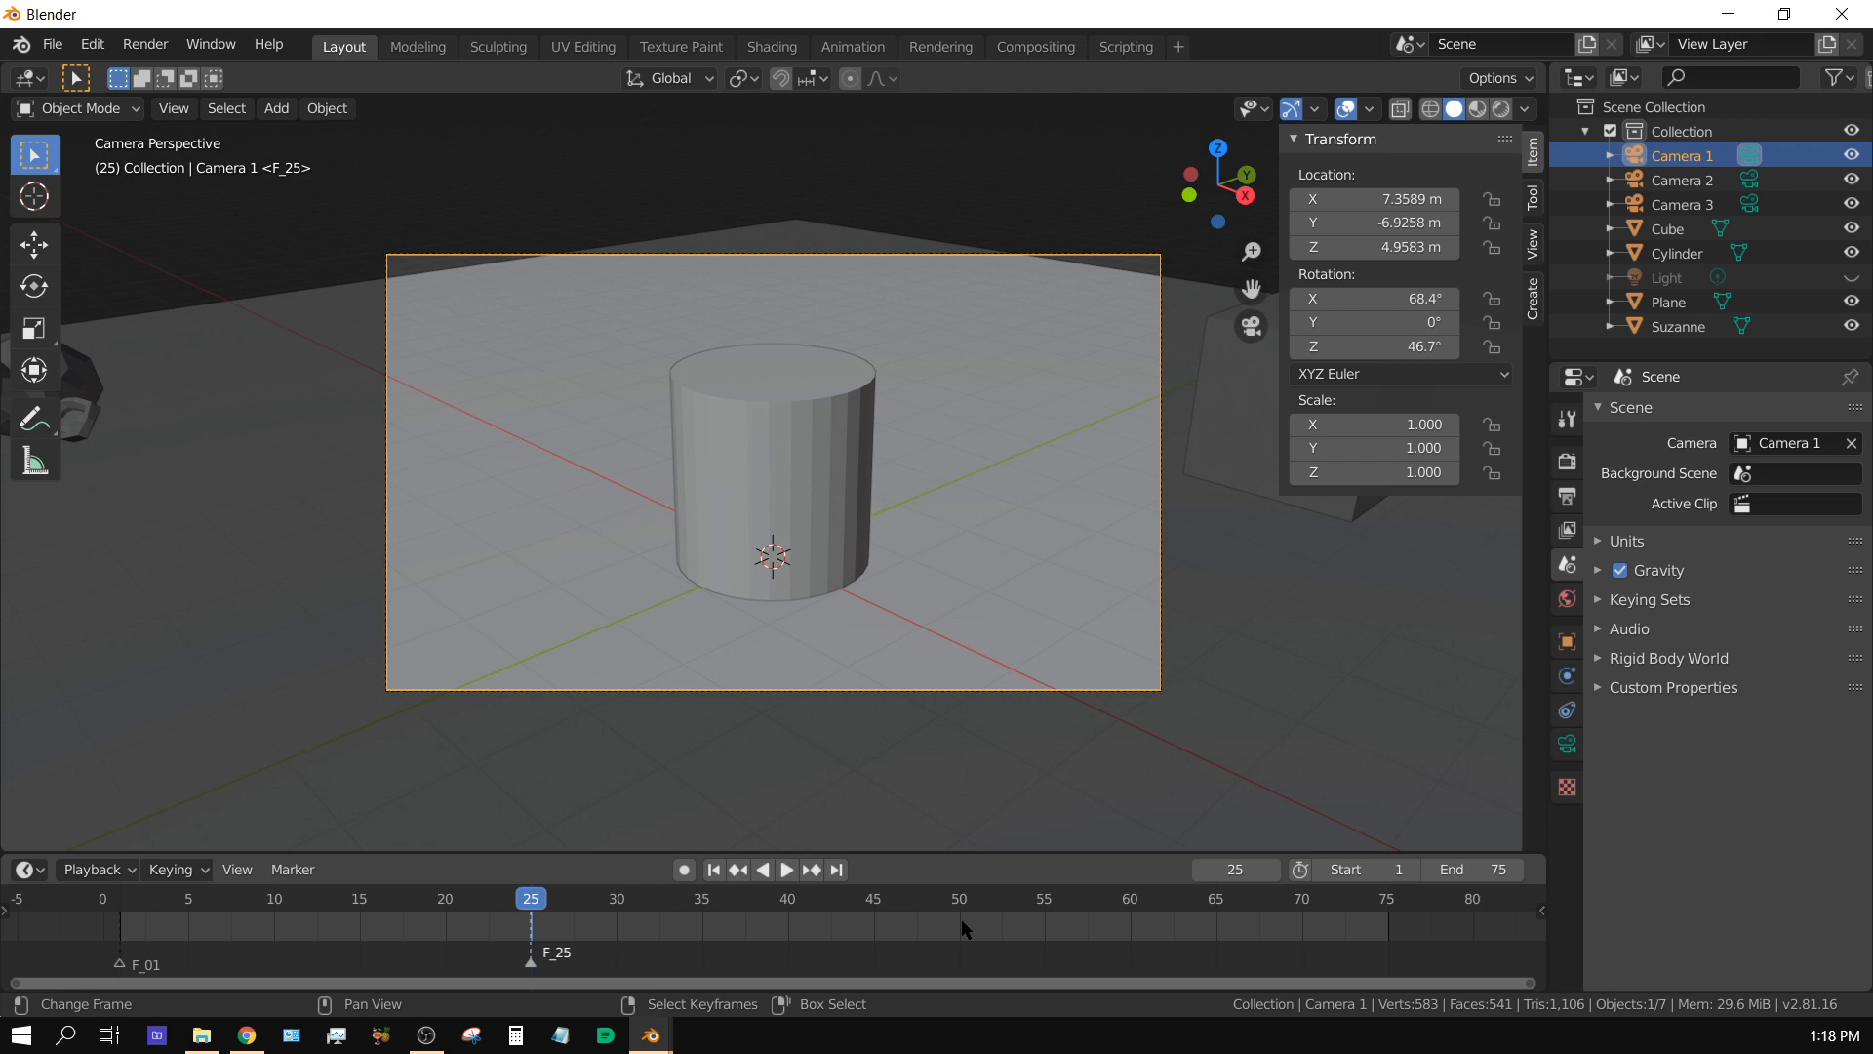
left_click(958, 898)
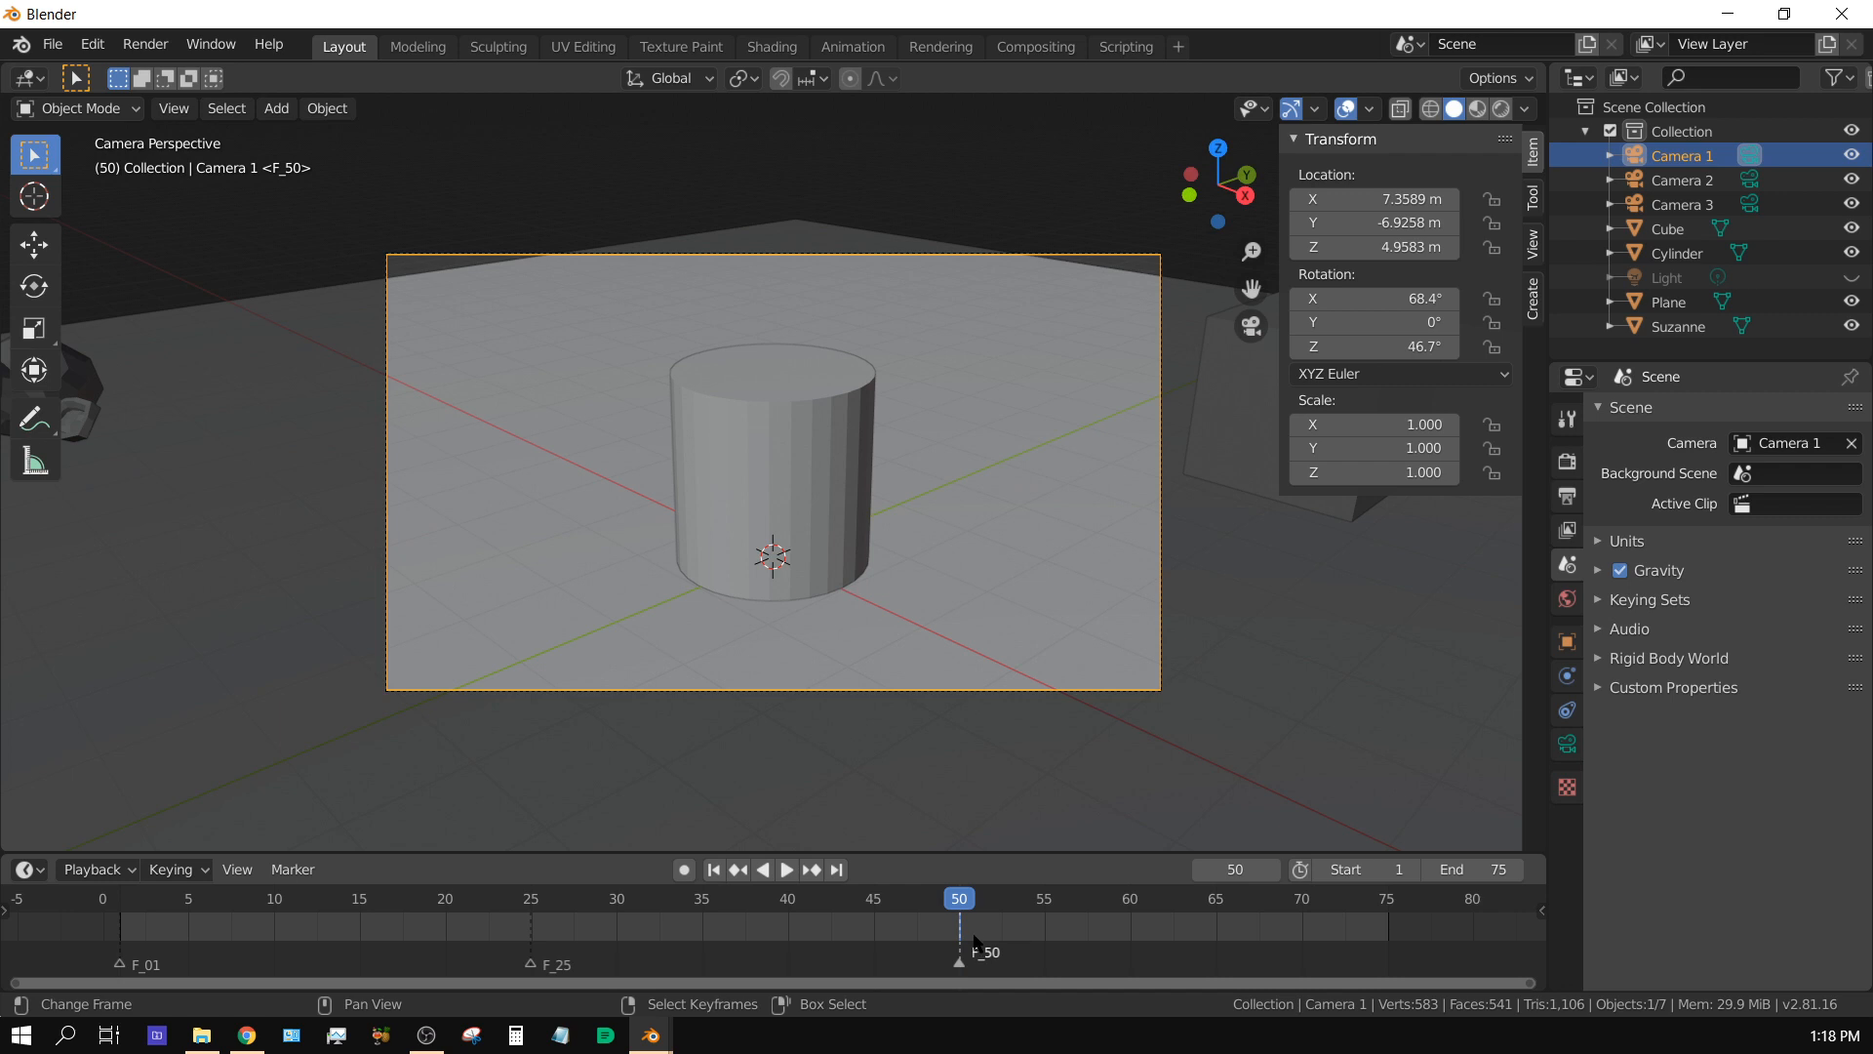
left_click(713, 868)
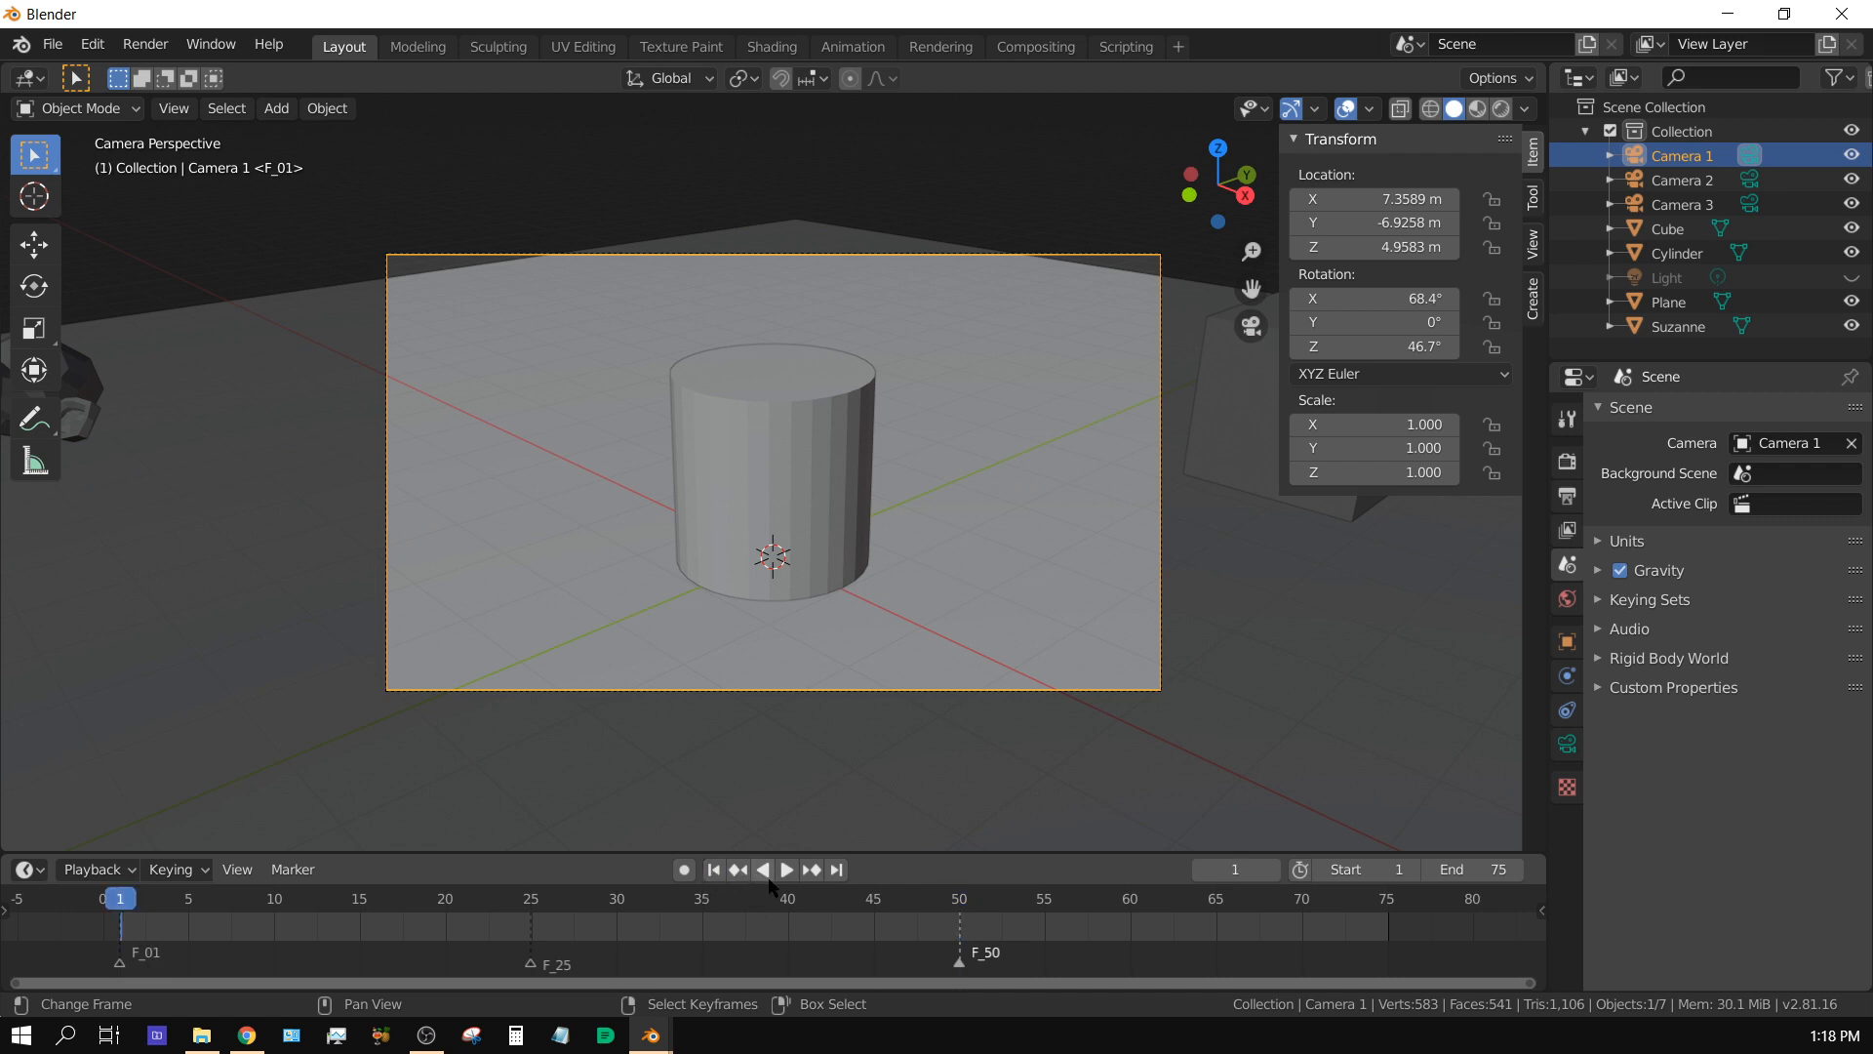
left_click(787, 868)
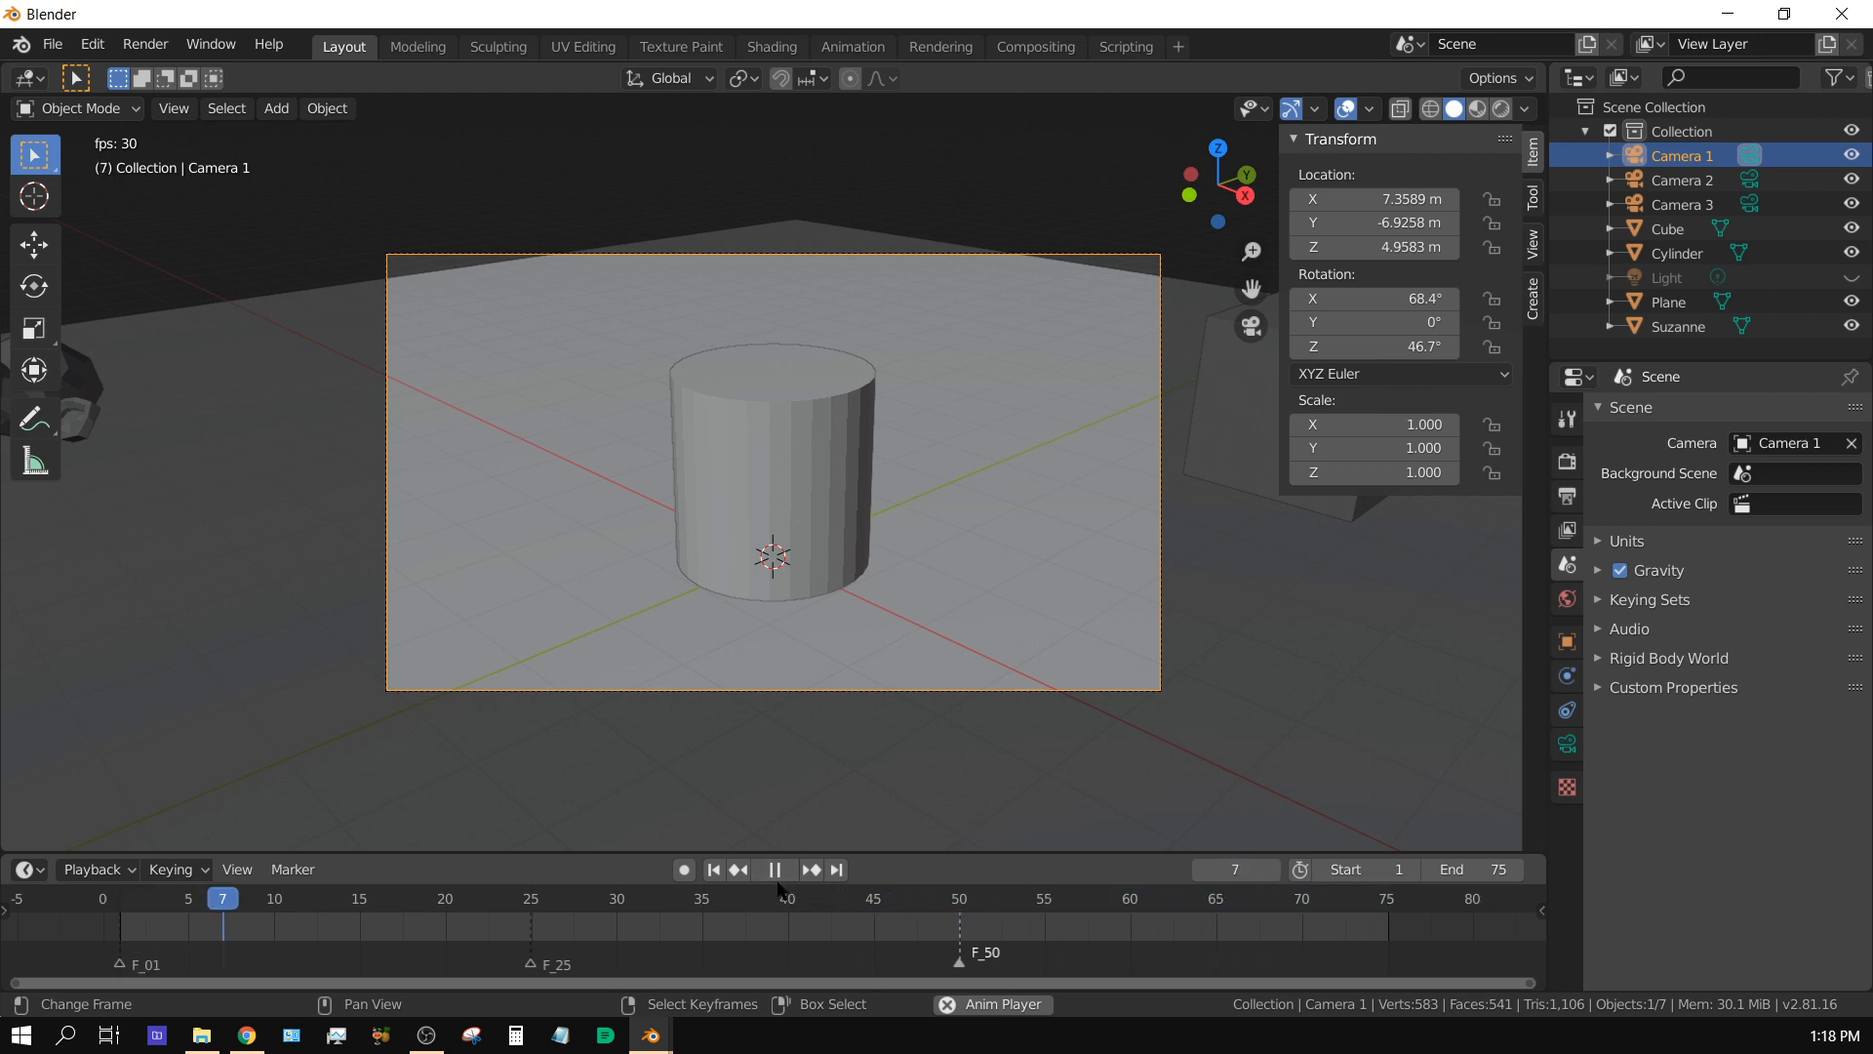
left_click(773, 868)
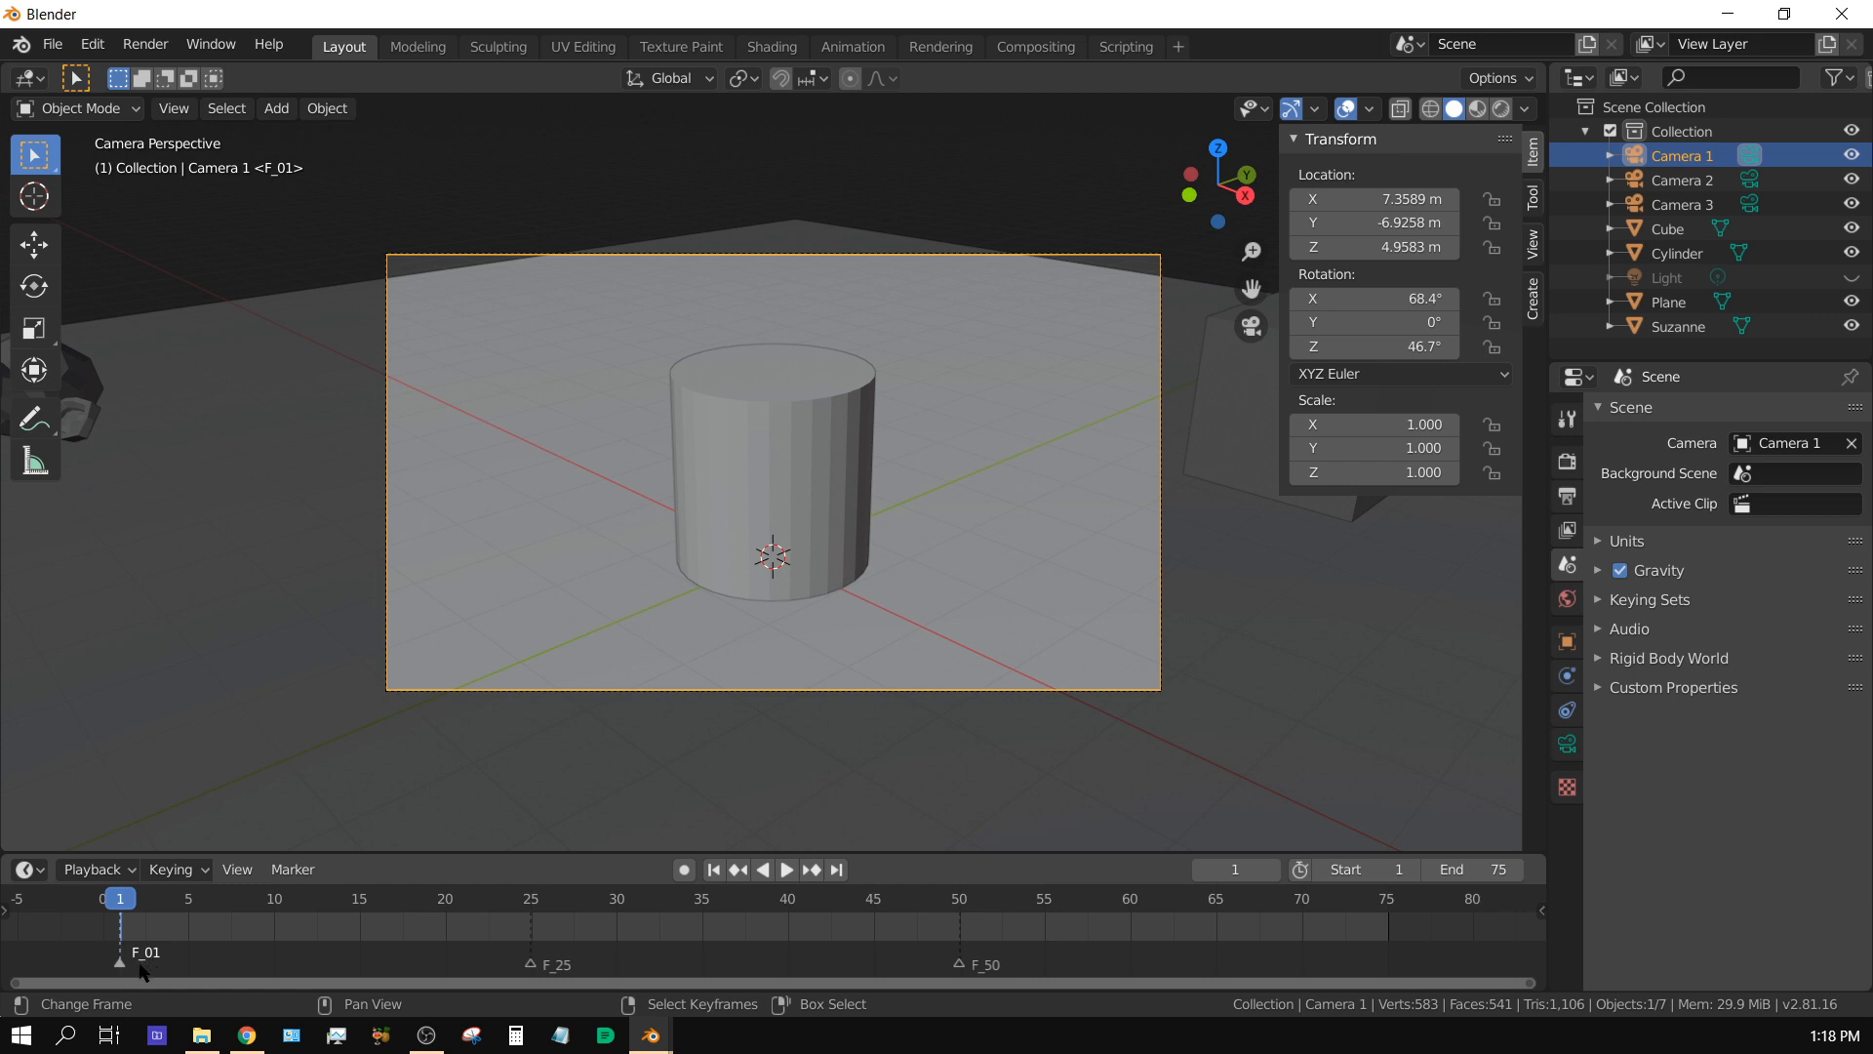
mouse_move(143, 972)
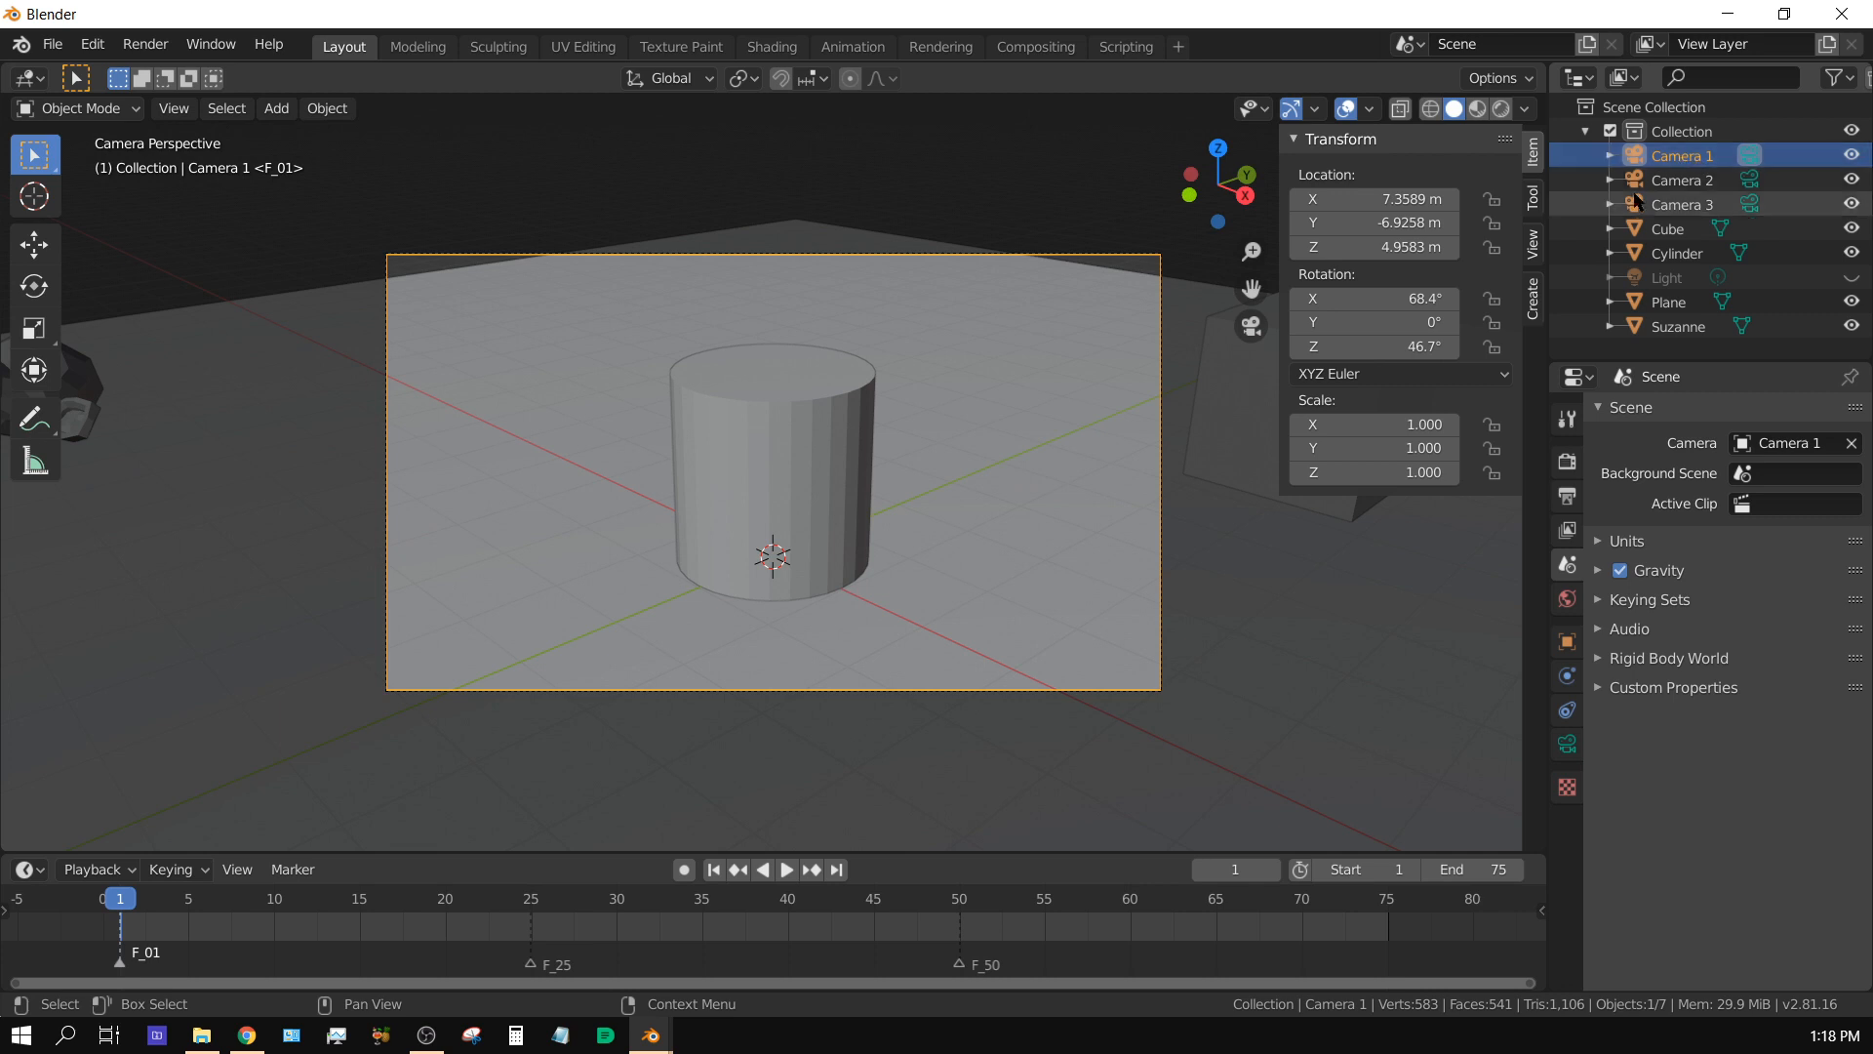
Step: Bind Camera 1 to the frame-1 marker, then play forward and stop at frame 25
left_click(293, 868)
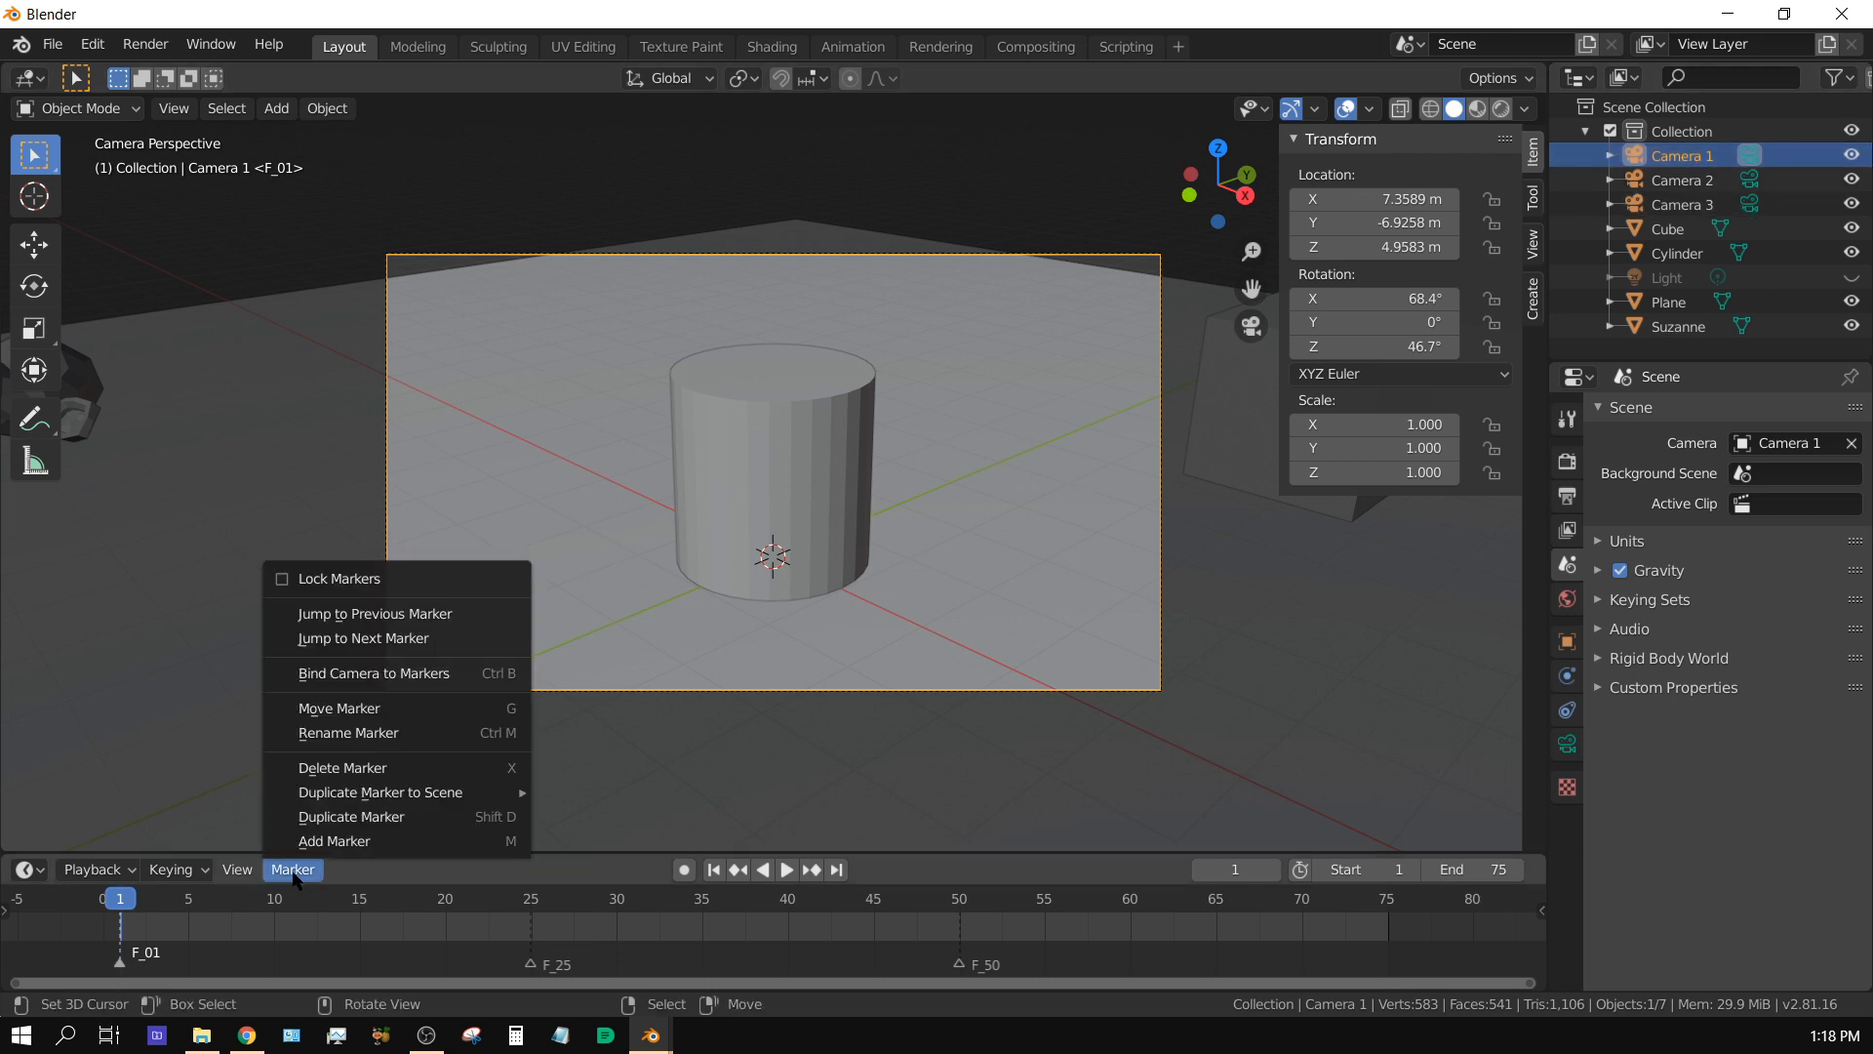
mouse_move(375, 674)
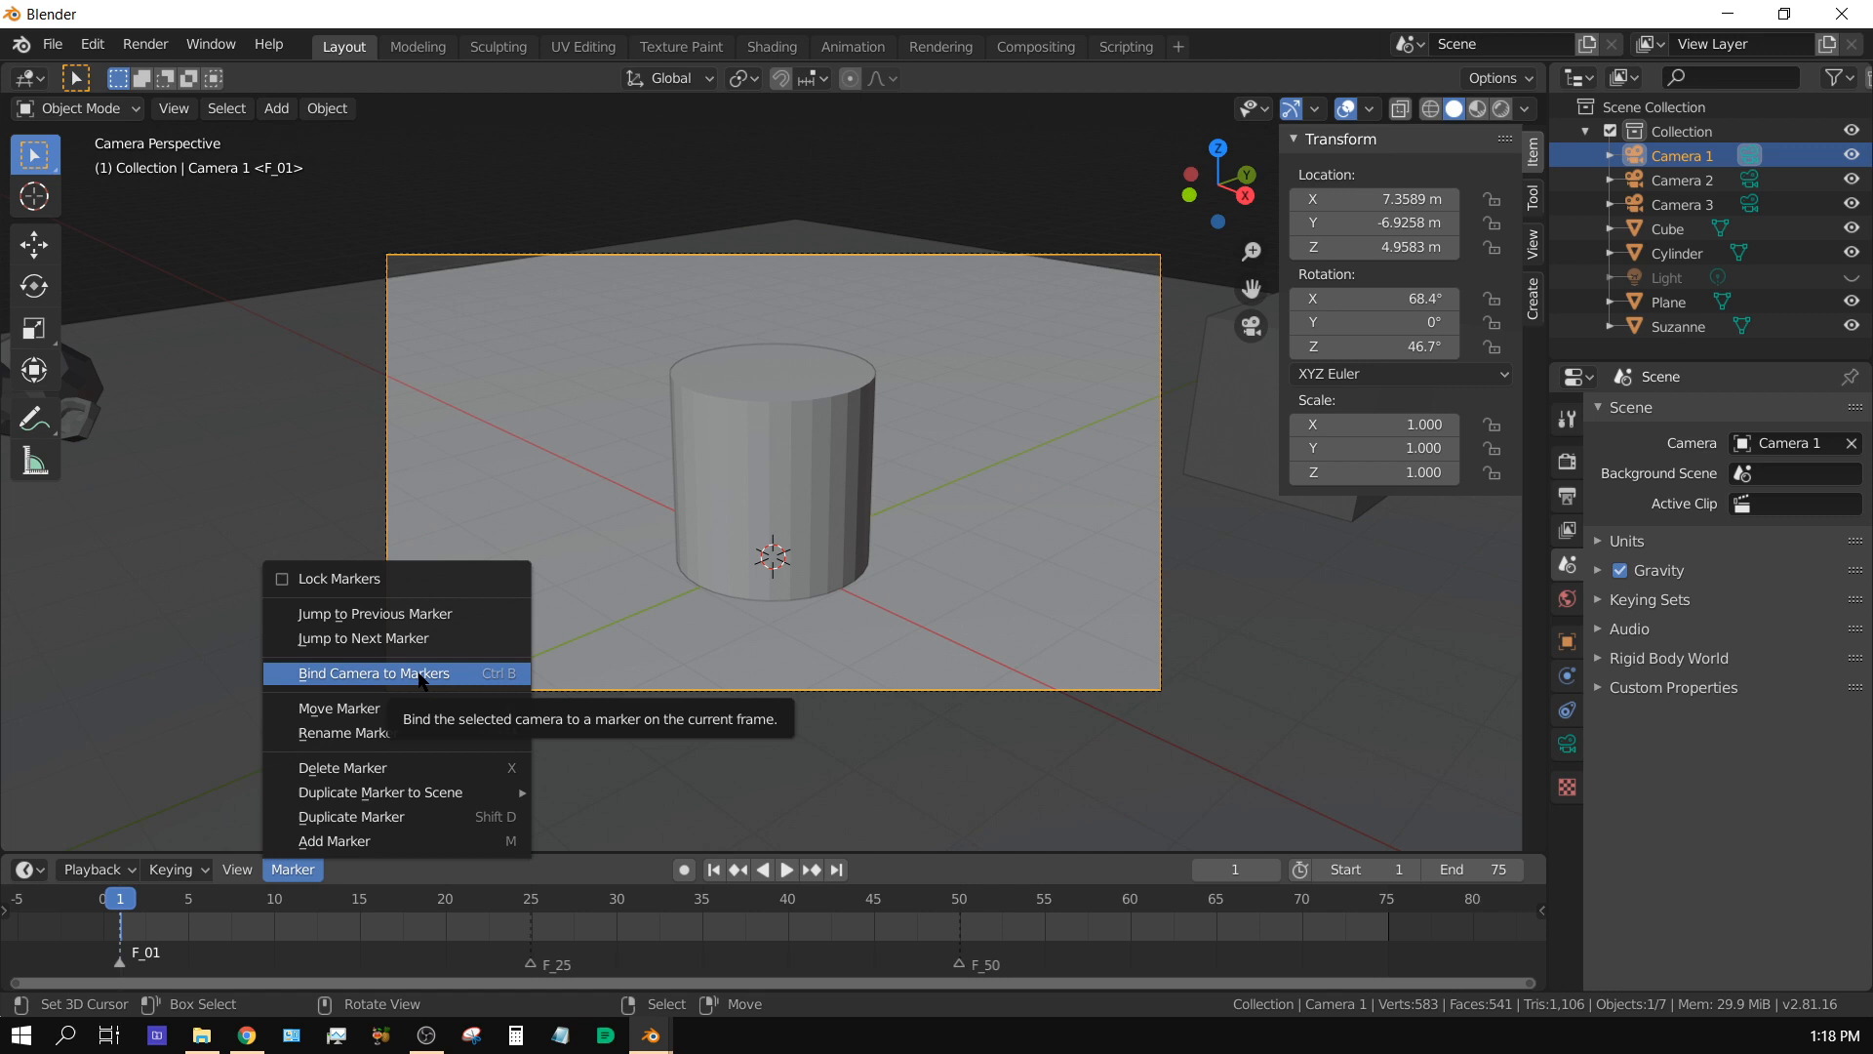
left_click(373, 674)
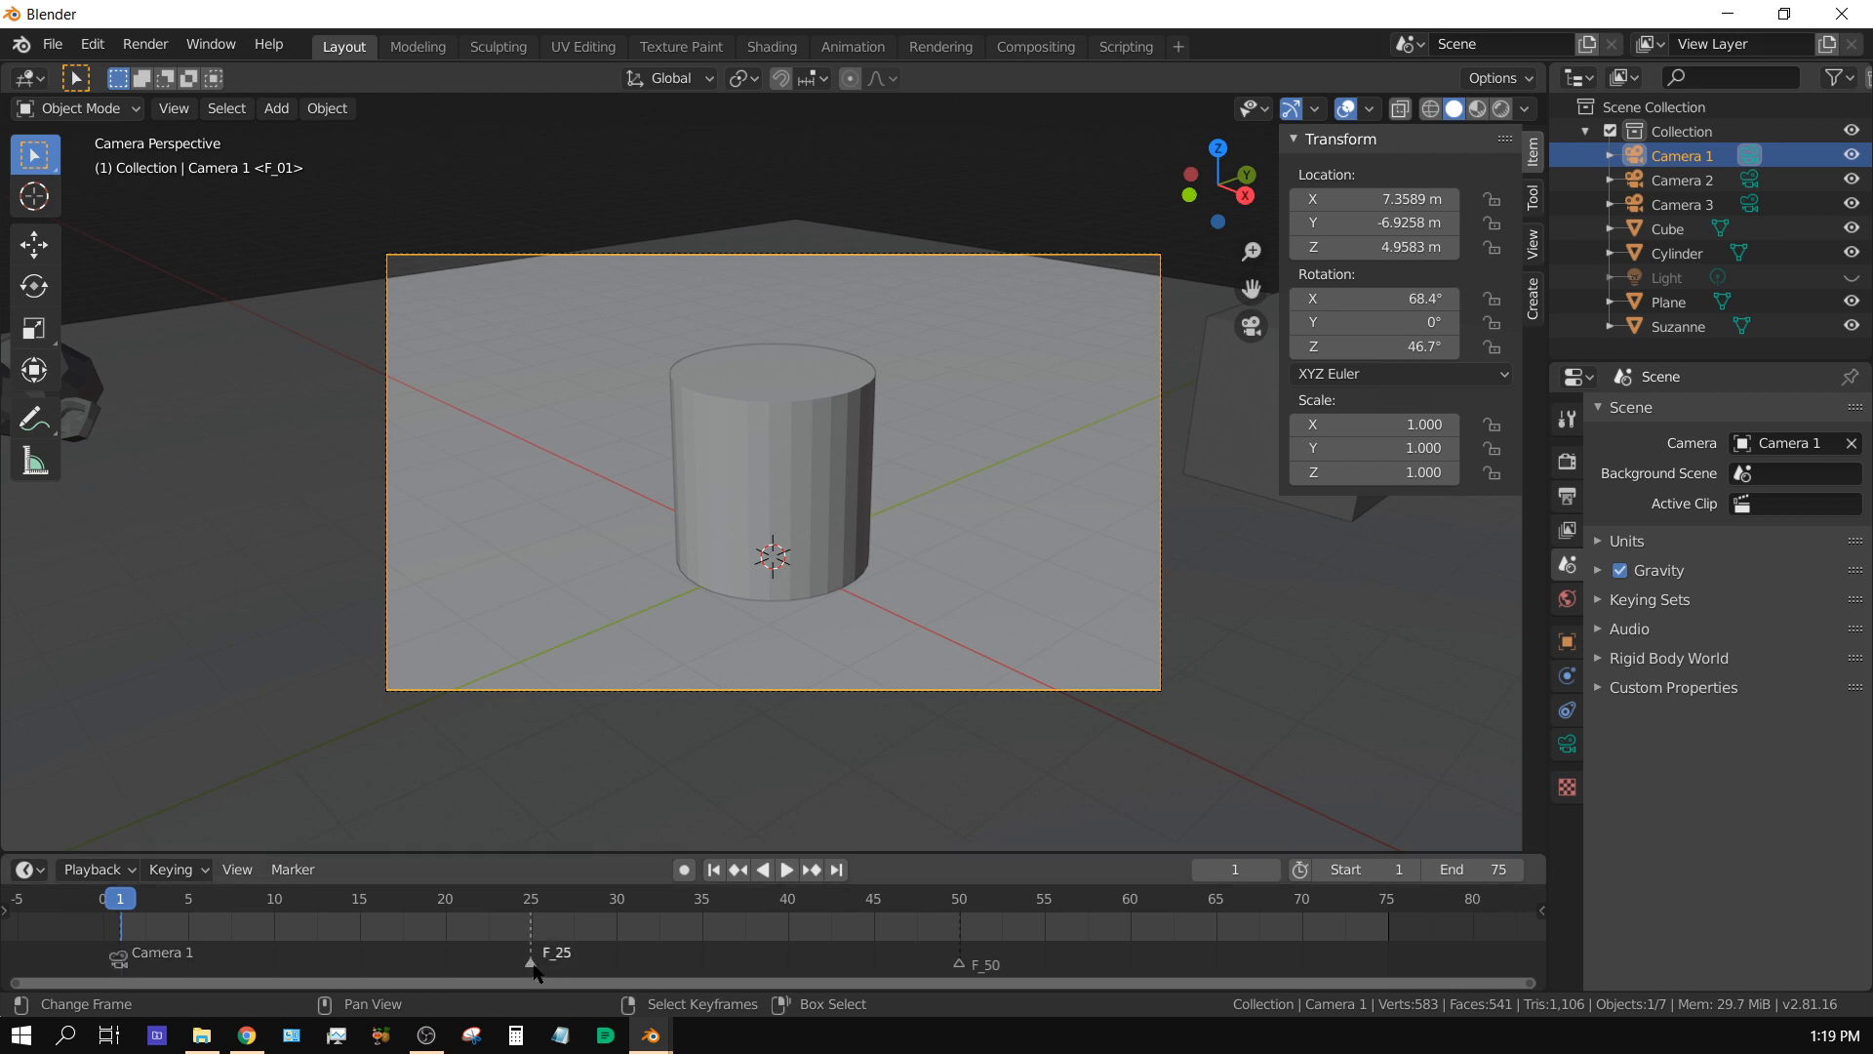
mouse_move(558, 975)
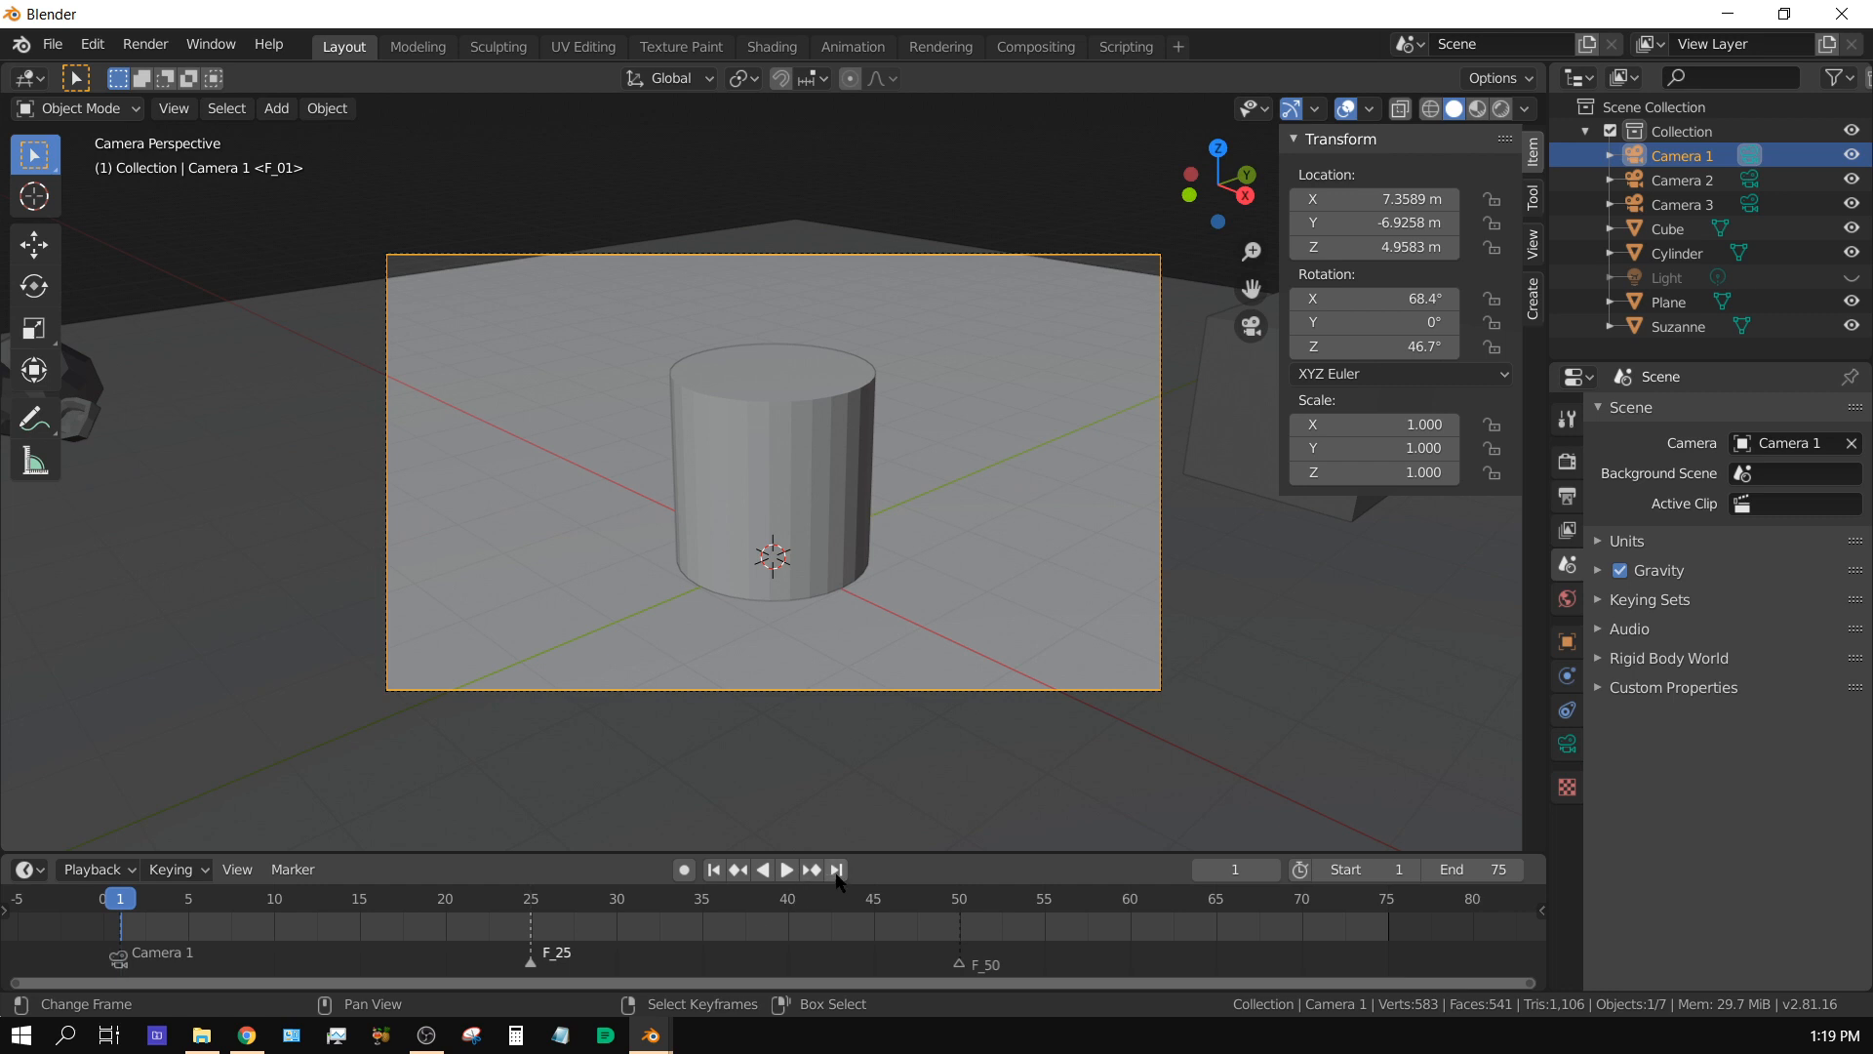
mouse_move(404, 957)
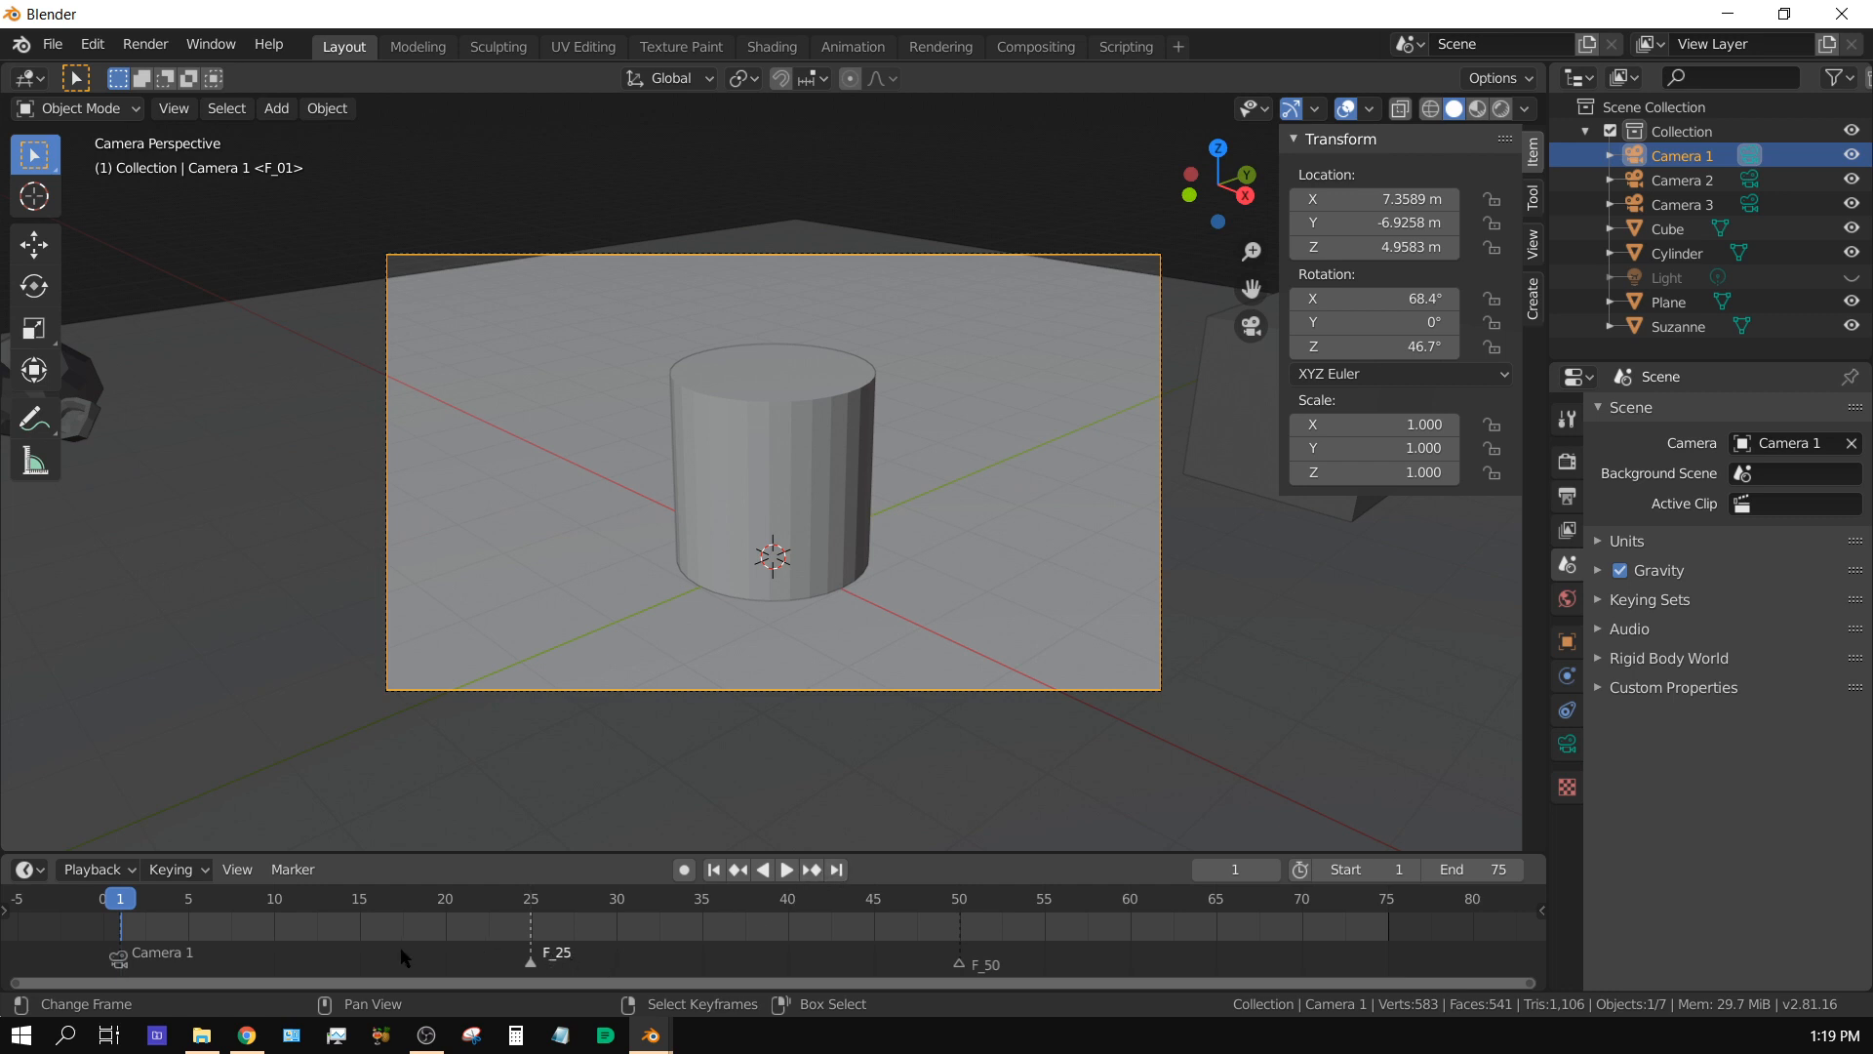
left_click(784, 868)
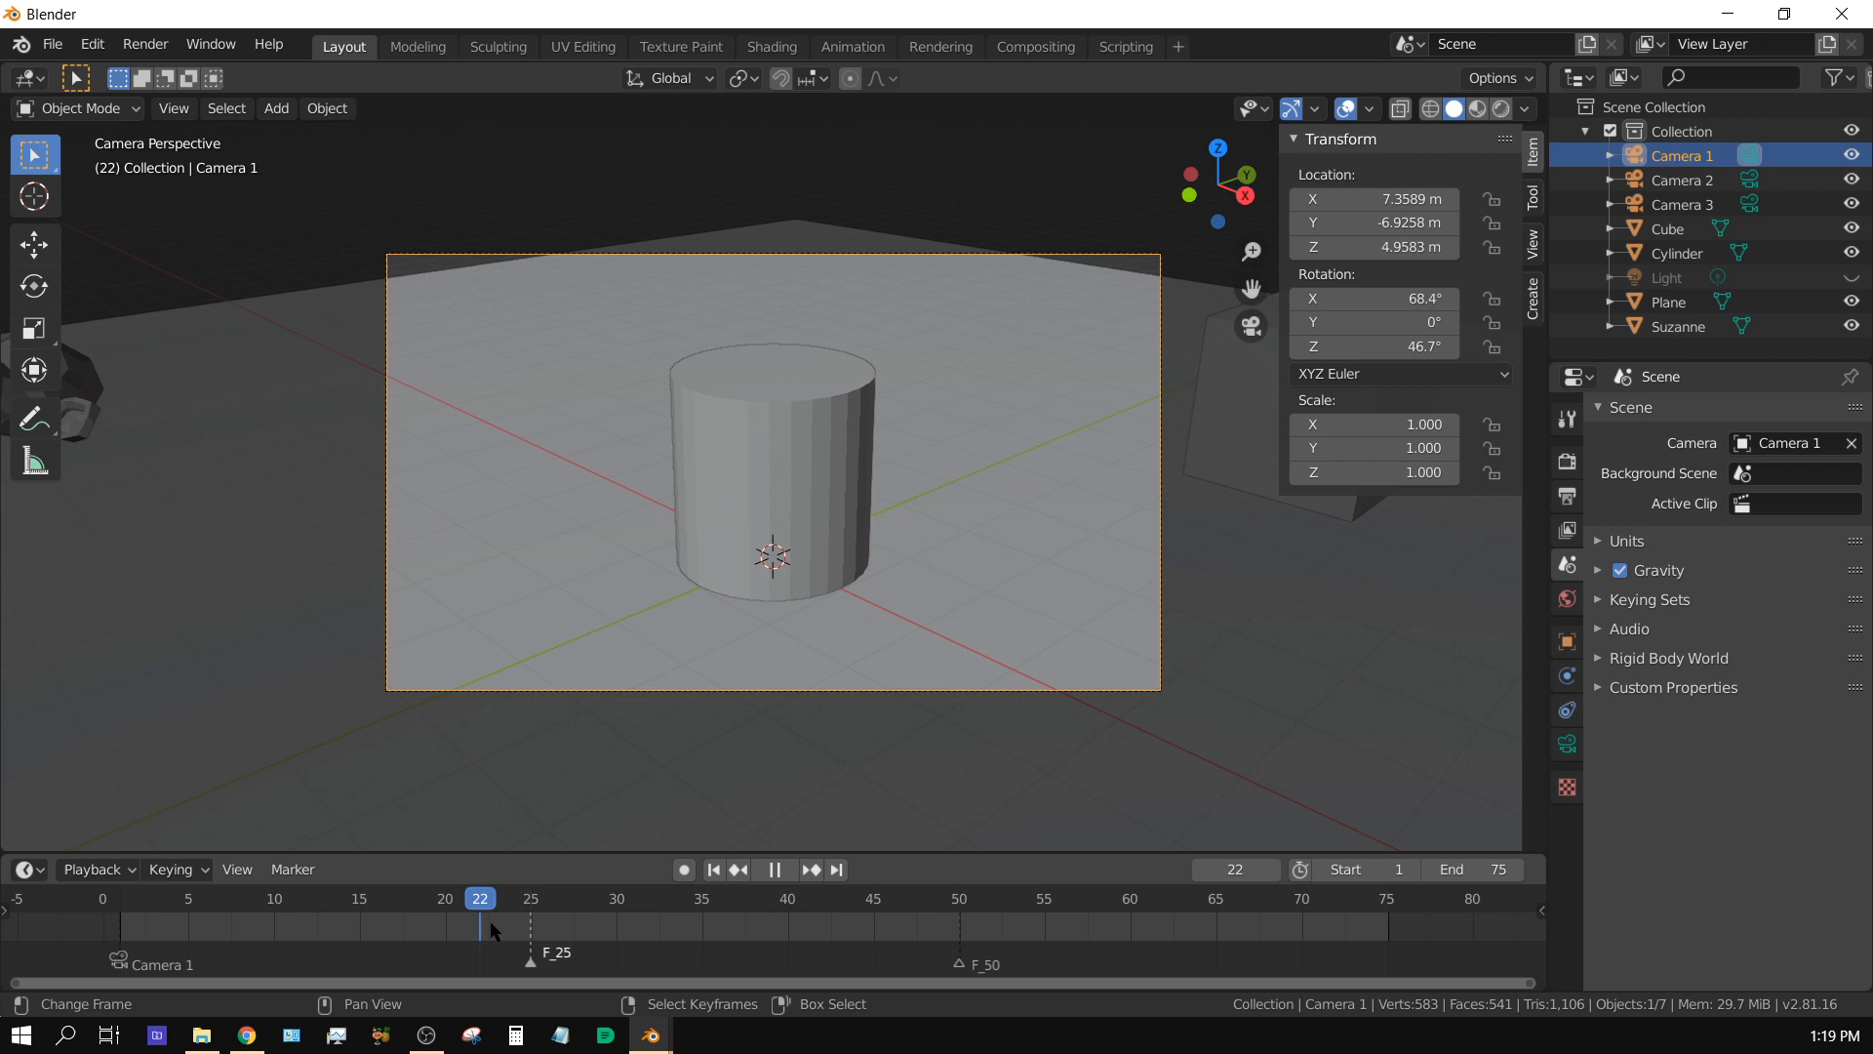
left_click(531, 897)
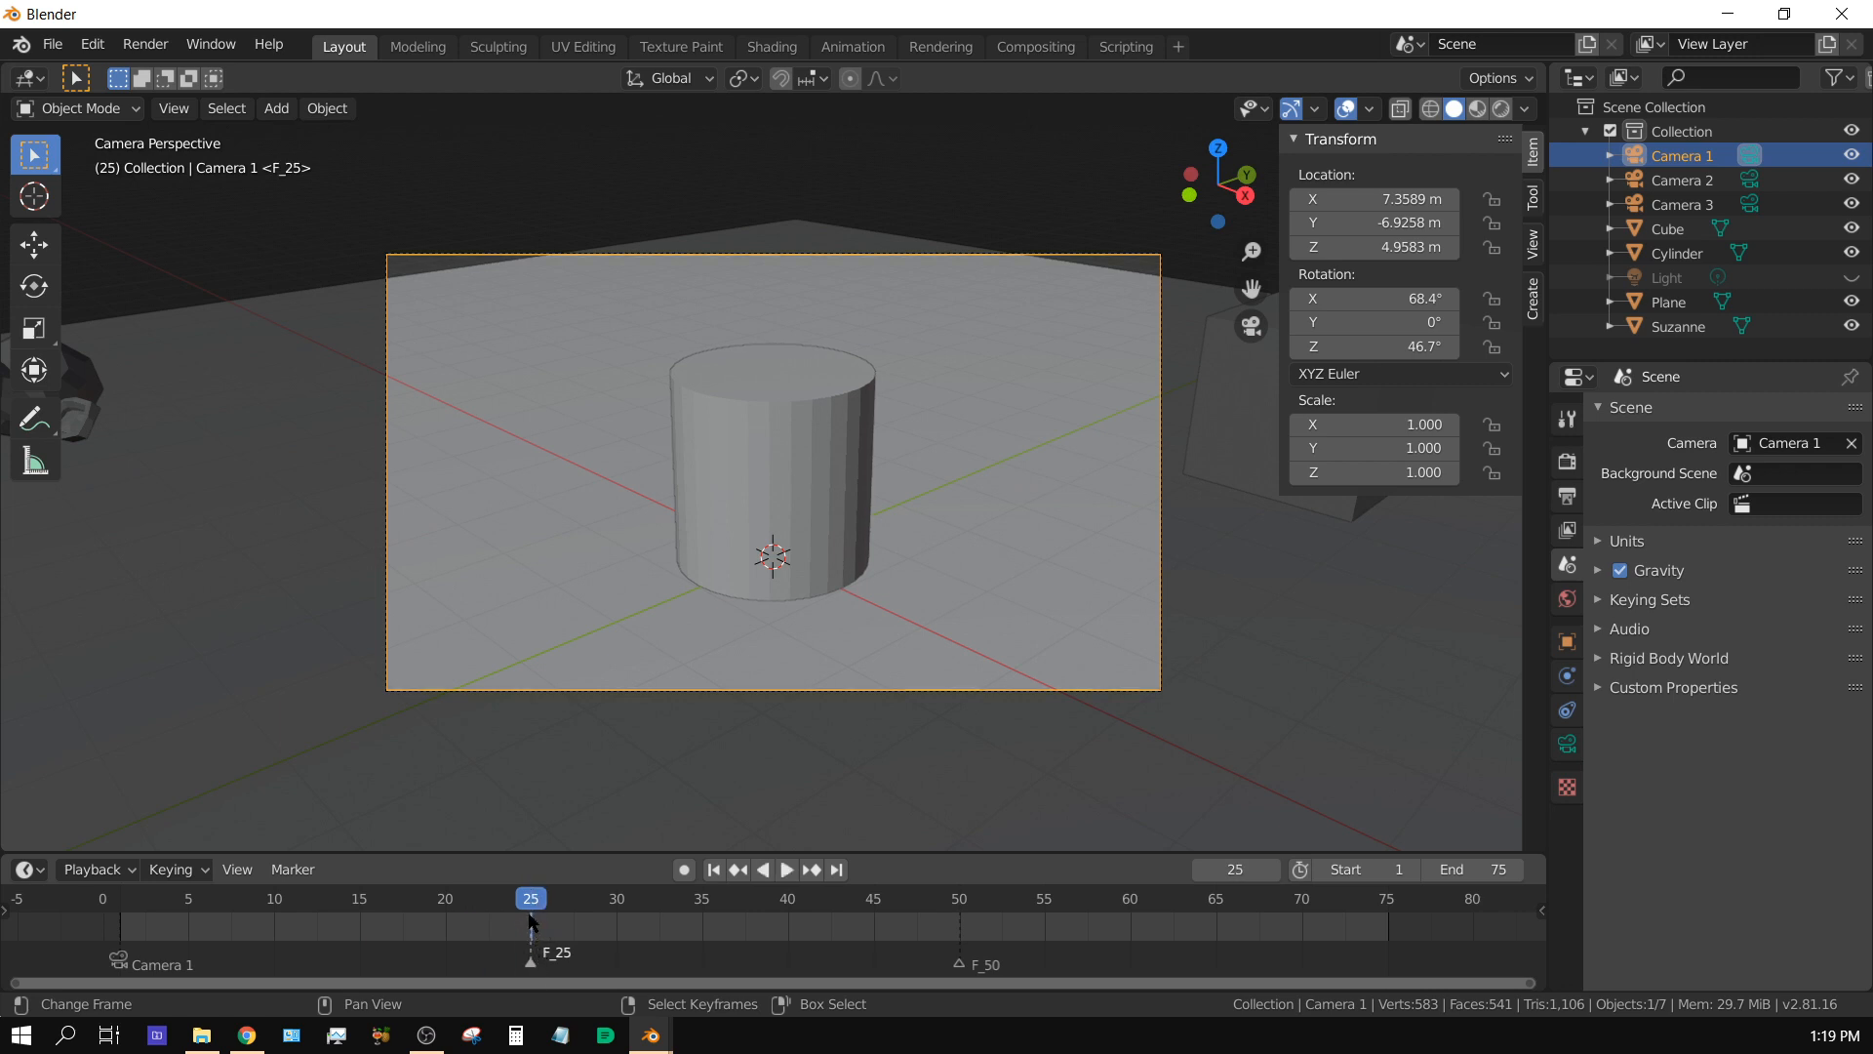
mouse_move(539, 974)
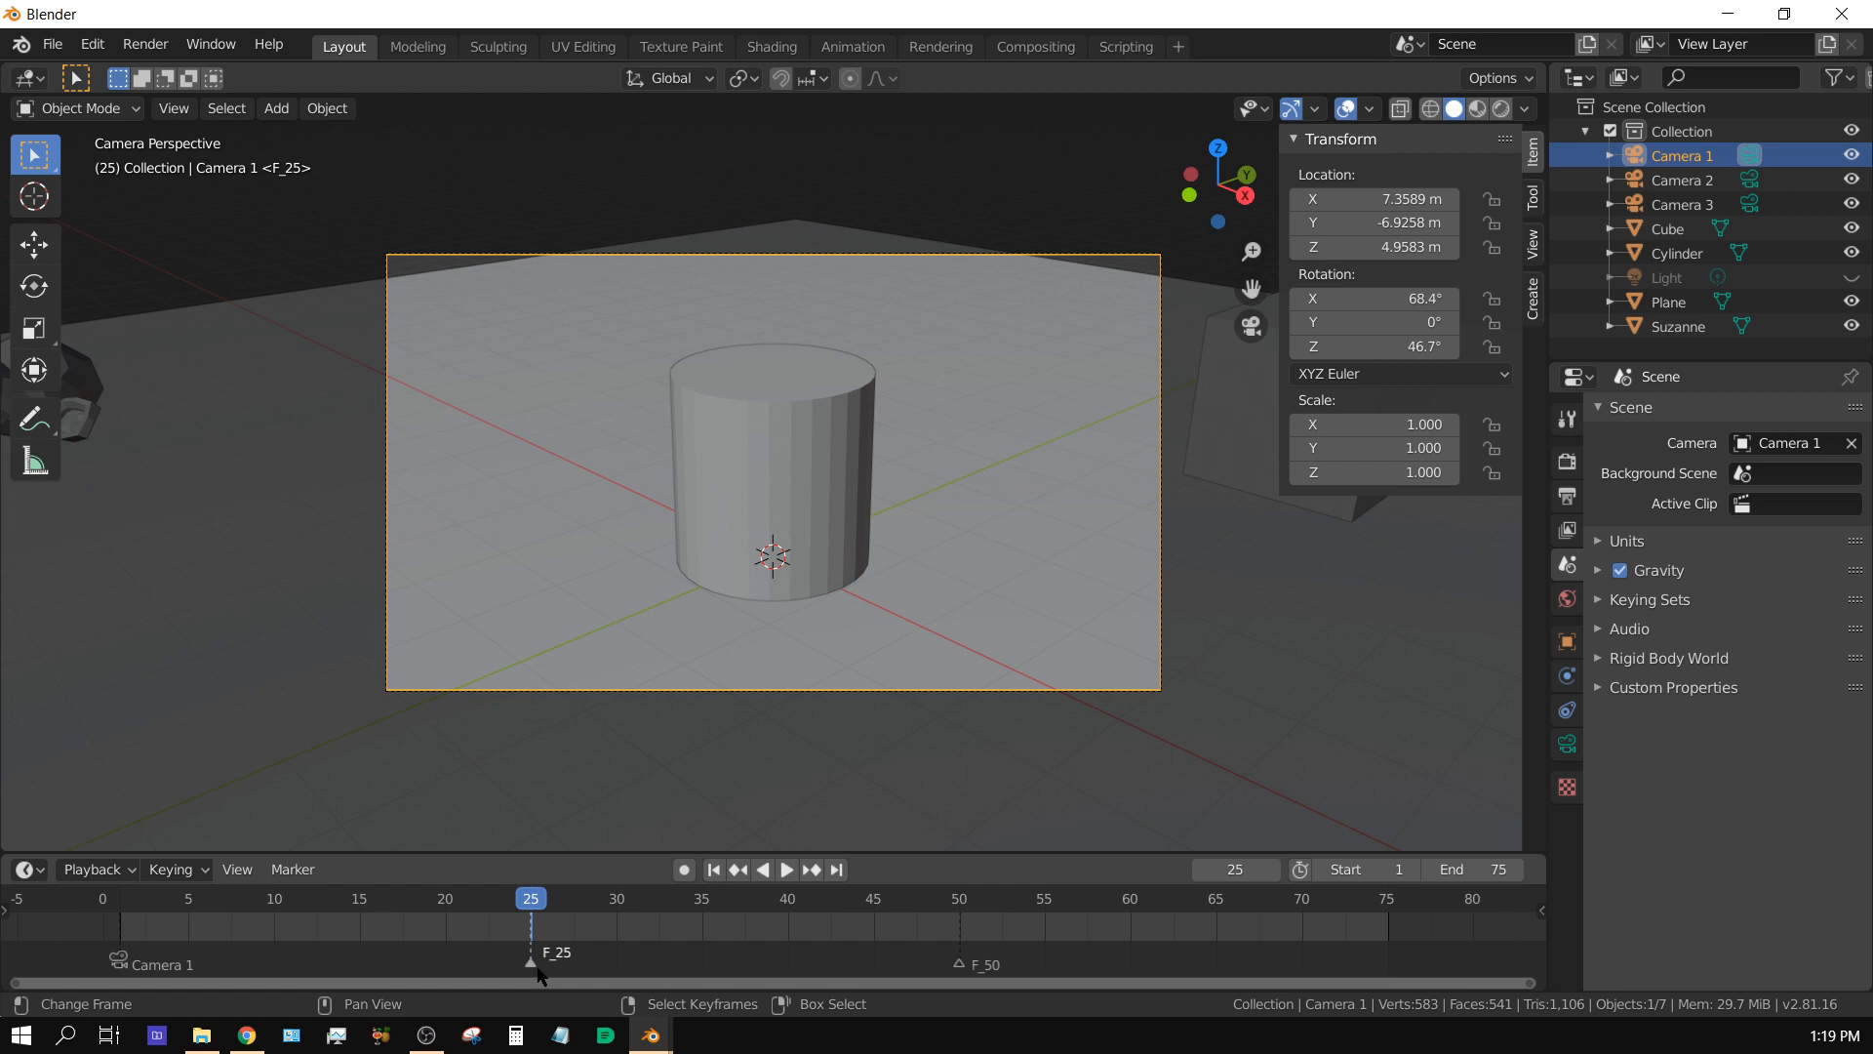
mouse_move(538, 968)
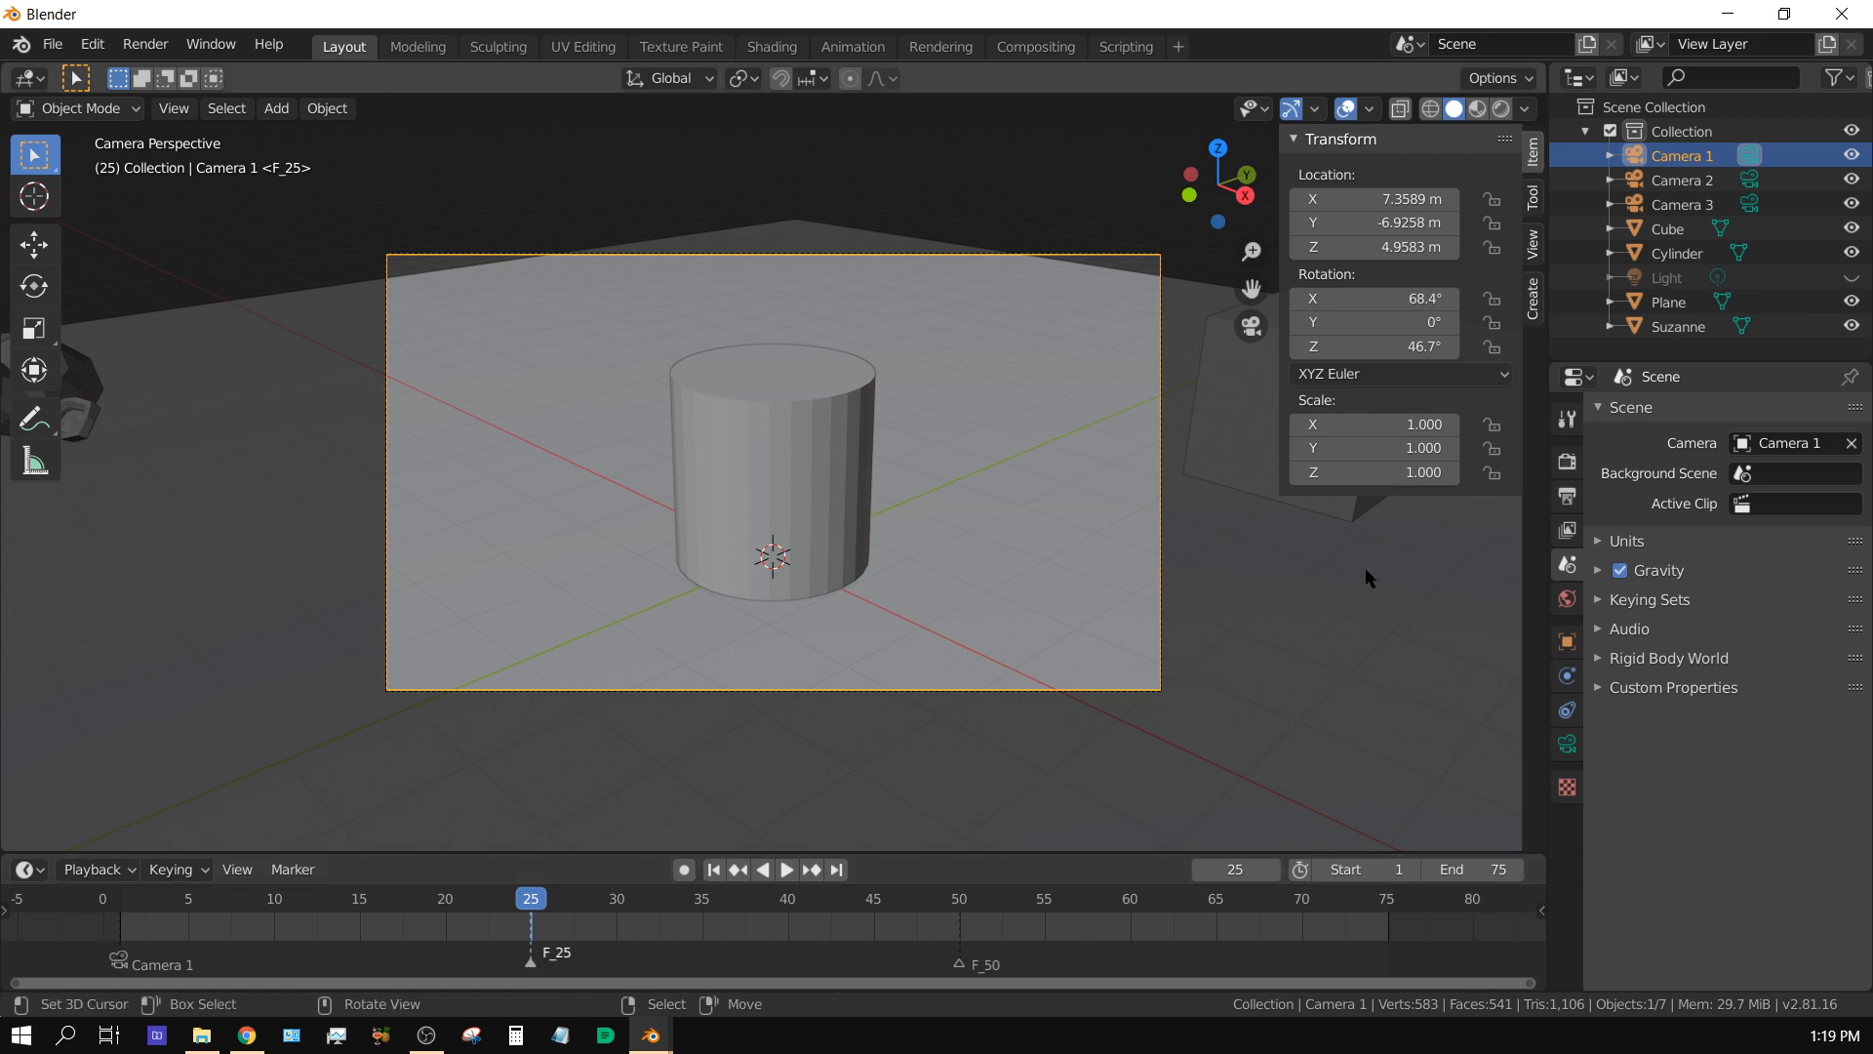
Step: Bind Camera 2 to the frame-25 marker and advance the playhead to frame 50
left_click(1684, 179)
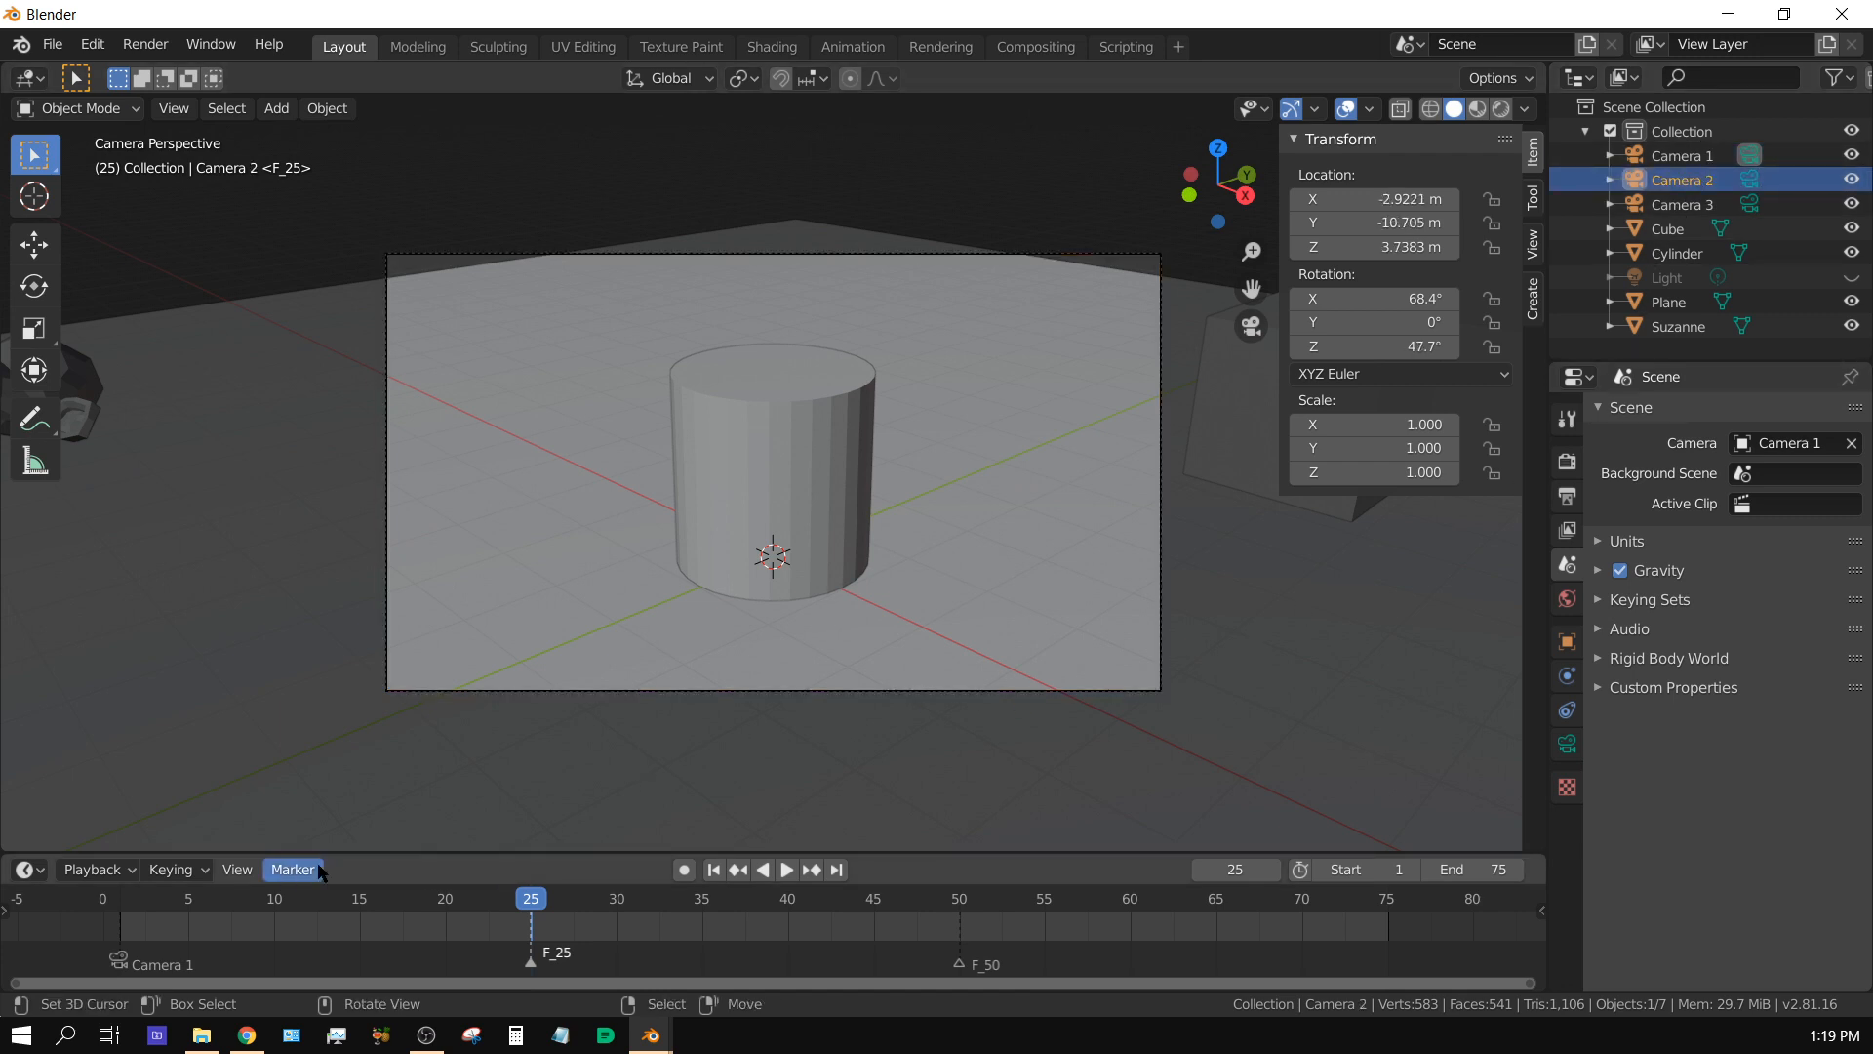
left_click(293, 868)
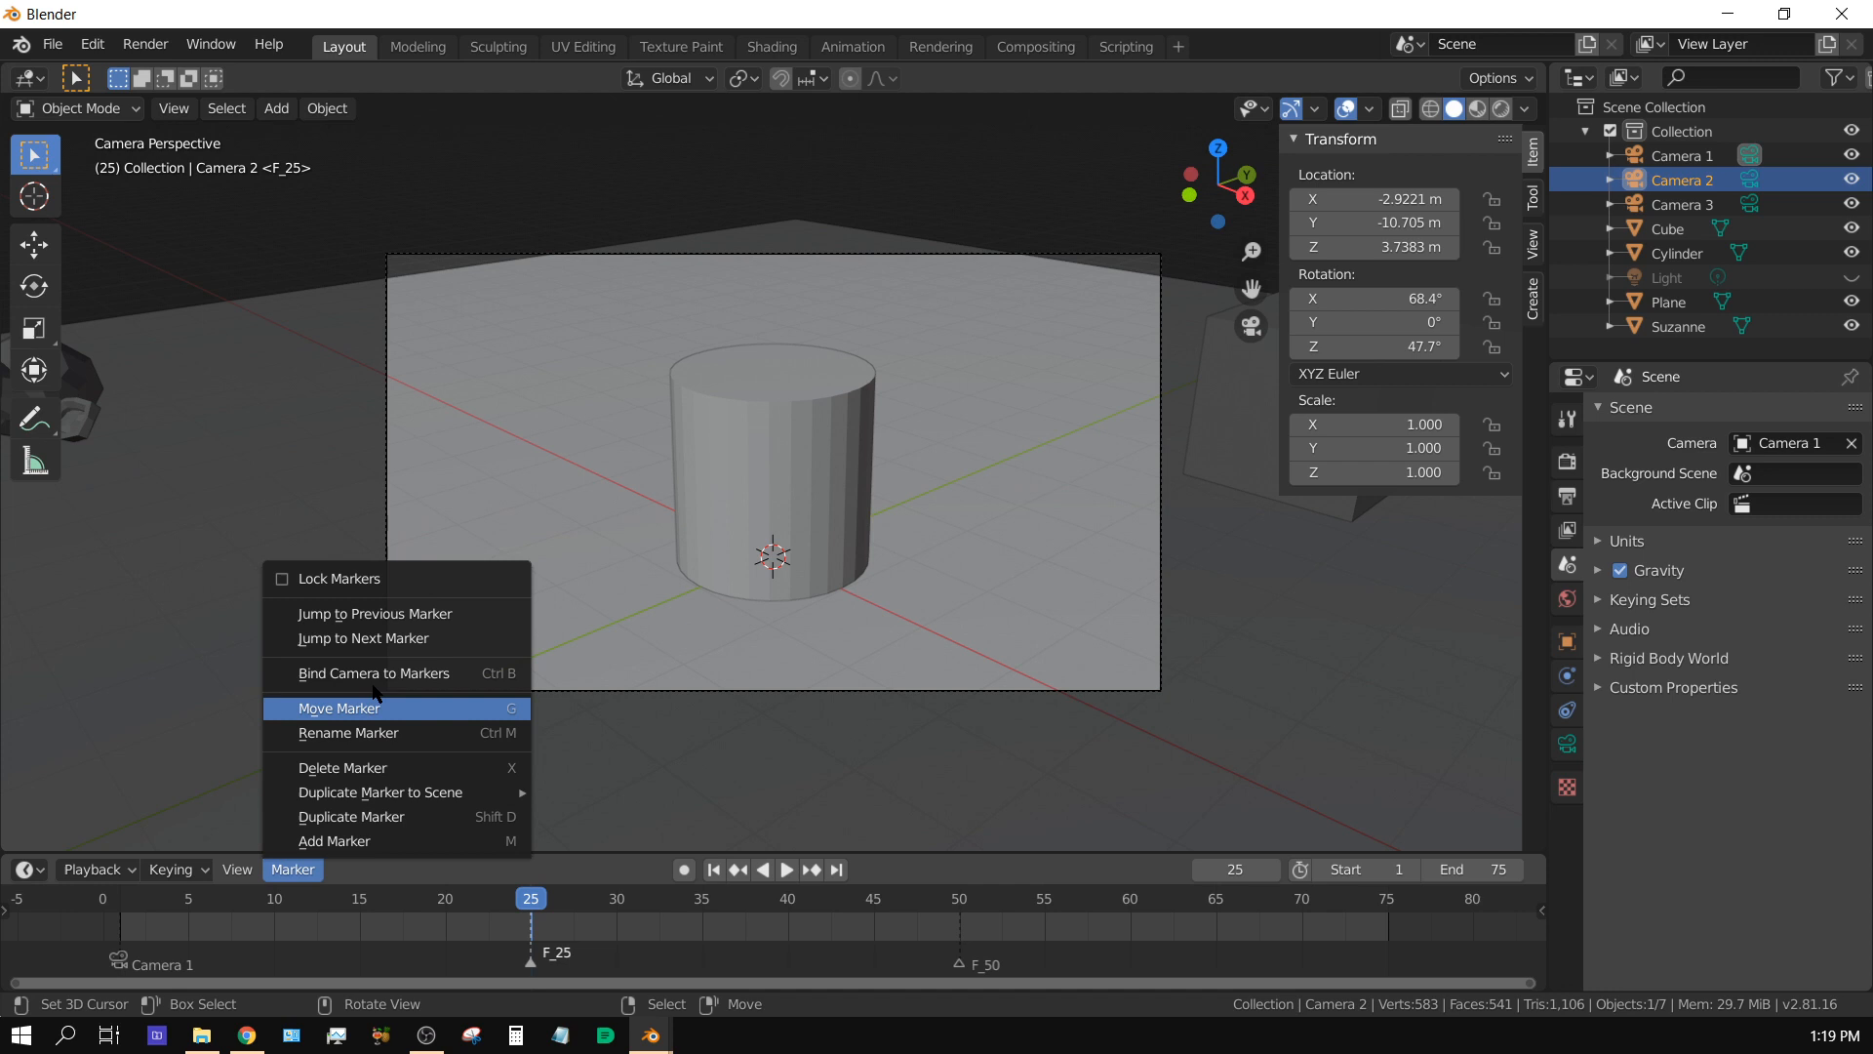
left_click(371, 673)
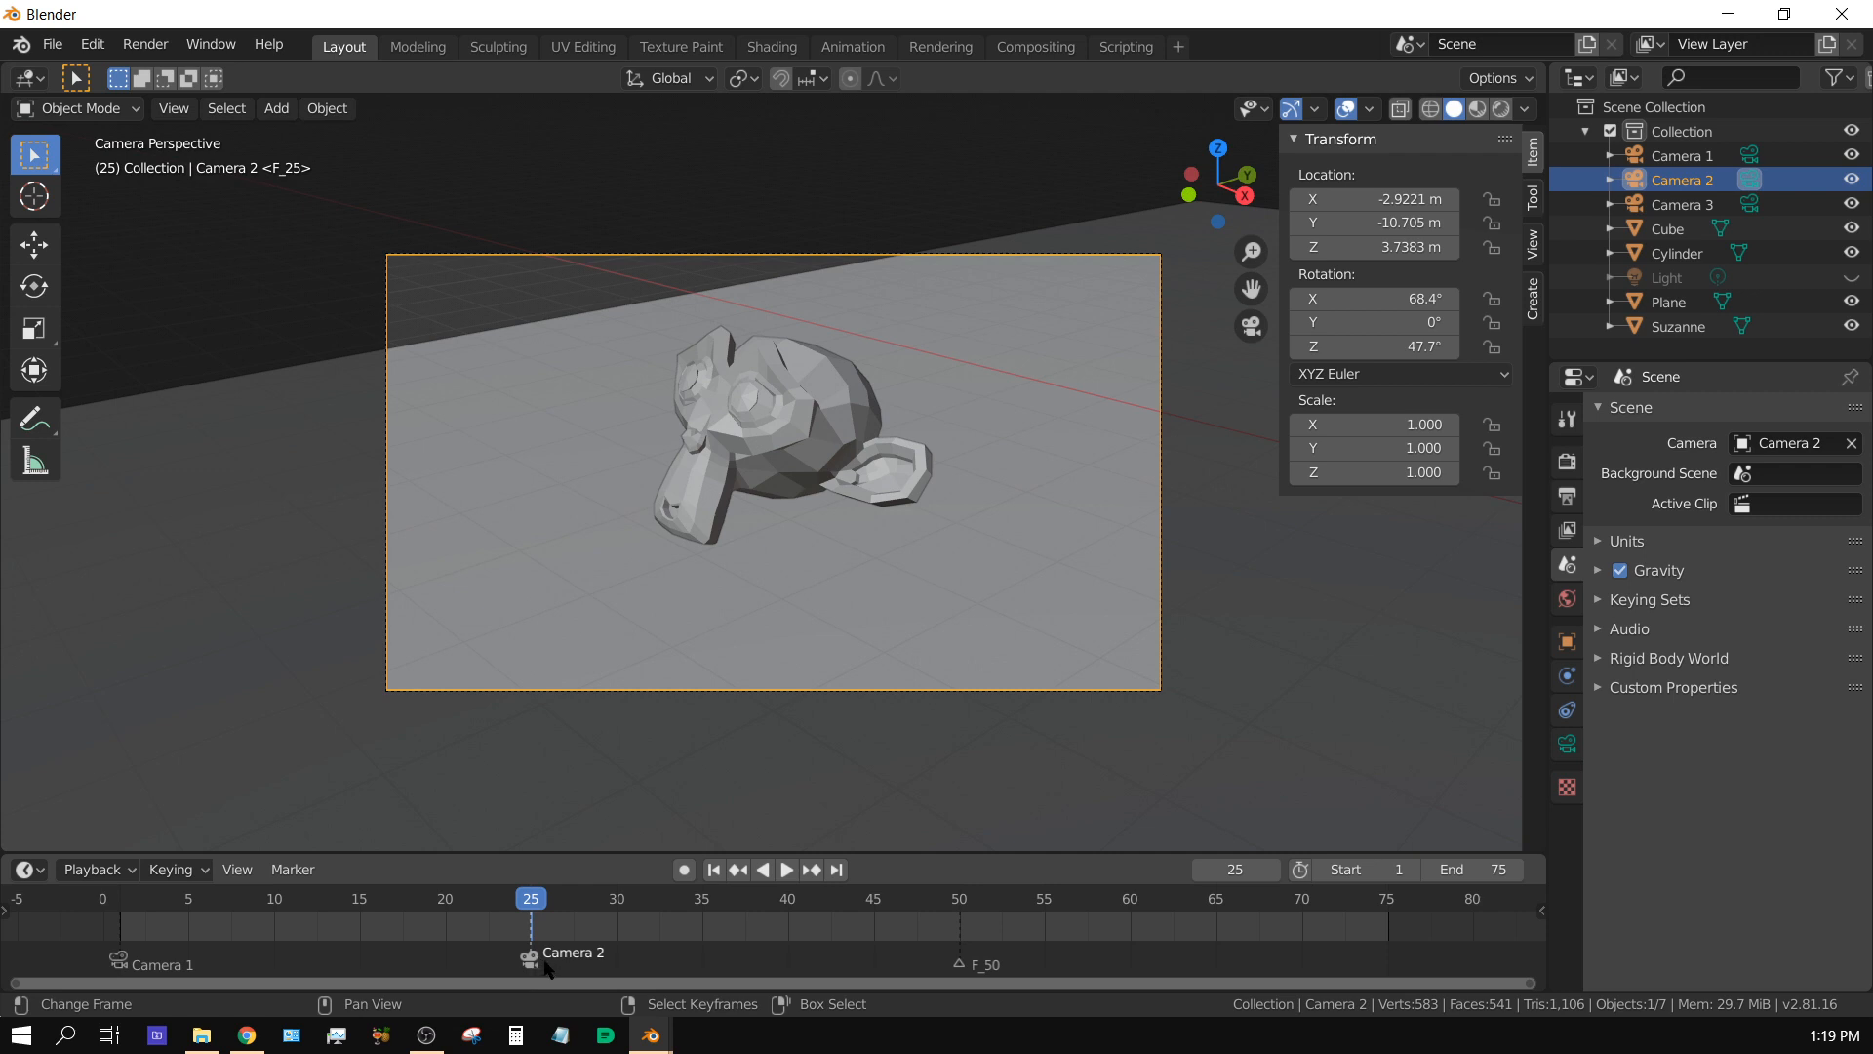
mouse_move(974, 974)
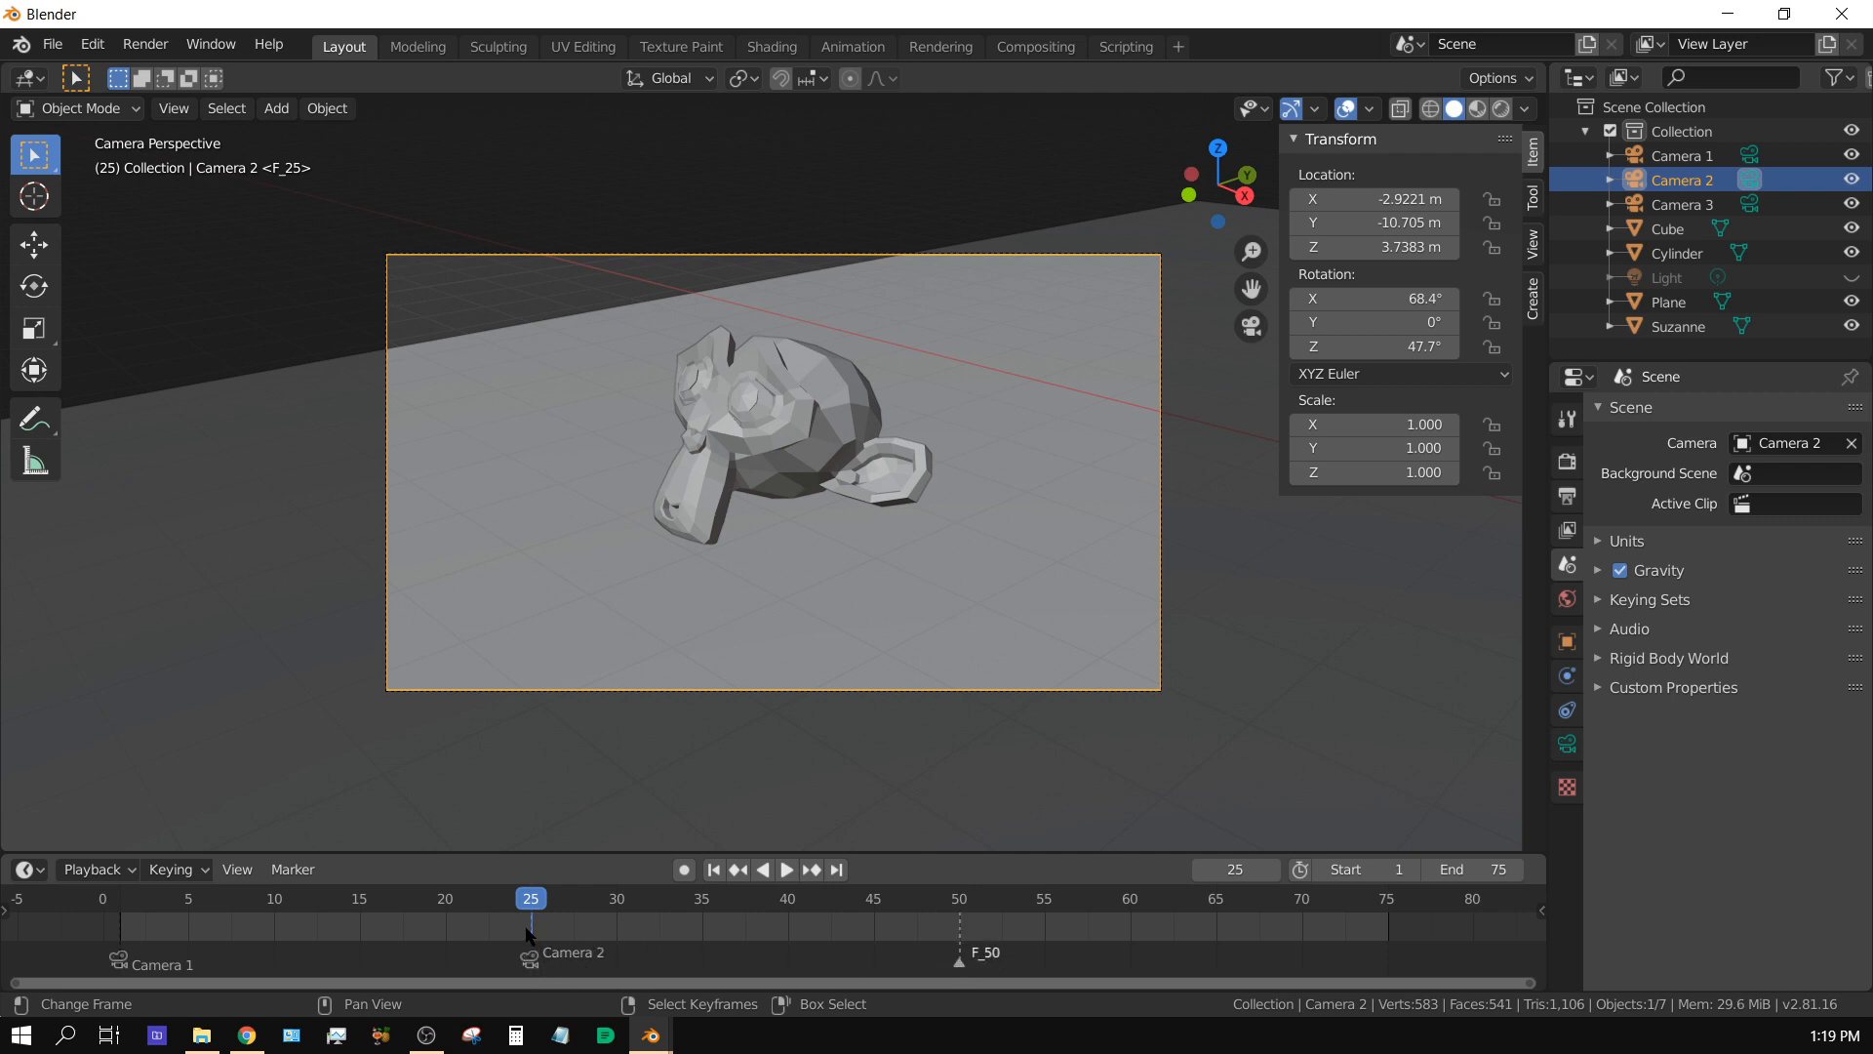
left_click(784, 868)
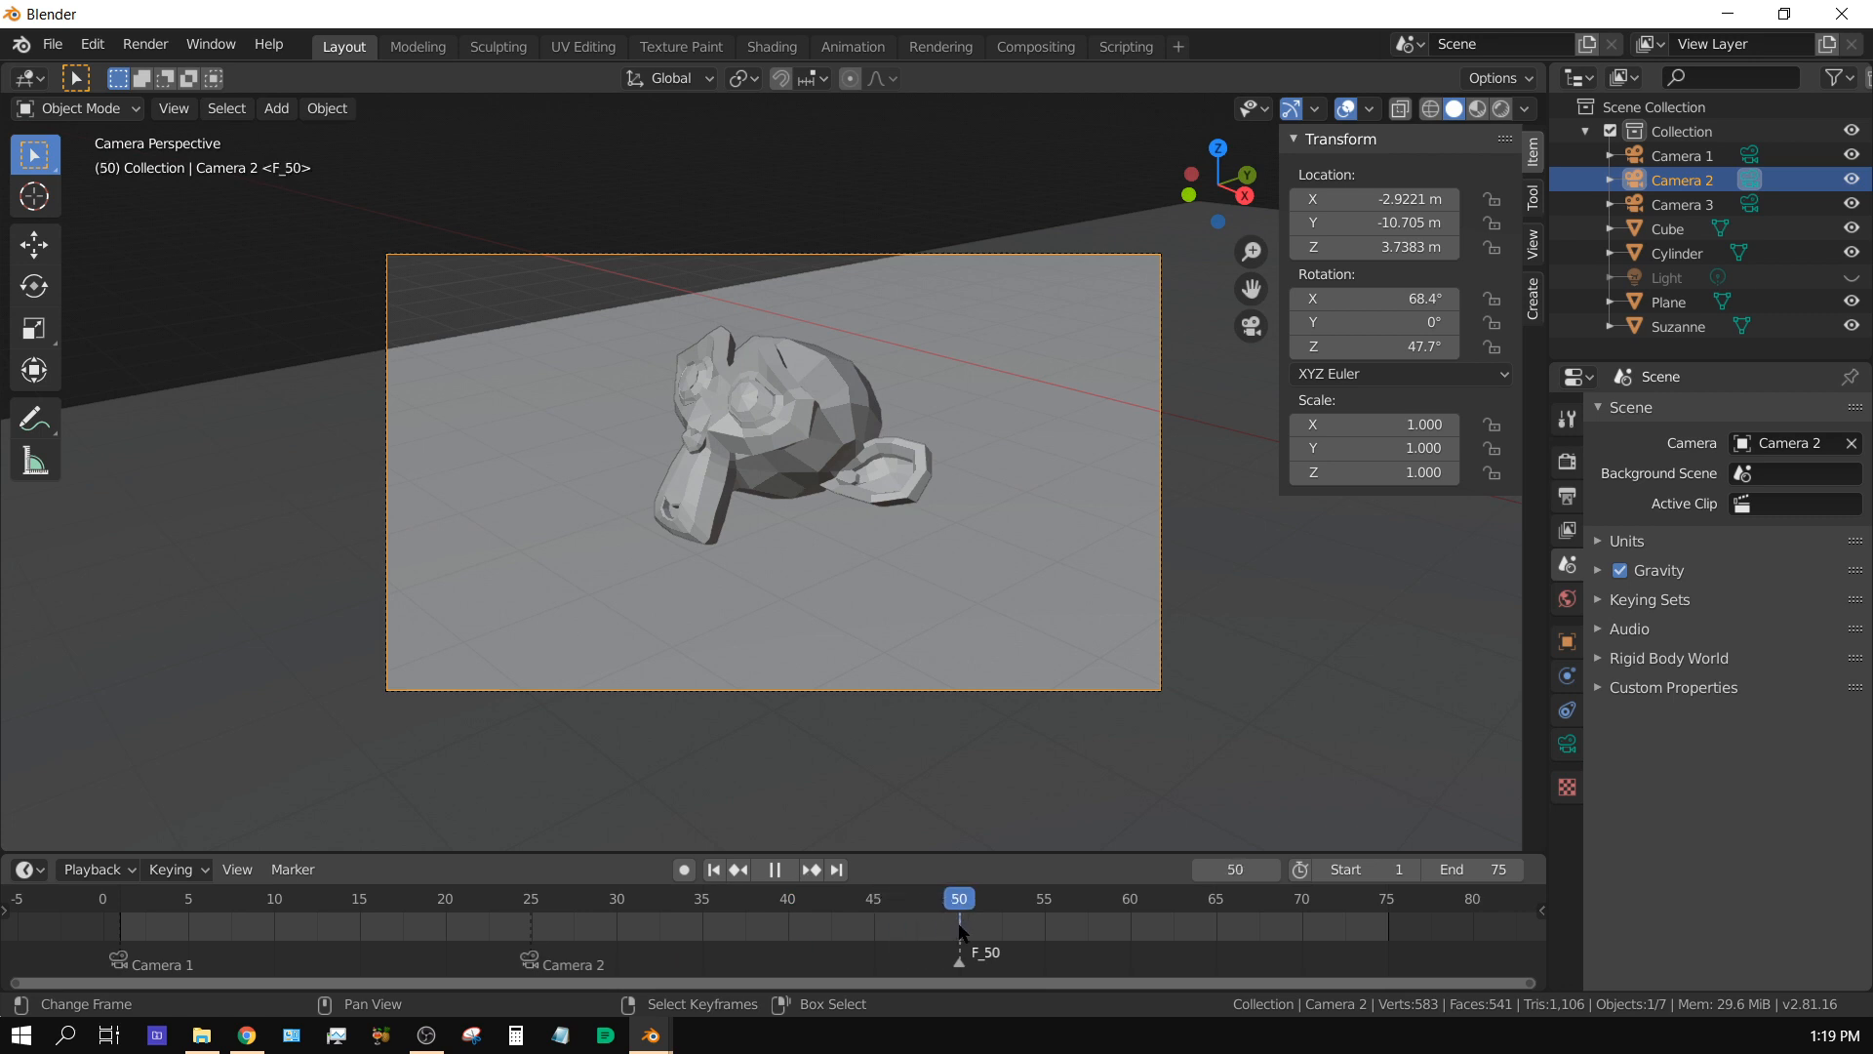
left_click(773, 869)
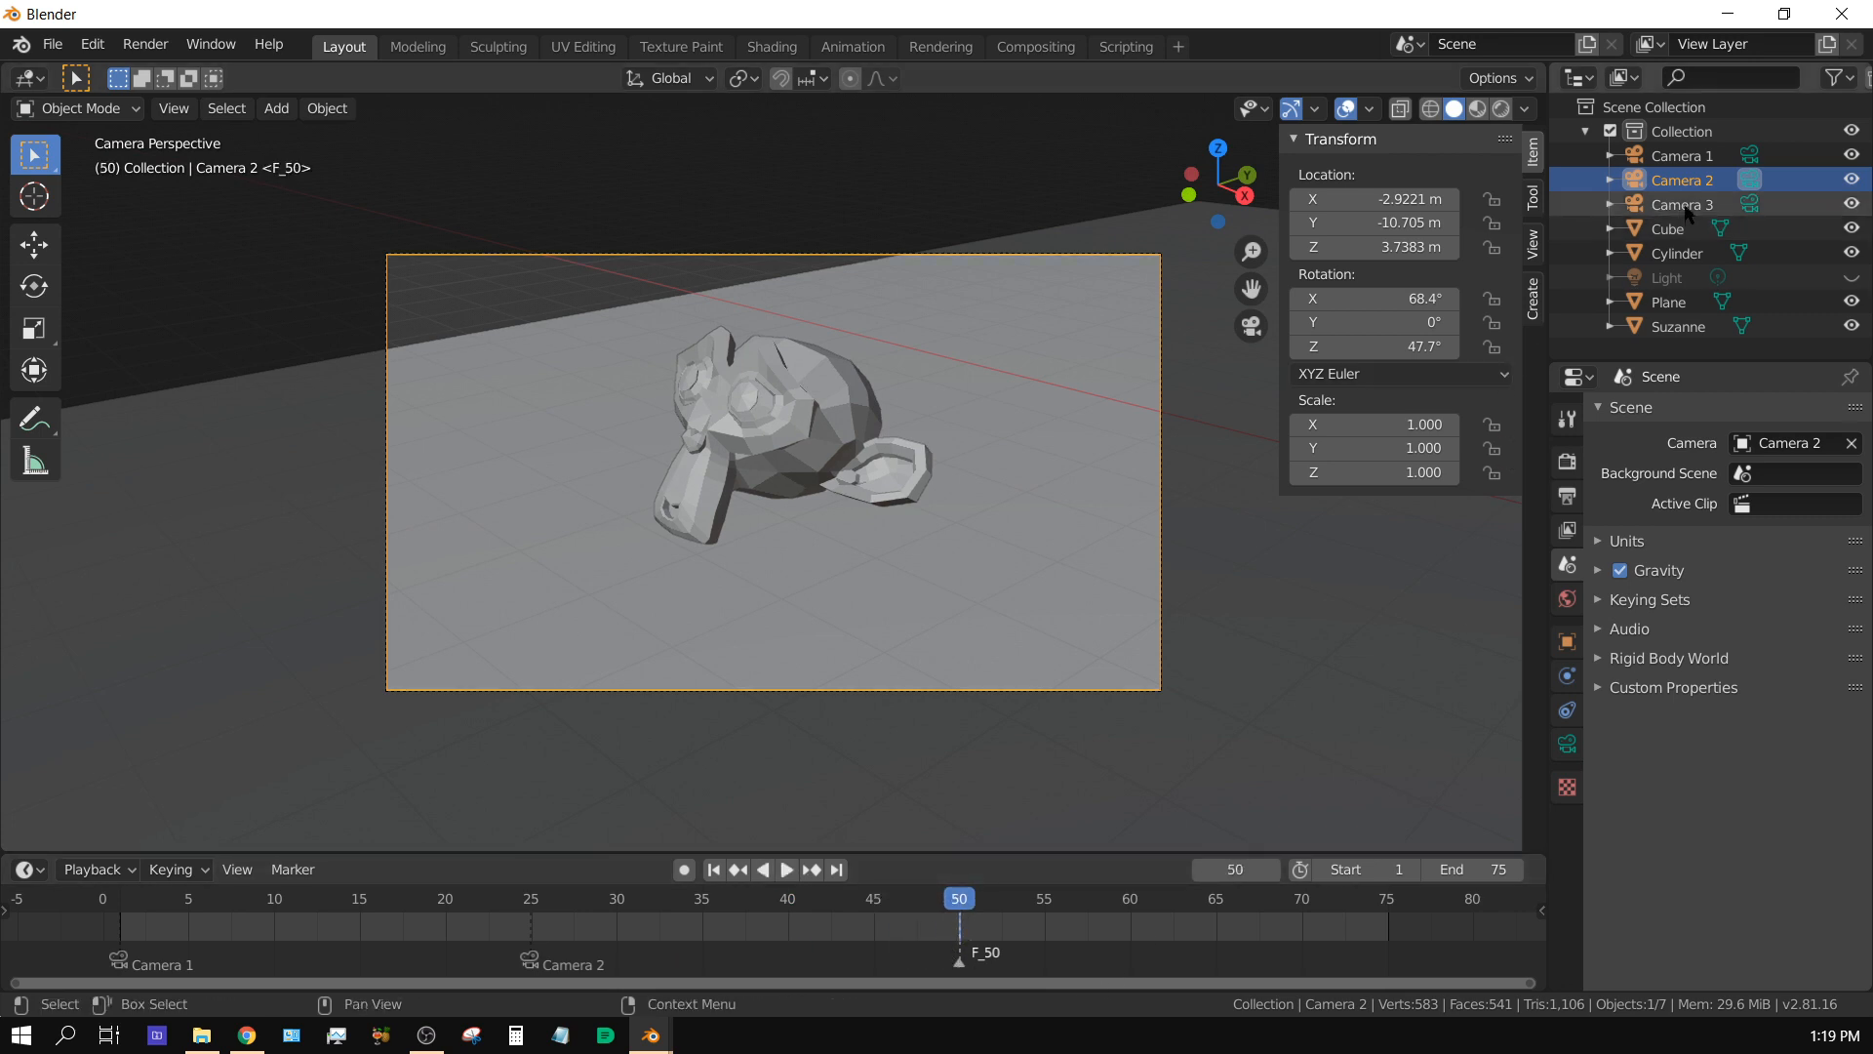
Step: Bind Camera 3 to the frame-50 marker so it frames the cube
left_click(1684, 203)
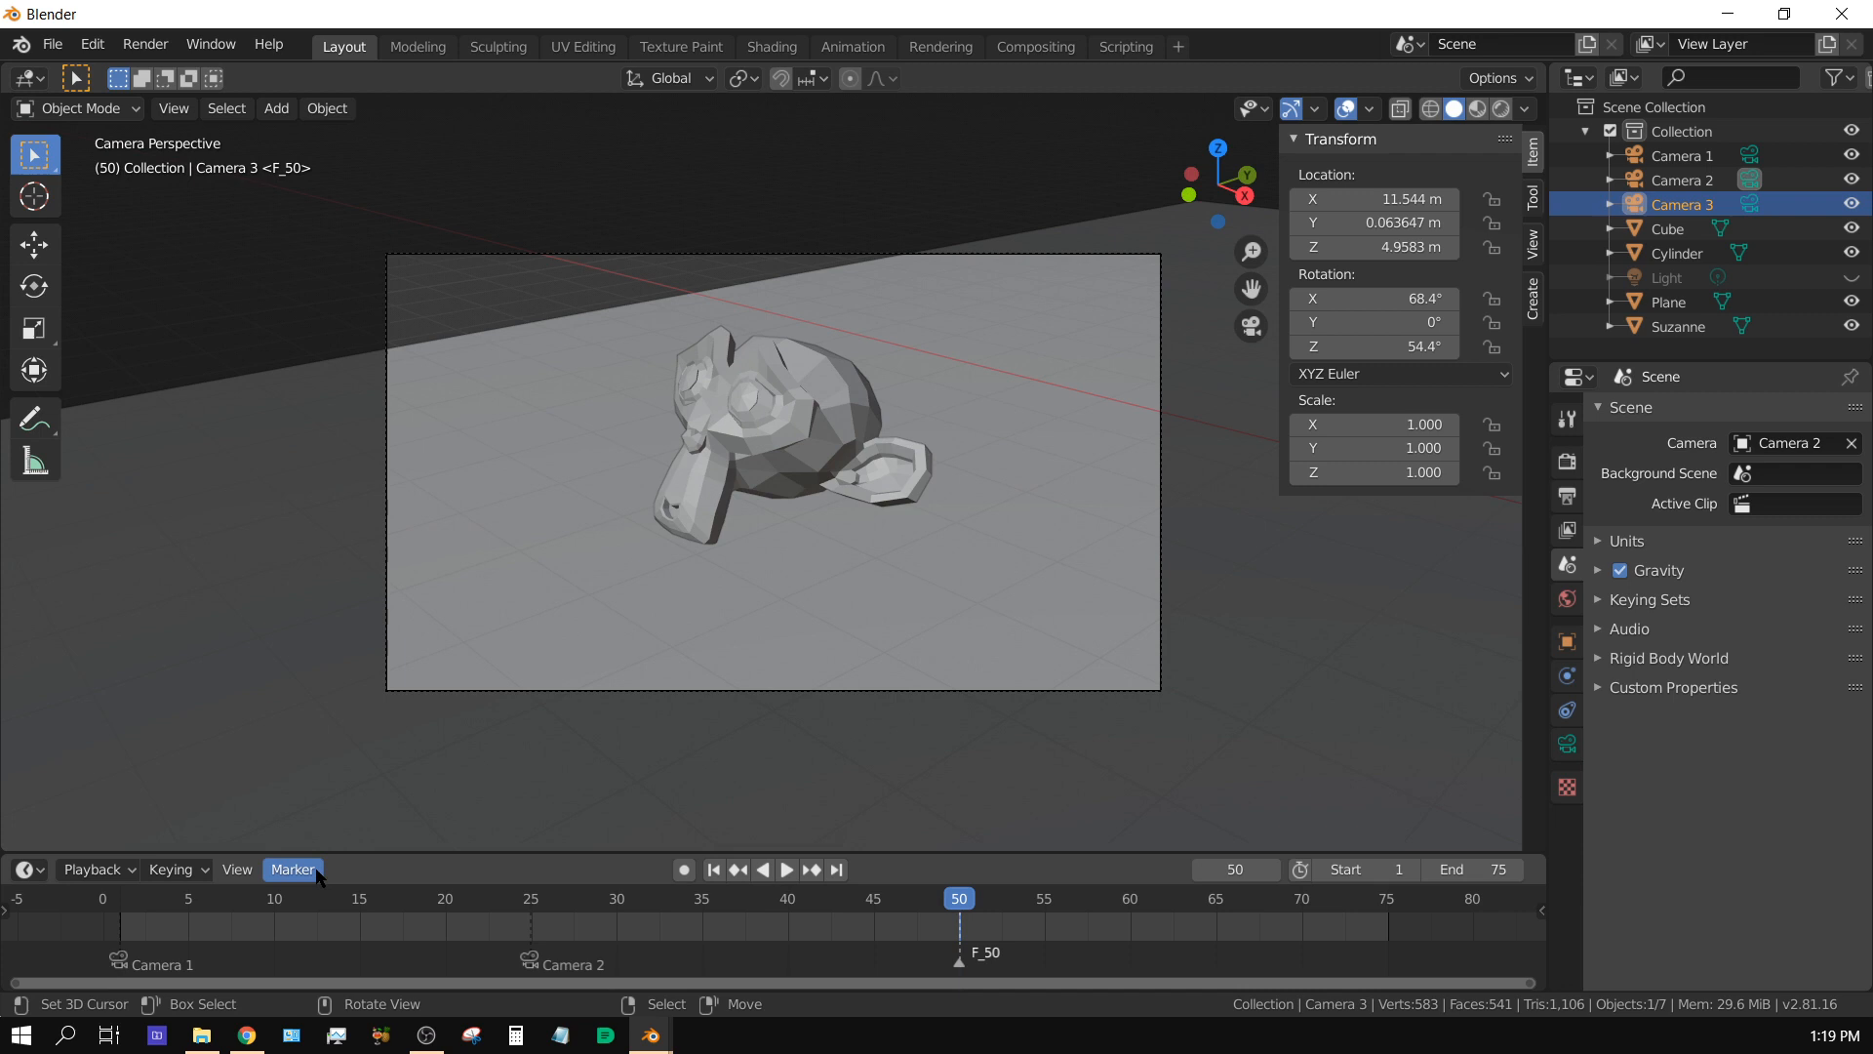
left_click(291, 868)
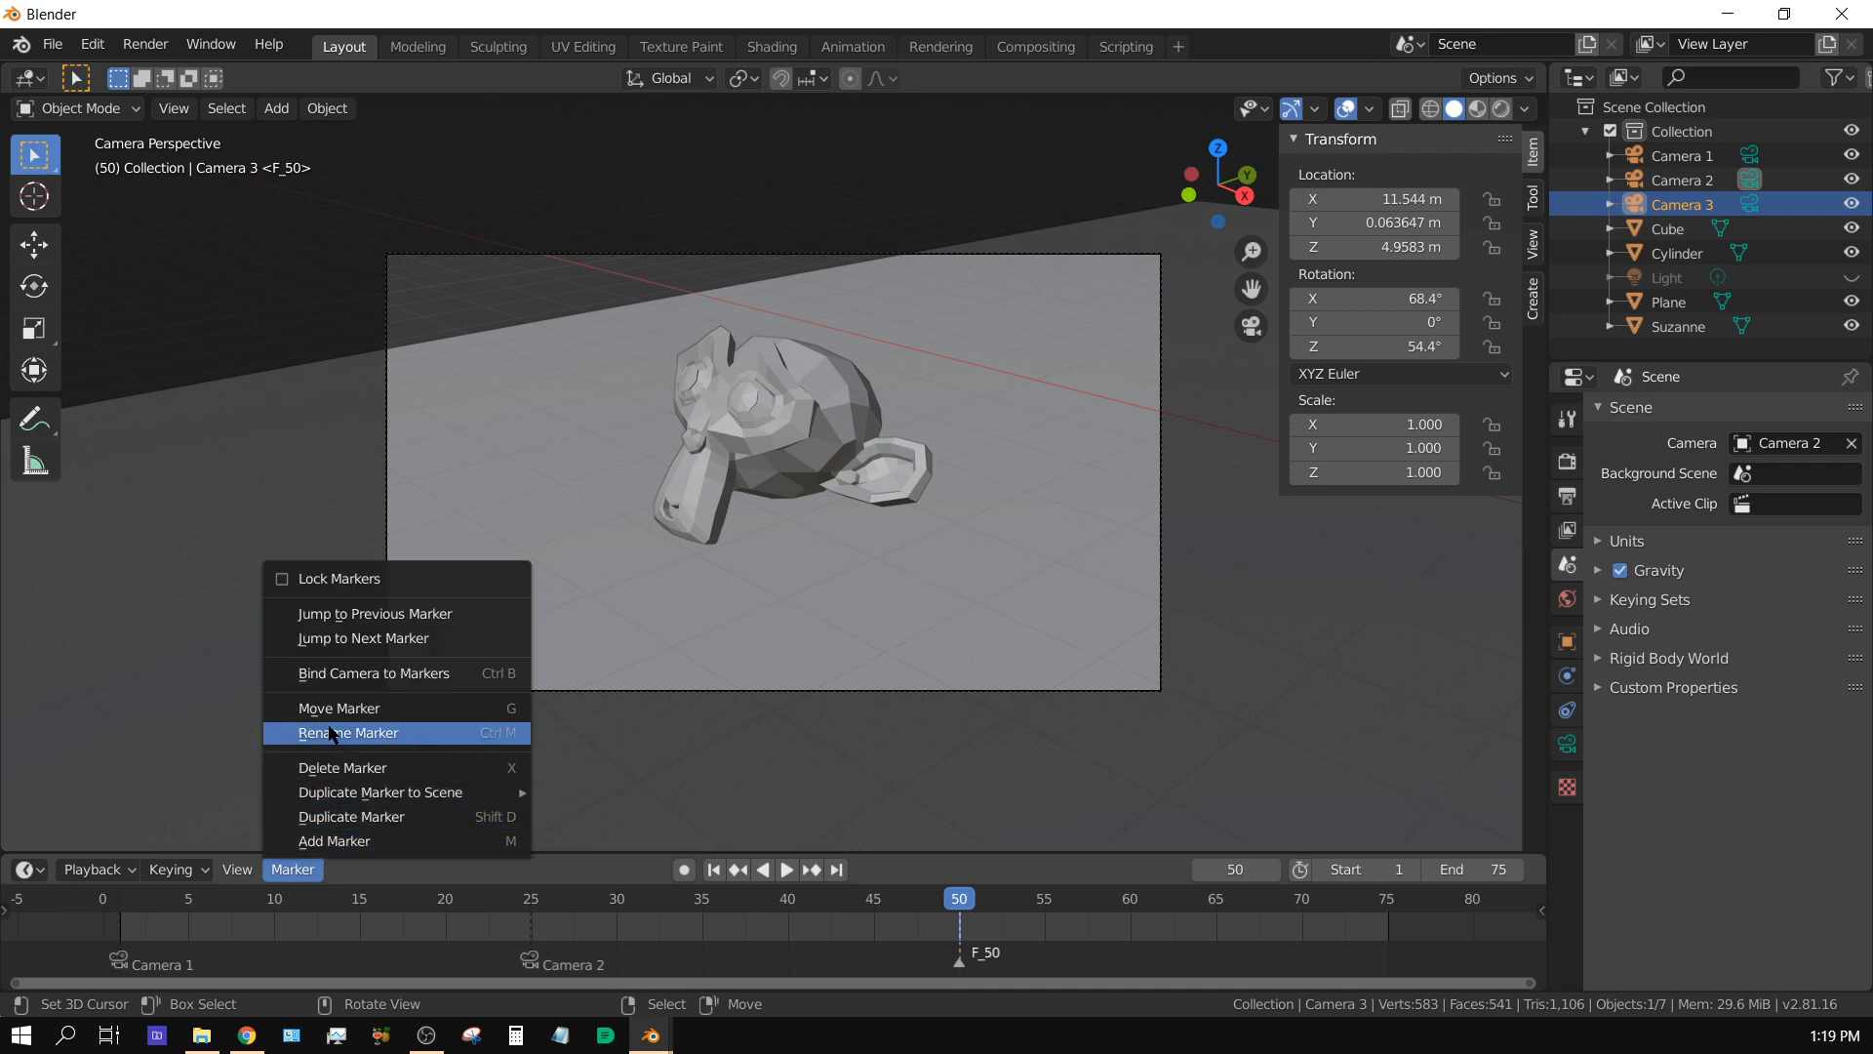
left_click(373, 673)
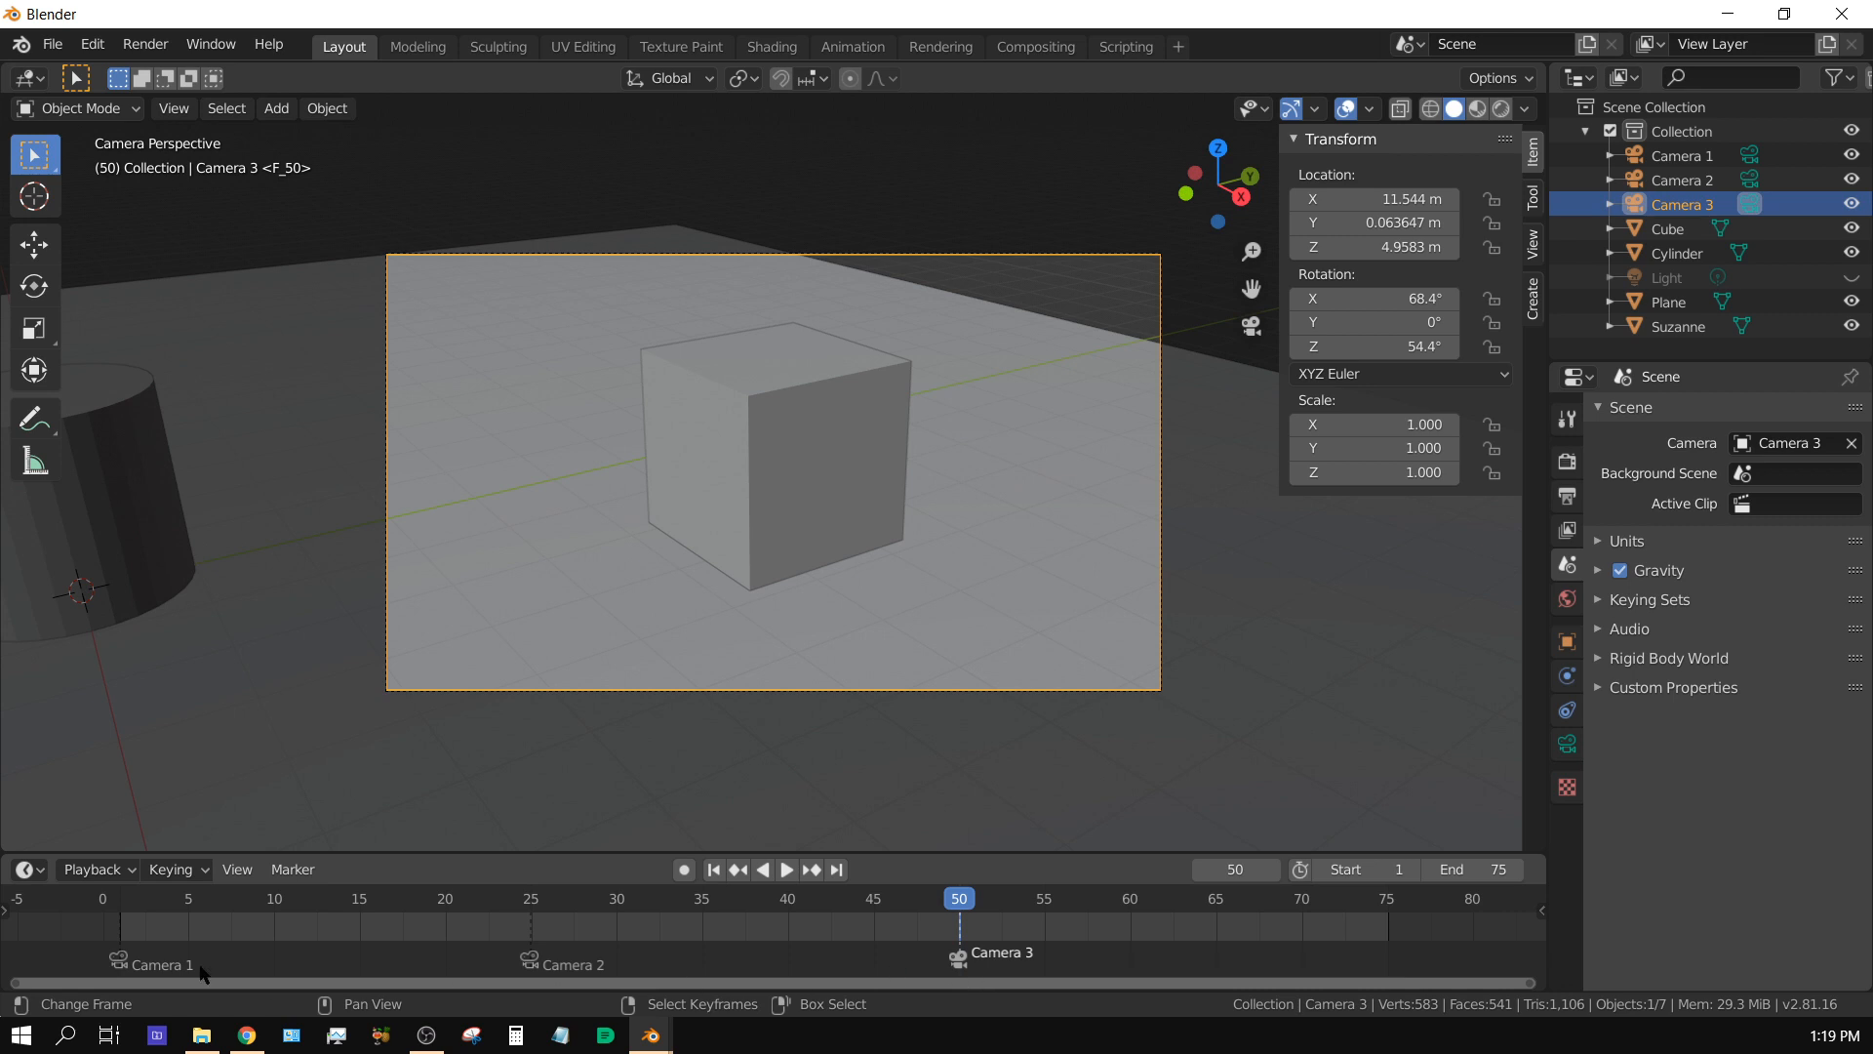
mouse_move(203, 974)
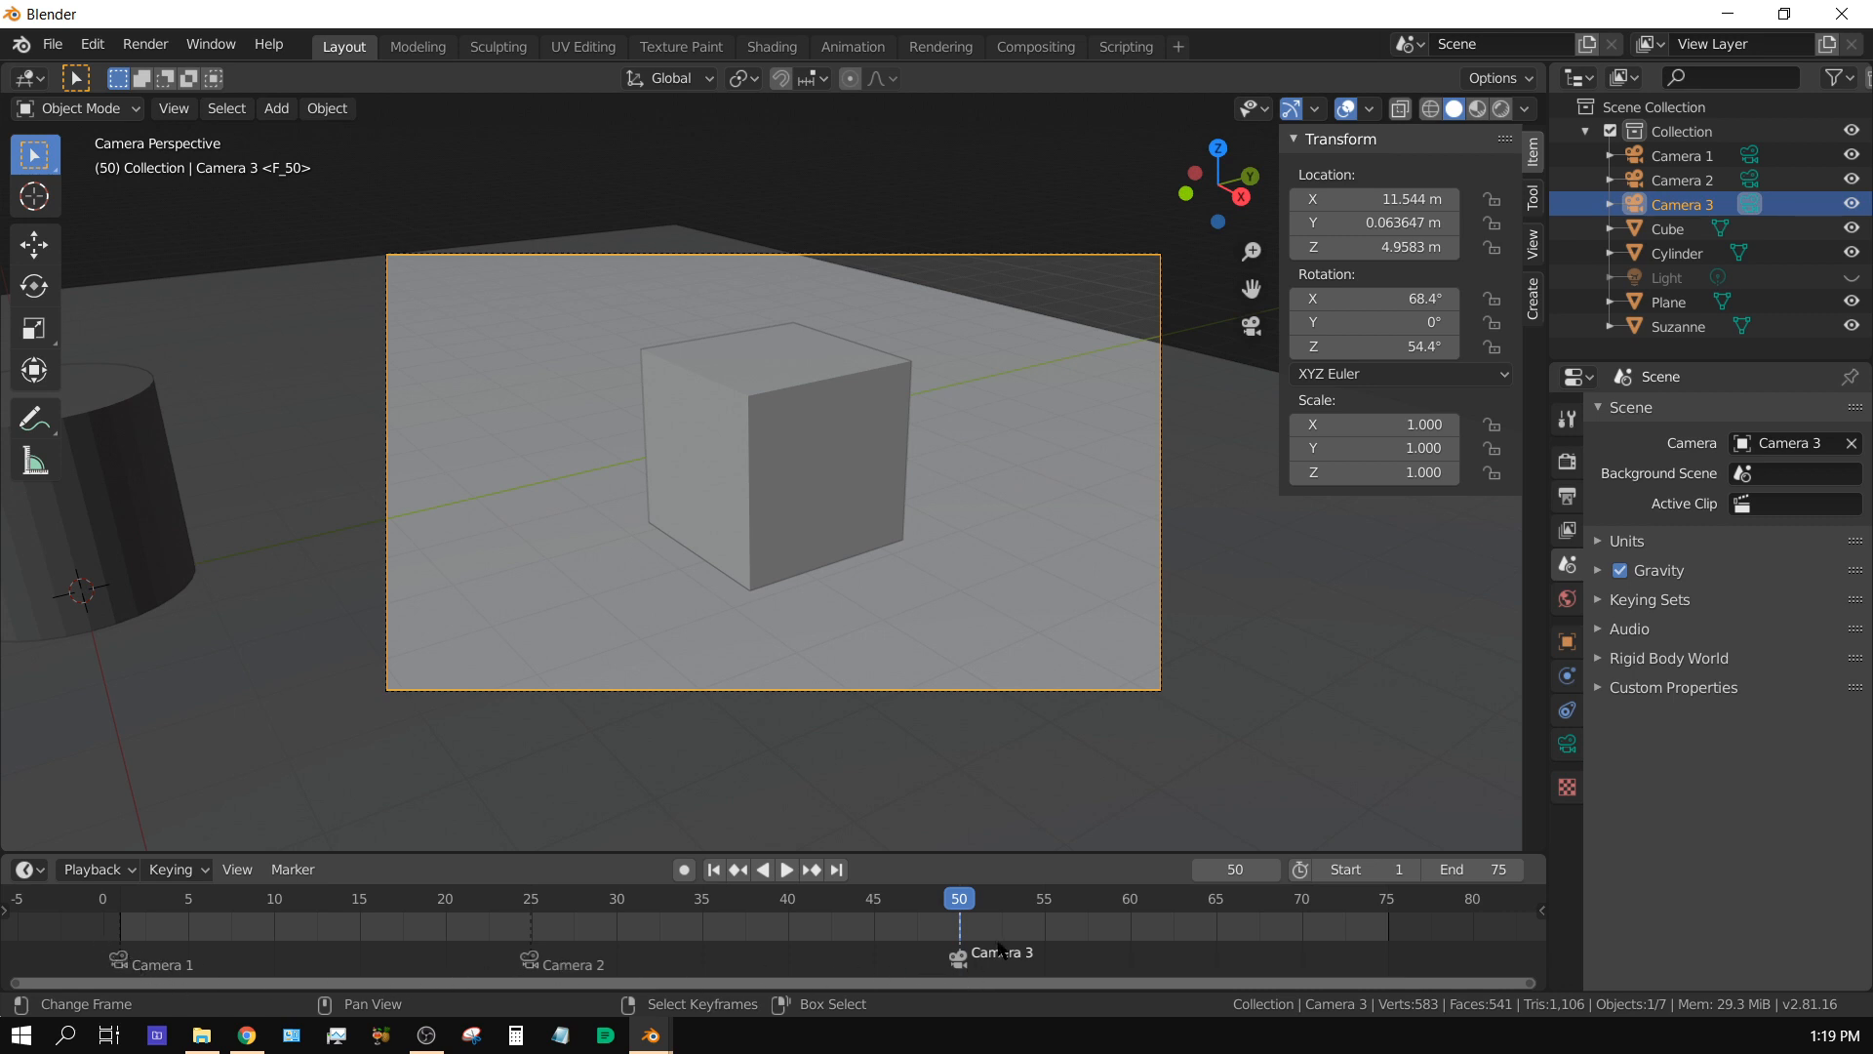
Step: Jump to frame 1, play to test the marker camera switching, and stop at frame 2
left_click(712, 868)
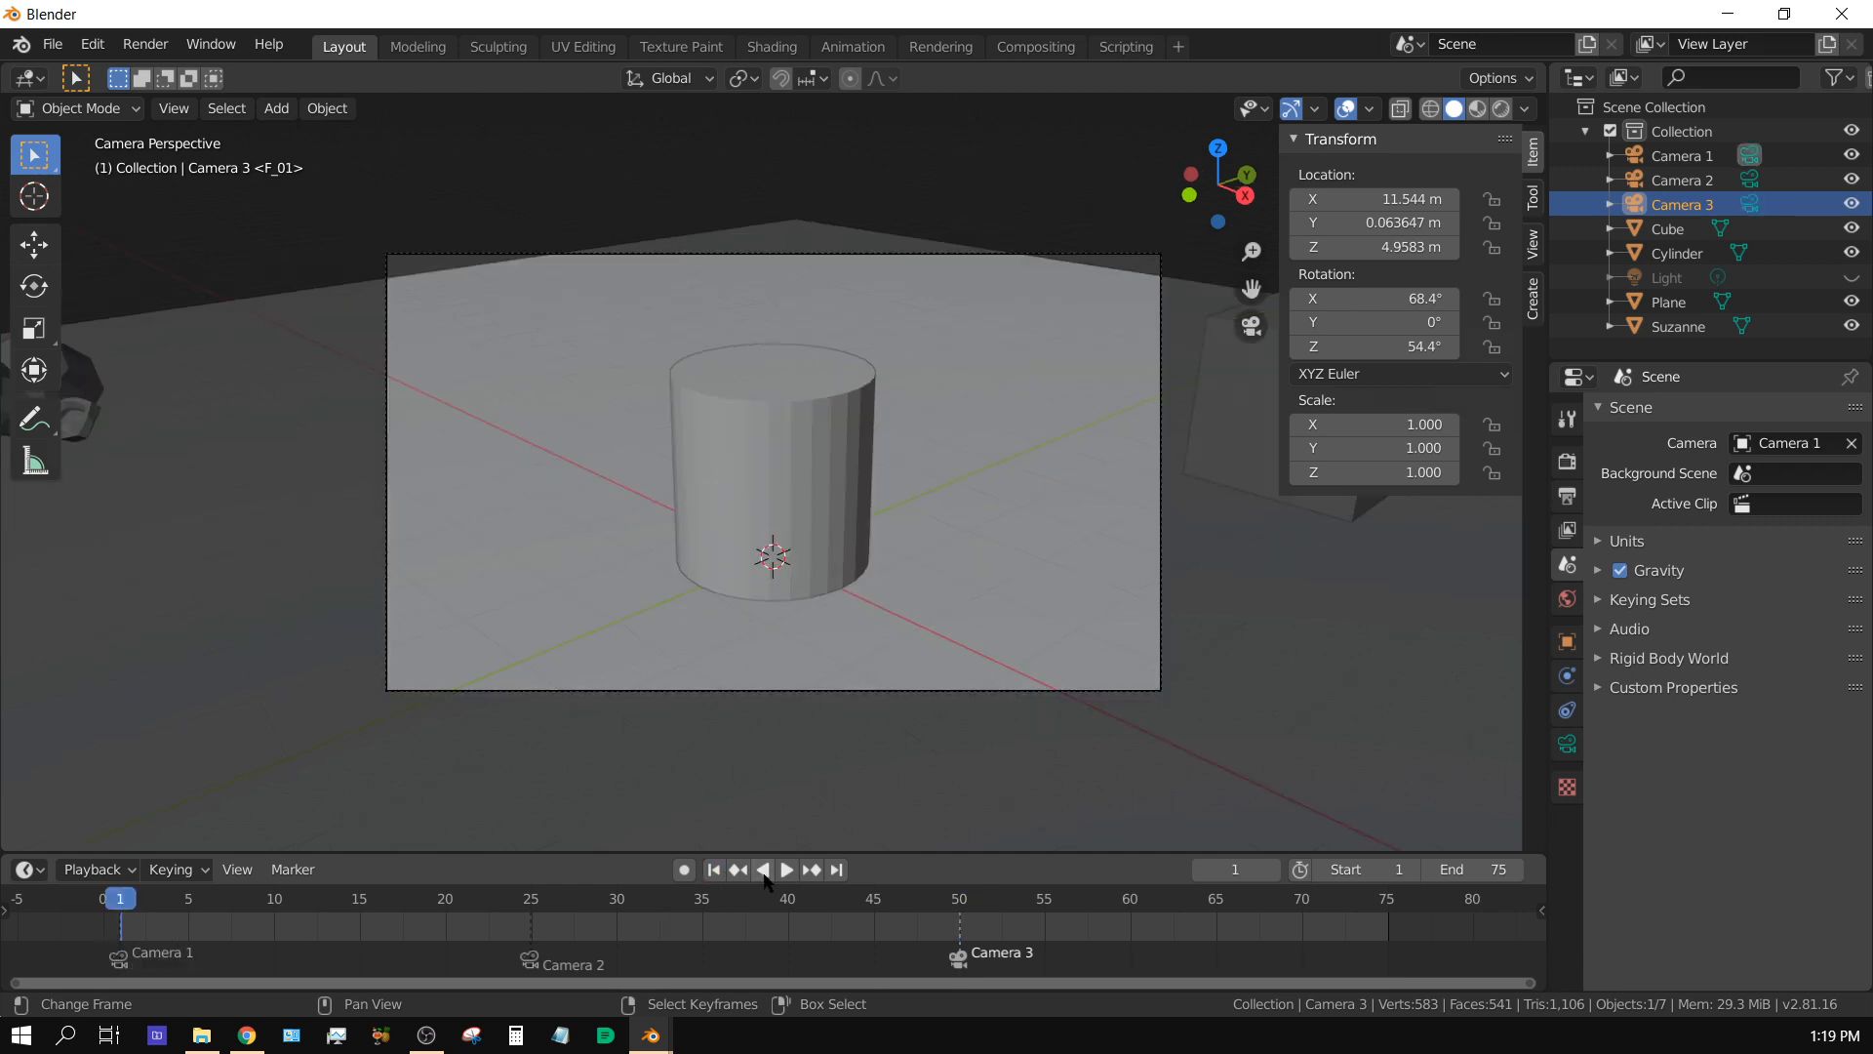
mouse_move(786, 869)
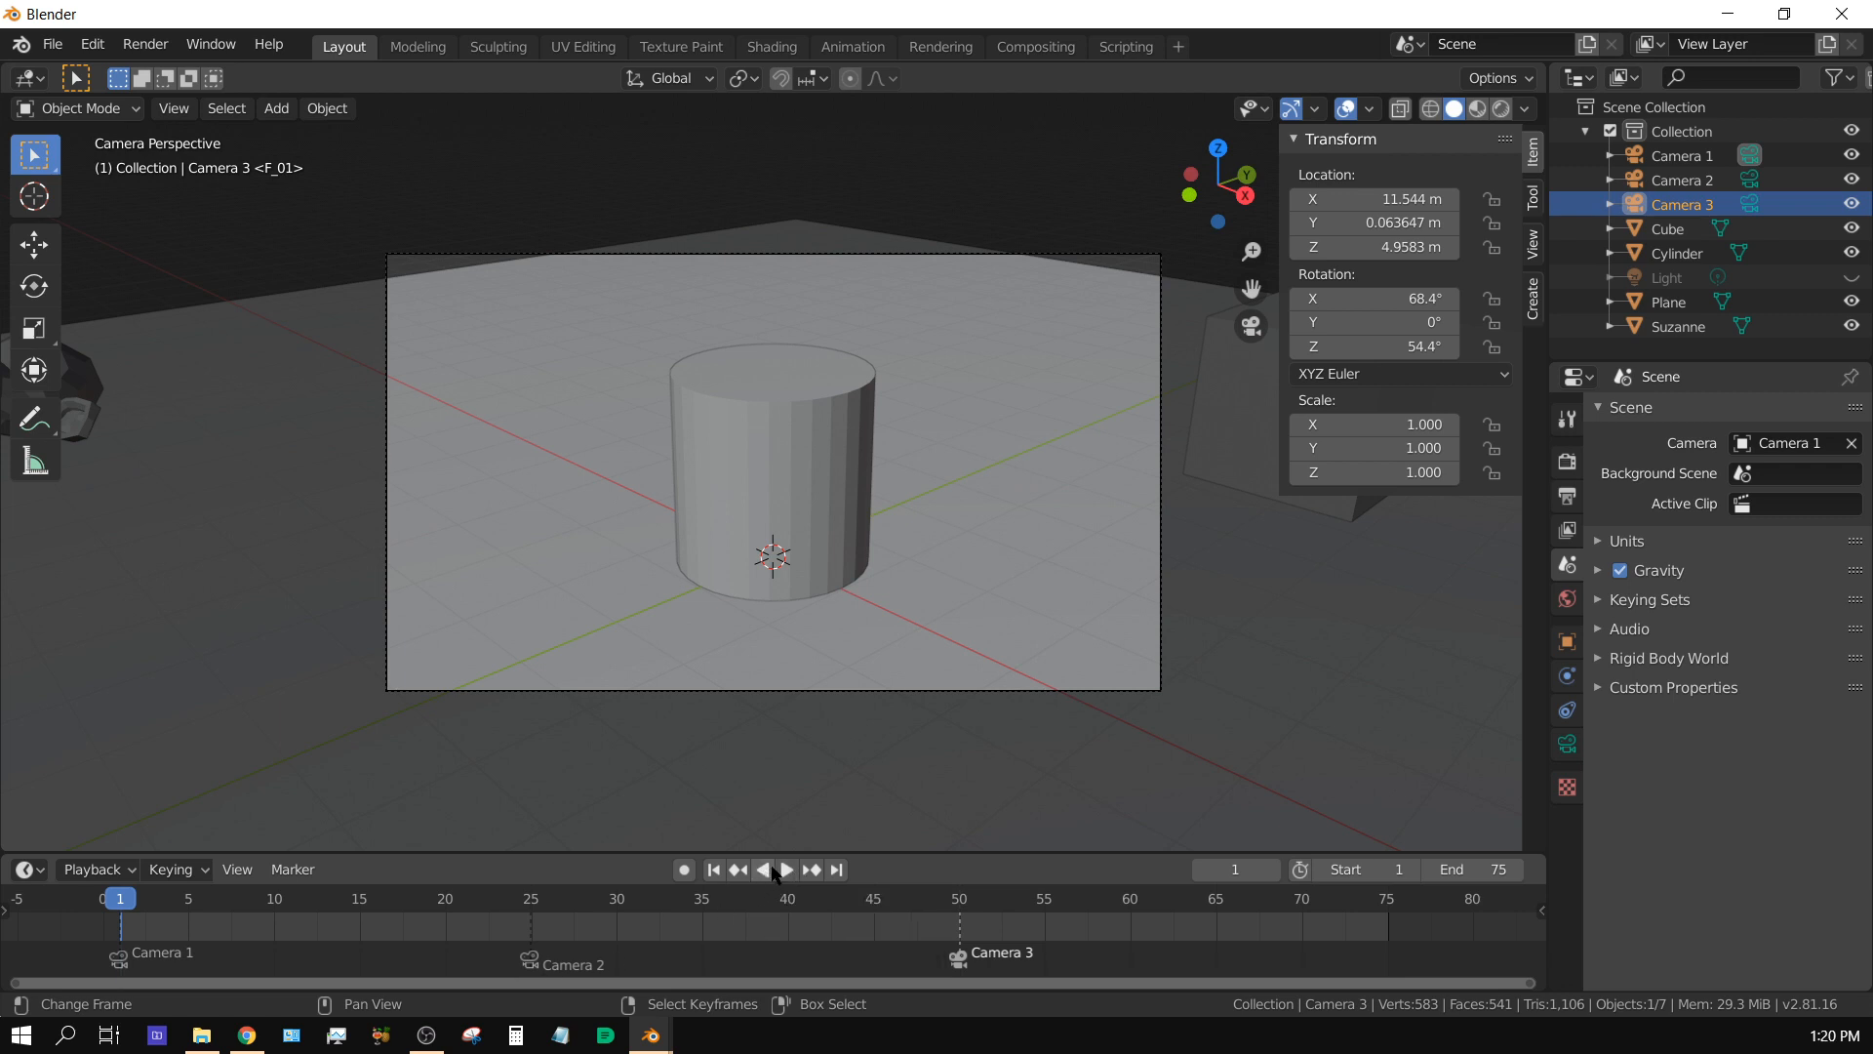
left_click(787, 868)
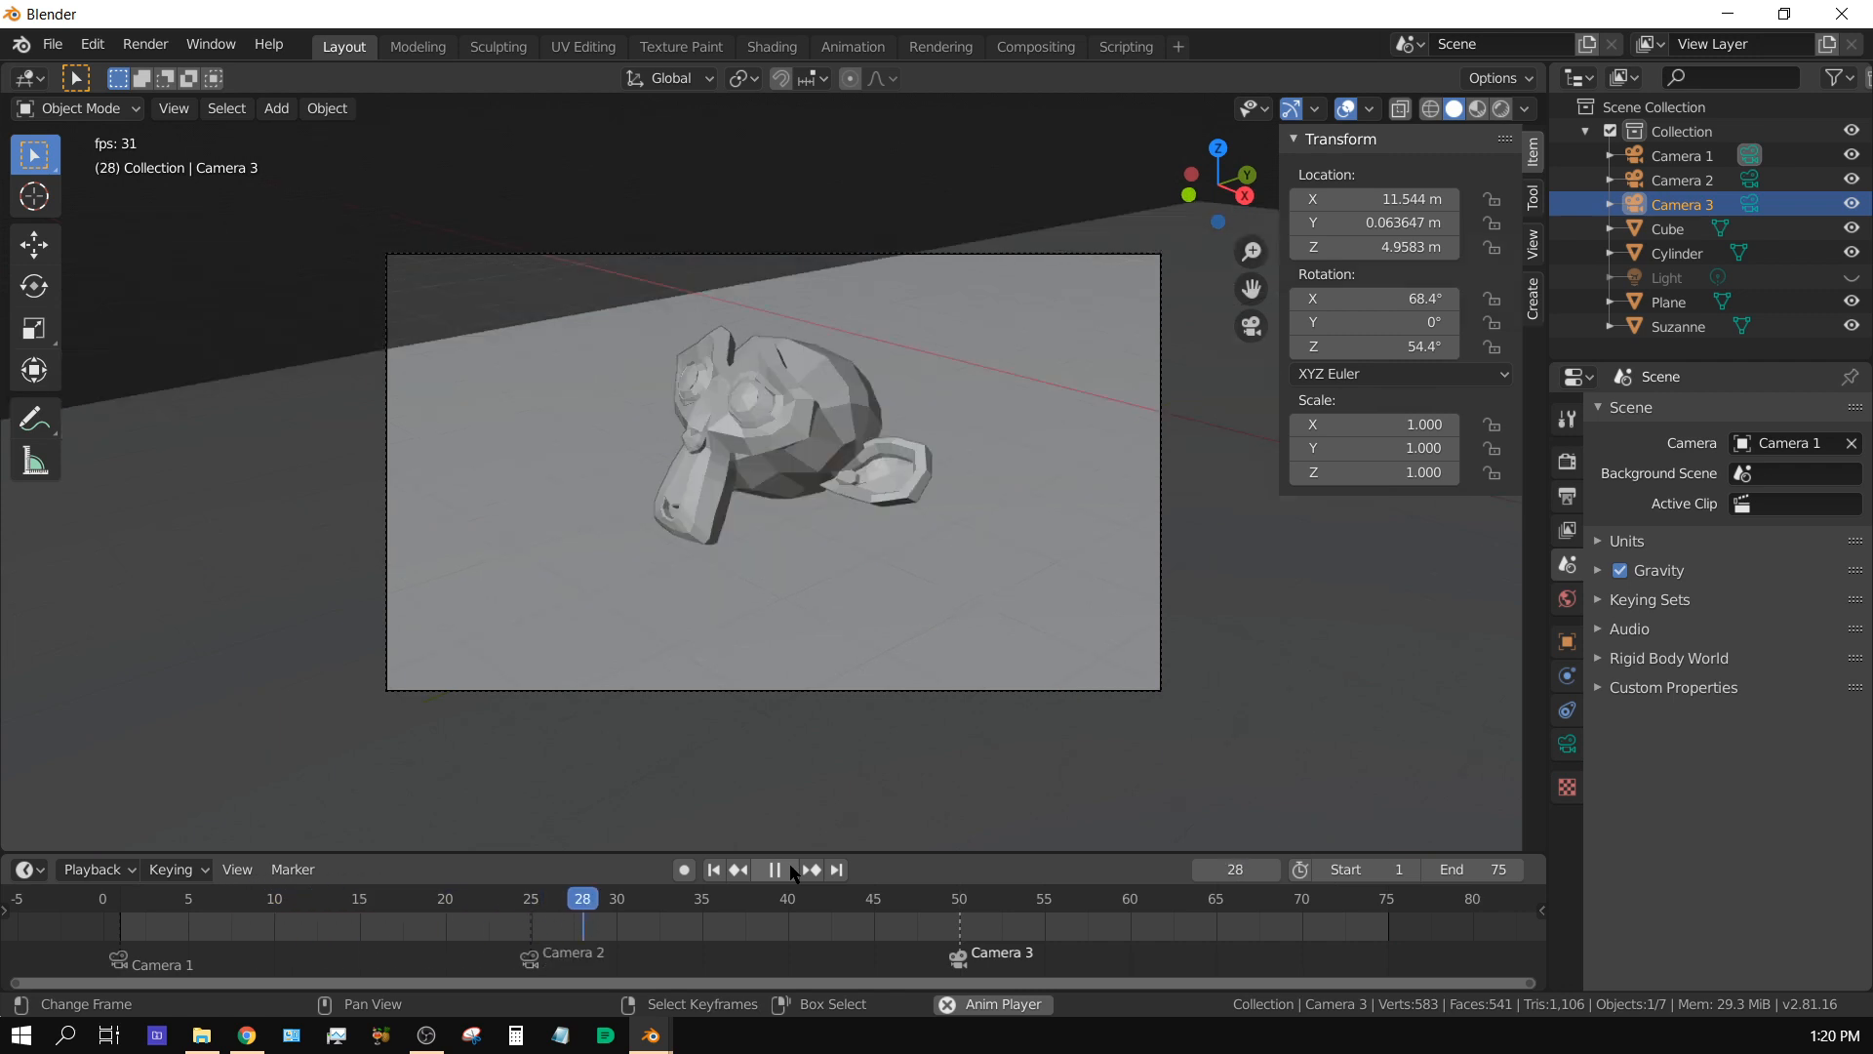
left_click(763, 868)
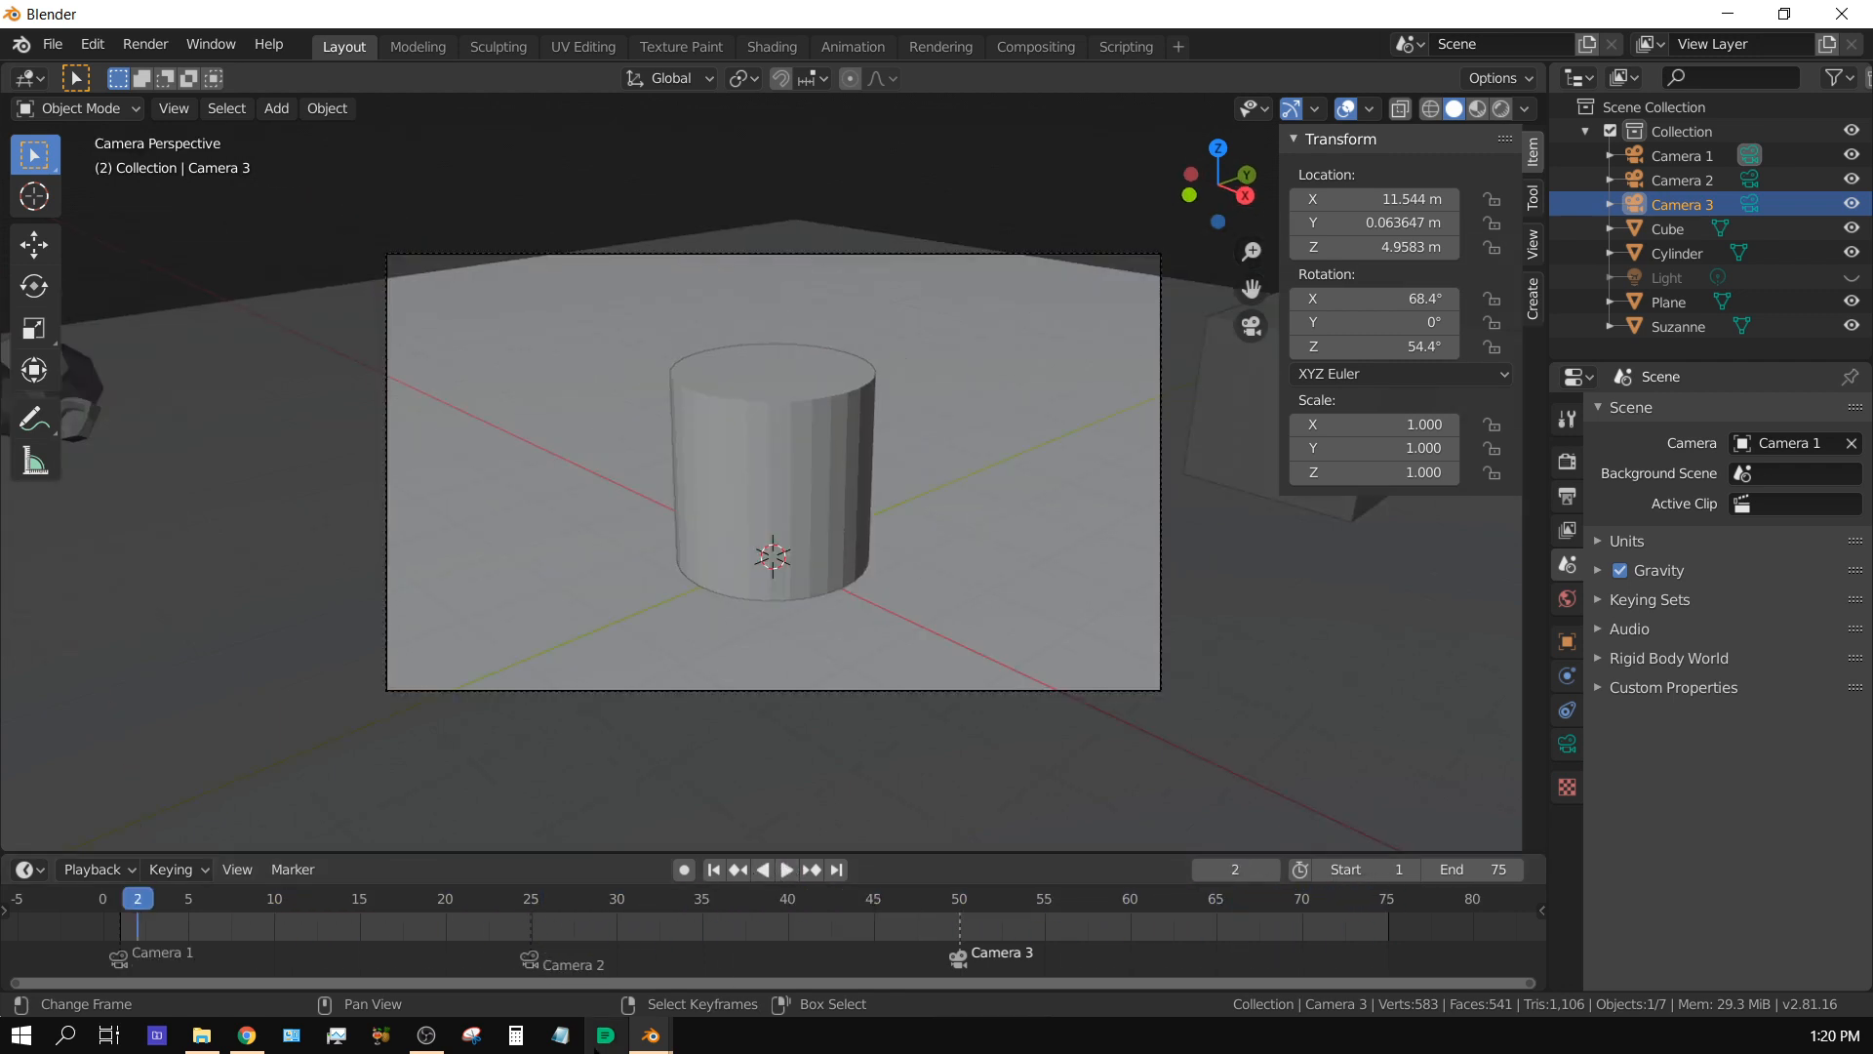
mouse_move(652, 1035)
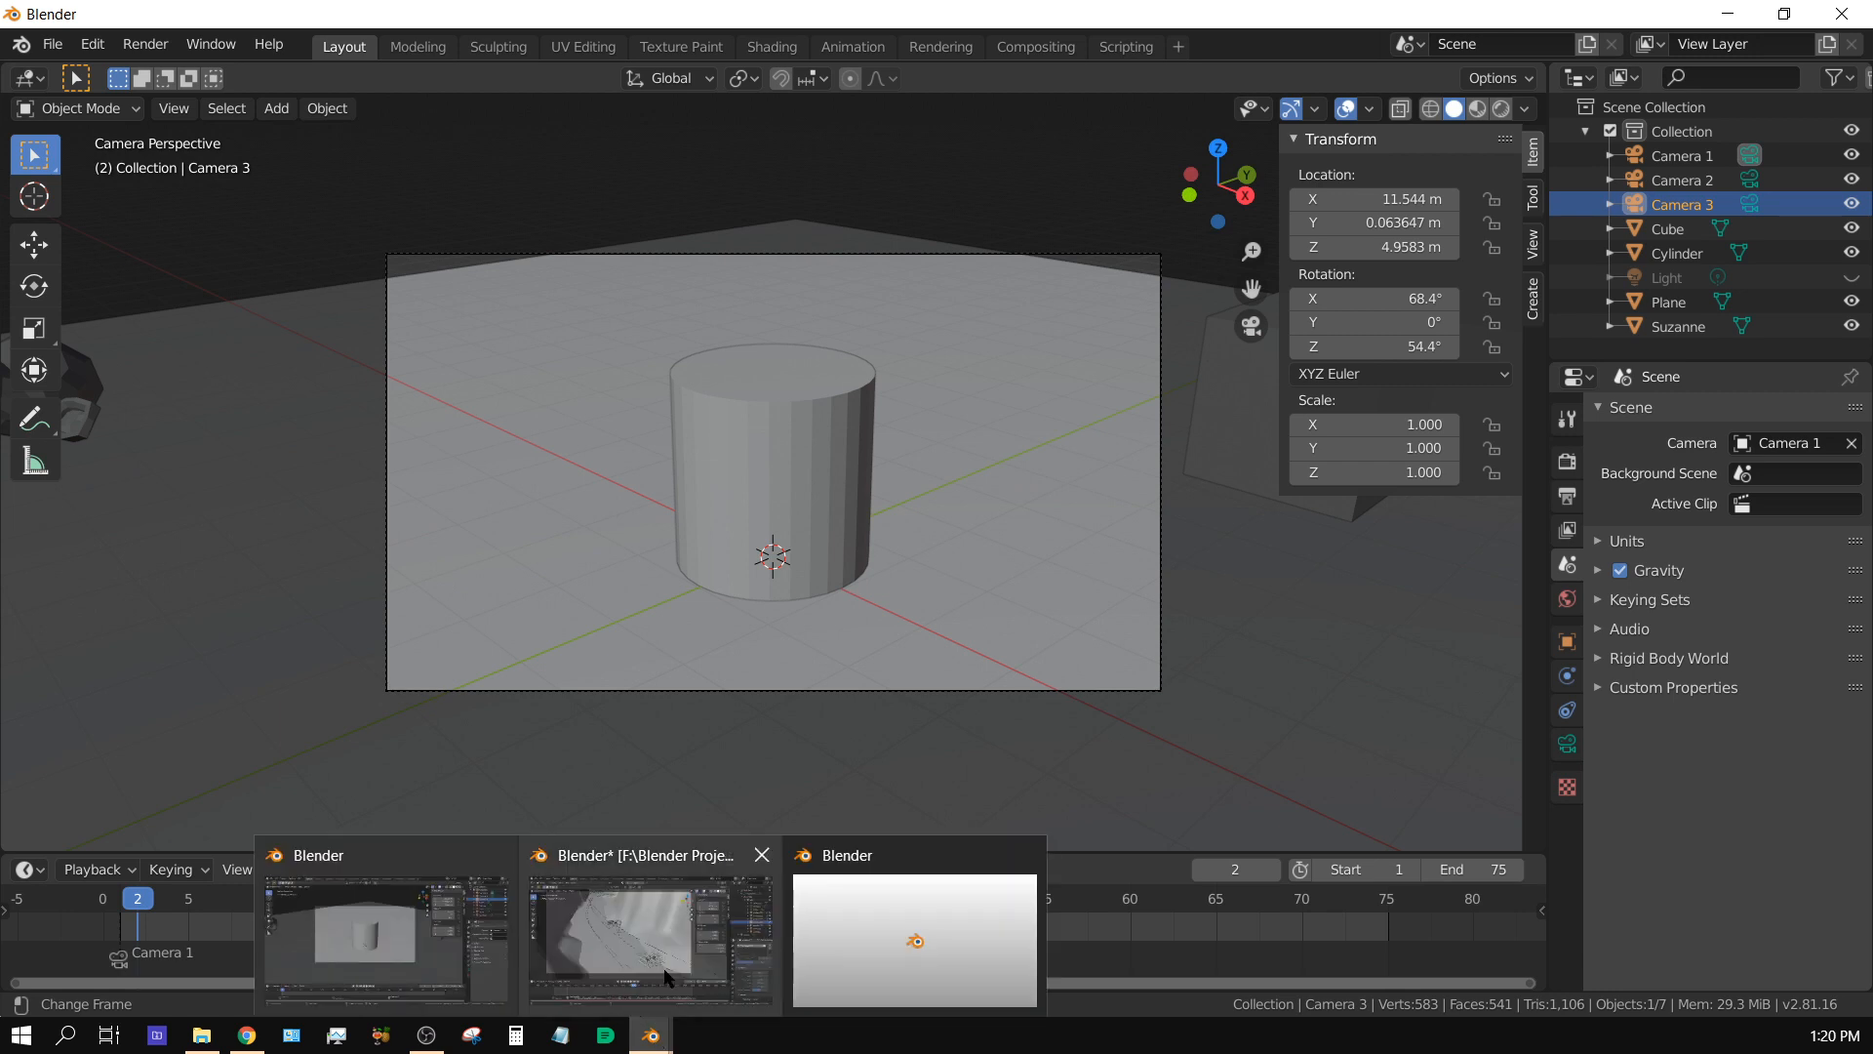
Step: In the Canyon Race file, show the Camera's Track To constraint on Empty.002 and play from frame 1
left_click(648, 938)
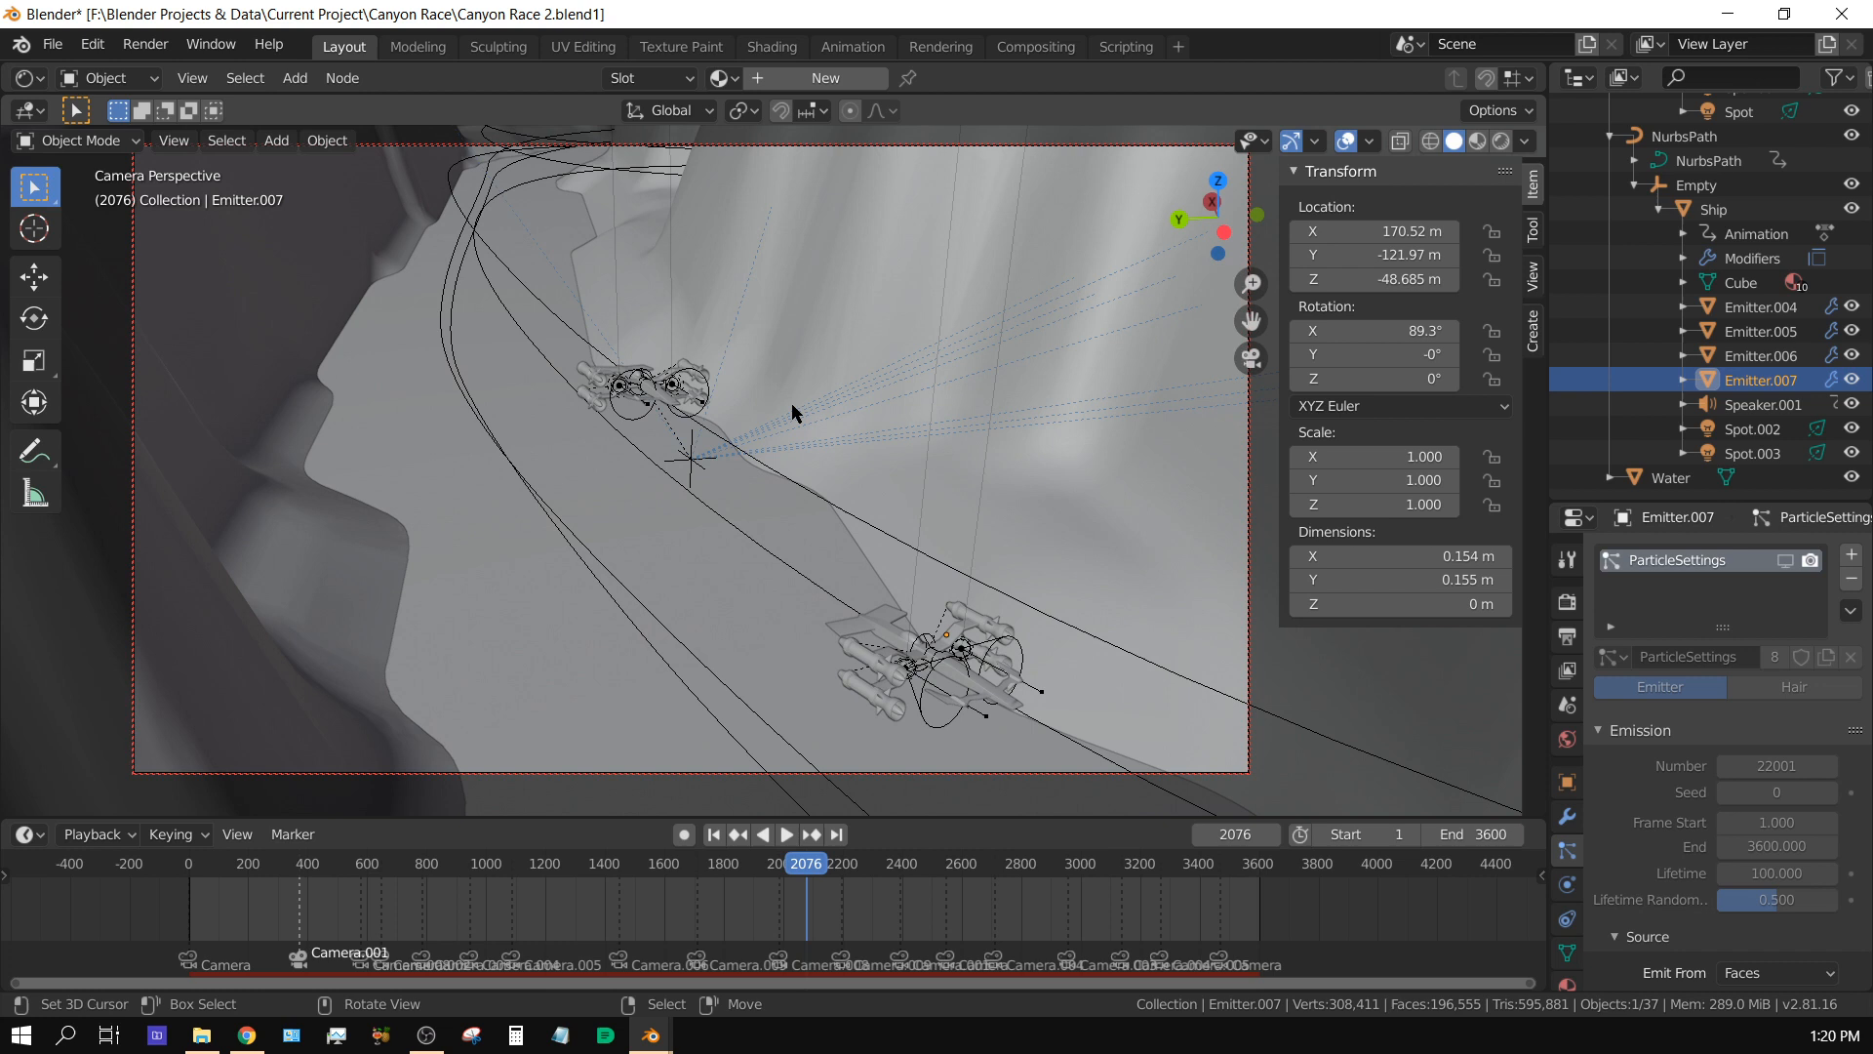
mouse_move(689, 482)
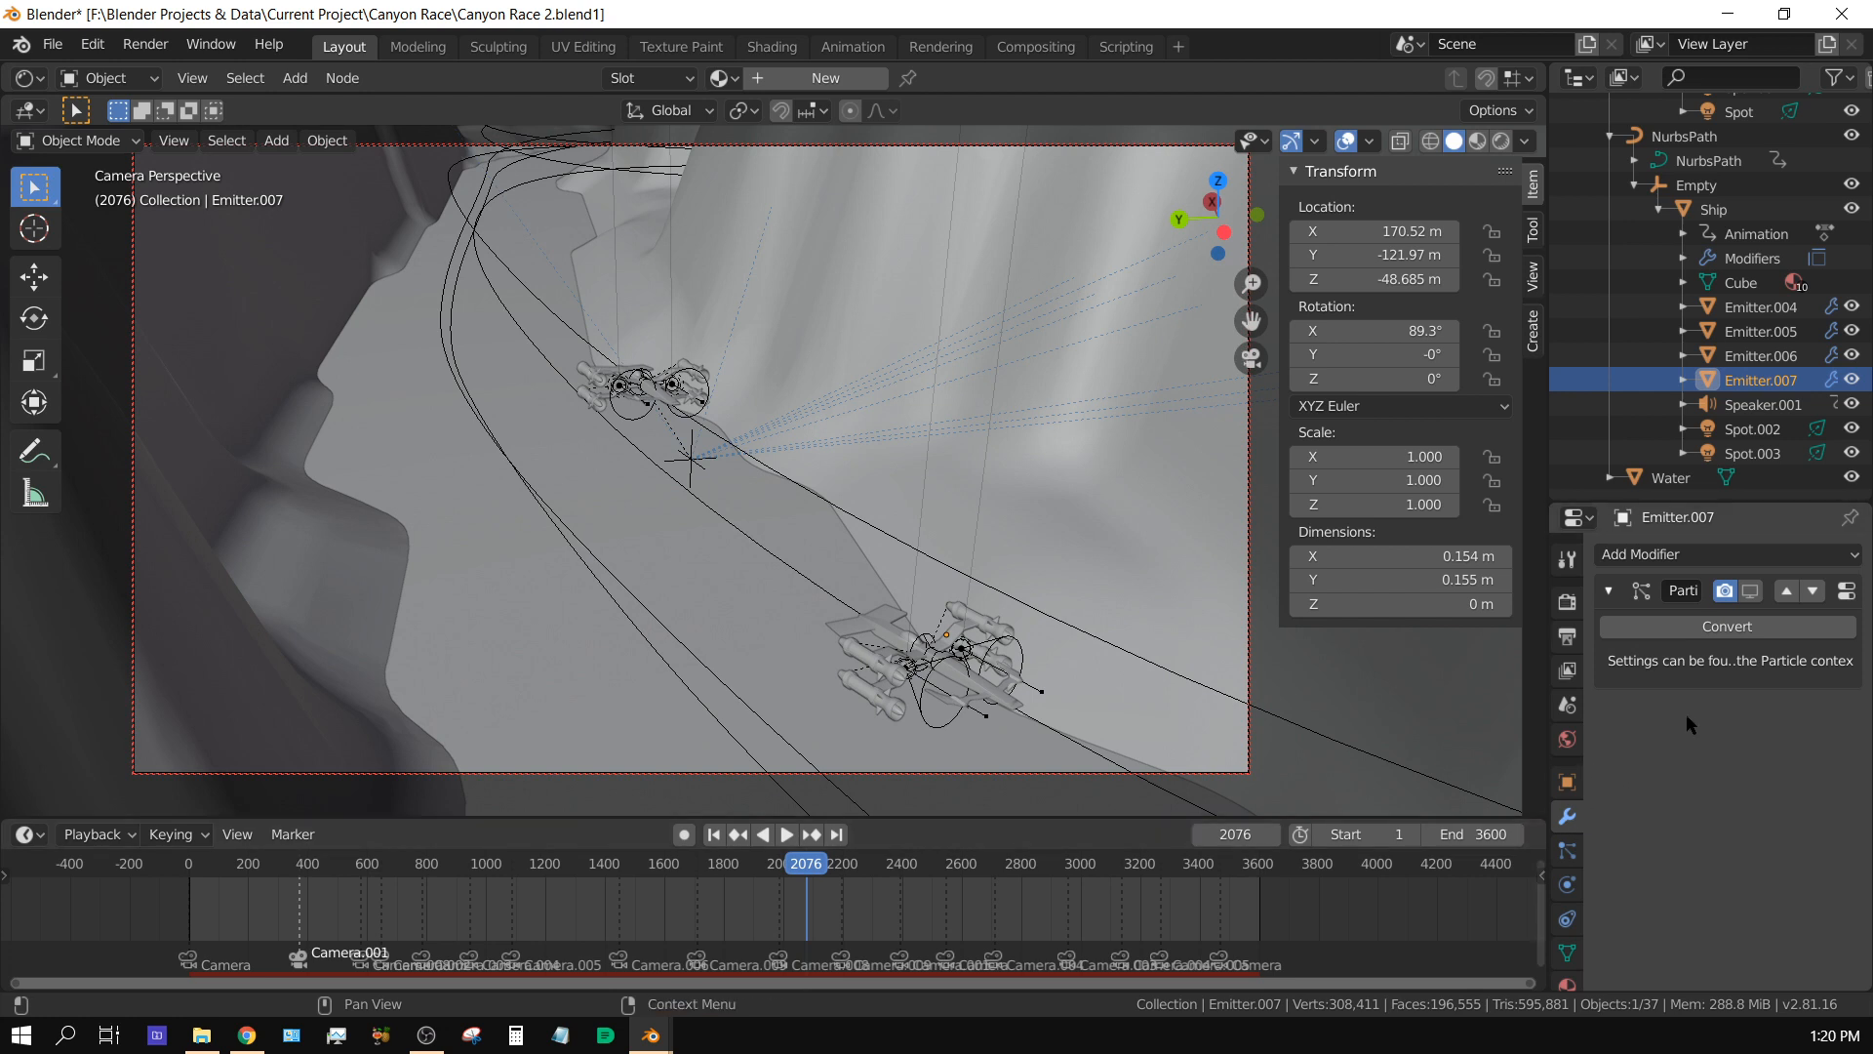
scroll("up", 3)
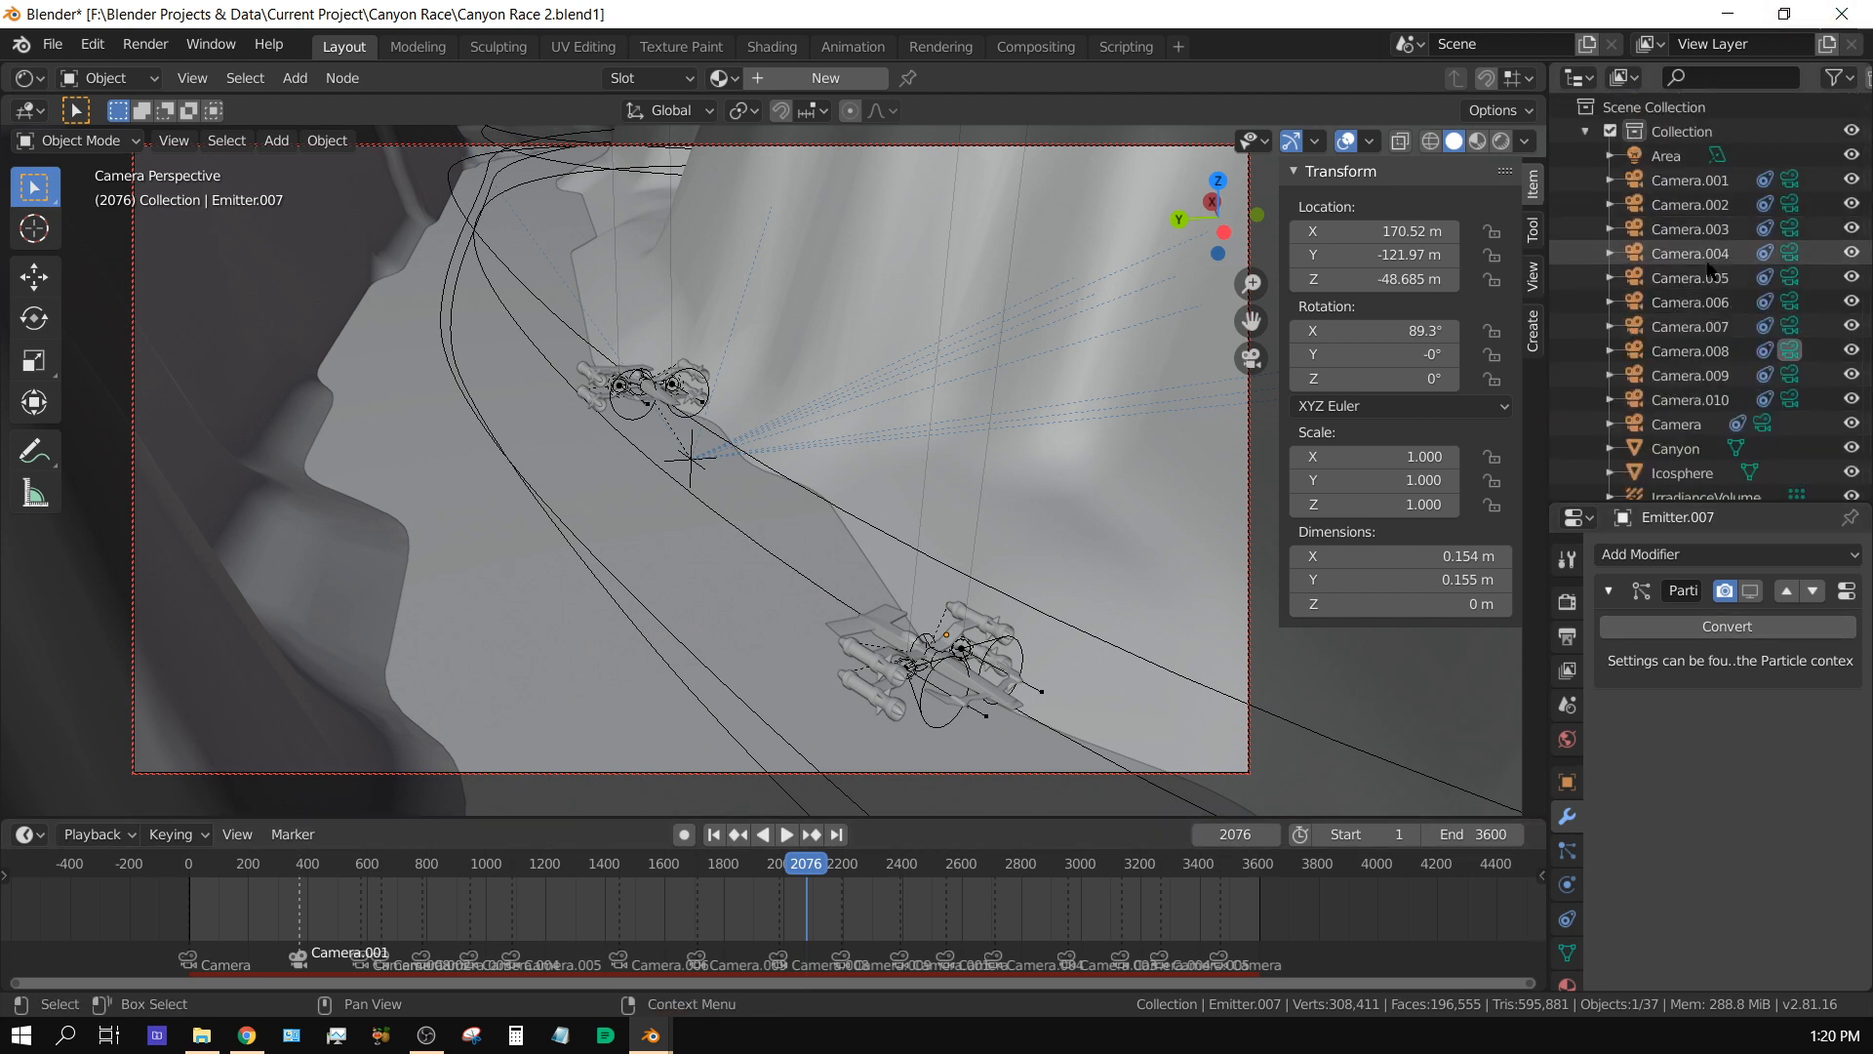
left_click(1676, 424)
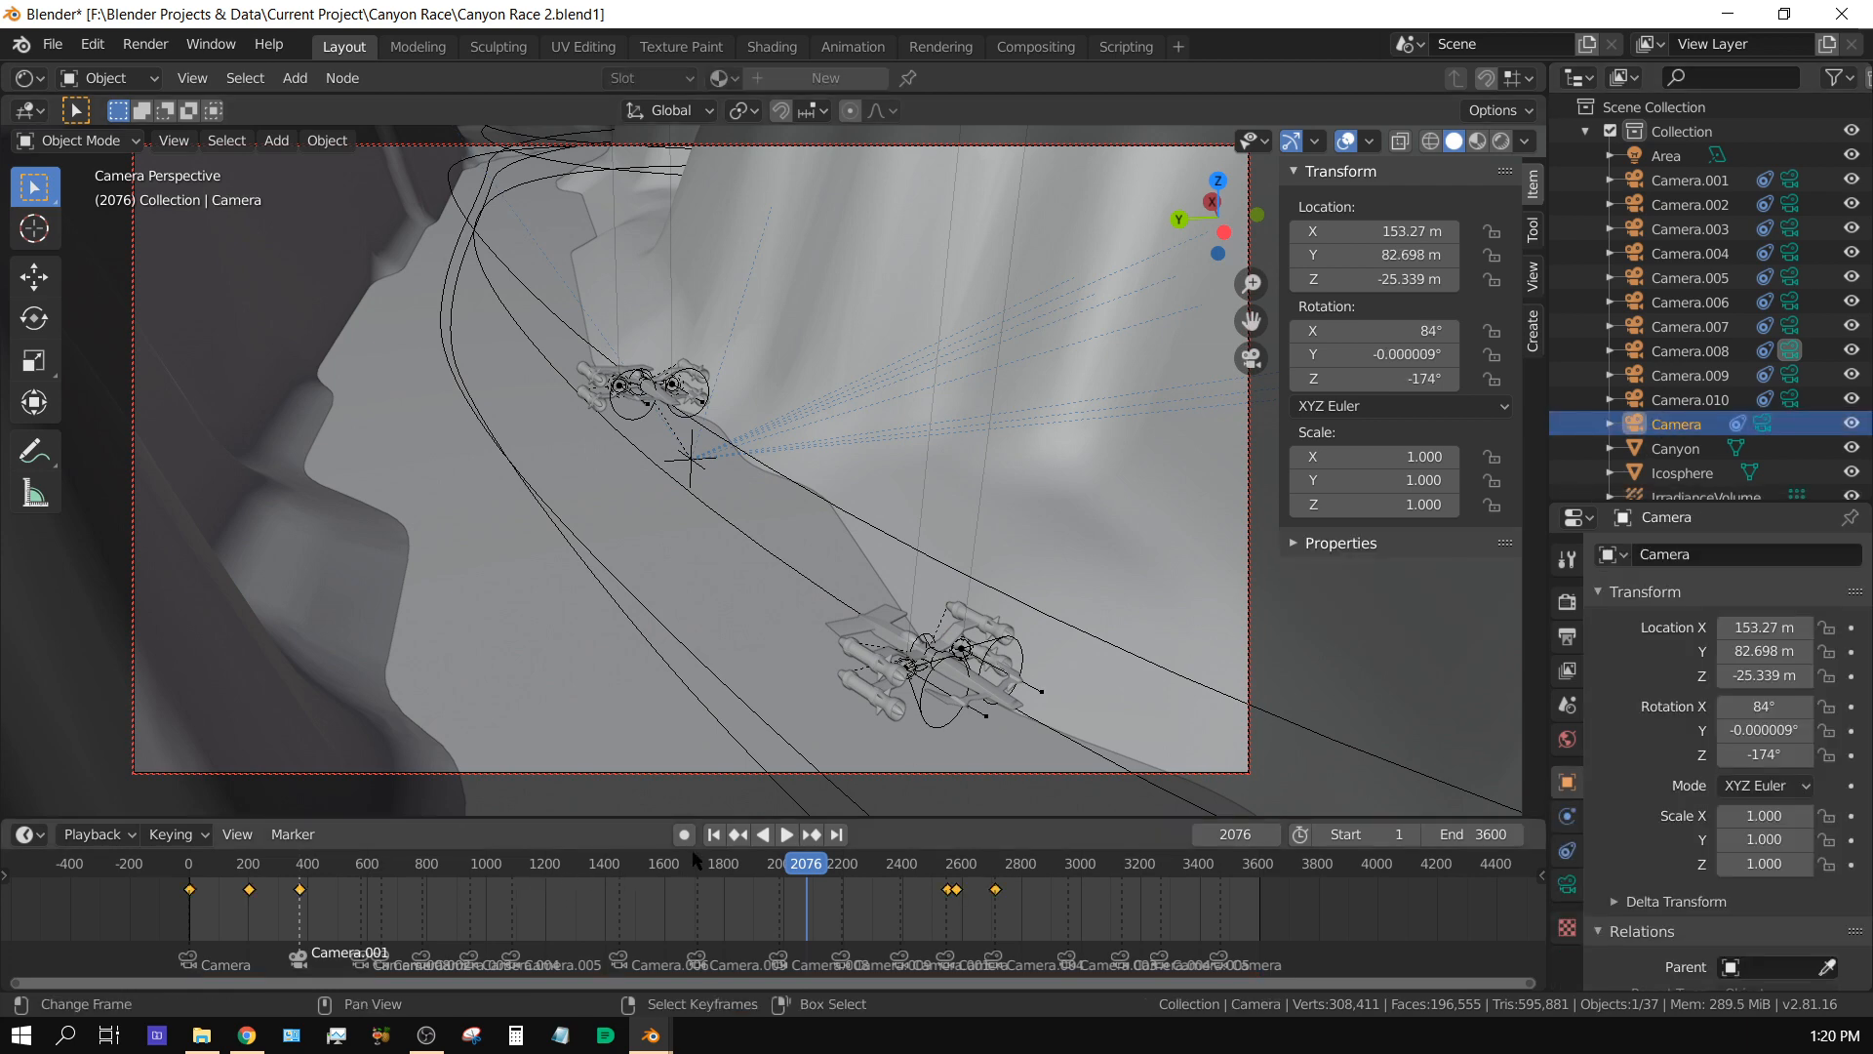
left_click(714, 833)
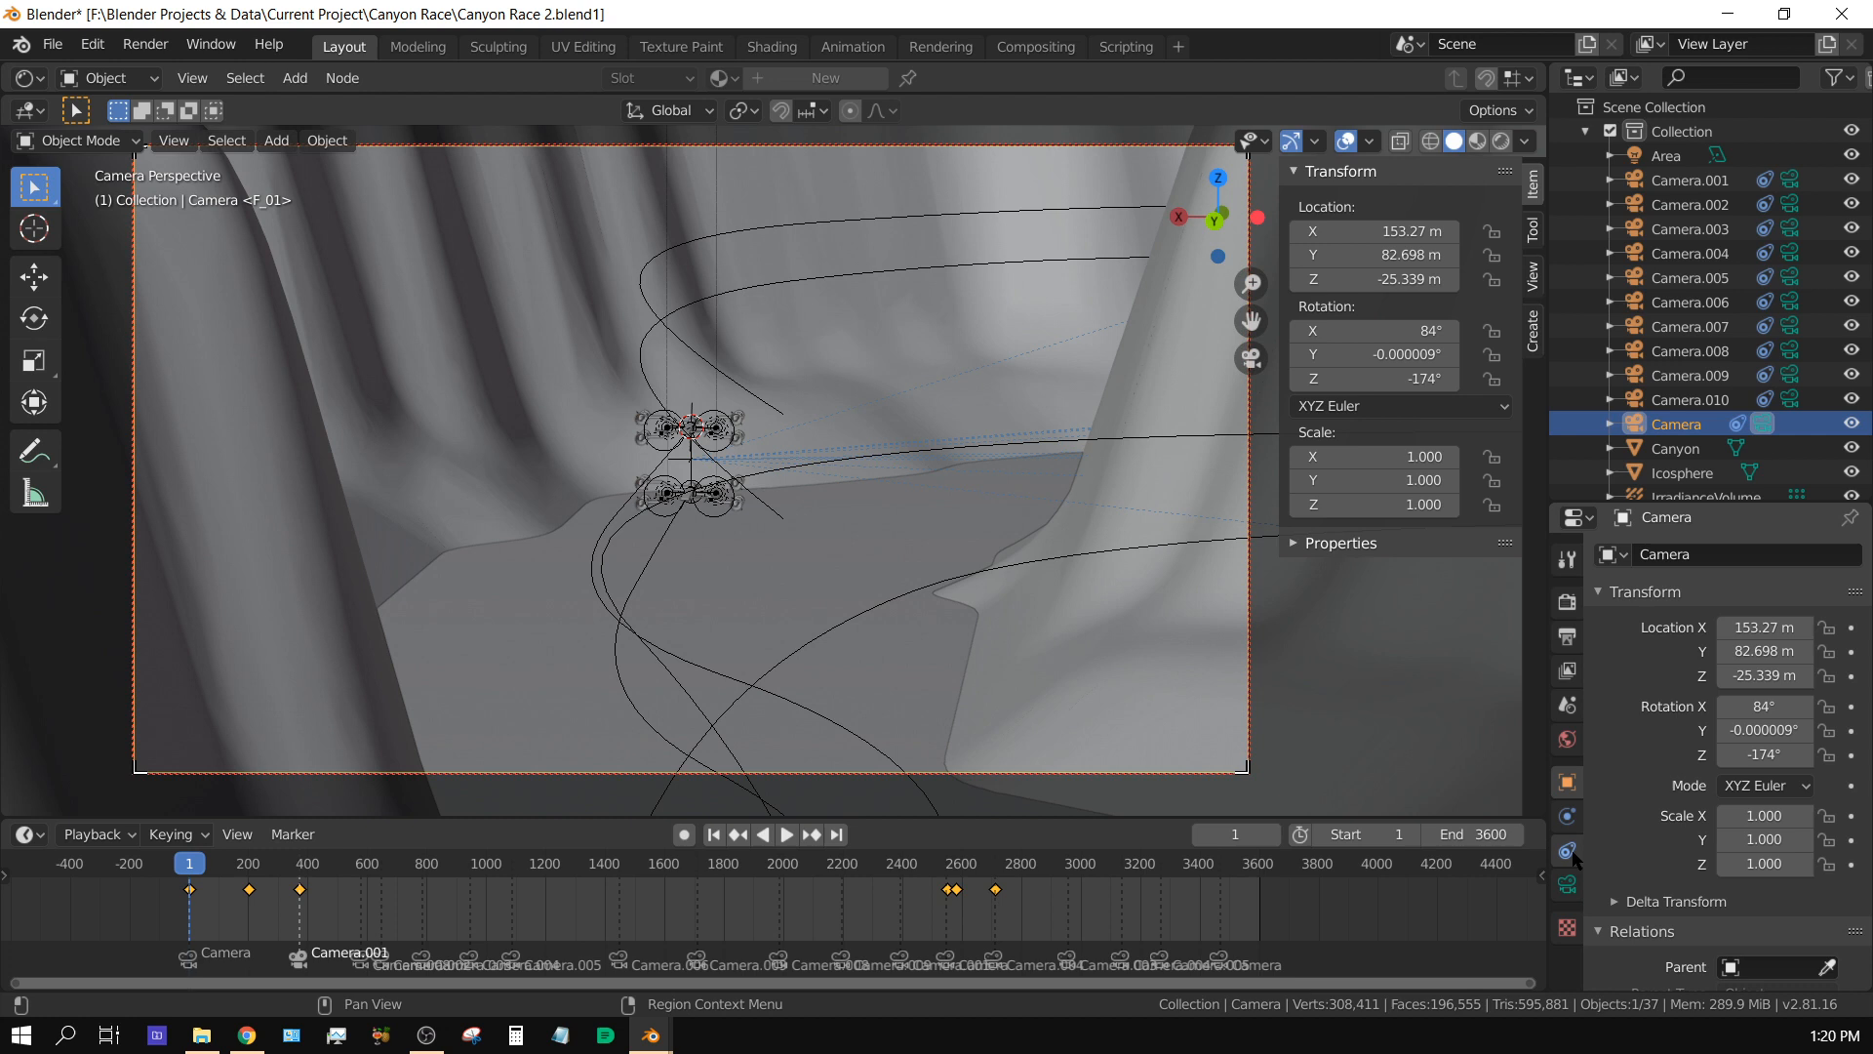
left_click(1567, 849)
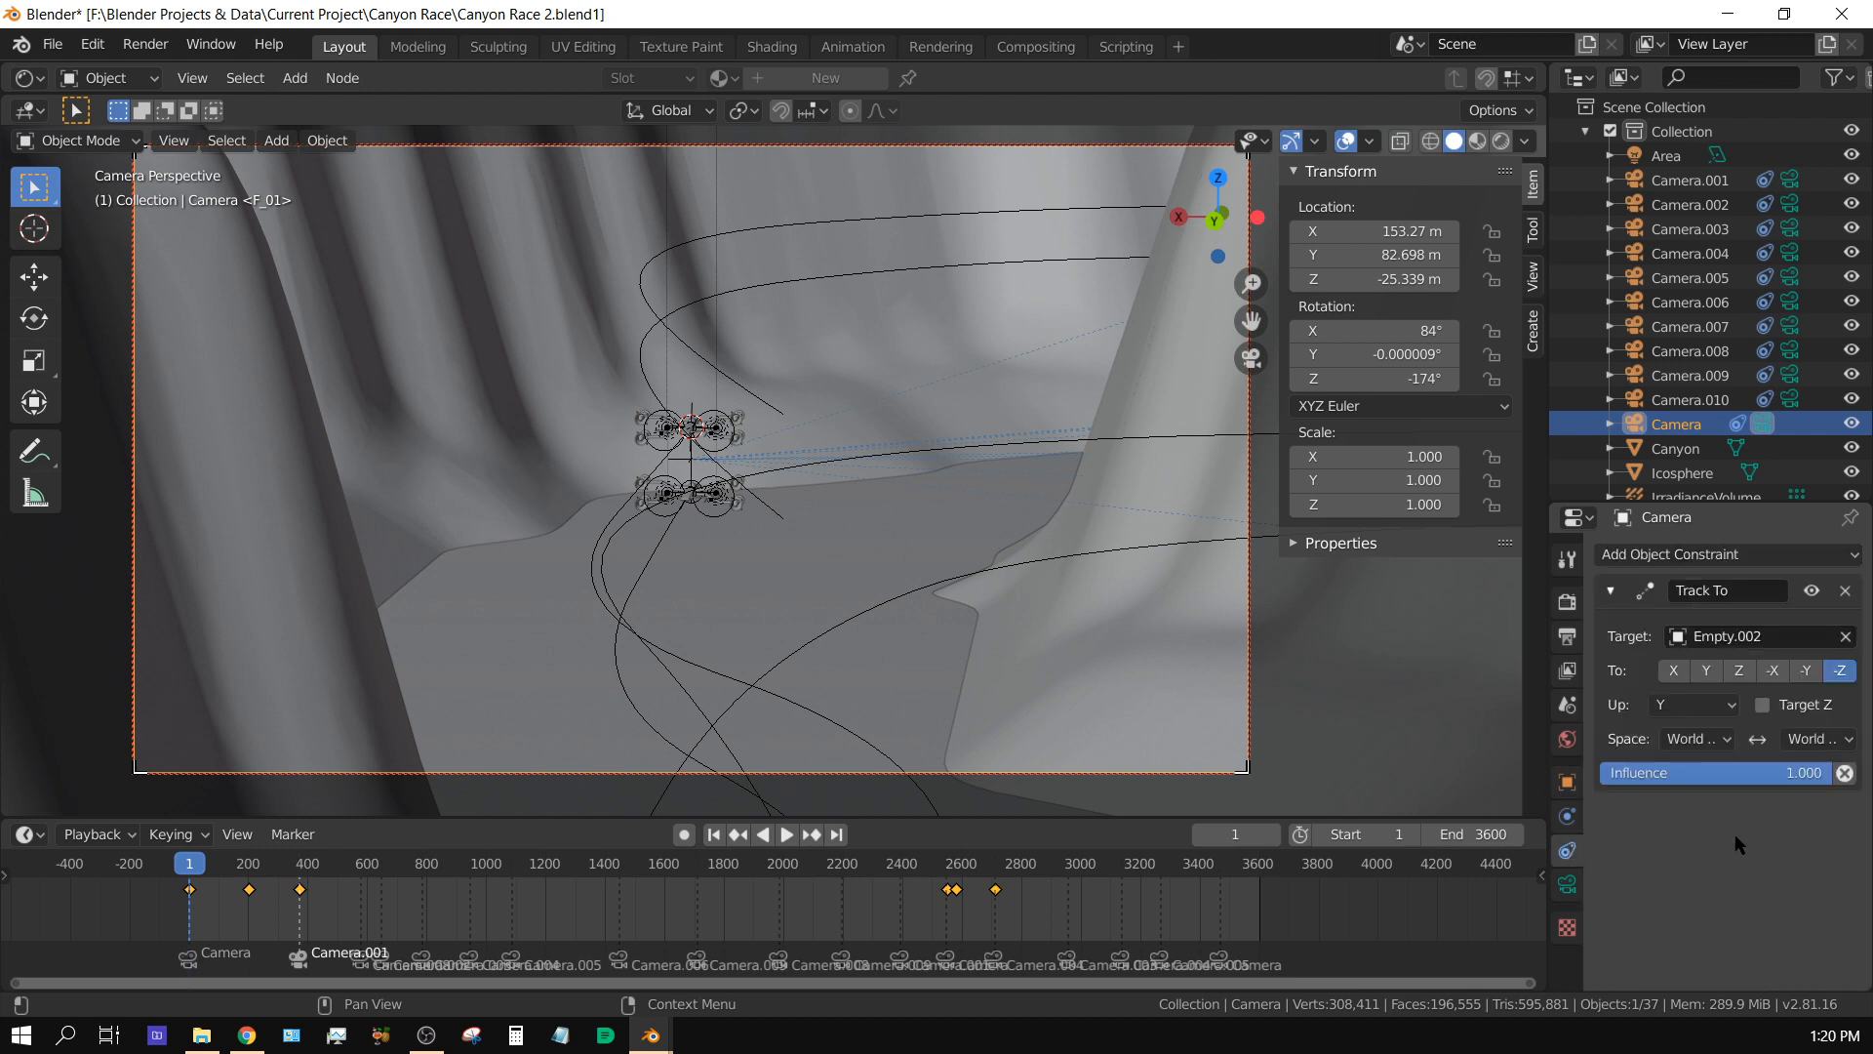
mouse_move(1785, 800)
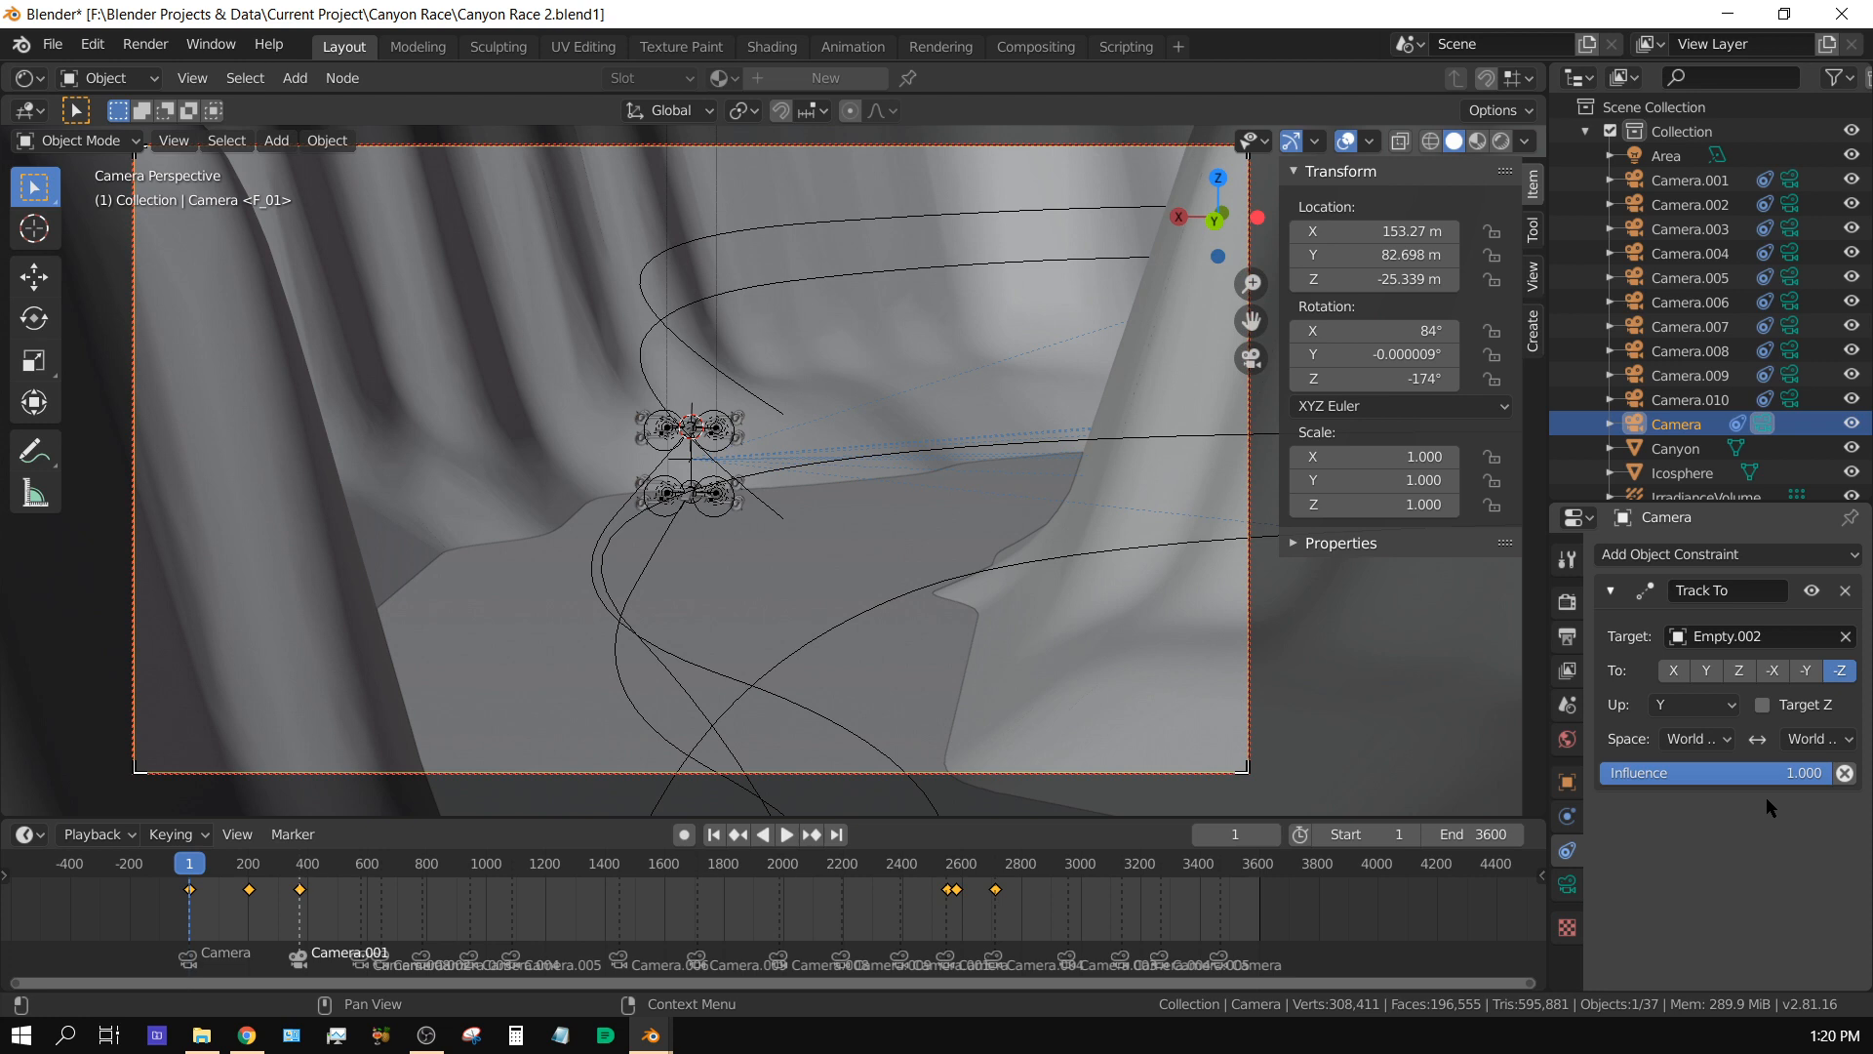
mouse_move(1743, 617)
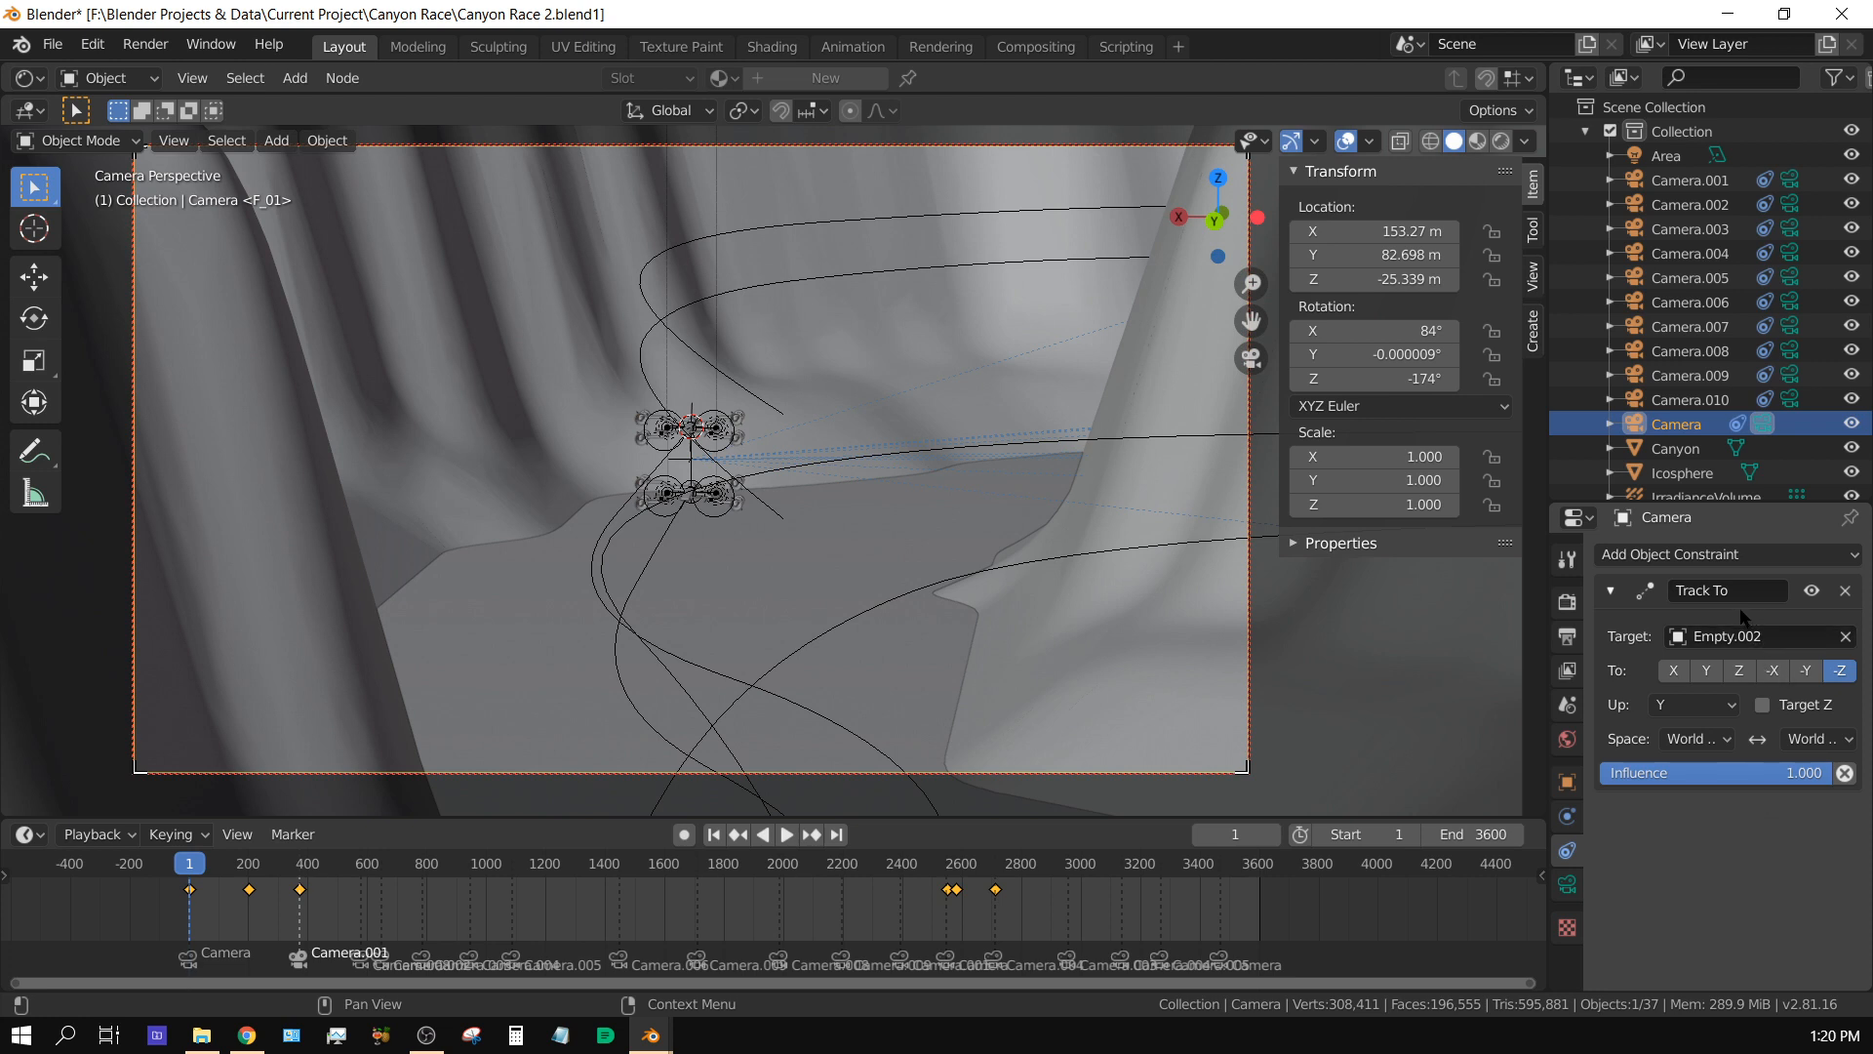
mouse_move(693, 462)
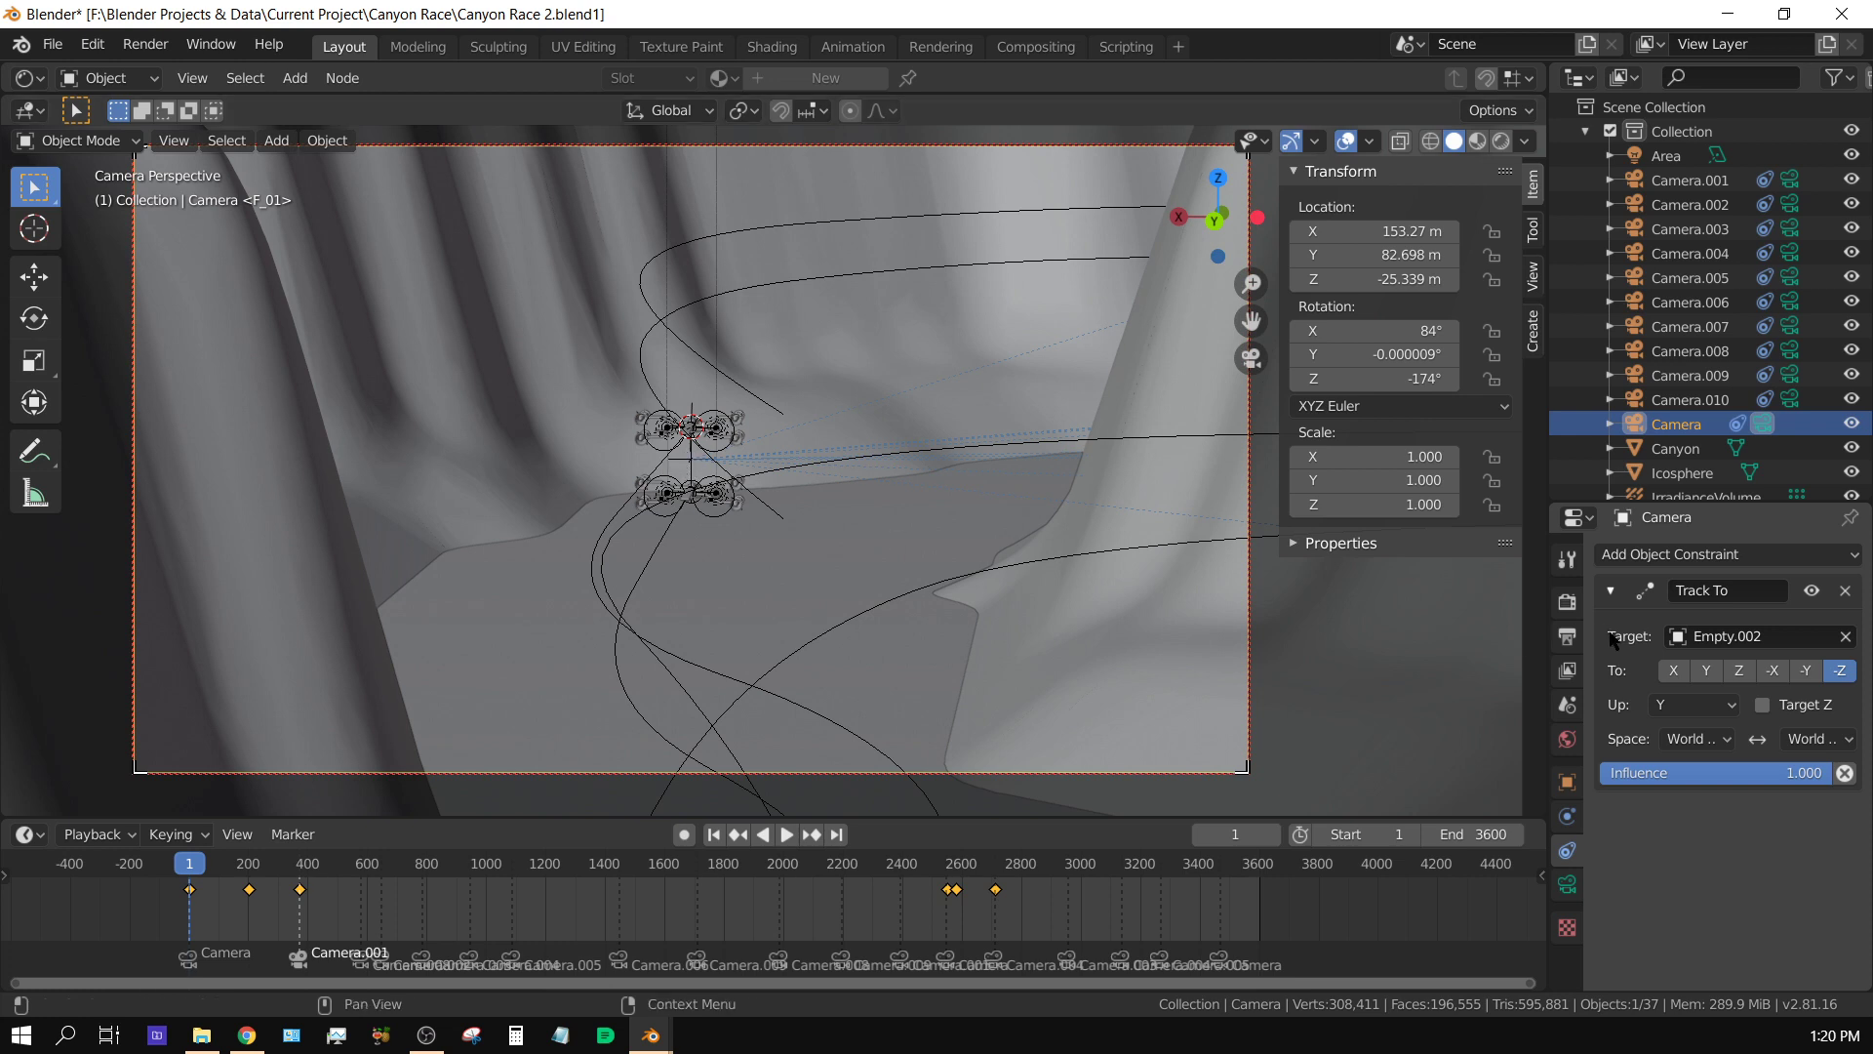
mouse_move(691, 476)
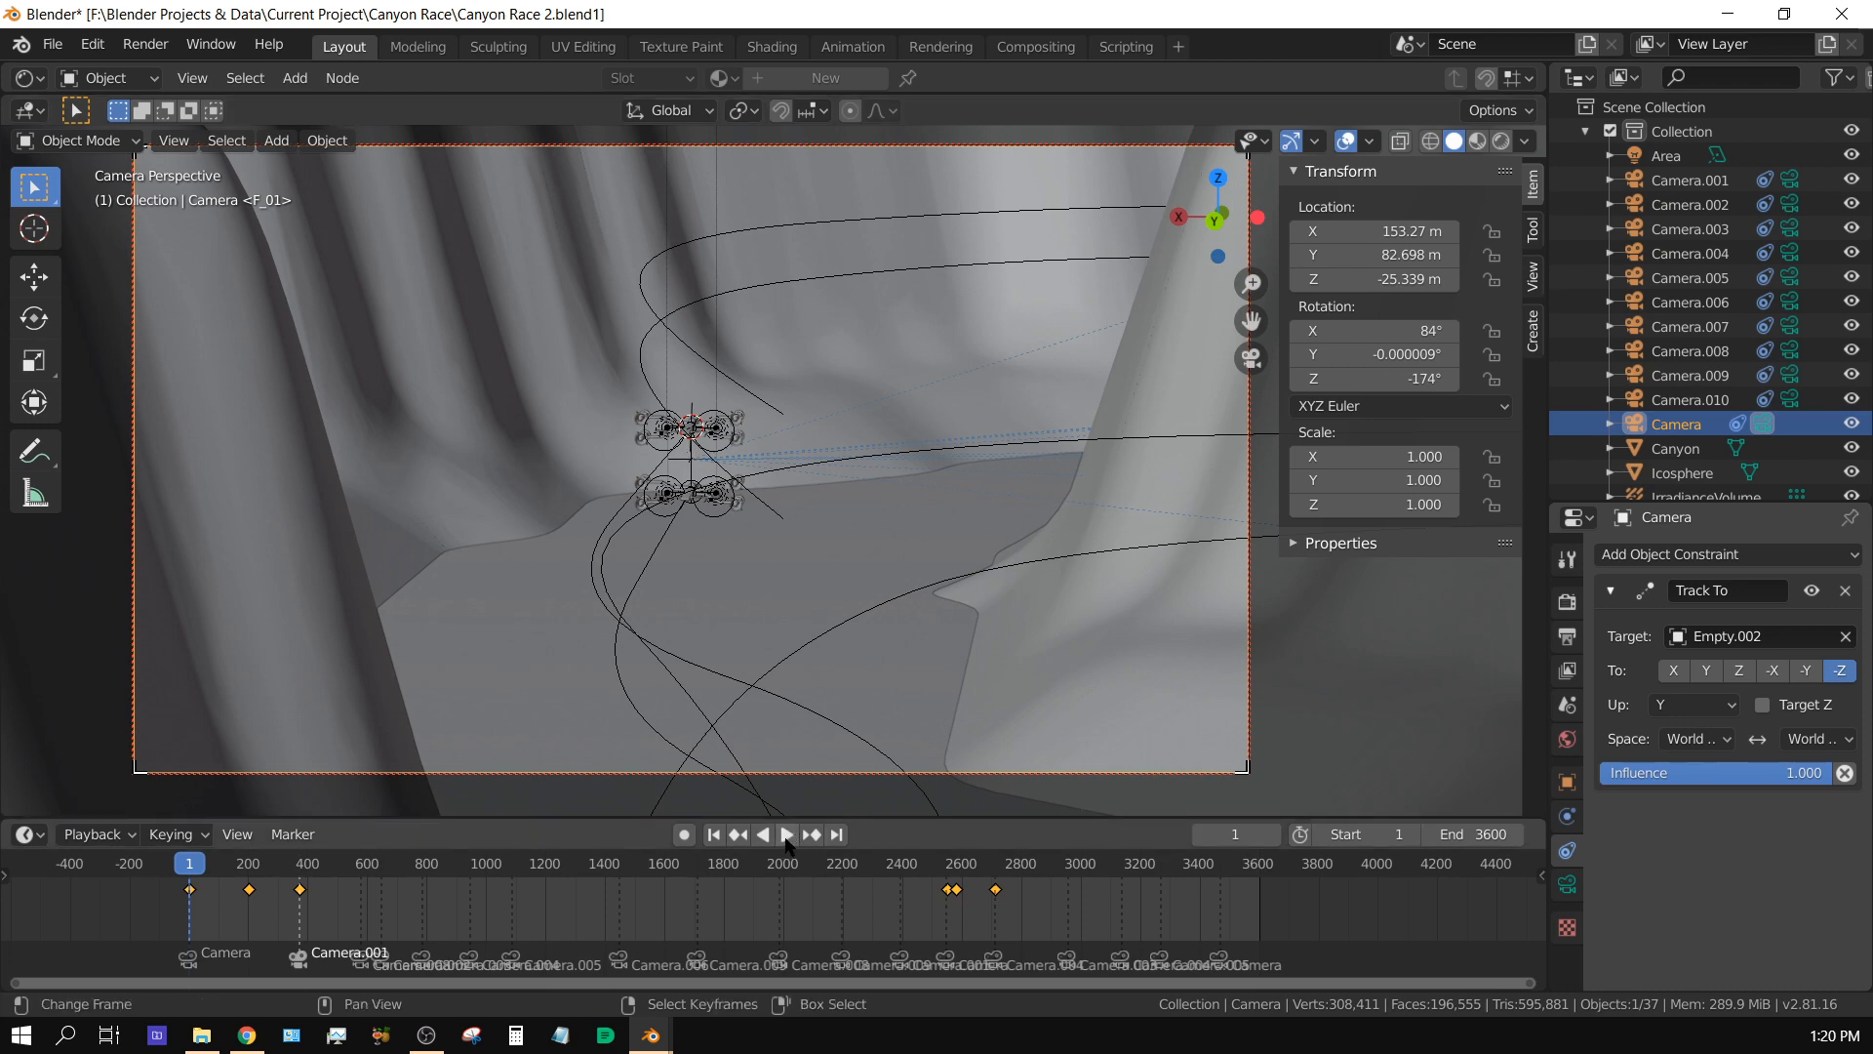
left_click(784, 833)
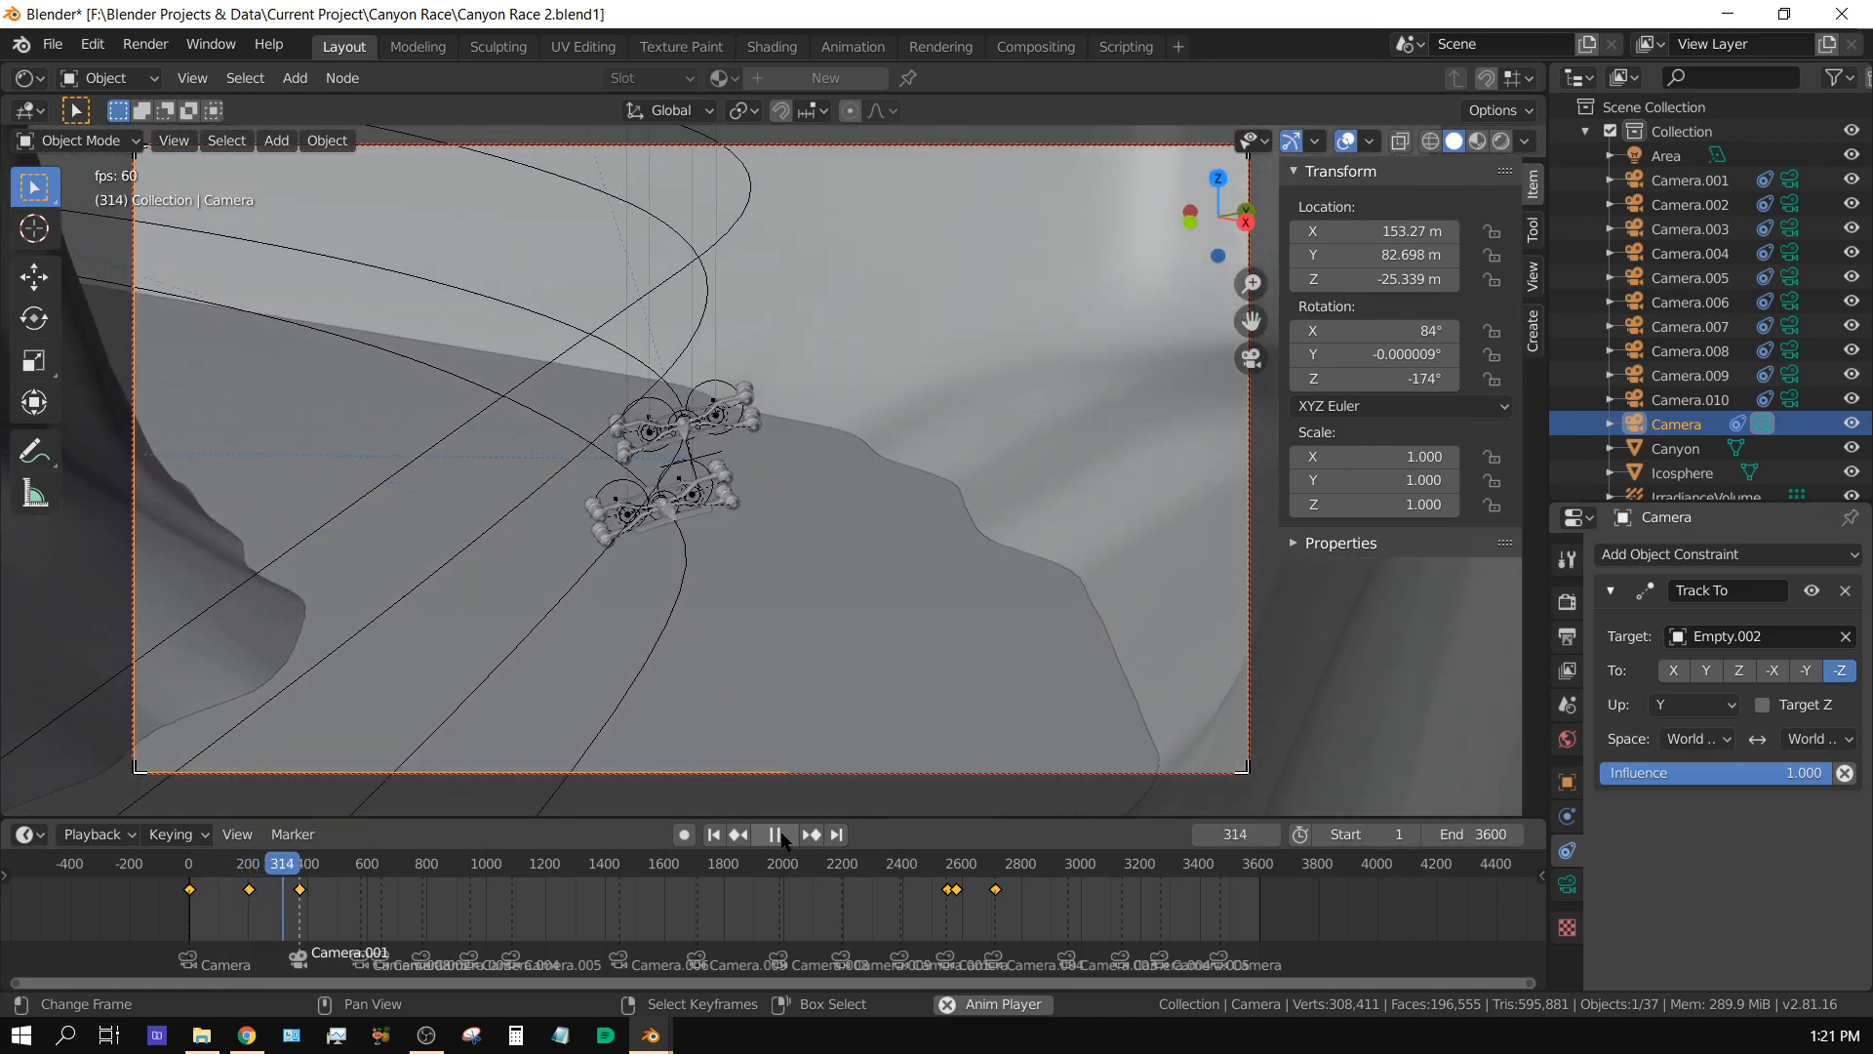
left_click(773, 833)
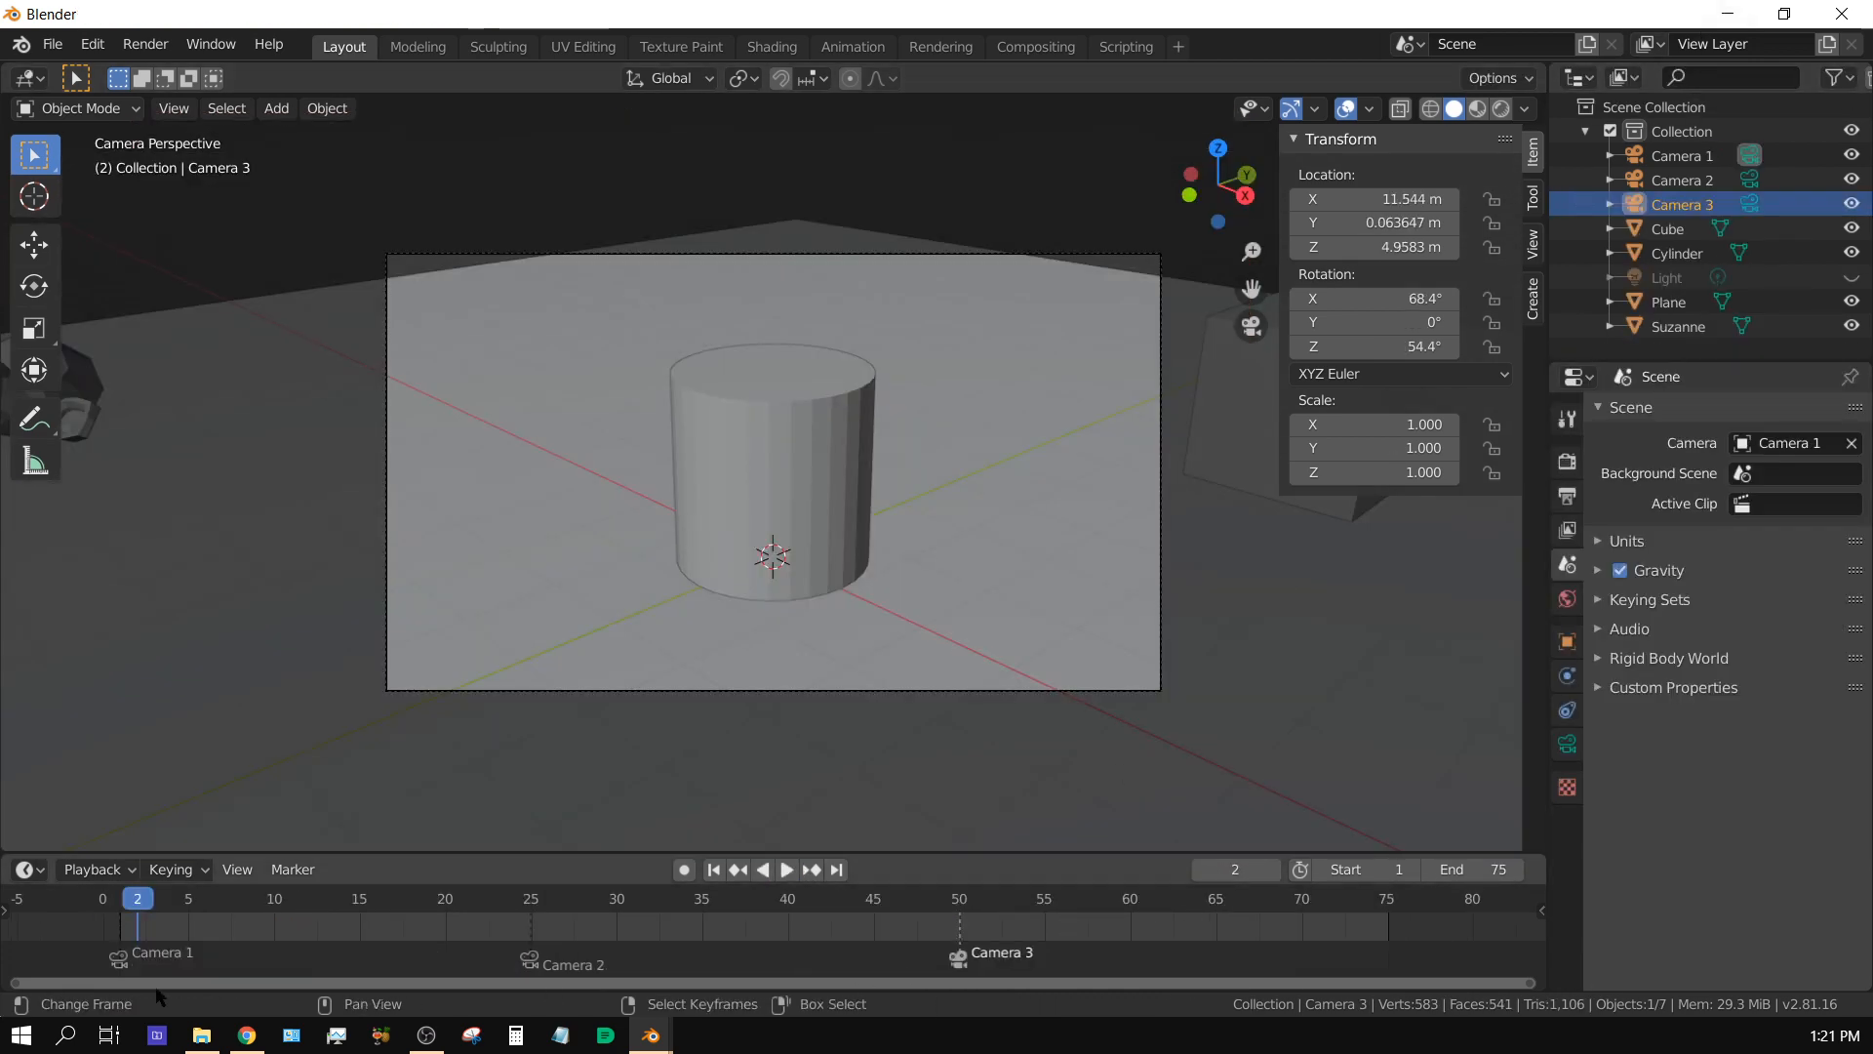
mouse_move(1050, 950)
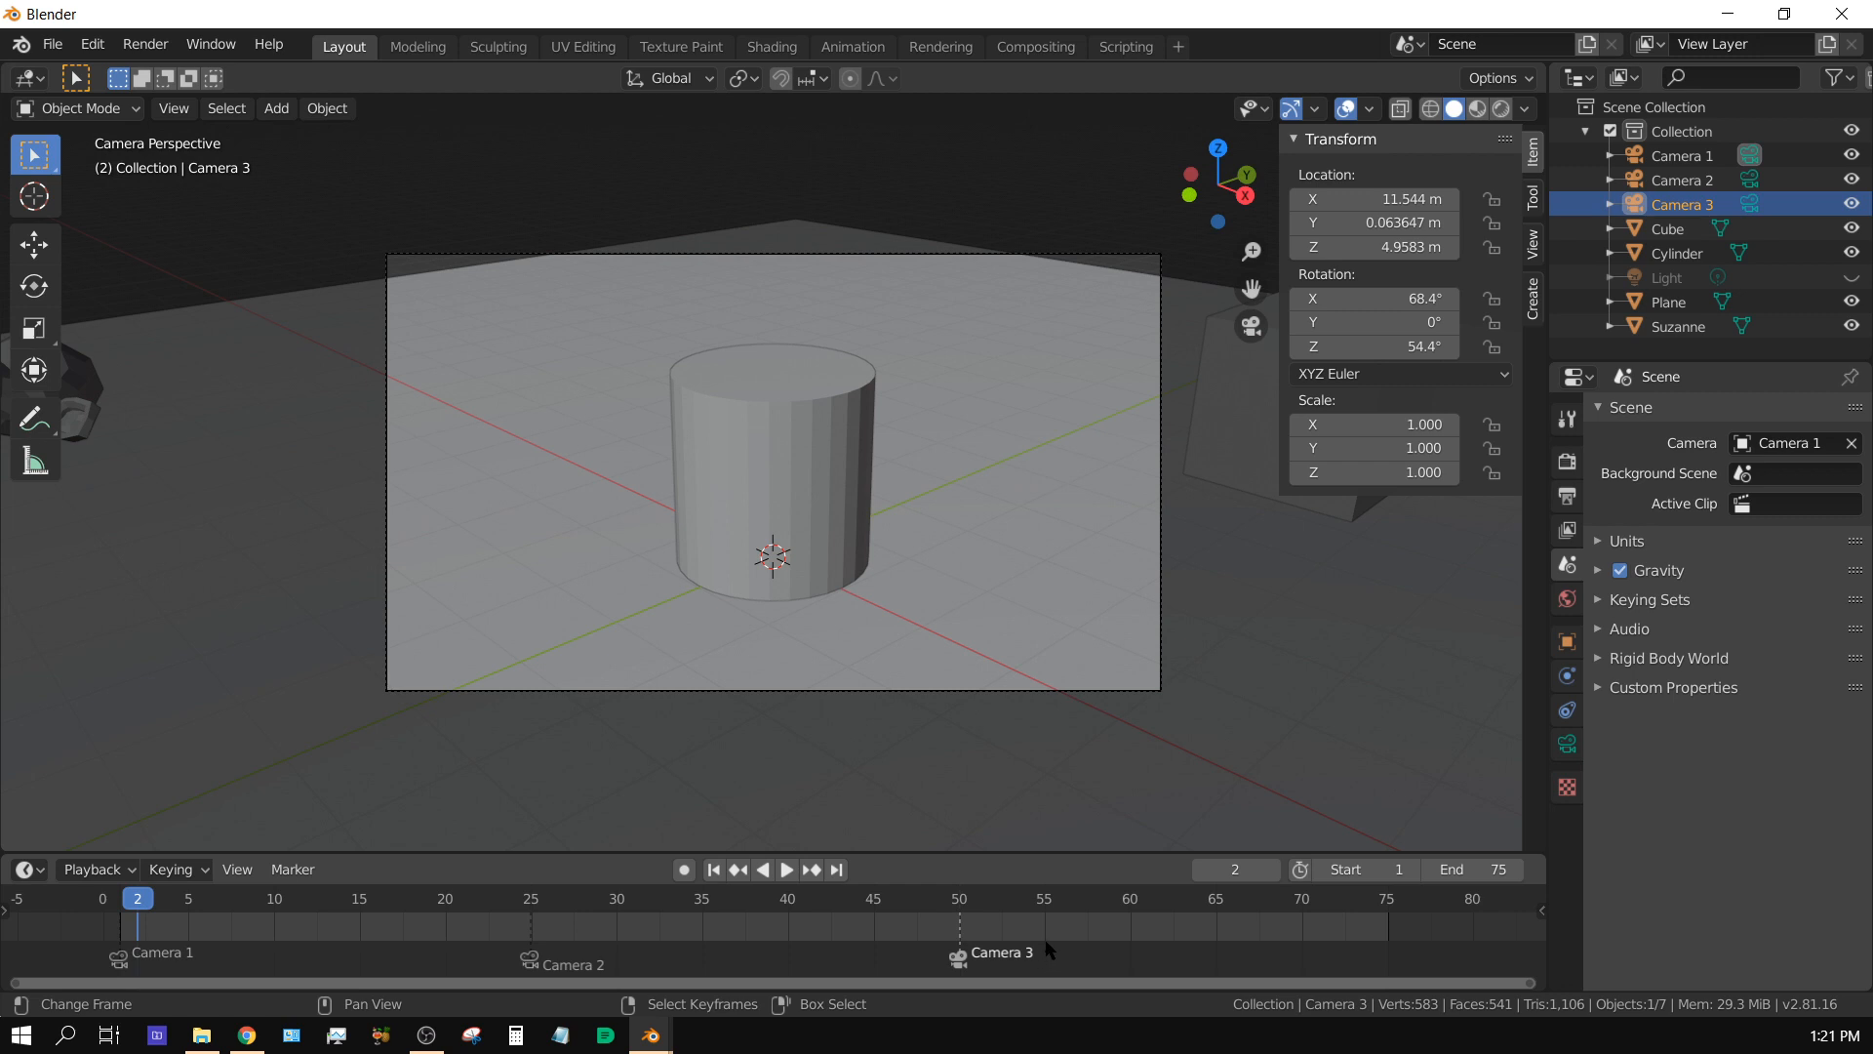
mouse_move(767, 899)
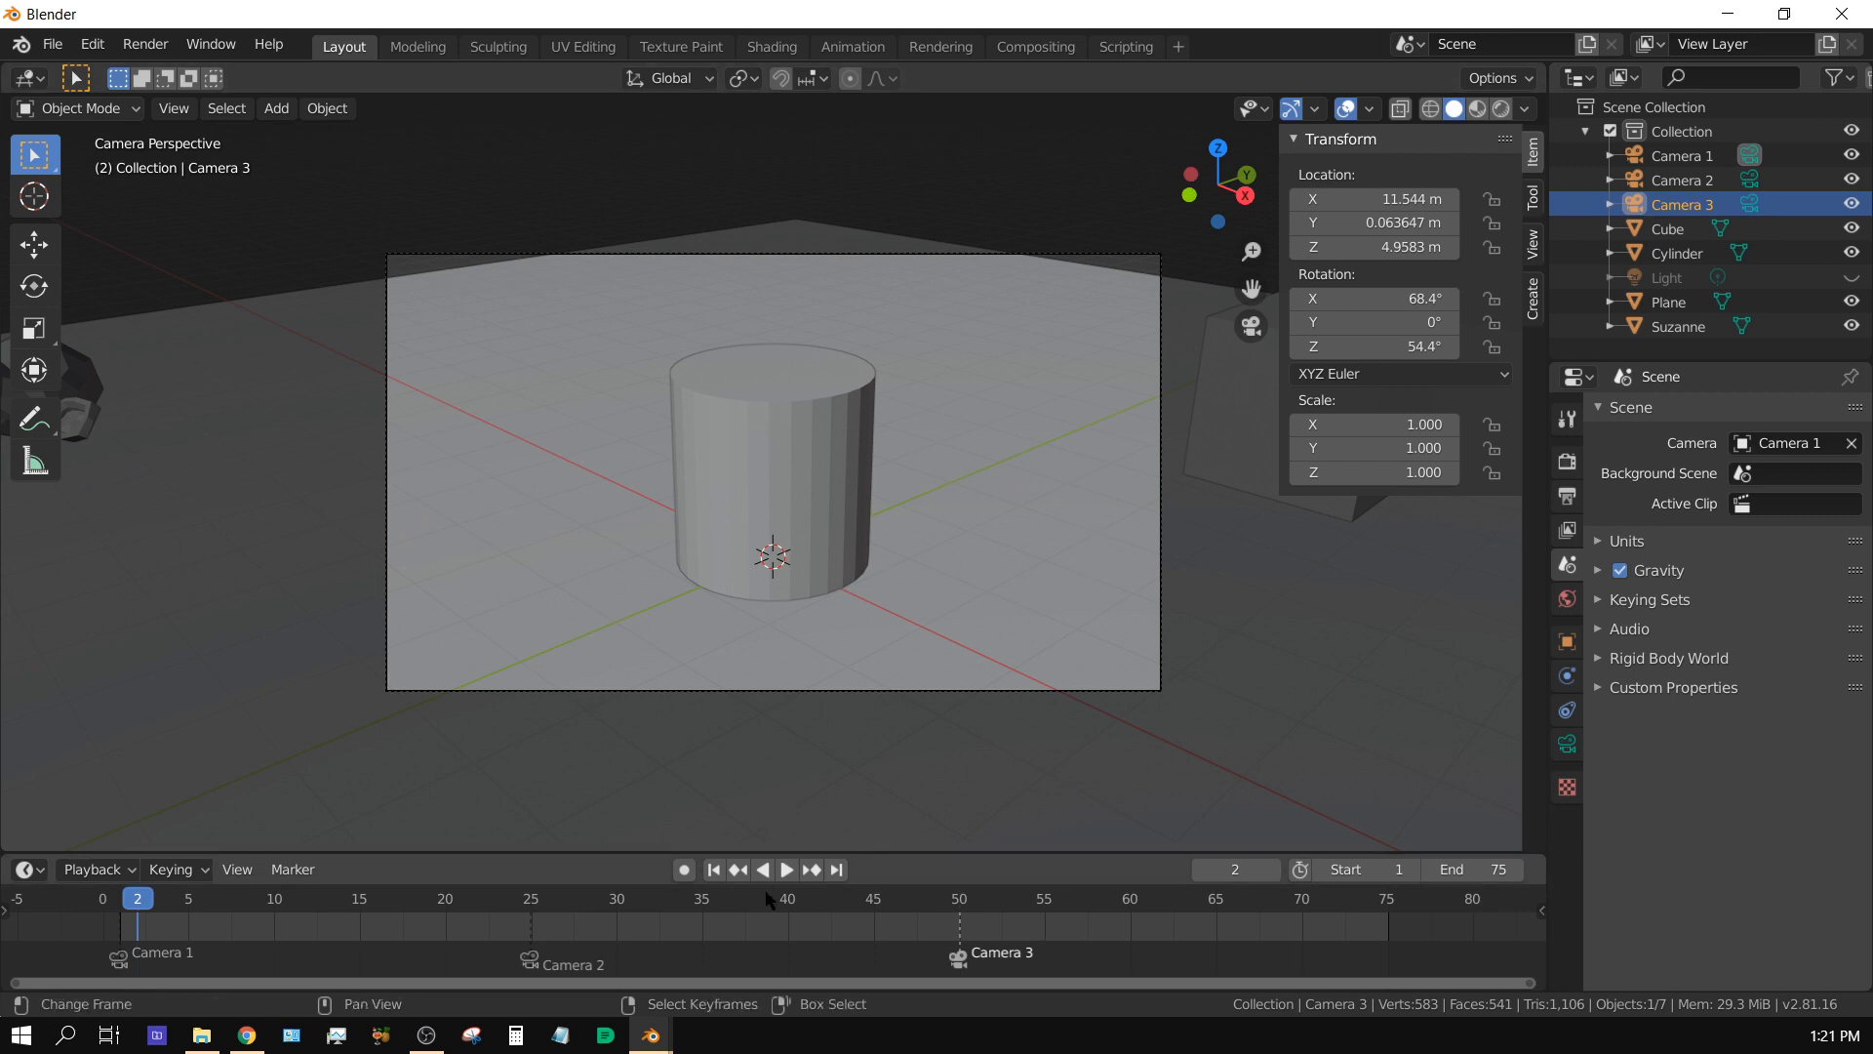
Step: Play through the markers watching cylinder, cube and monkey views, pausing at frame 27 on Camera 2
left_click(785, 868)
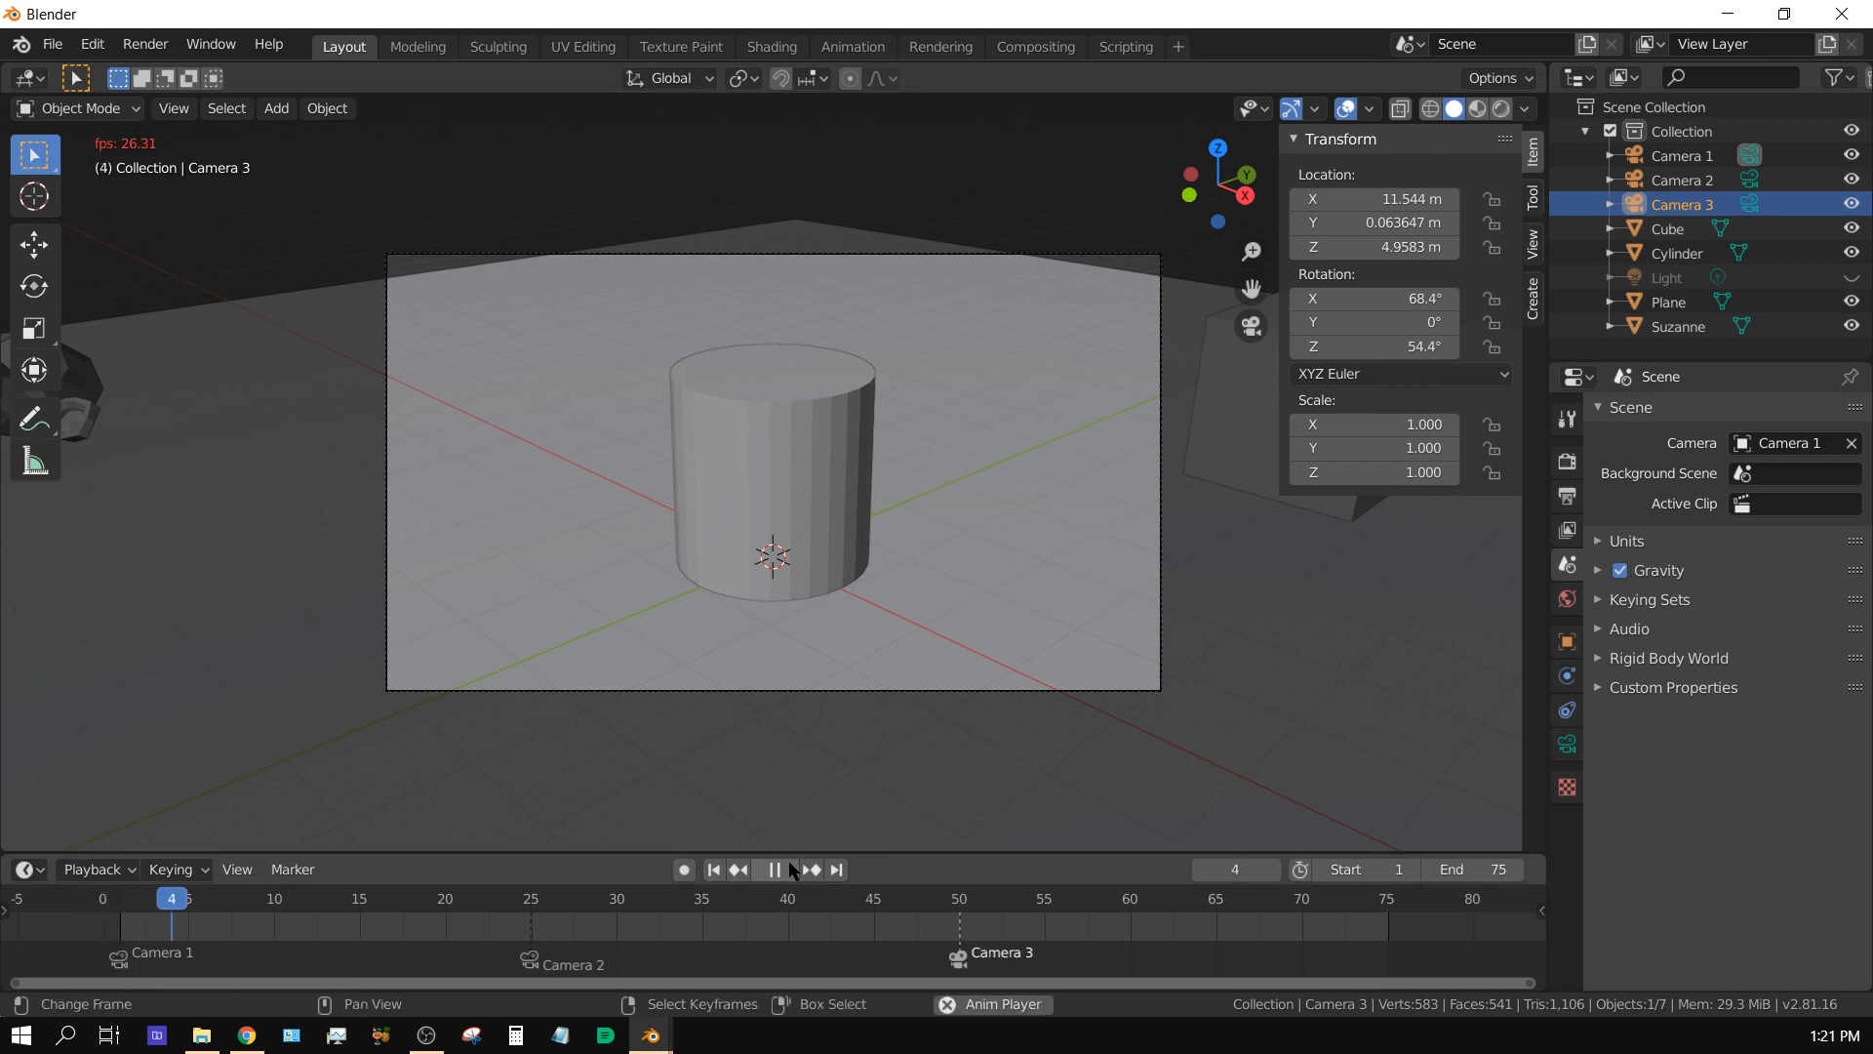
left_click(775, 868)
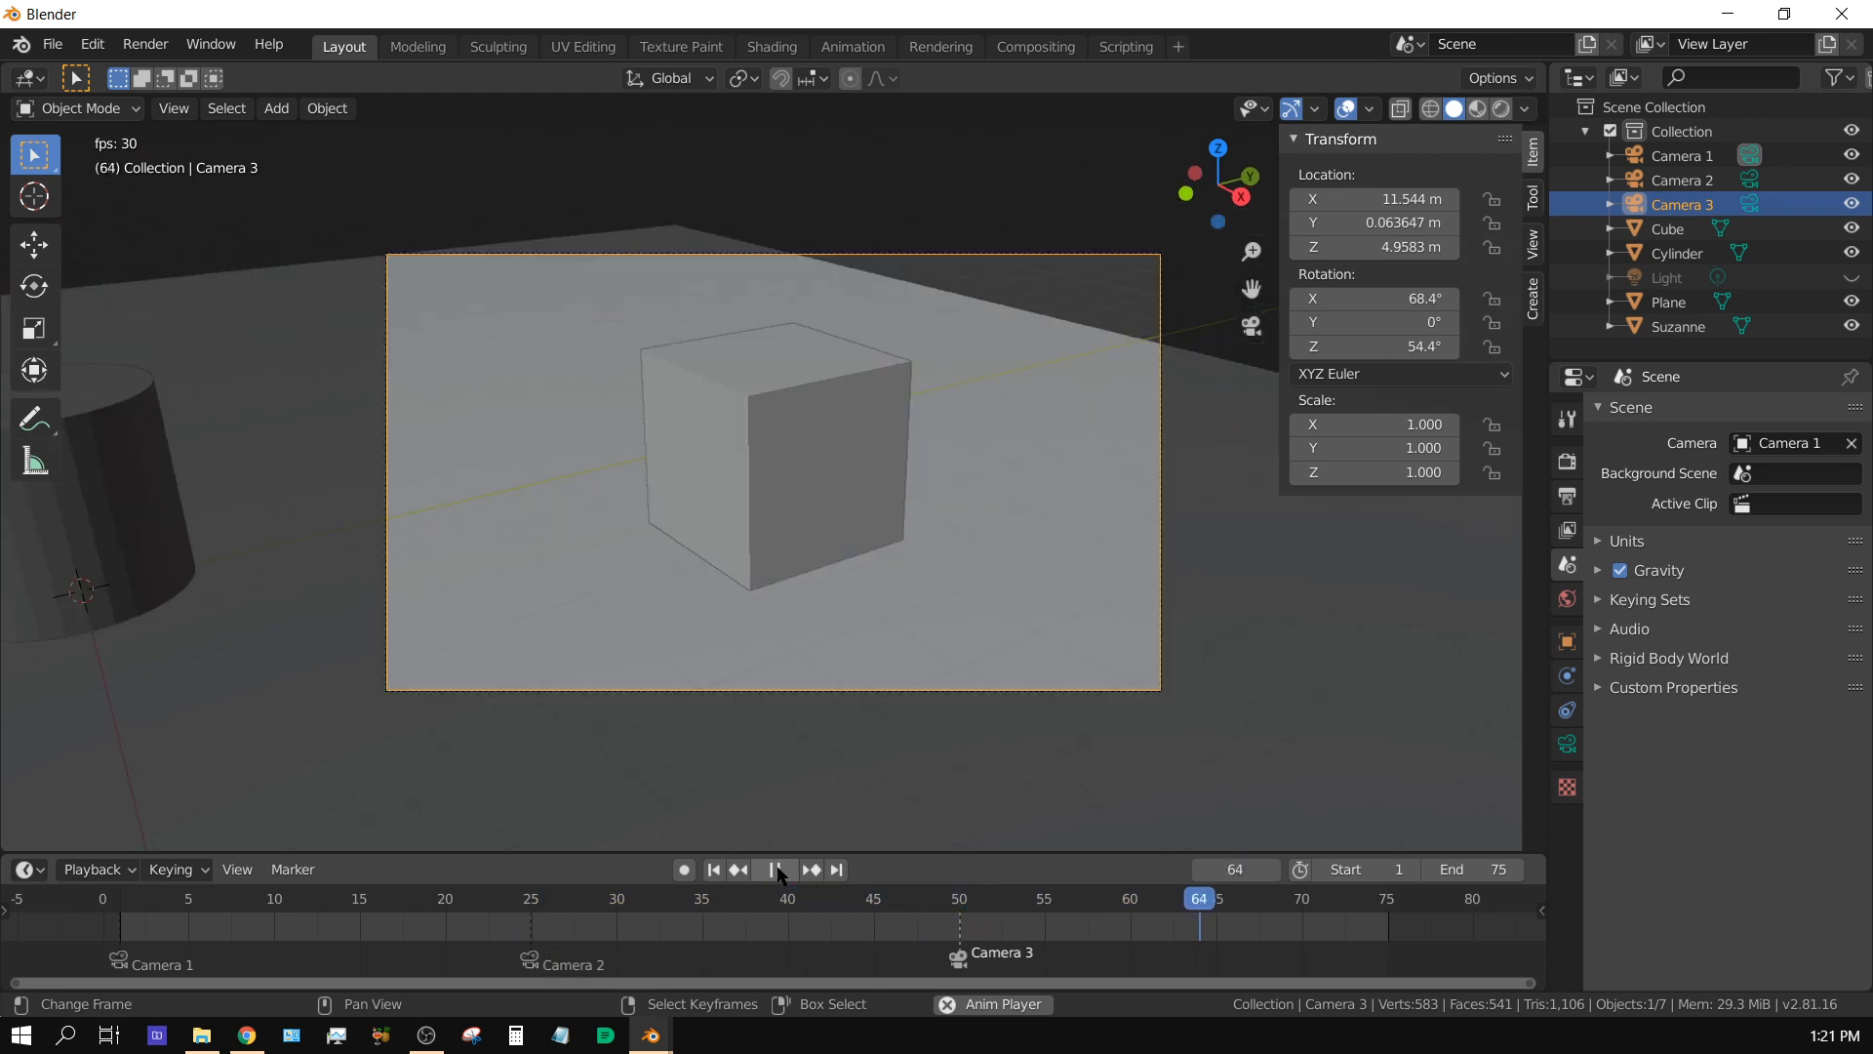
left_click(775, 868)
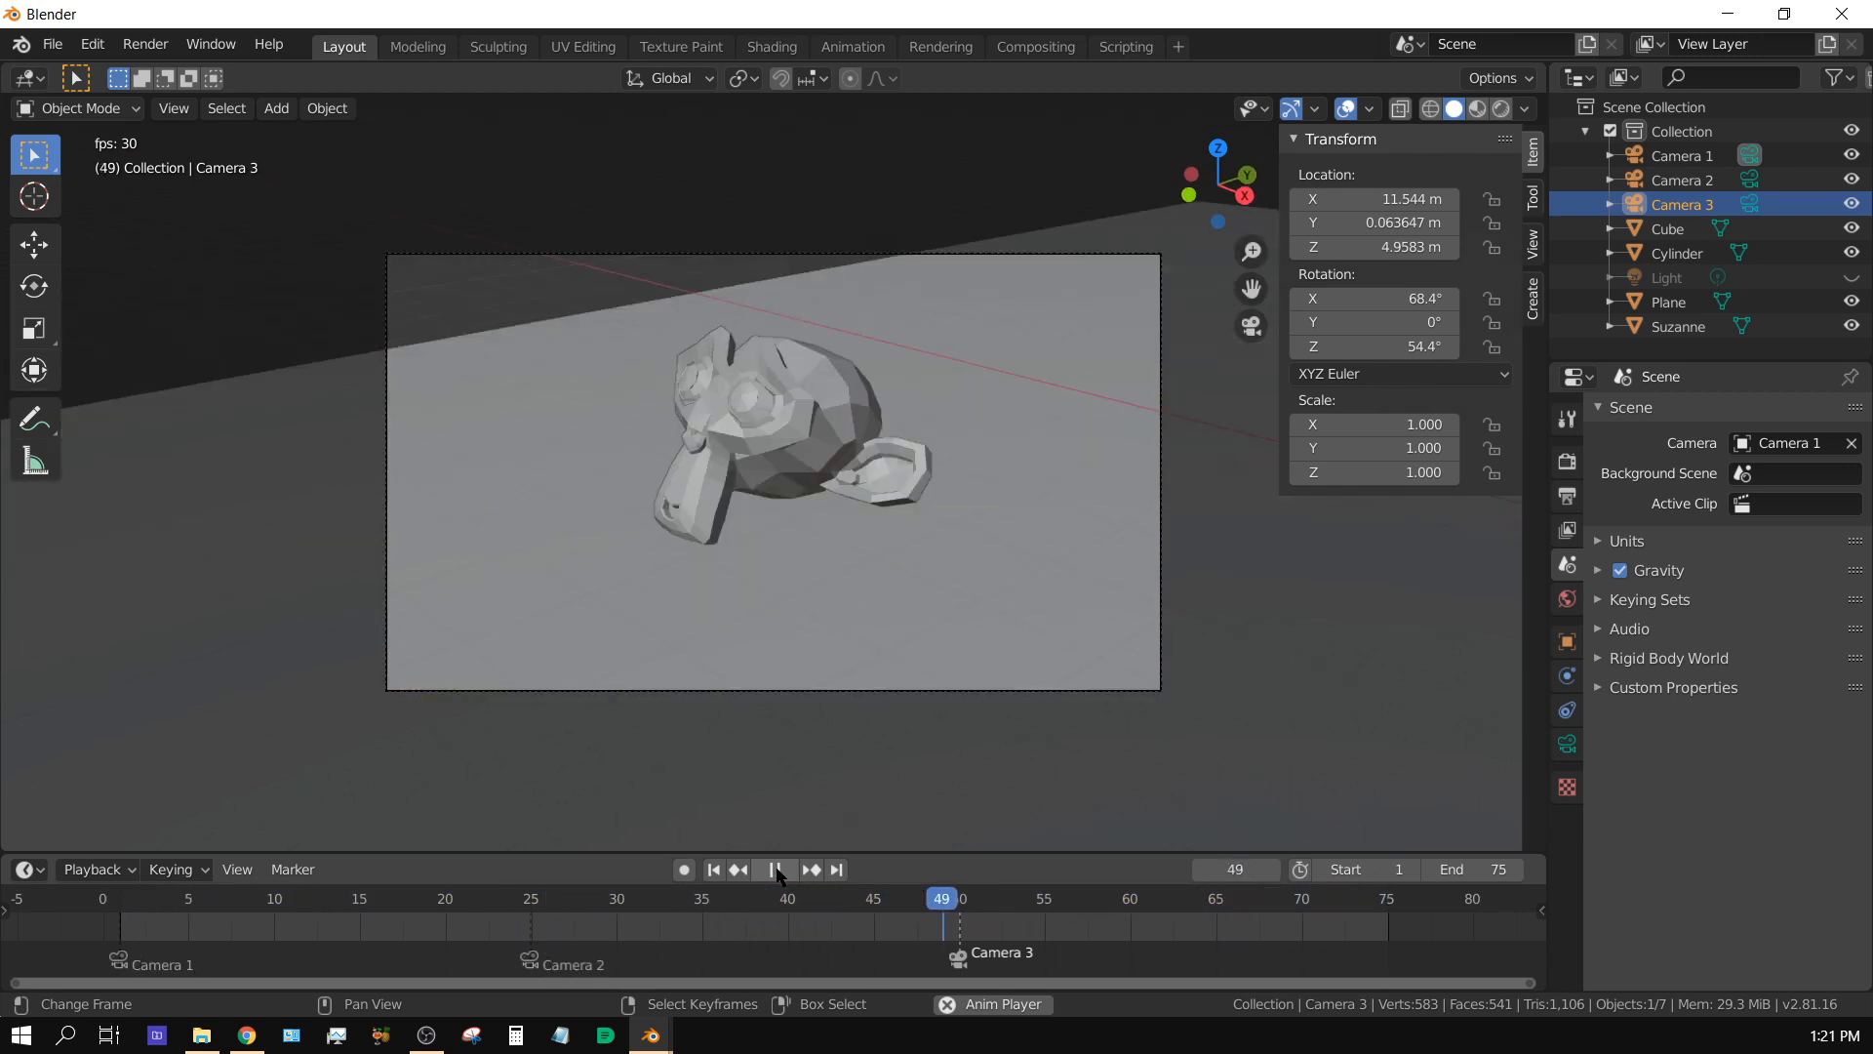
left_click(774, 869)
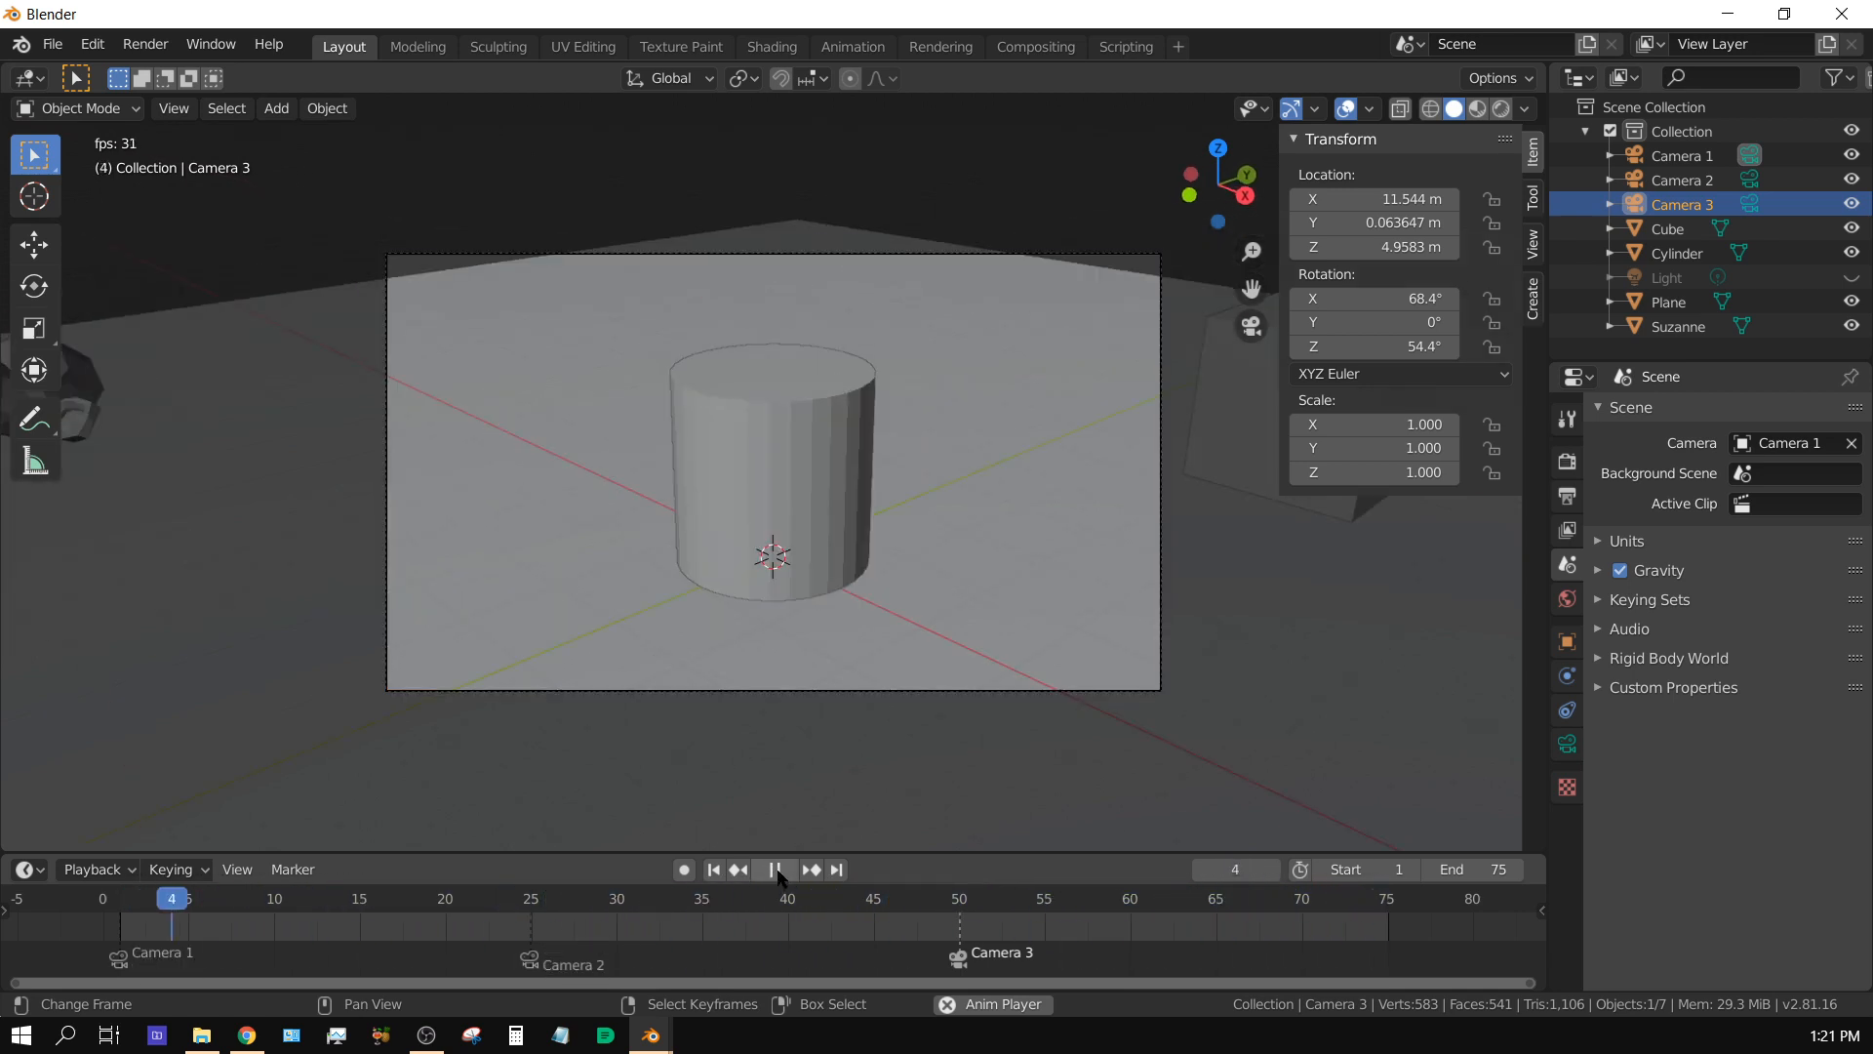
left_click(775, 868)
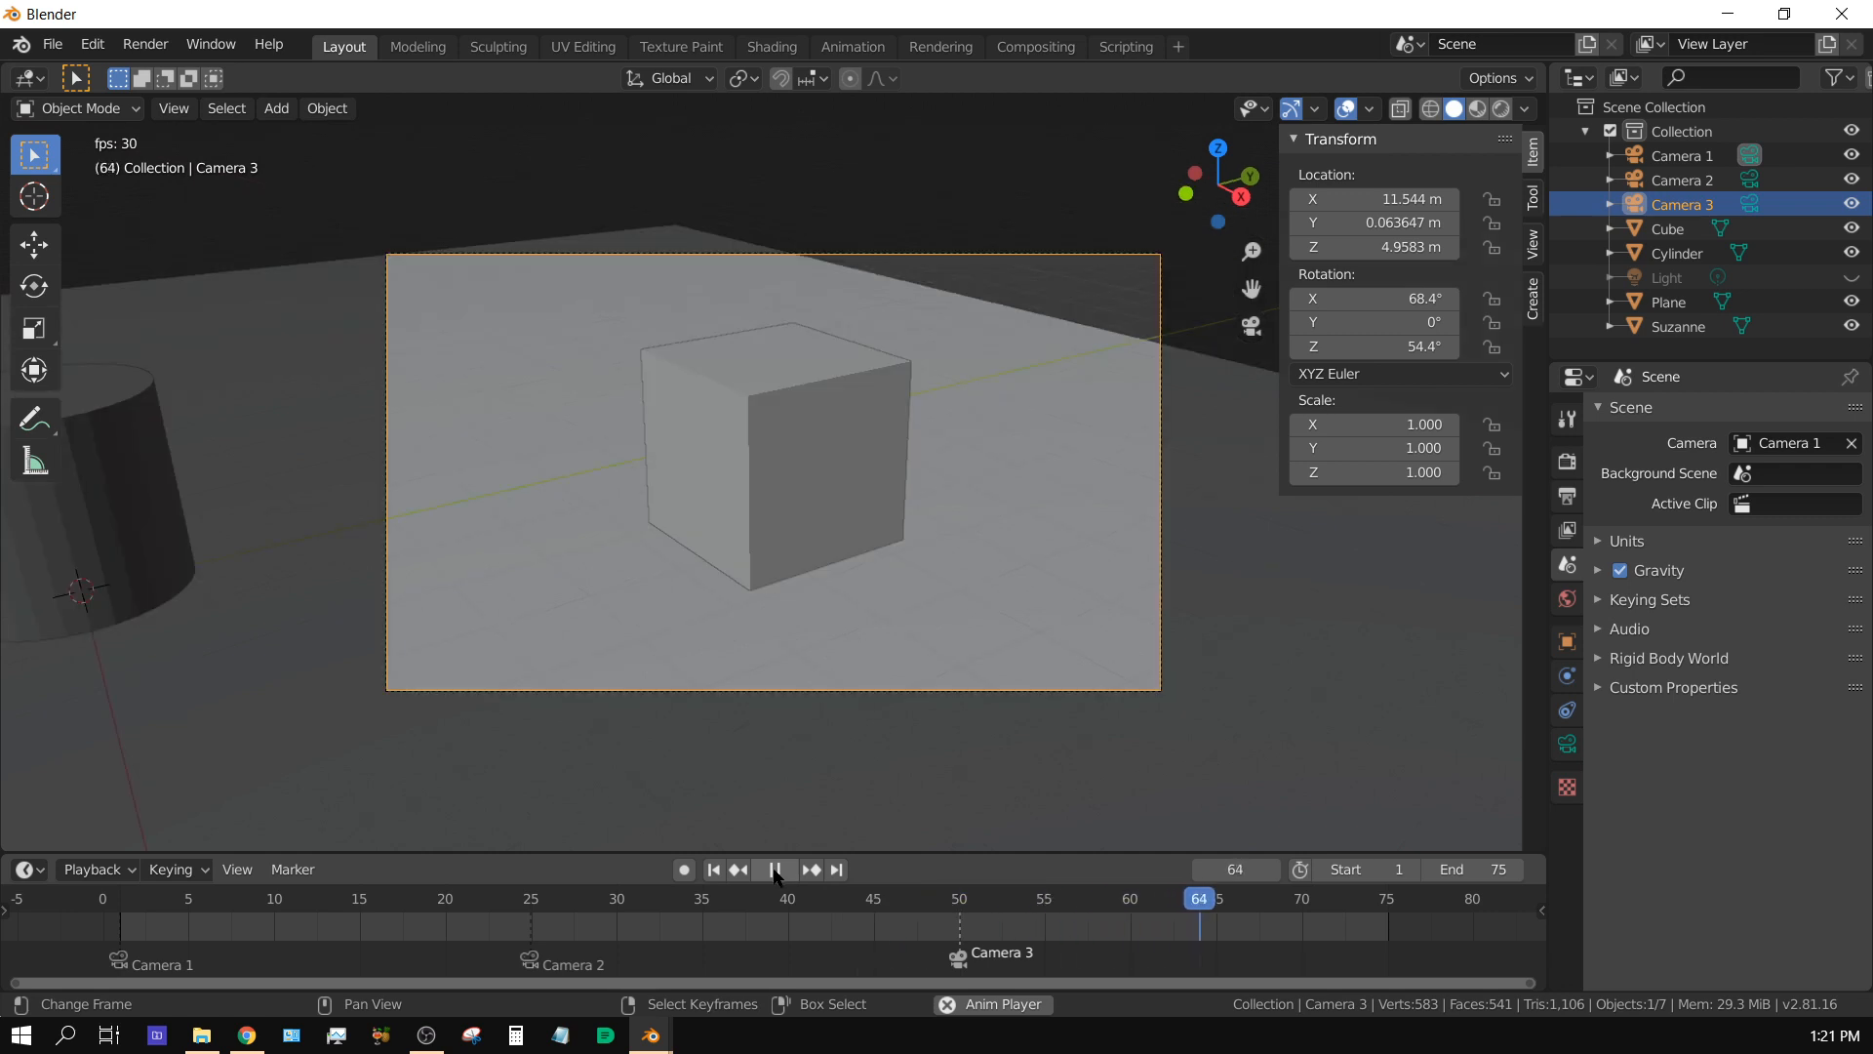
left_click(773, 869)
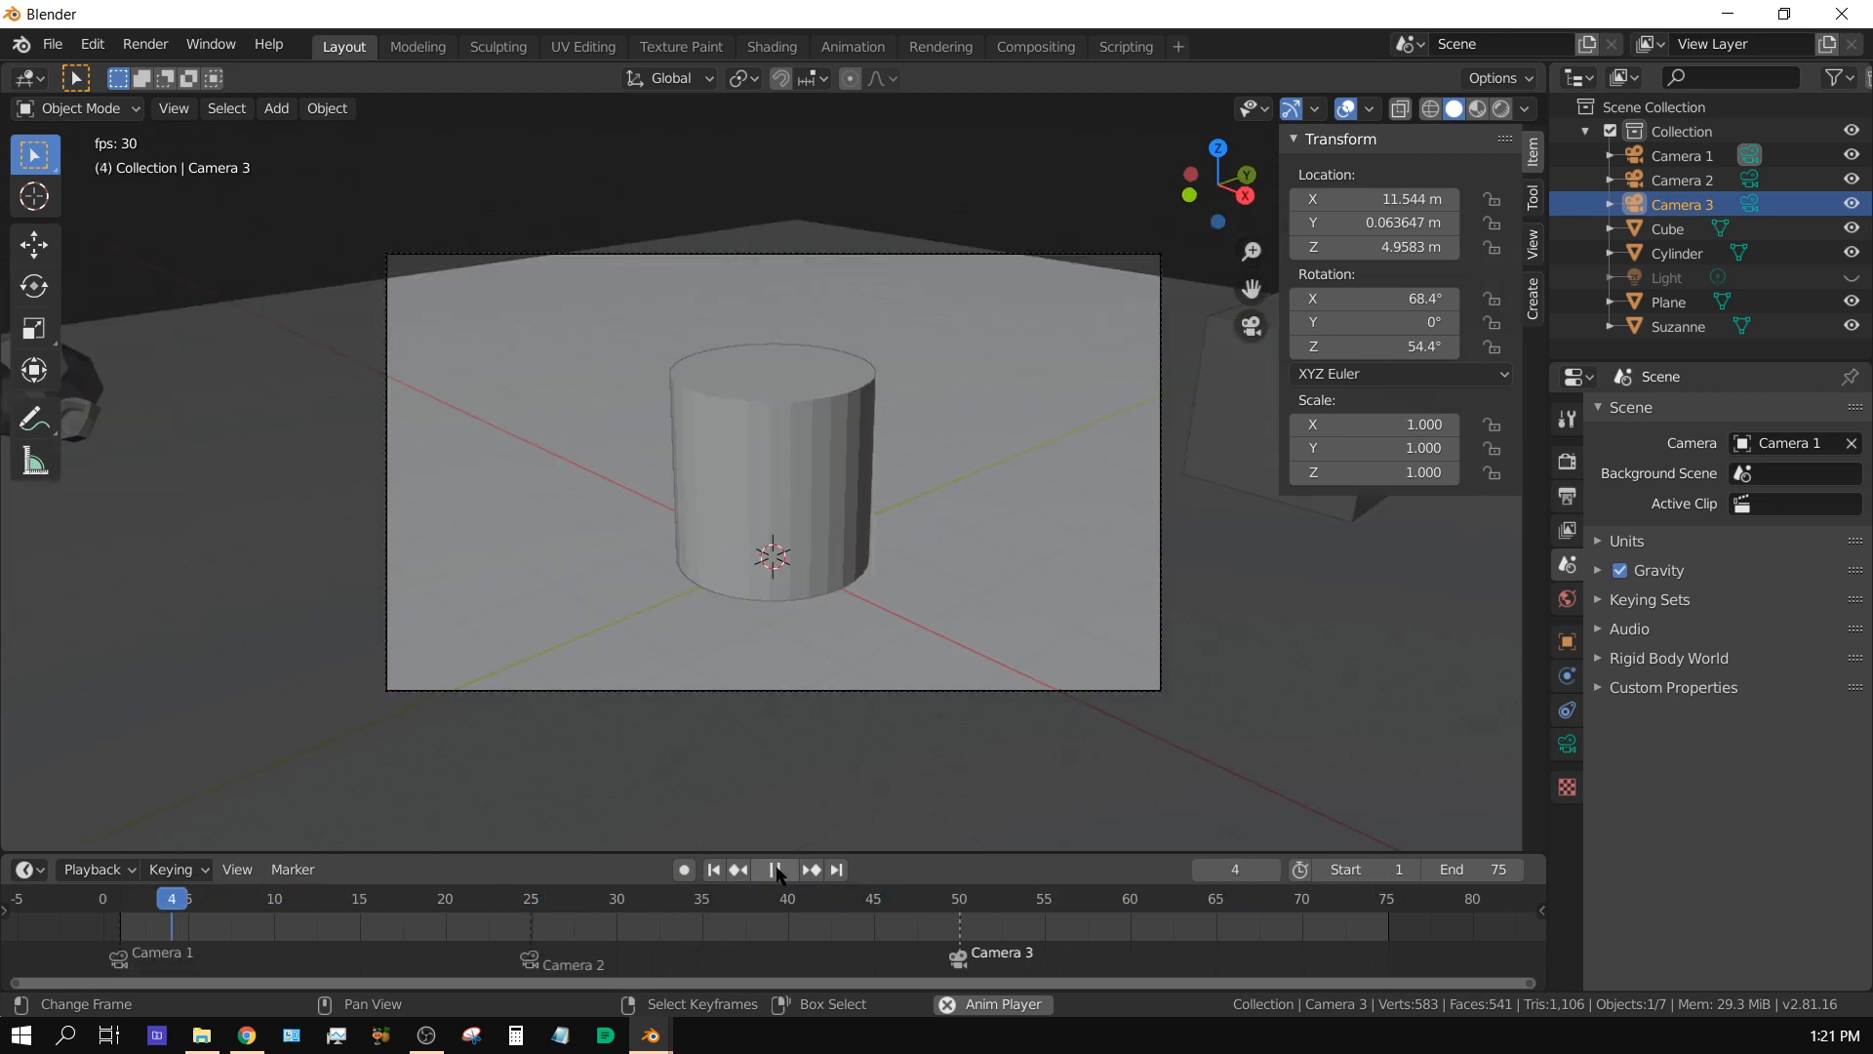
left_click(773, 868)
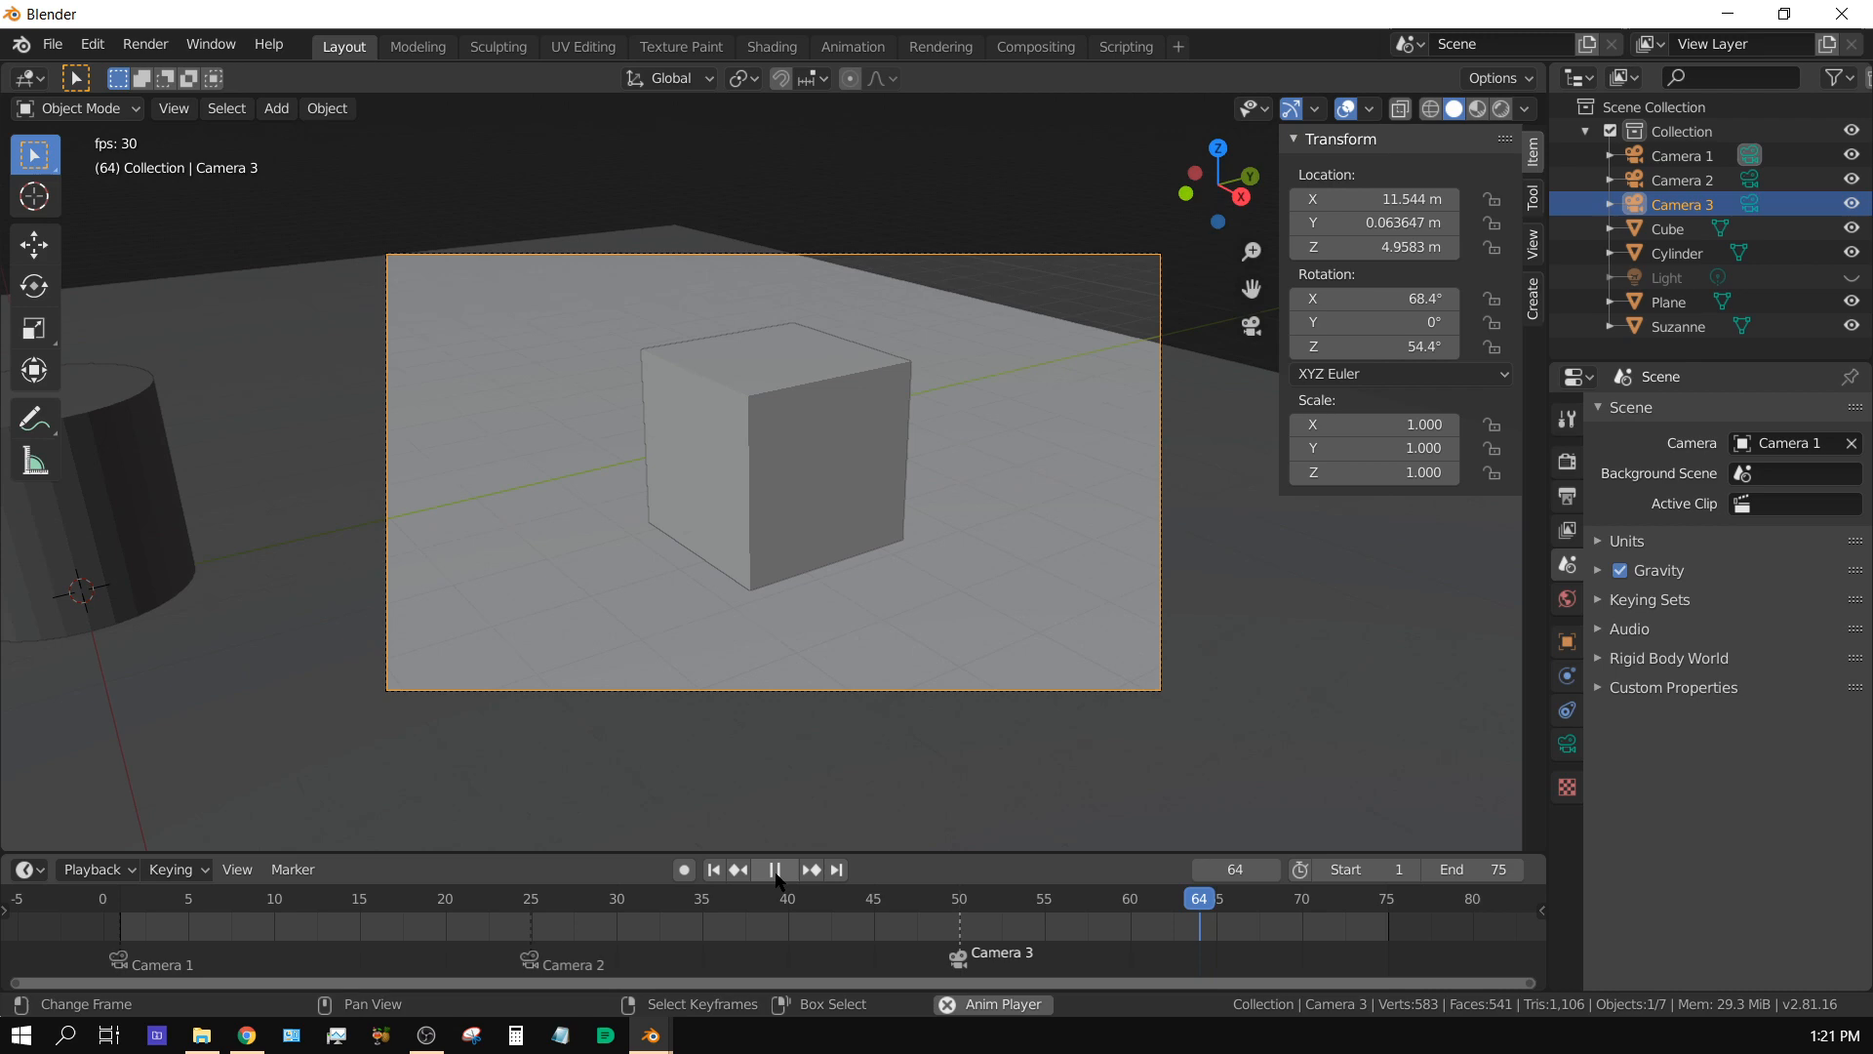
left_click(773, 868)
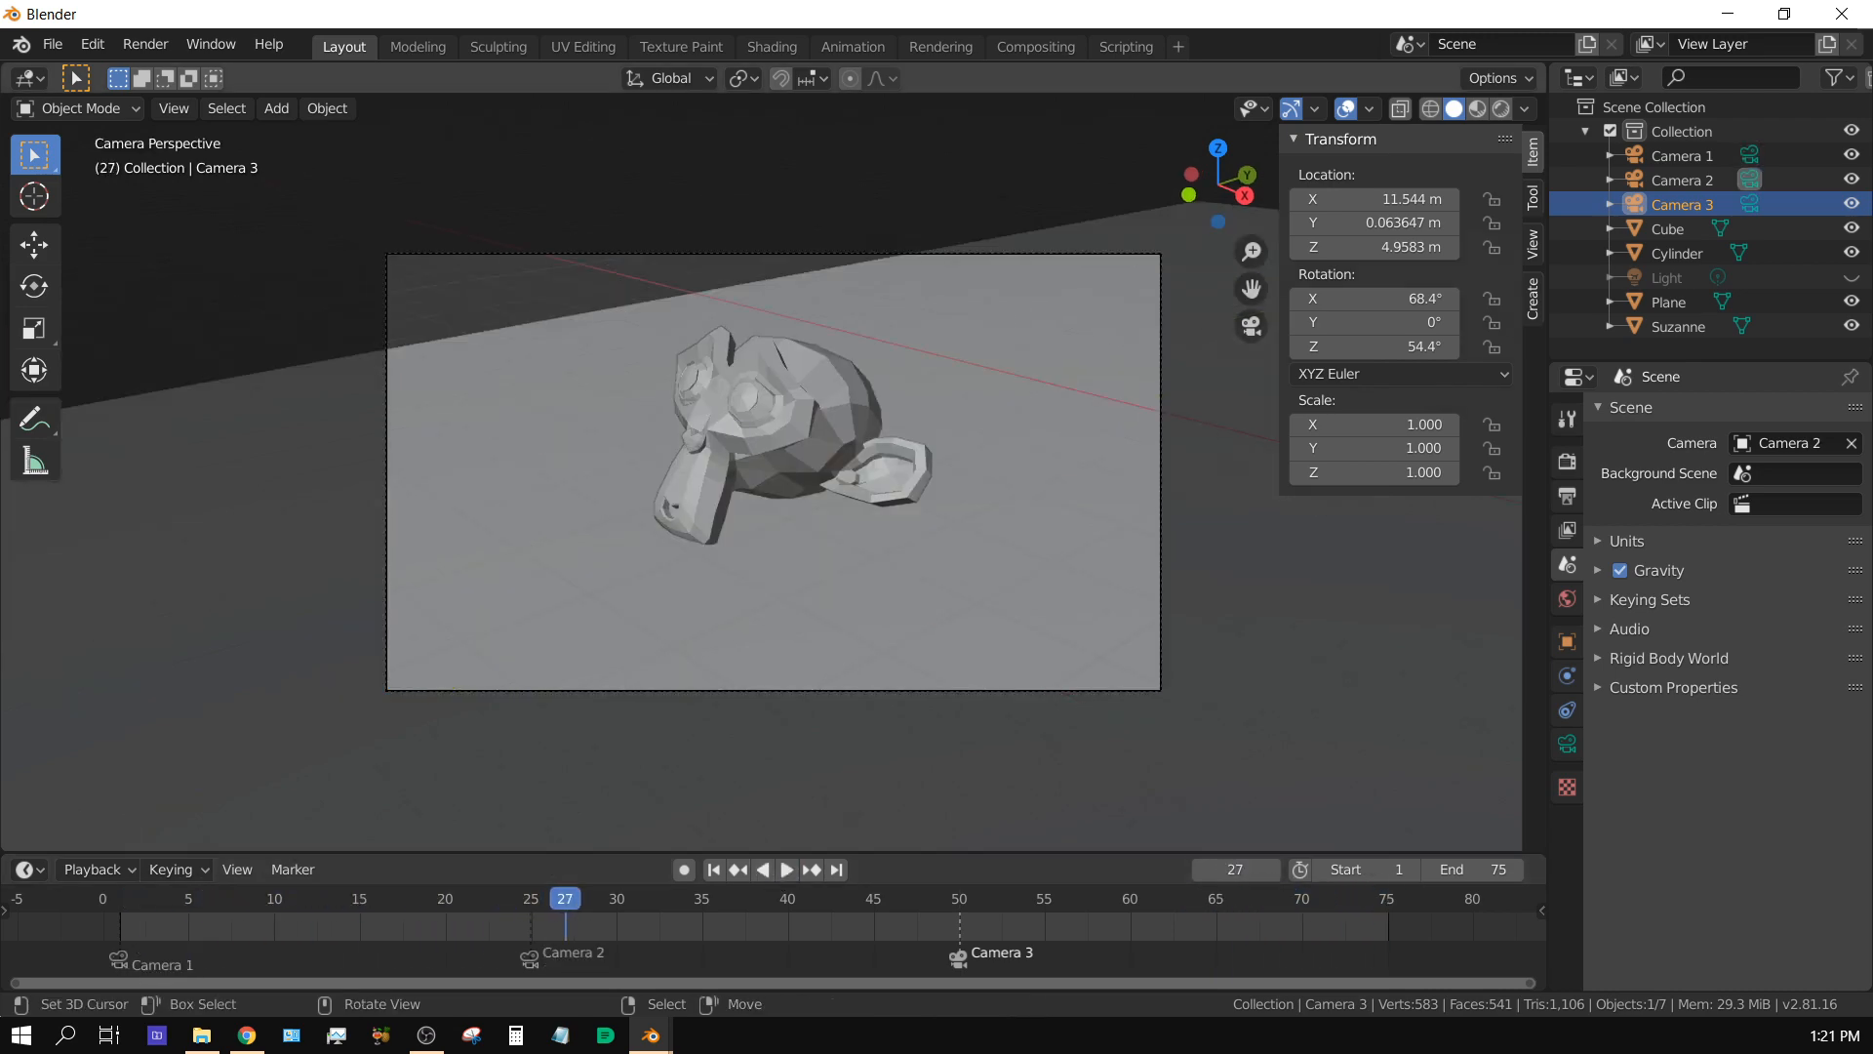